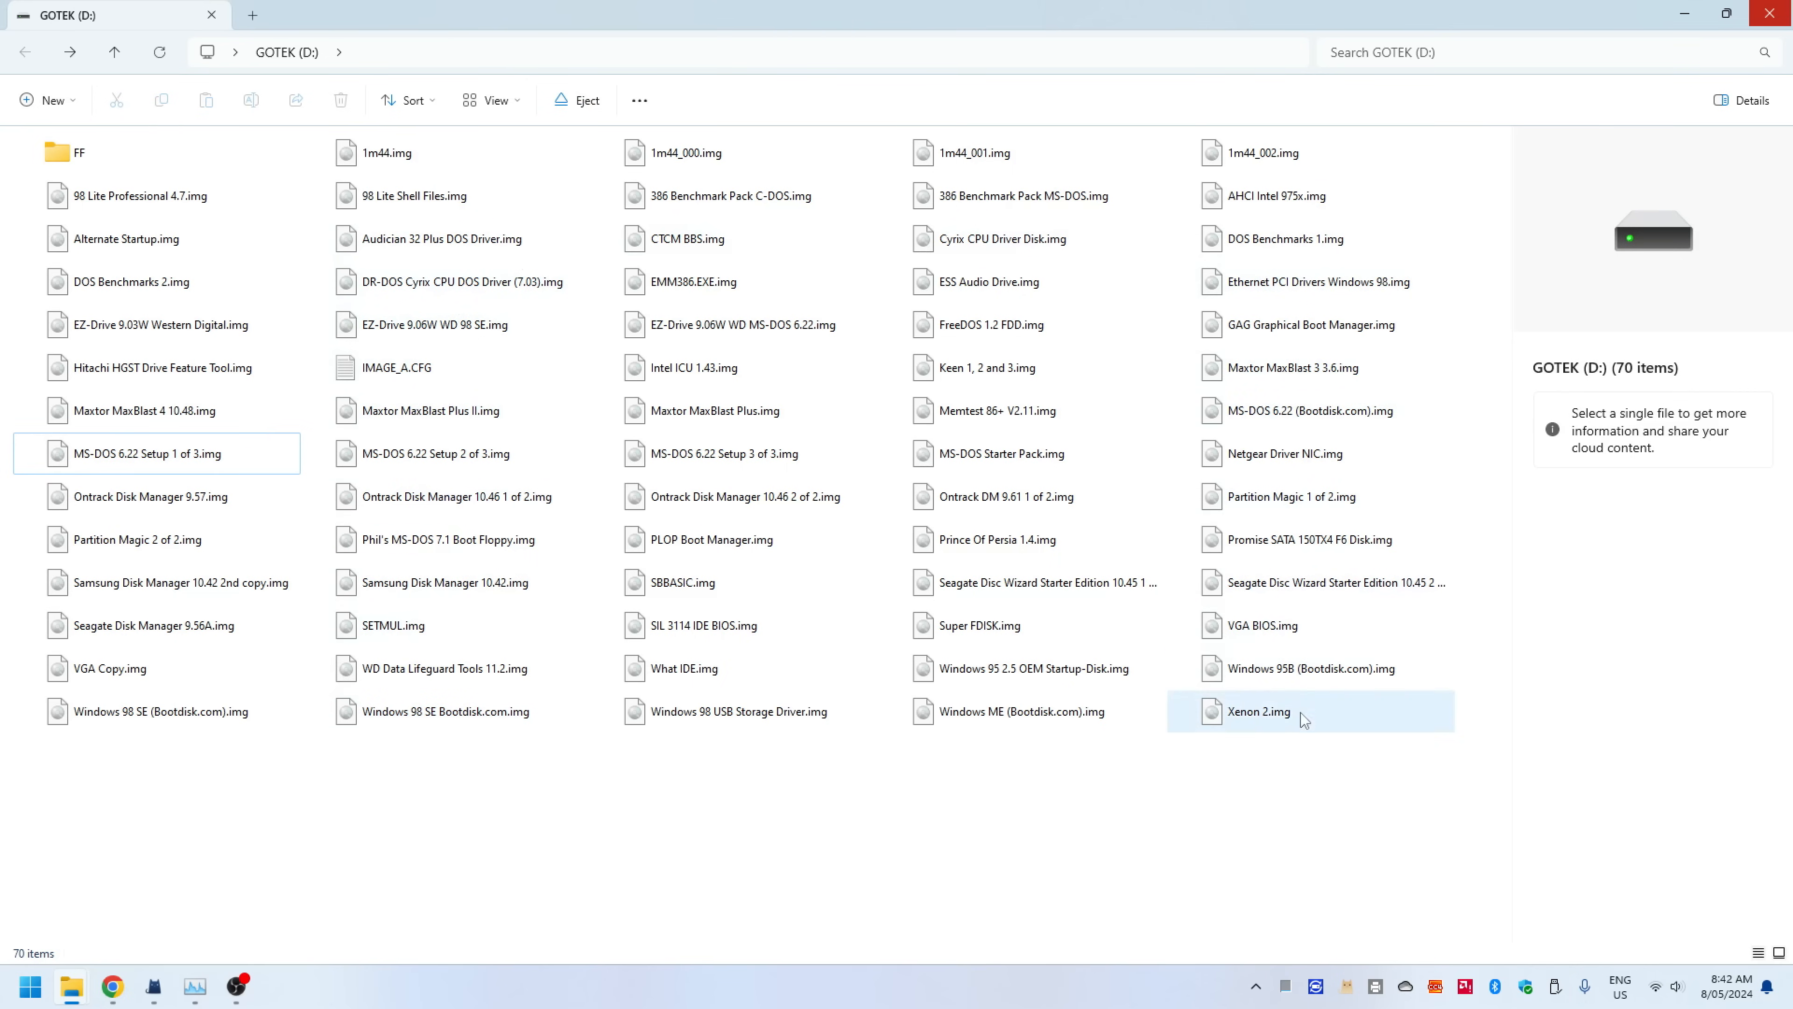
- Open FF.CFG from the drive's FF folder in Notepad and maximize the window
{"action": "left_click", "coordinate": [412, 778]}
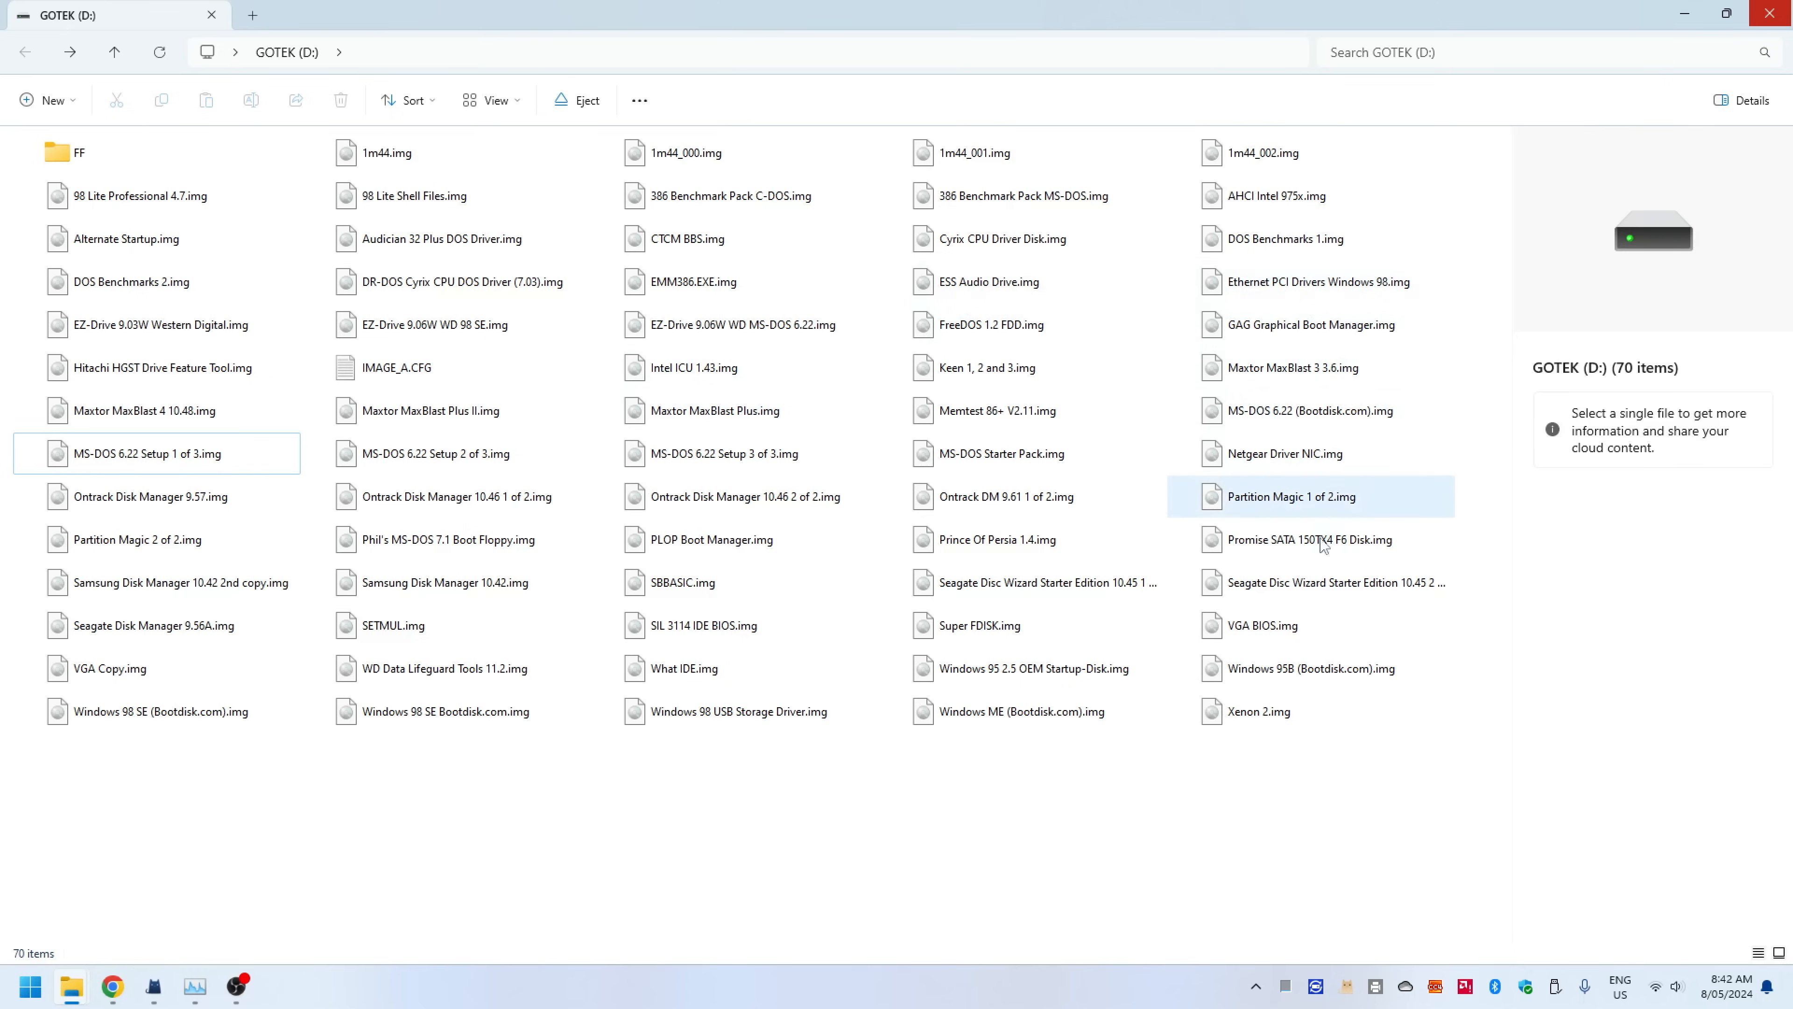
{"action": "left_click", "coordinate": [744, 496]}
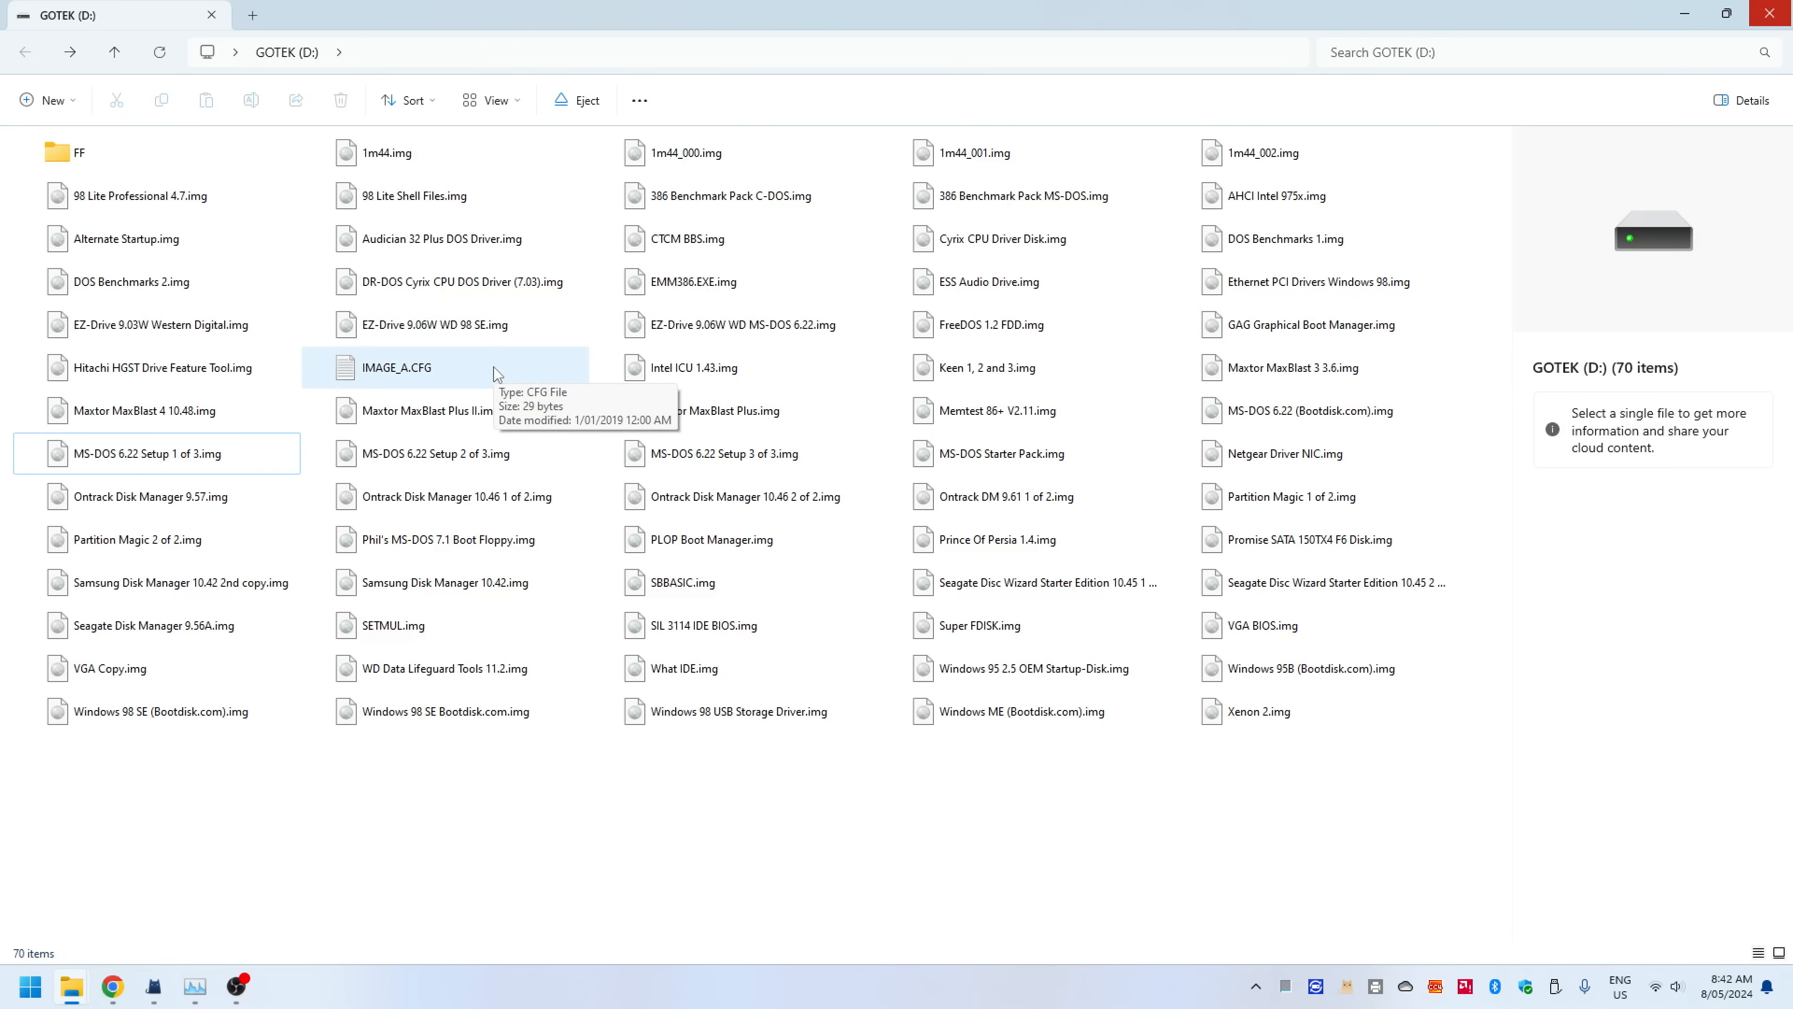
{"action": "mouse_move", "coordinate": [384, 816]}
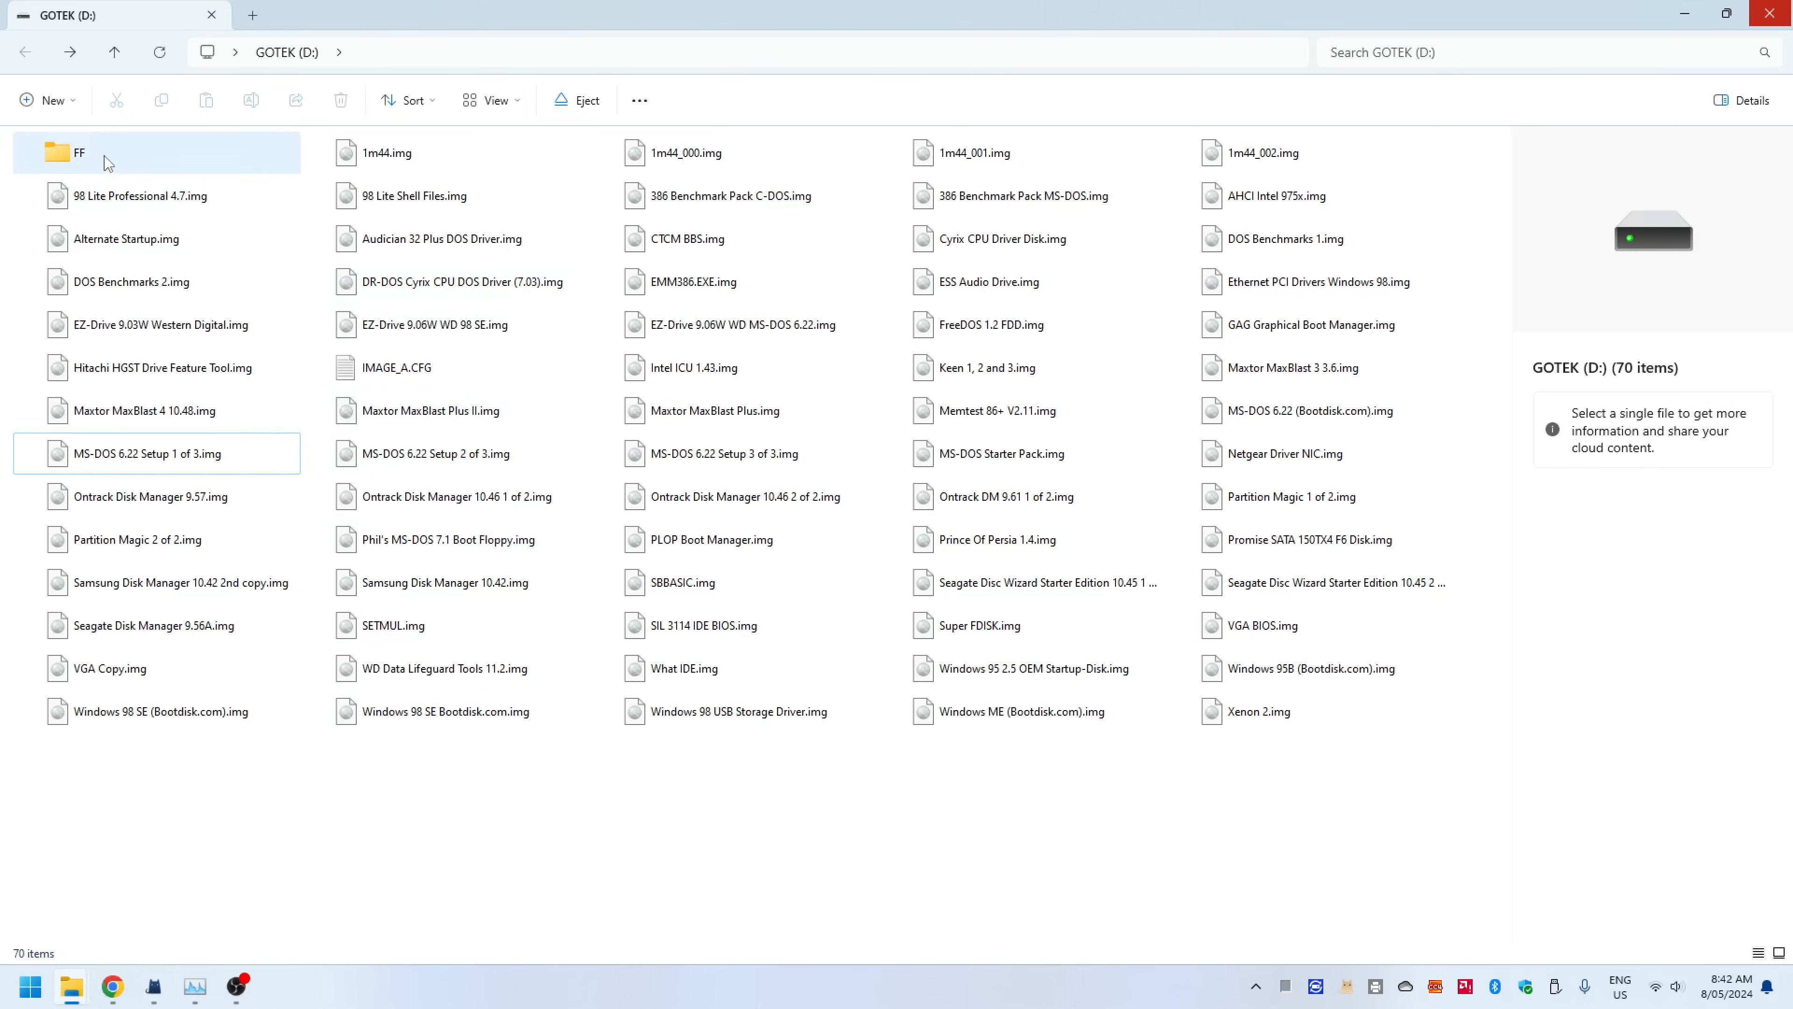
{"action": "mouse_move", "coordinate": [108, 160]}
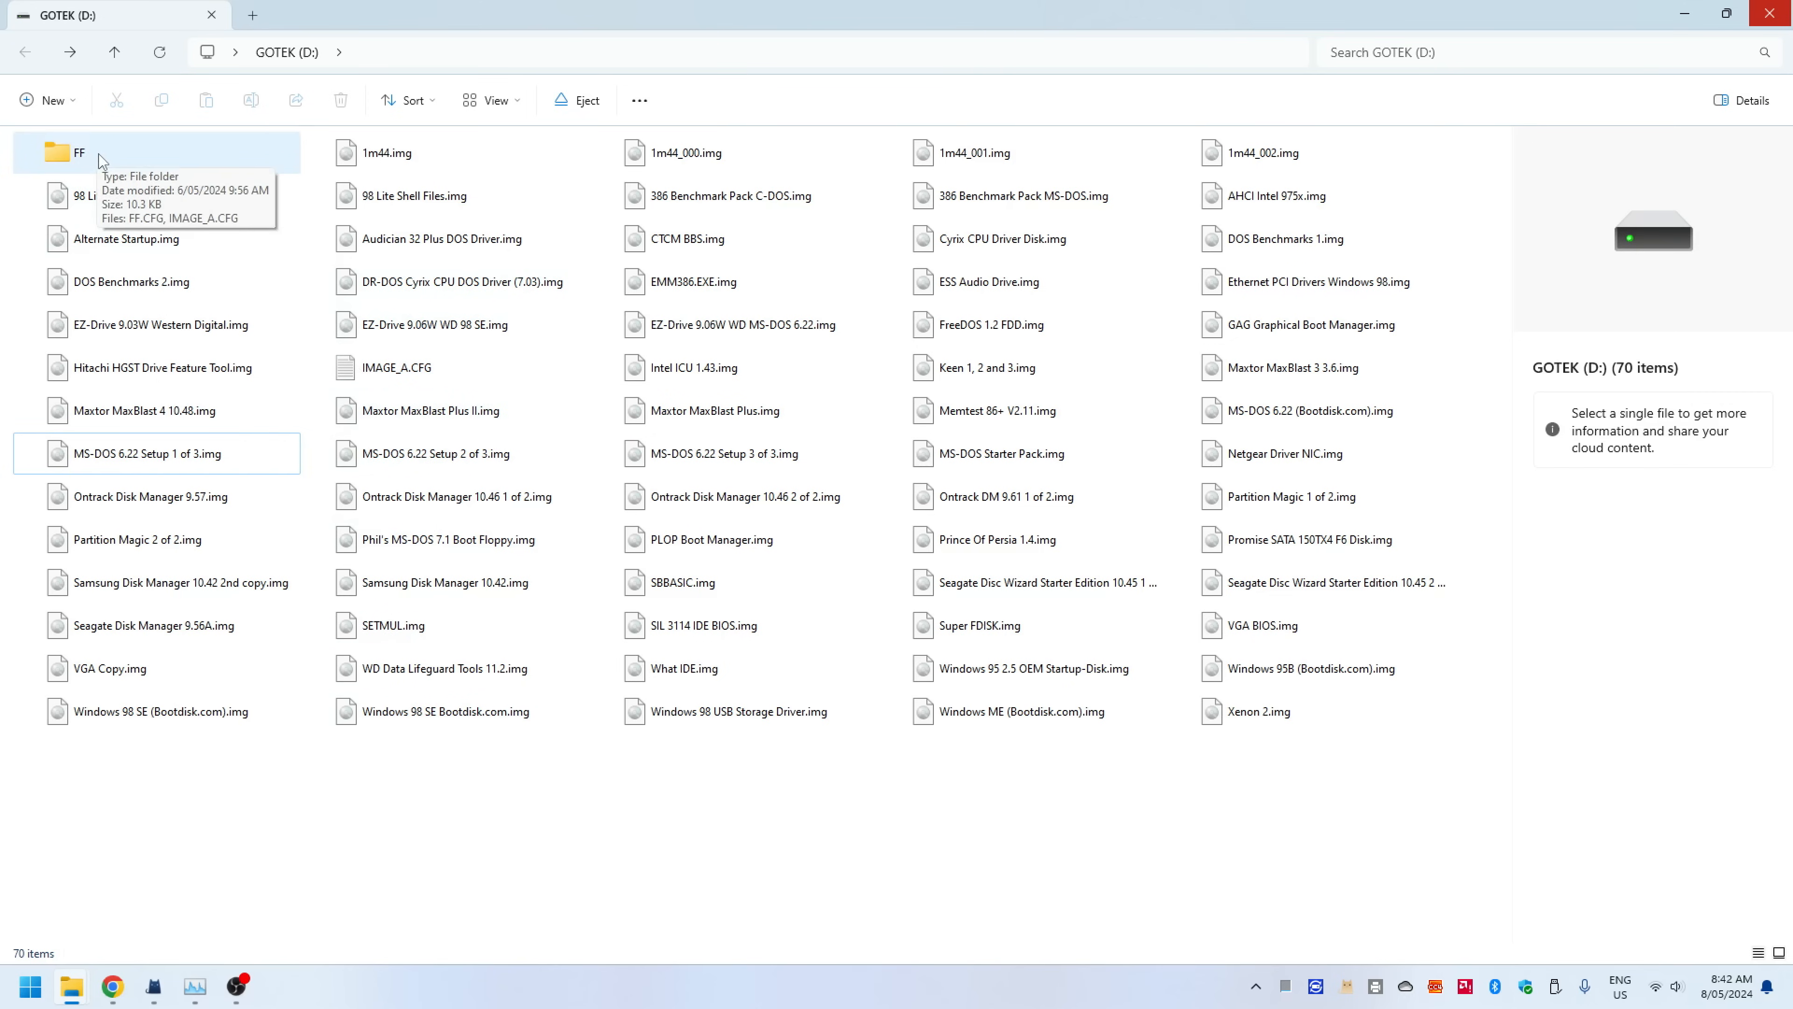
{"action": "double_click", "coordinate": [78, 152]}
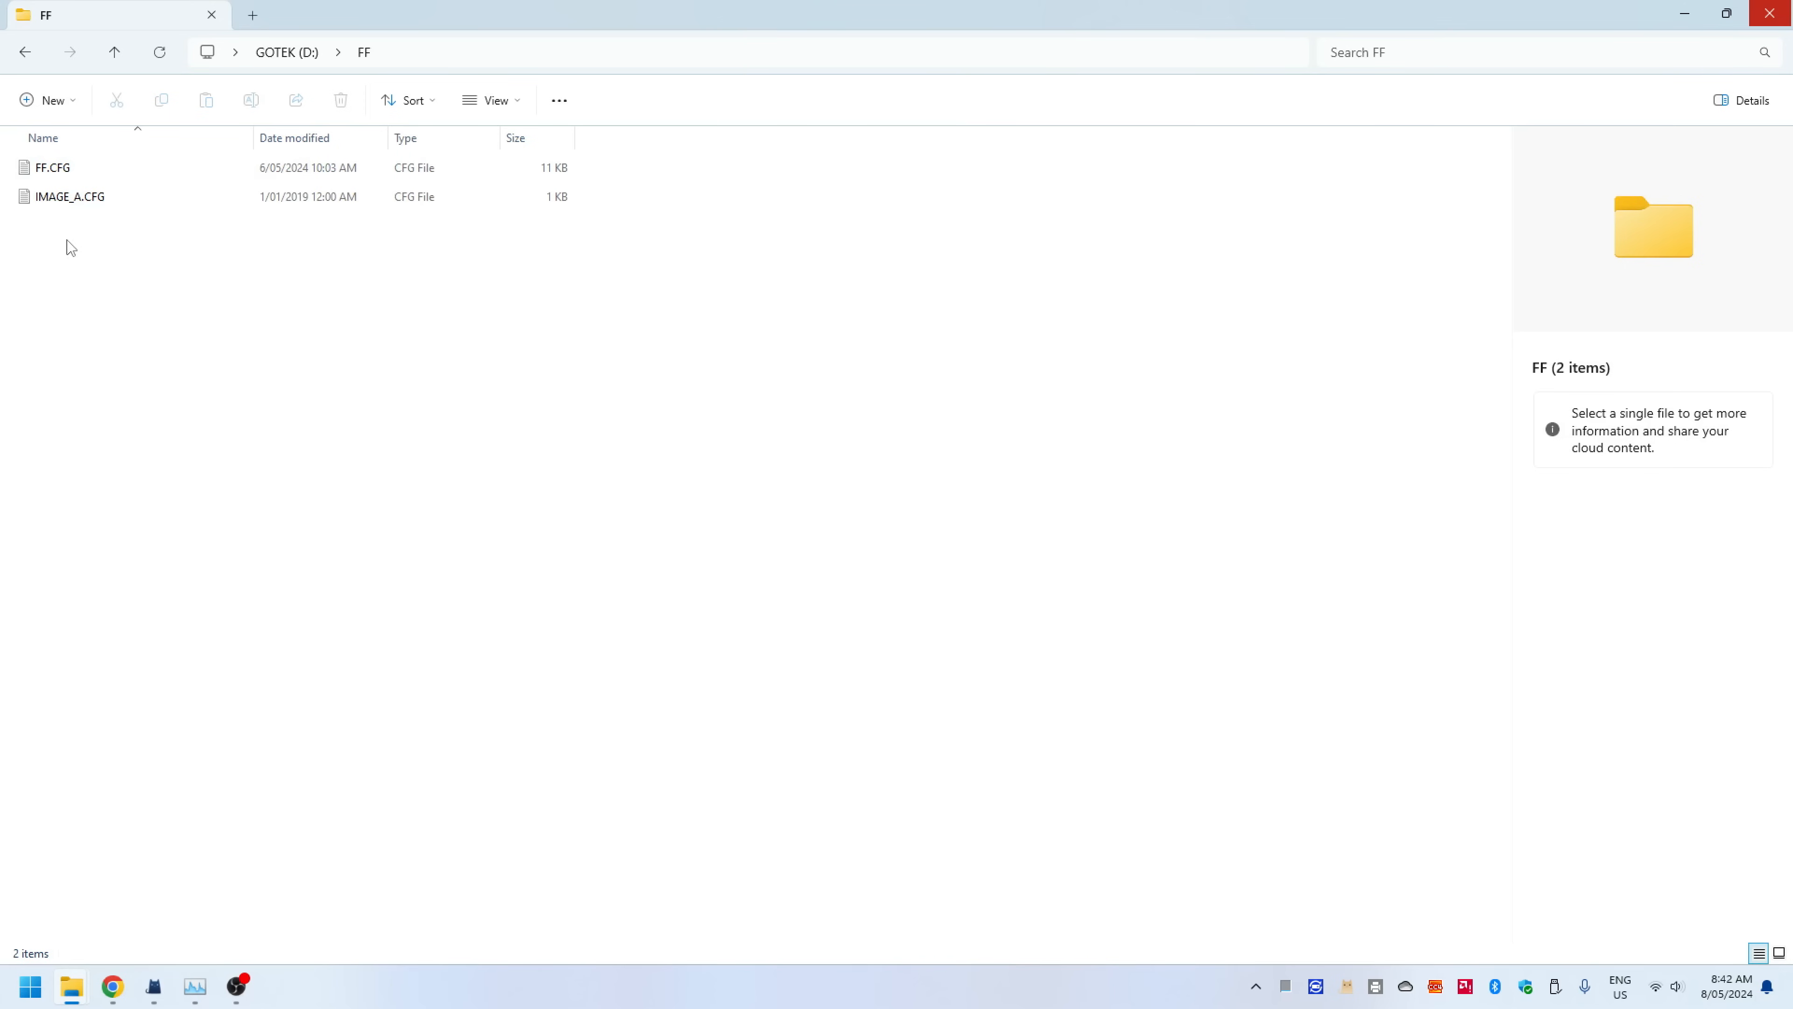
{"action": "mouse_move", "coordinate": [52, 167]}
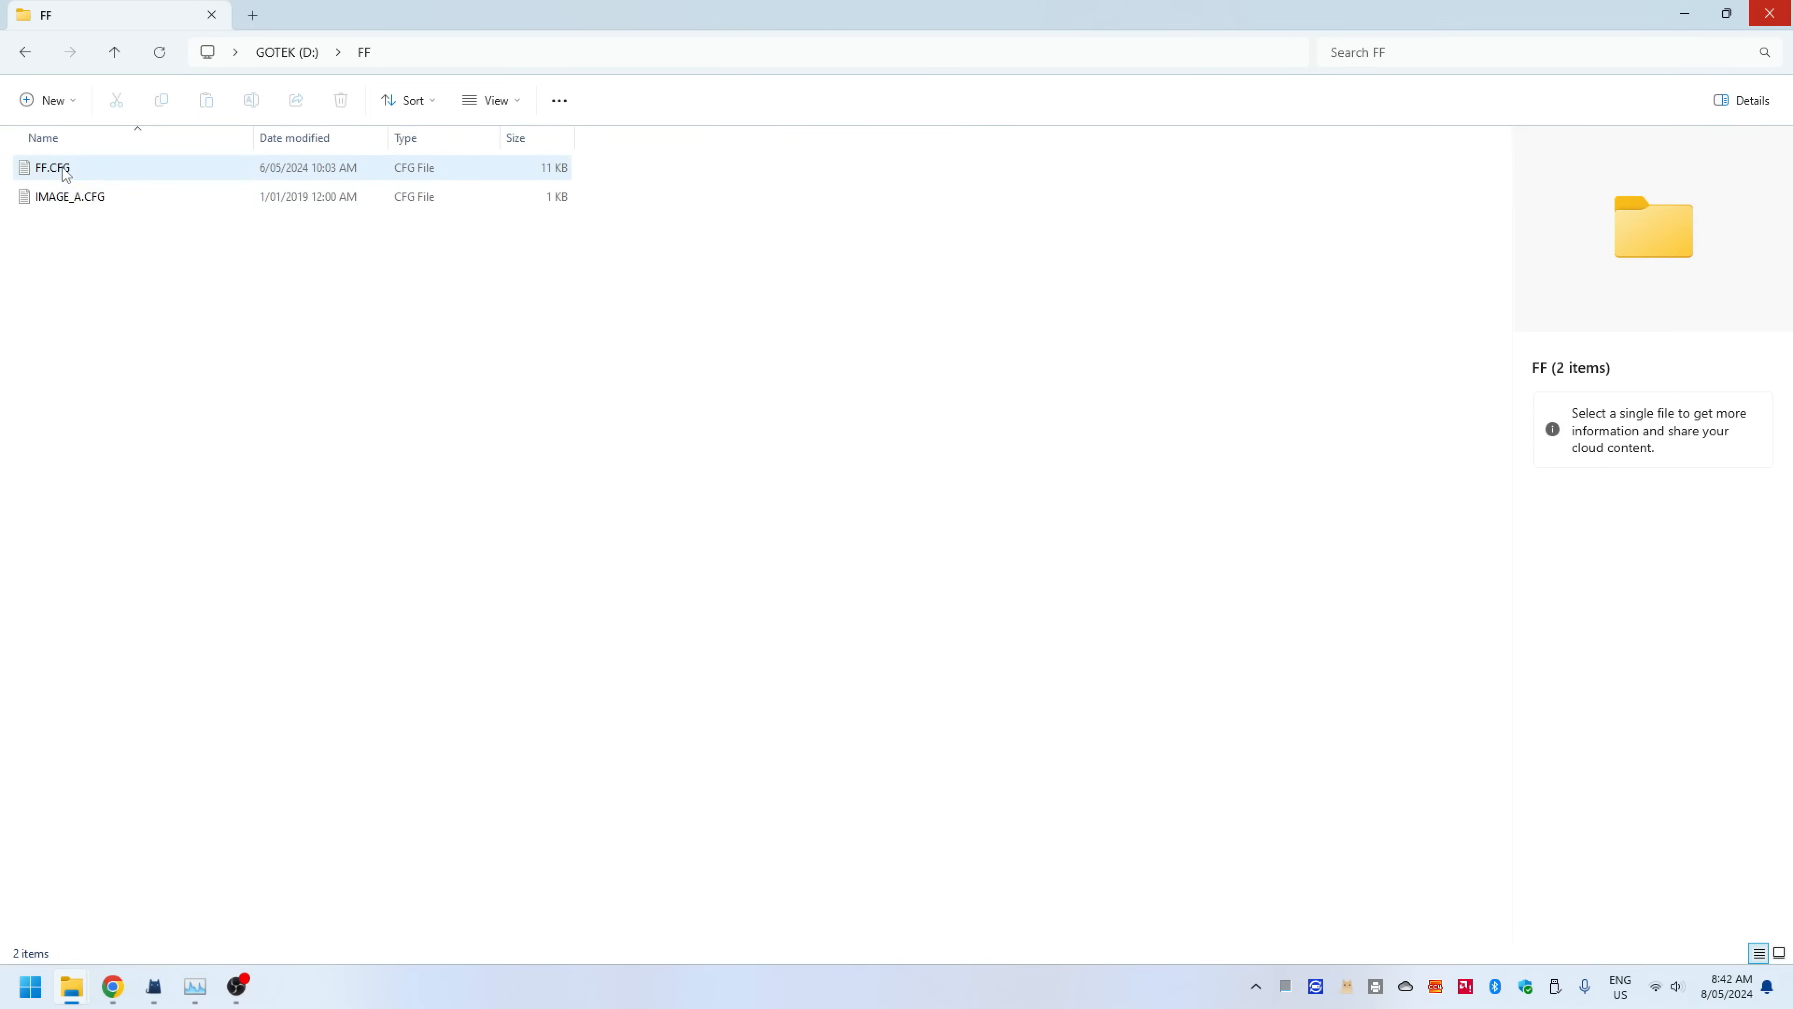
{"action": "double_click", "coordinate": [51, 167]}
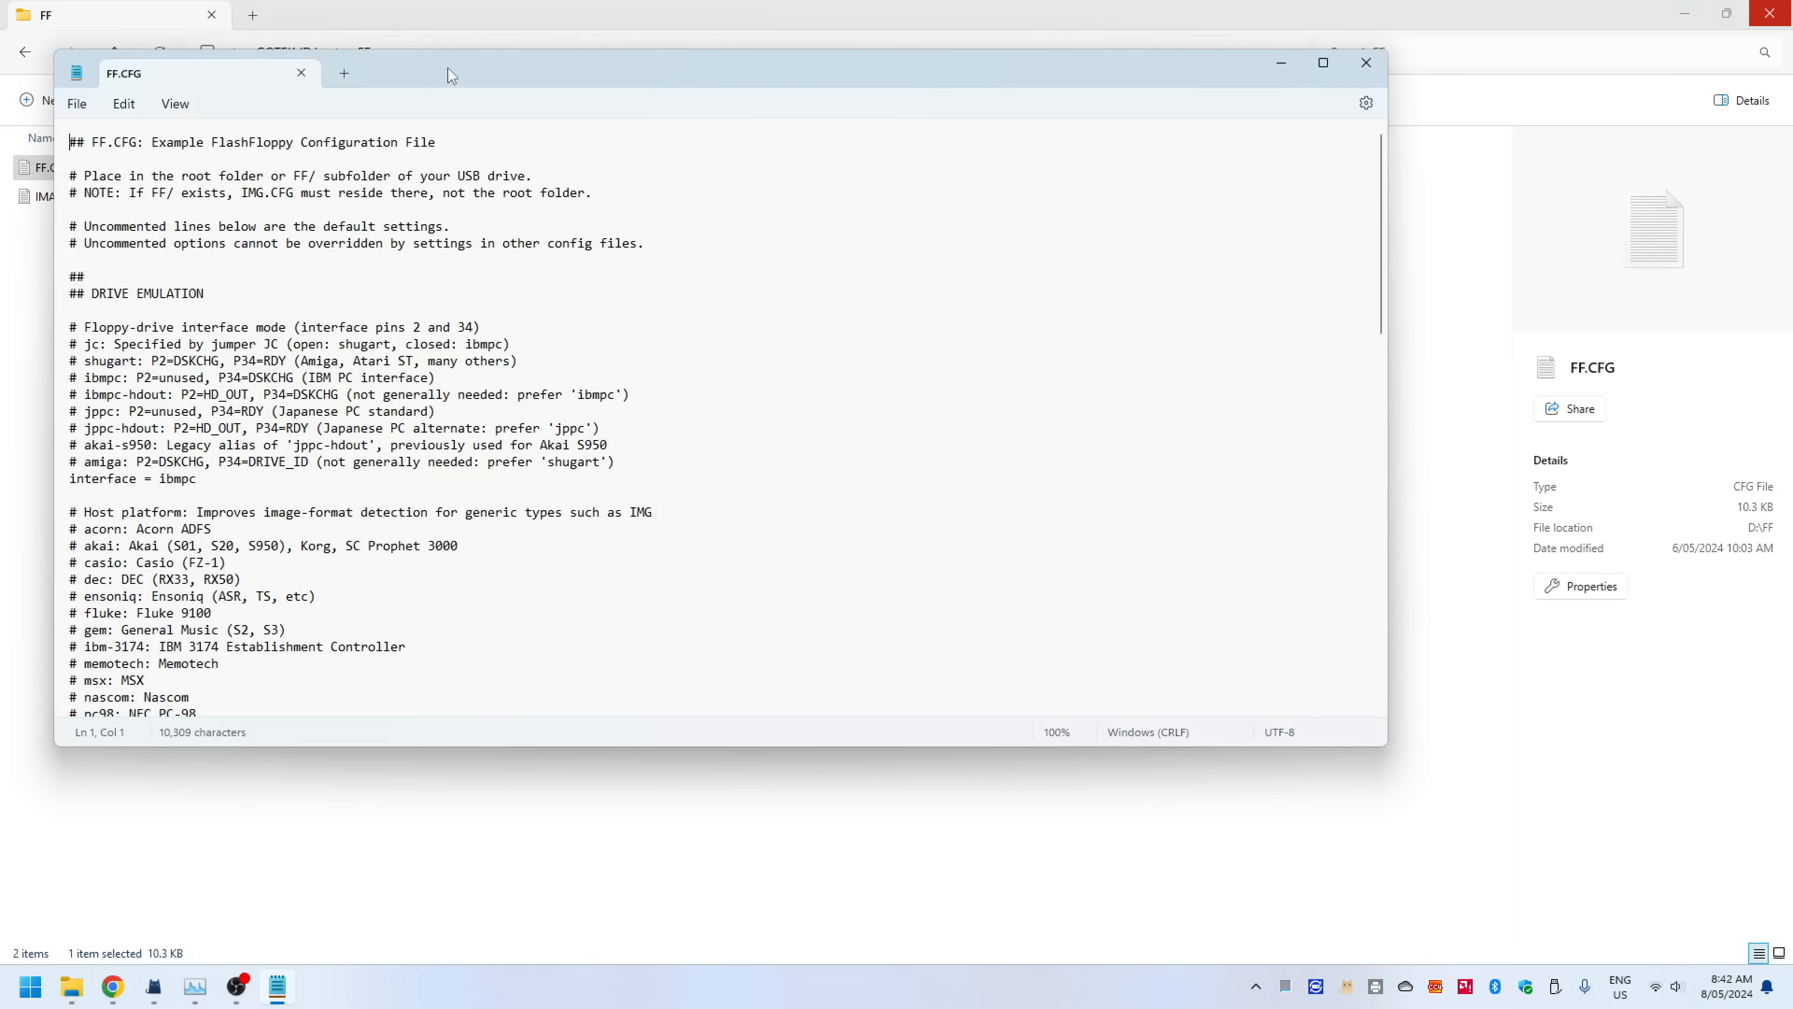
{"action": "left_click", "coordinate": [1323, 61]}
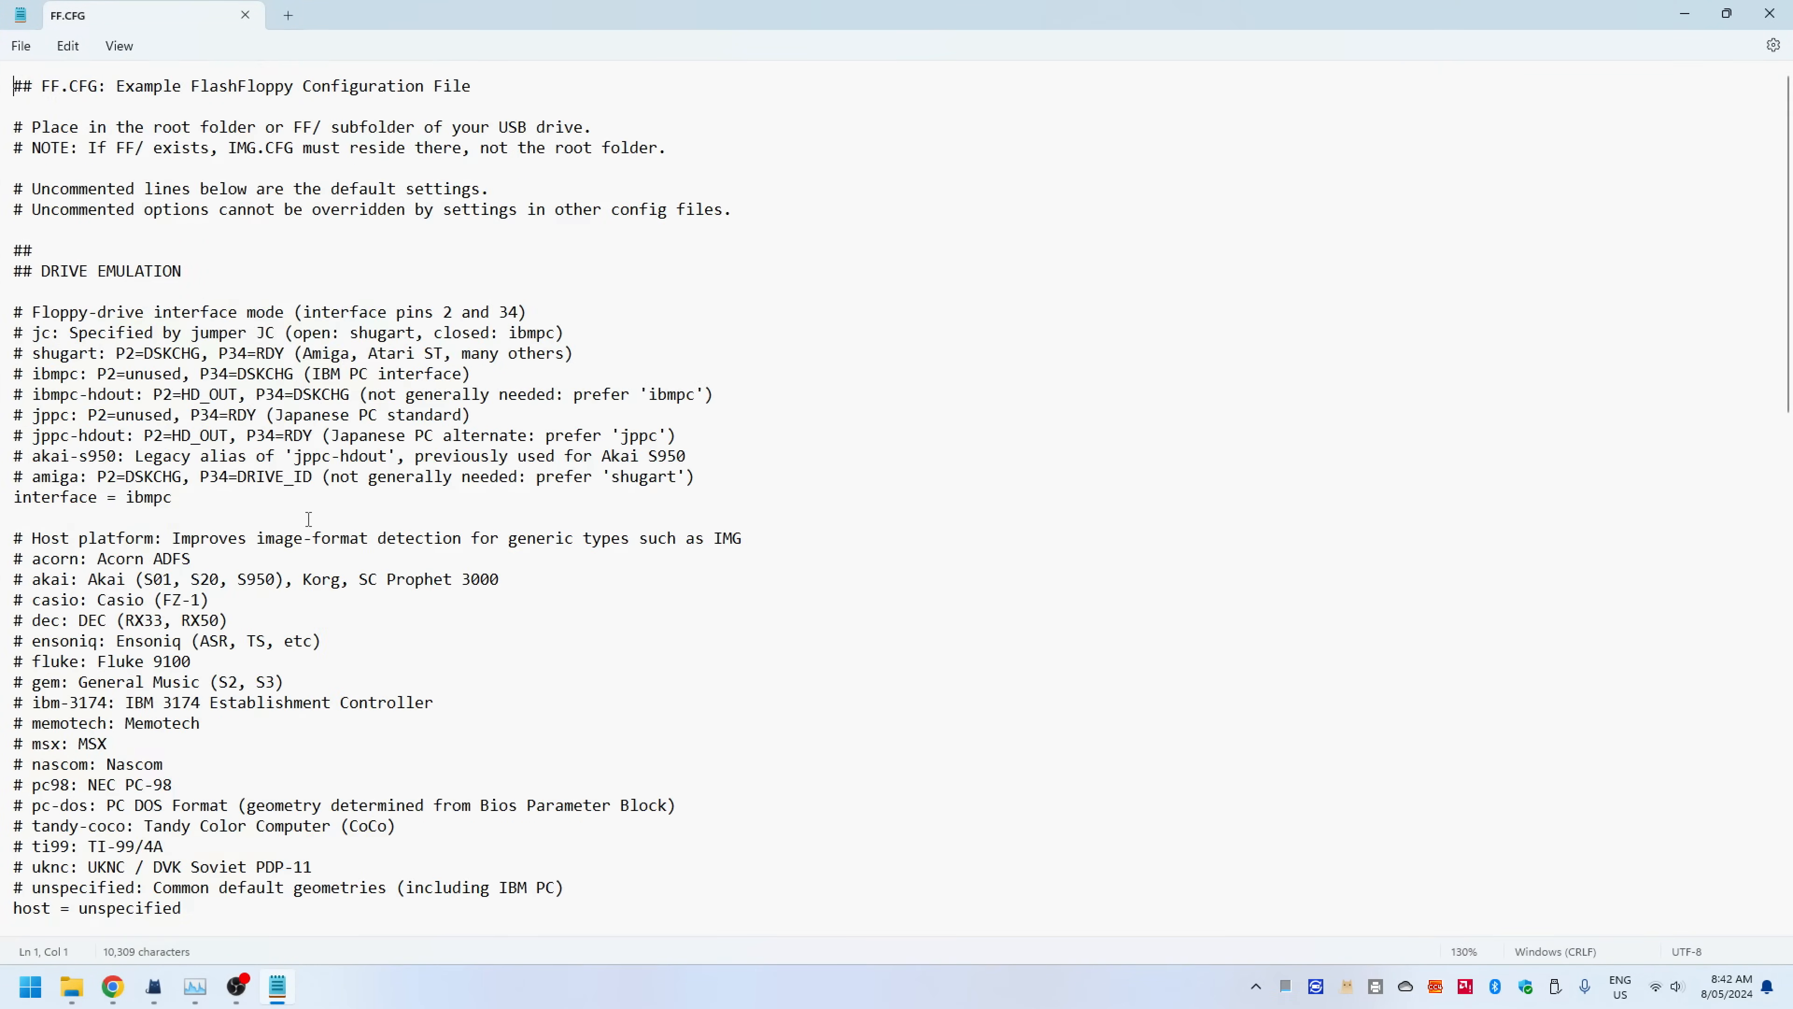
{"action": "scroll", "scroll_direction": "up", "scroll_amount": 3}
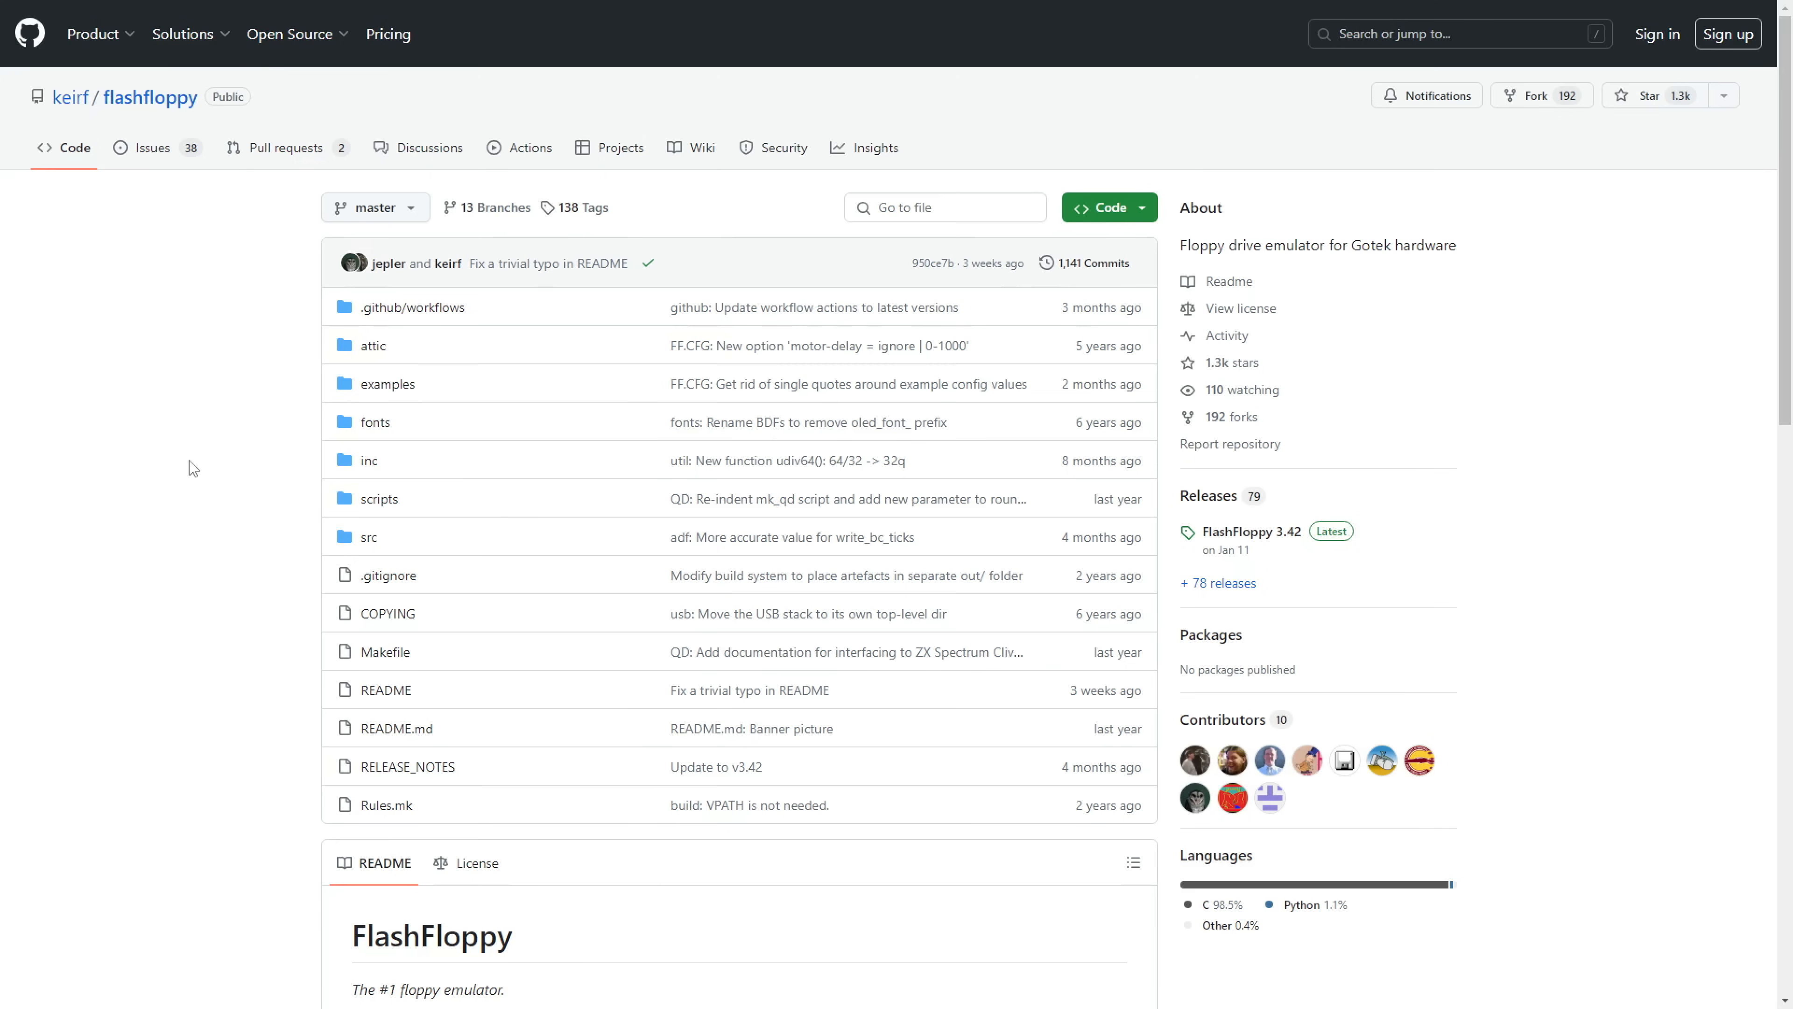
- Scroll the flashfloppy README down to its Download and Documentation sections
{"action": "scroll", "scroll_direction": "down", "scroll_amount": 3}
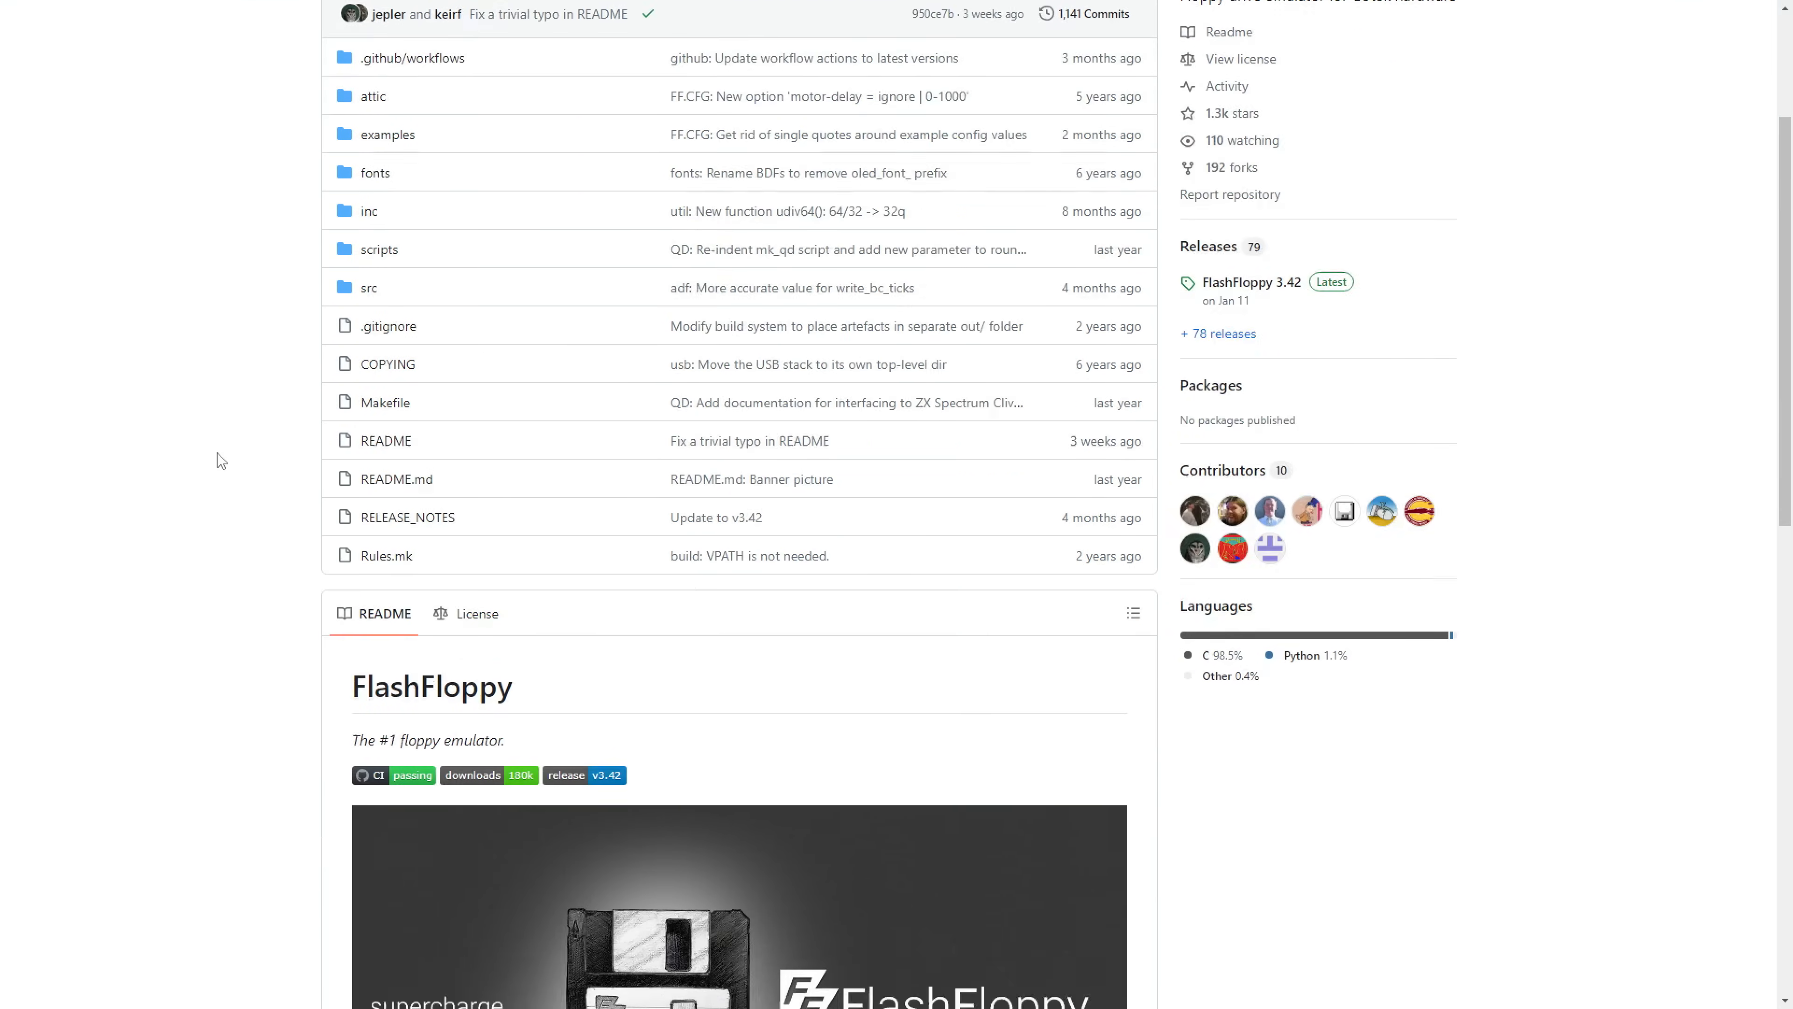
{"action": "scroll", "scroll_direction": "down", "scroll_amount": 3}
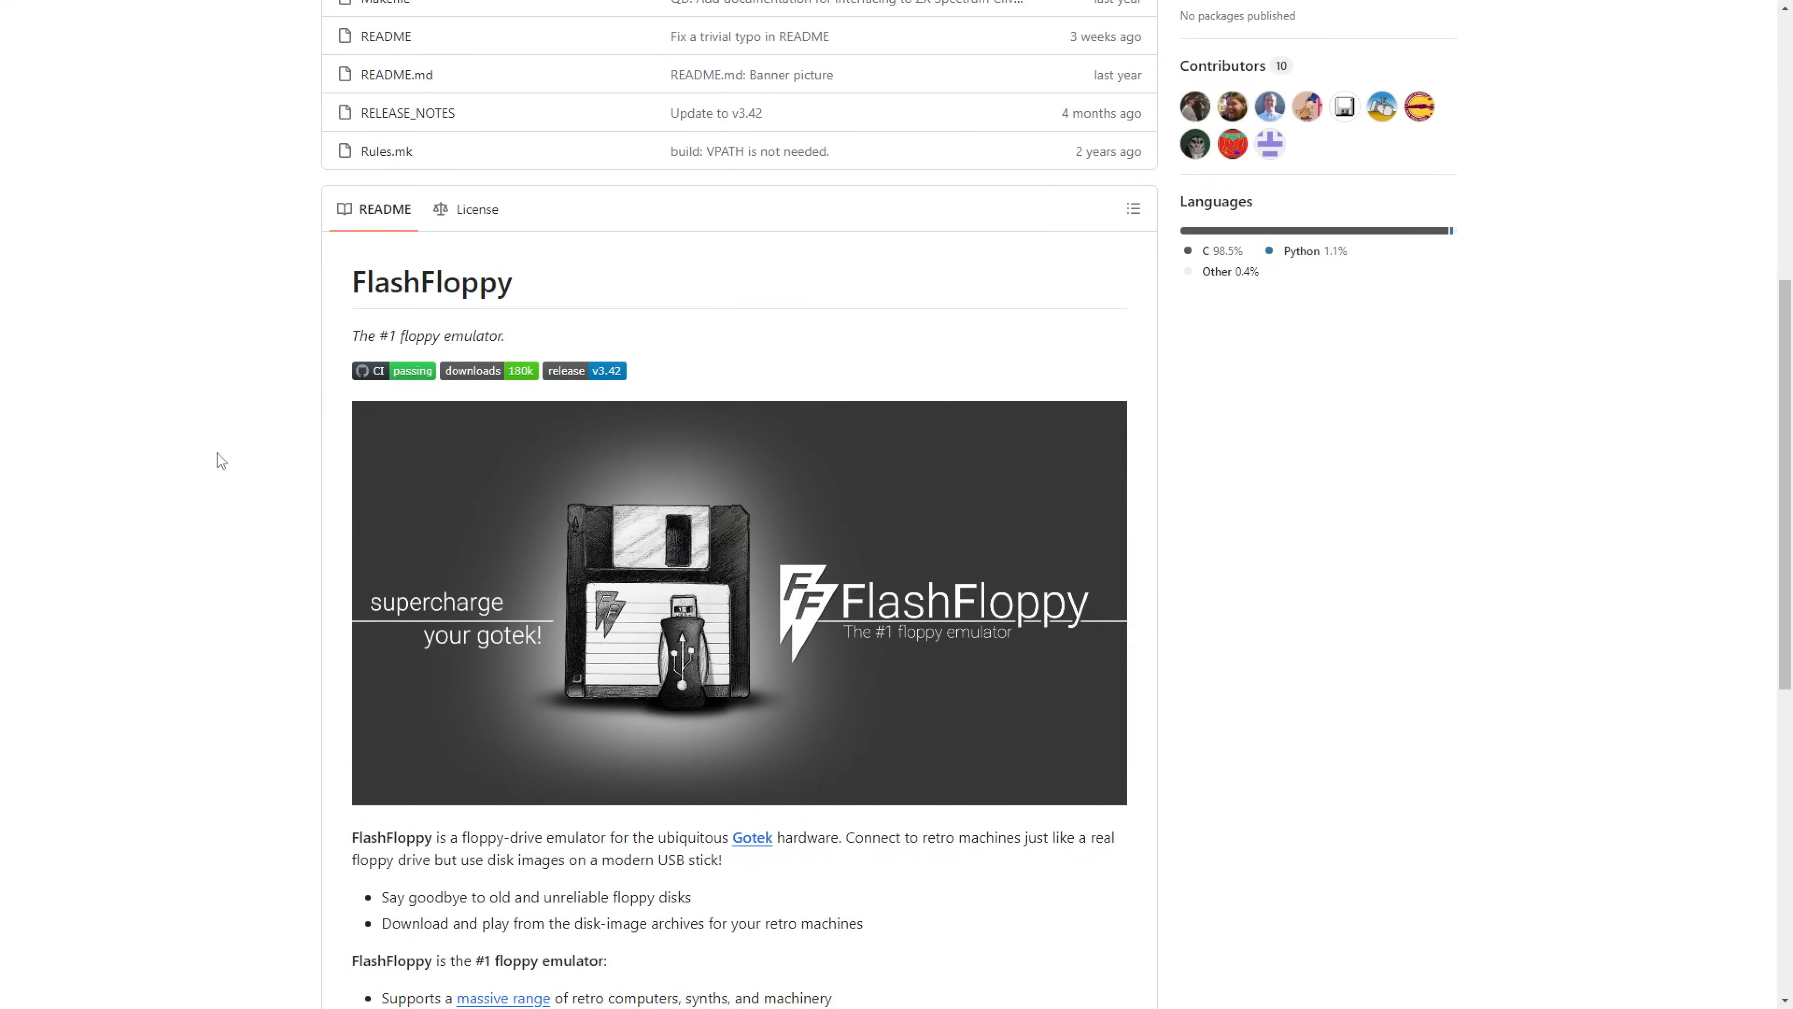
{"action": "scroll", "scroll_direction": "down", "scroll_amount": 3}
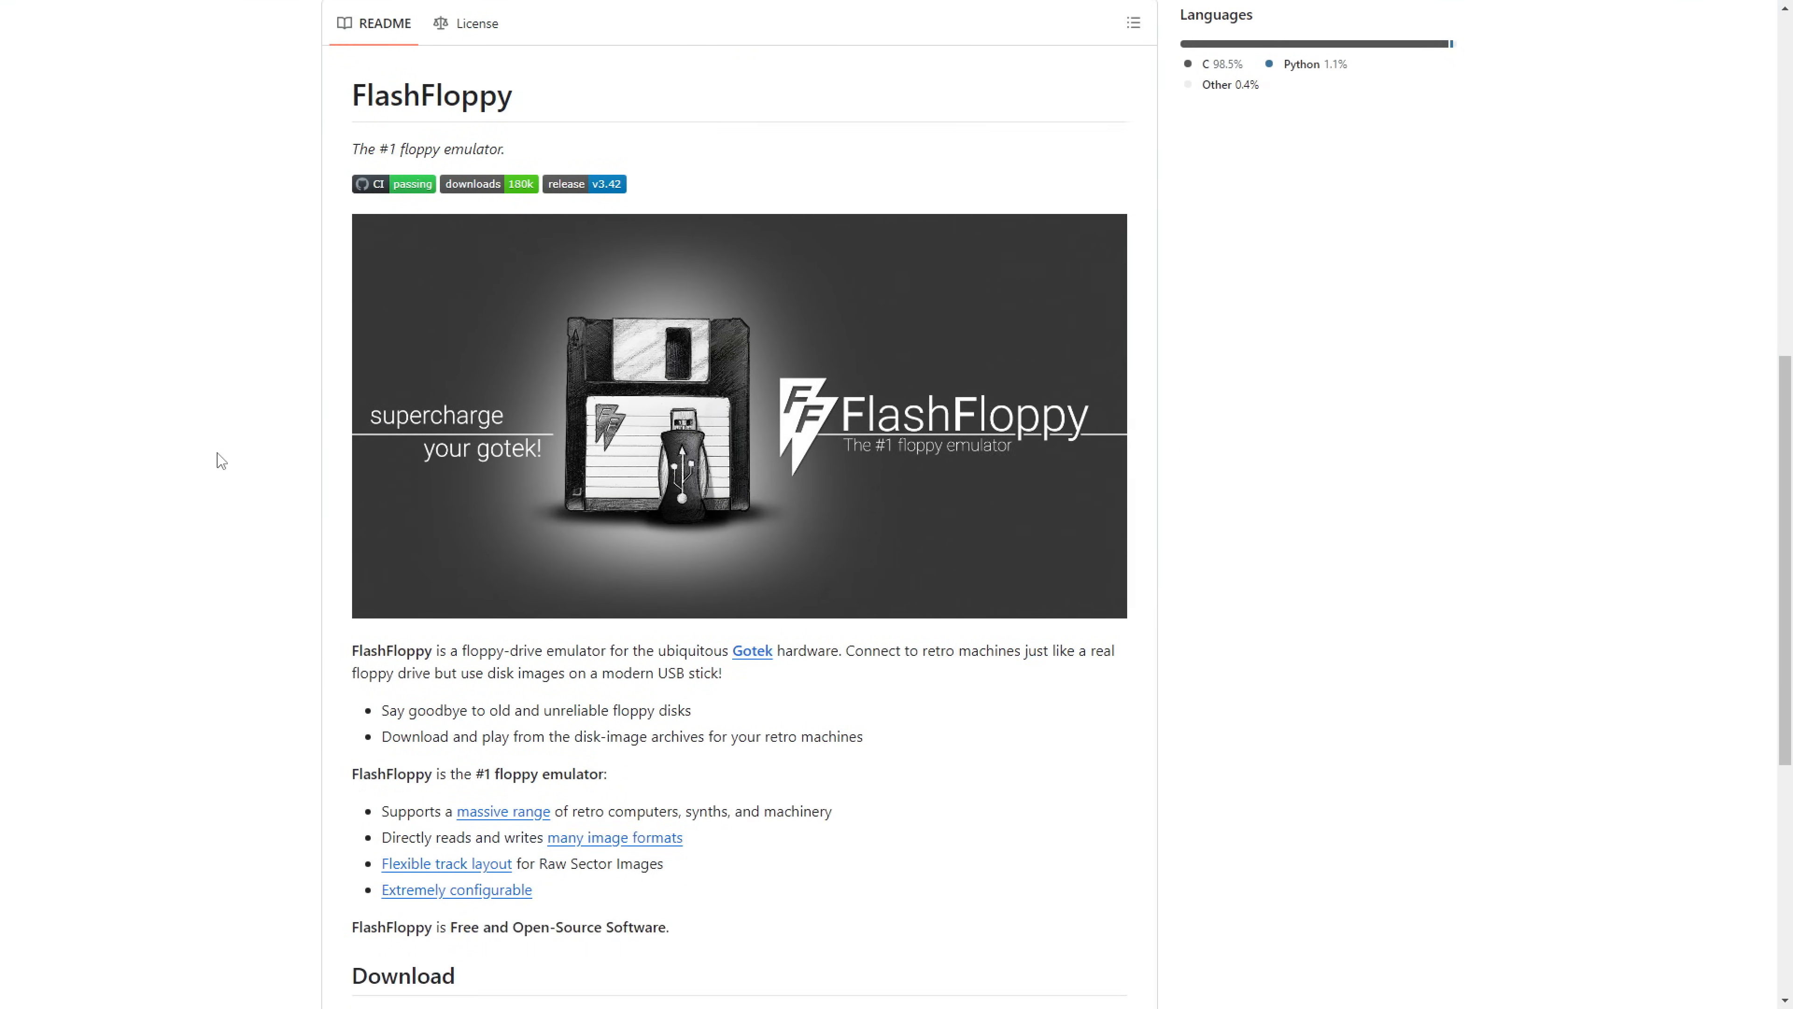
{"action": "mouse_move", "coordinate": [473, 485]}
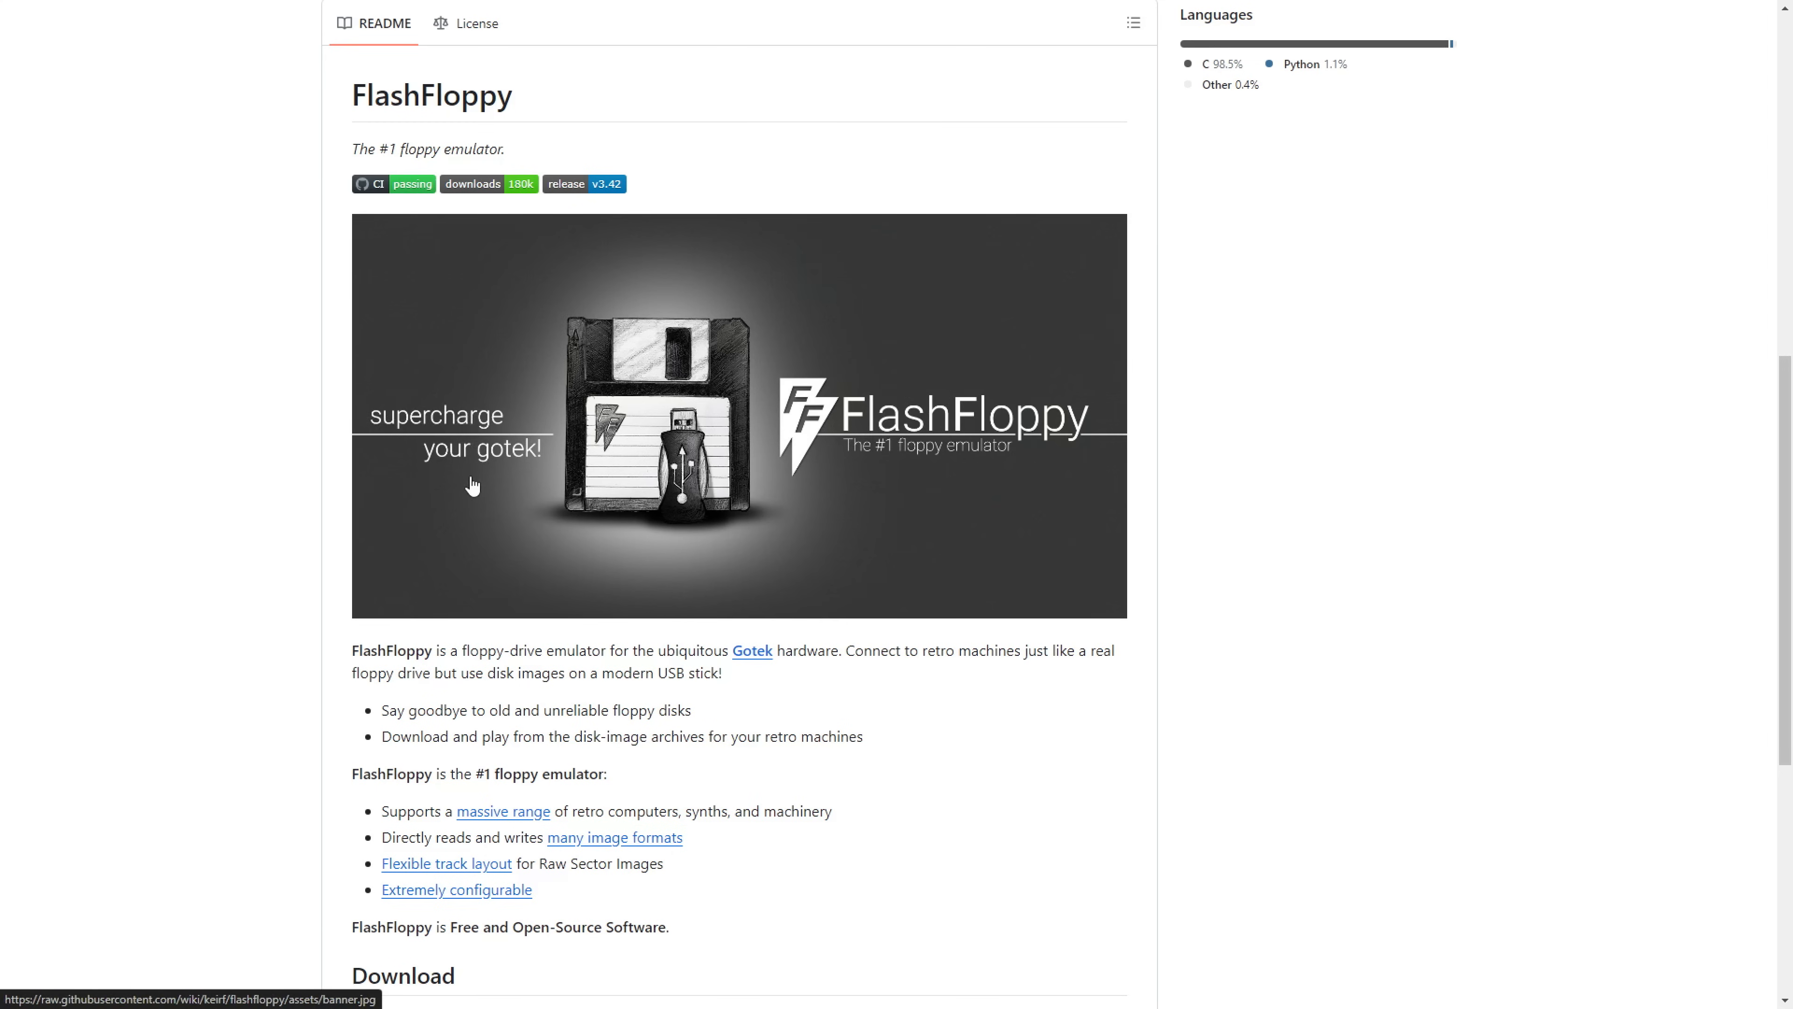
{"action": "scroll", "scroll_direction": "down", "scroll_amount": 3}
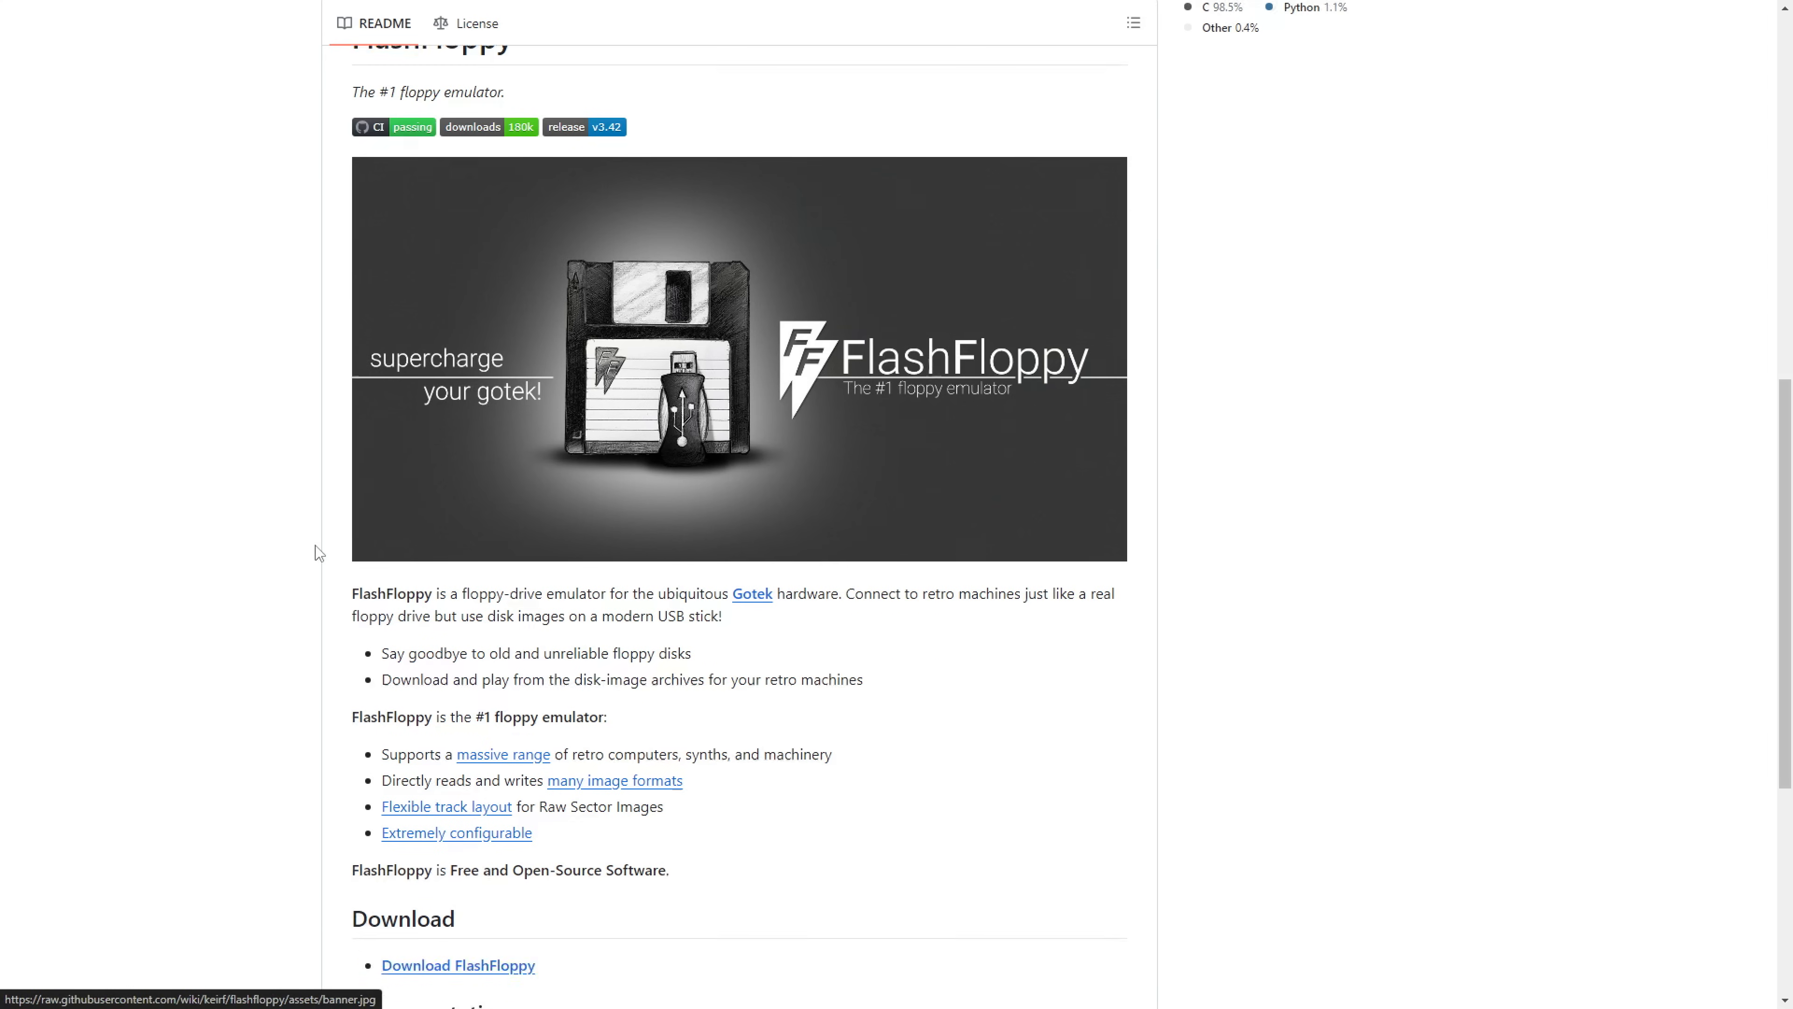
{"action": "scroll", "scroll_direction": "down", "scroll_amount": 3}
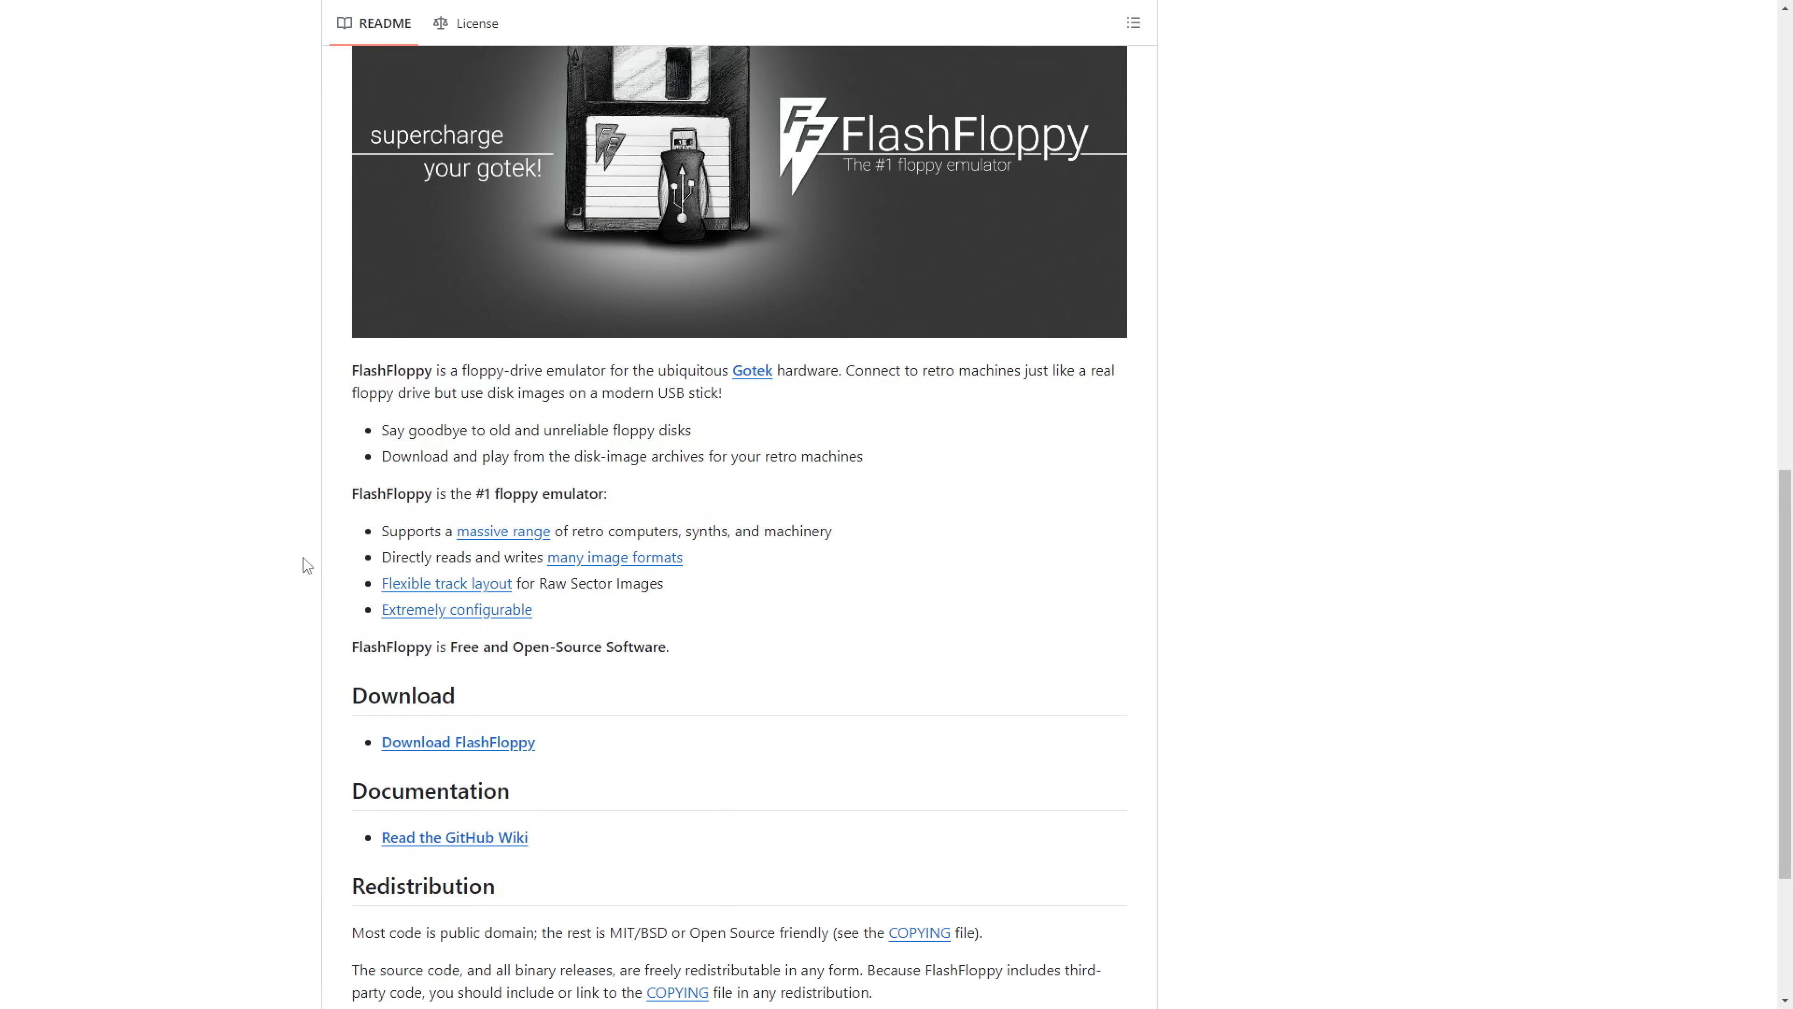
{"action": "mouse_move", "coordinate": [478, 749]}
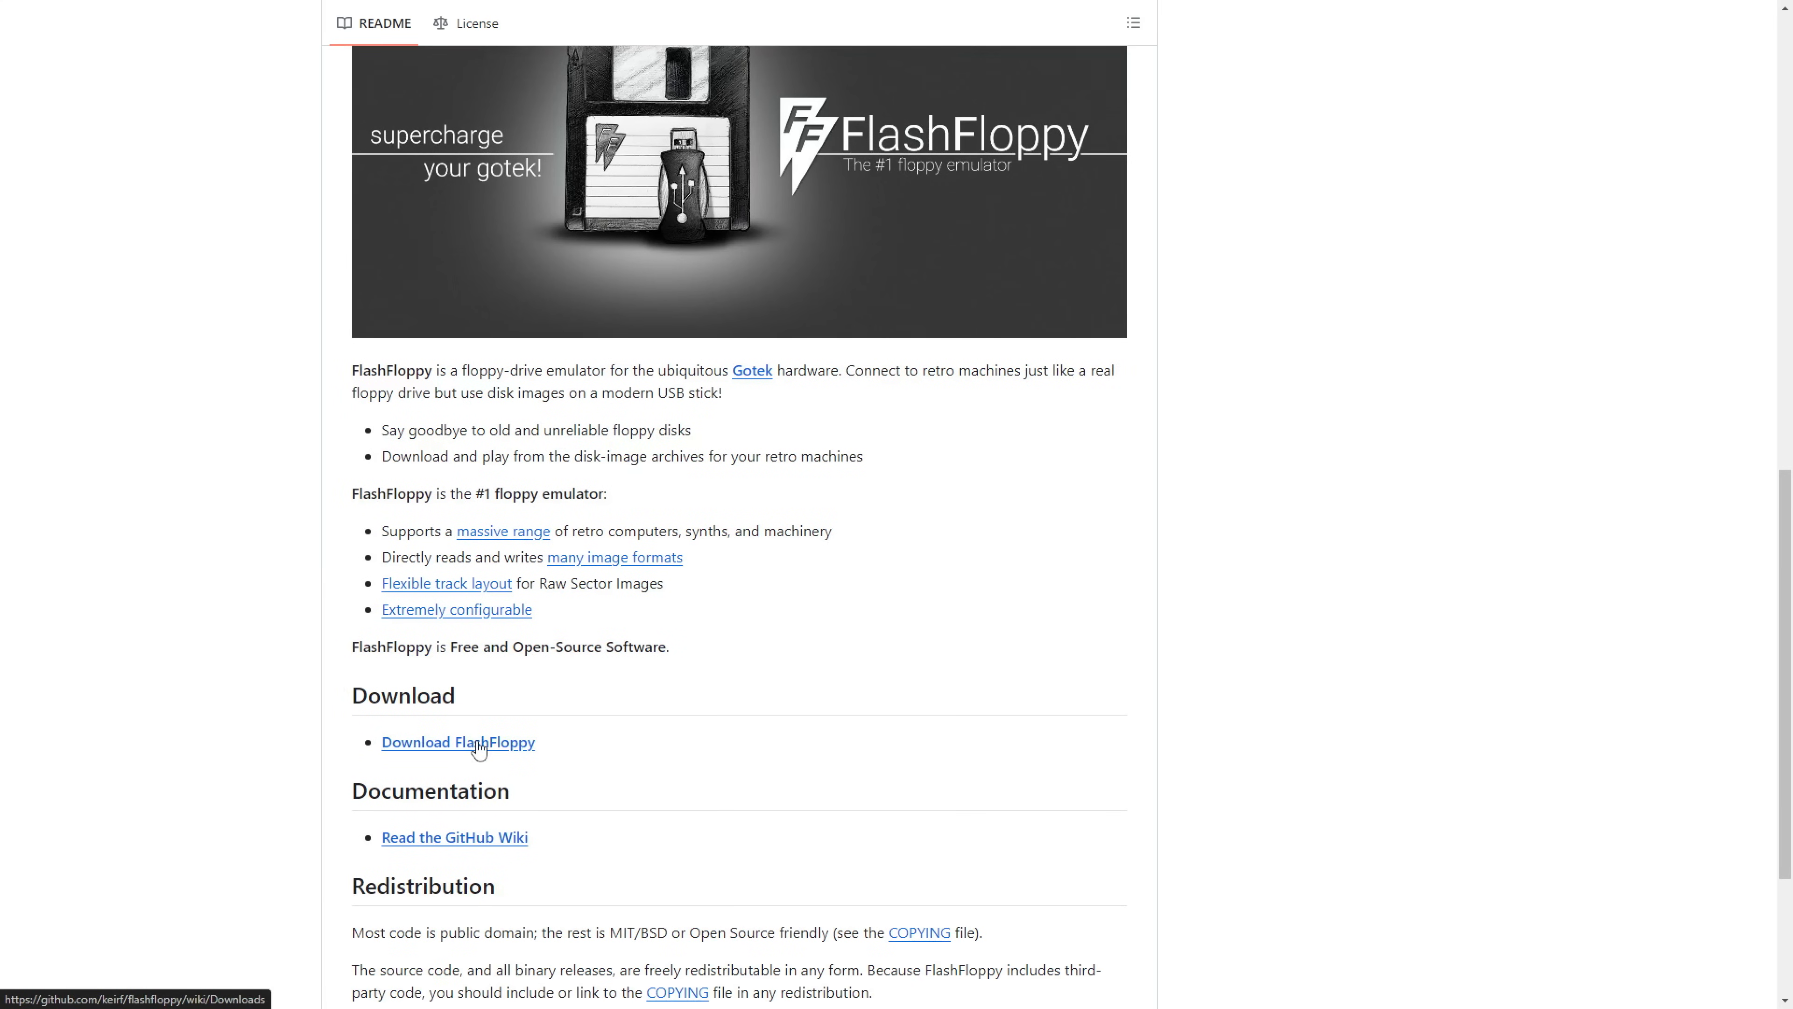
{"action": "mouse_move", "coordinate": [613, 751]}
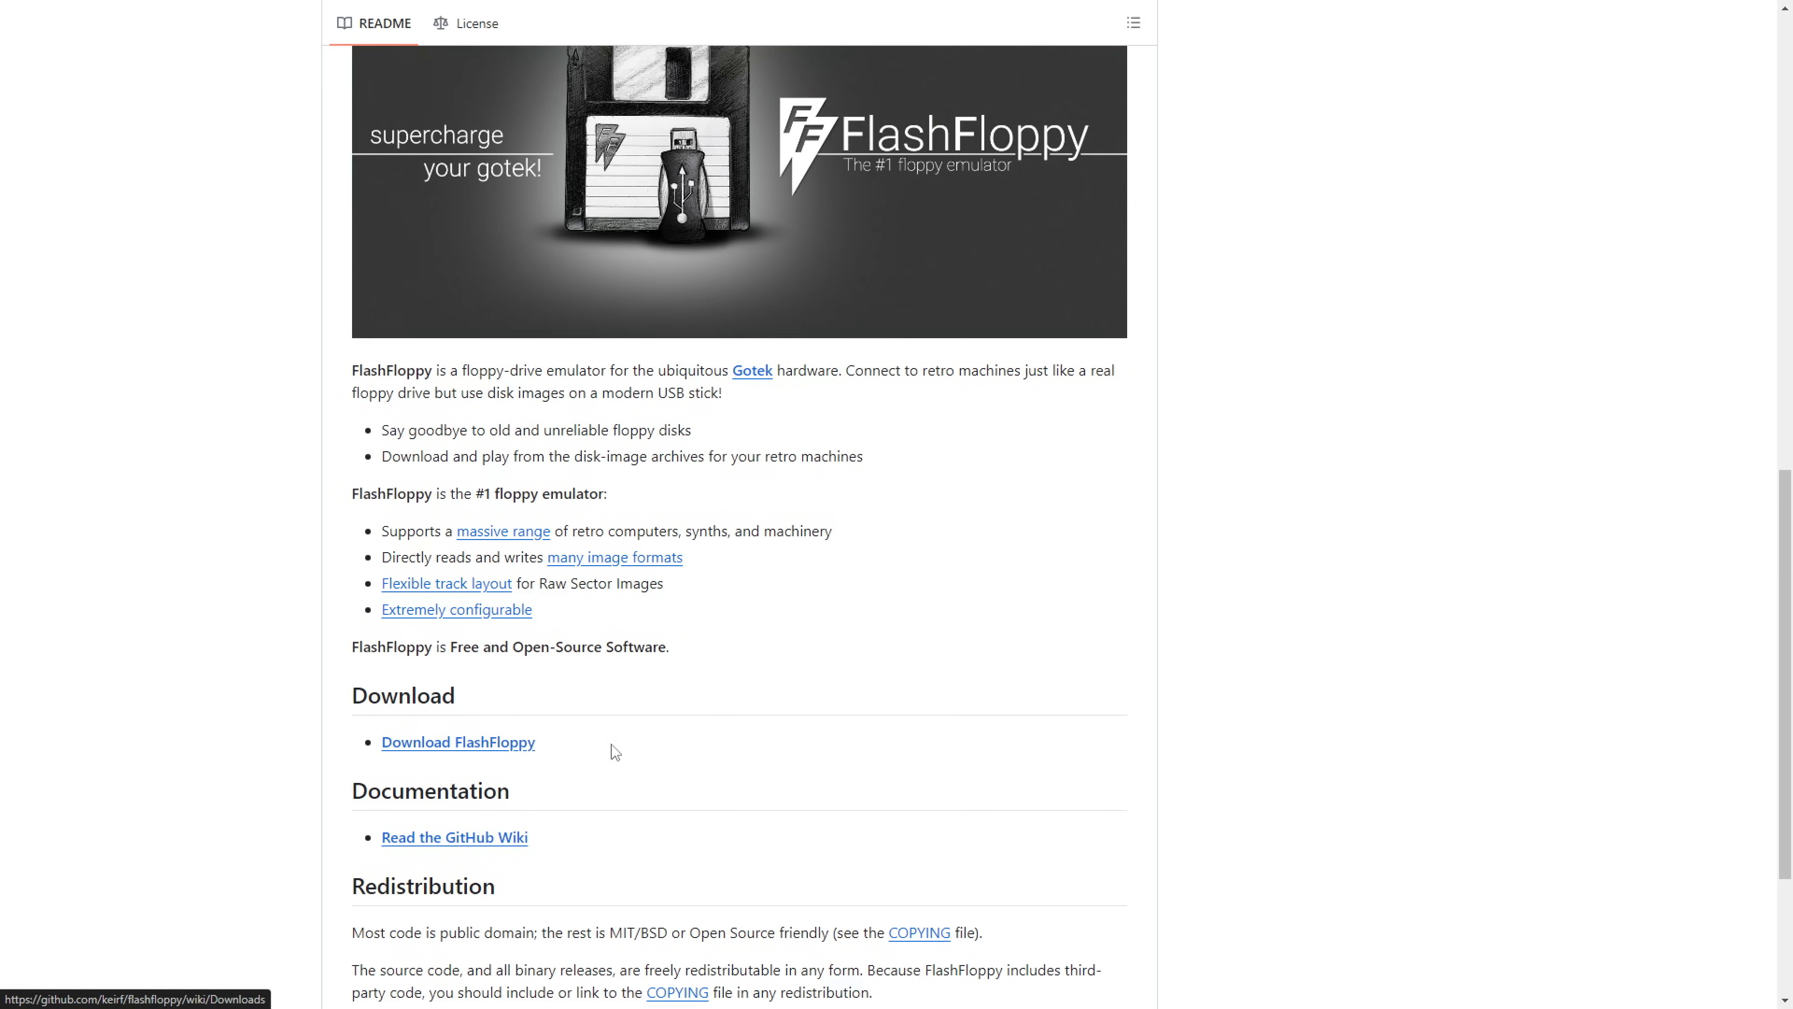
{"action": "mouse_move", "coordinate": [444, 851]}
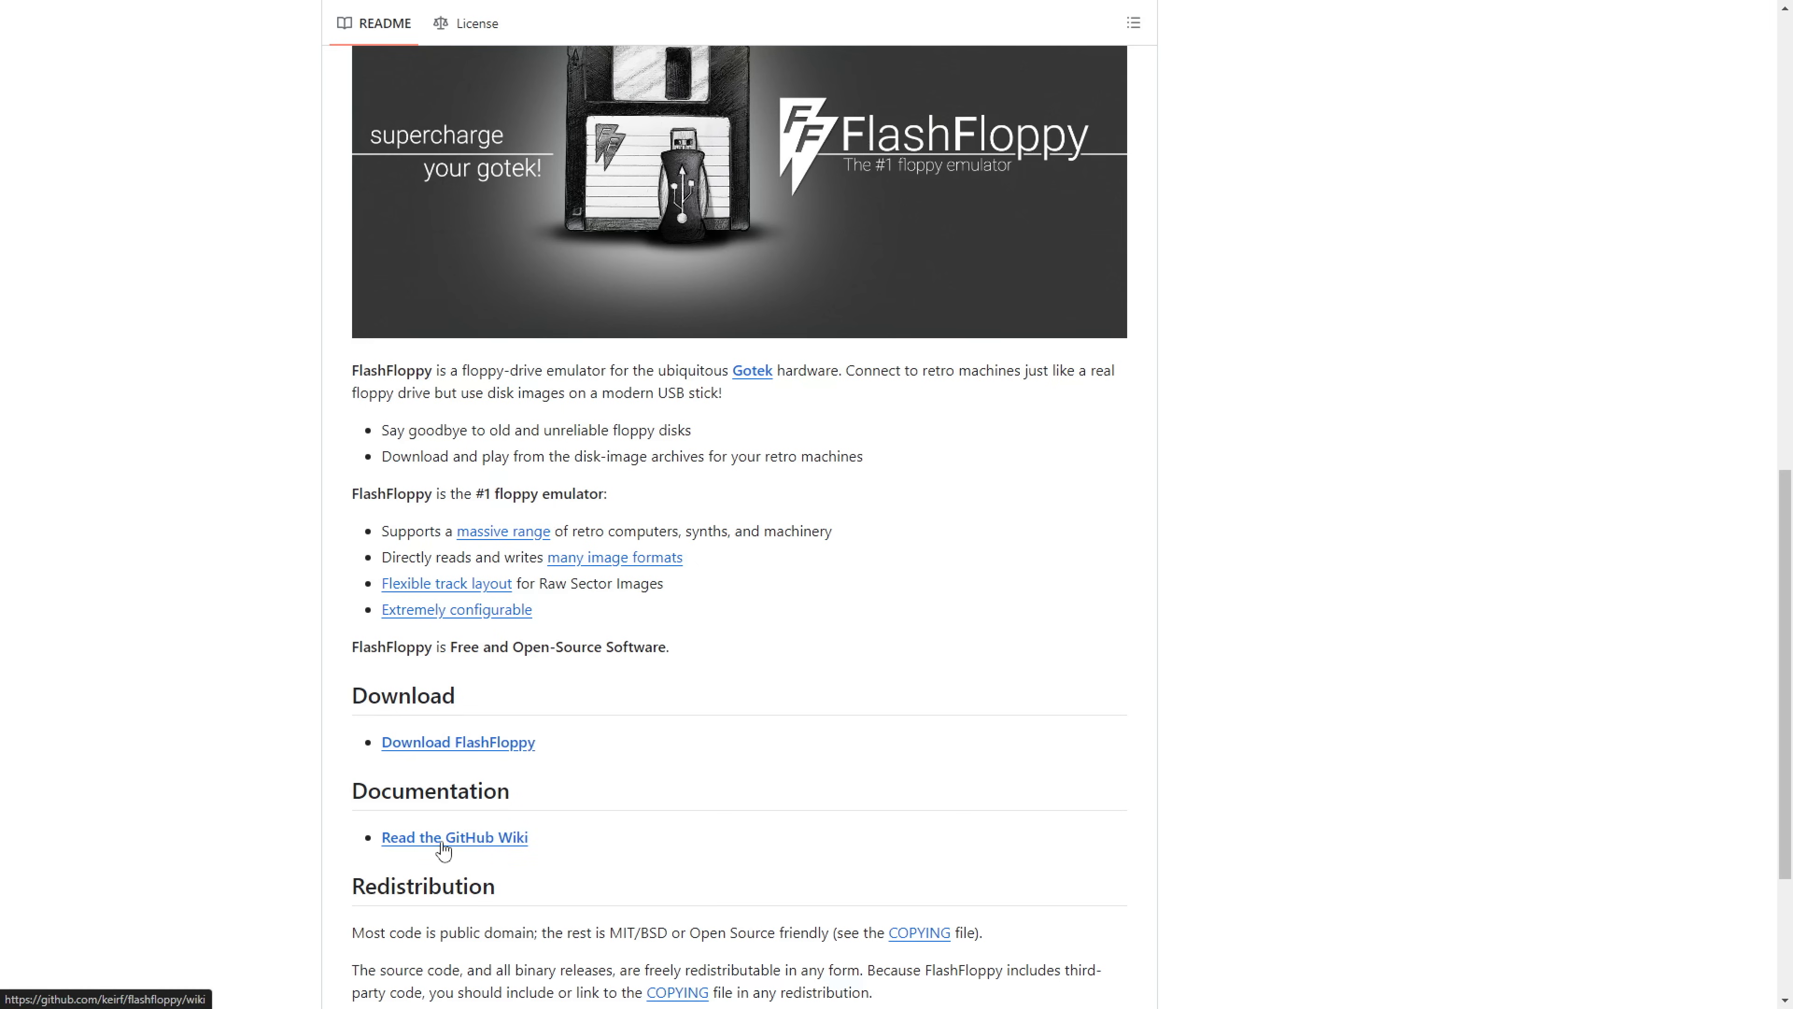
{"action": "mouse_move", "coordinate": [478, 844]}
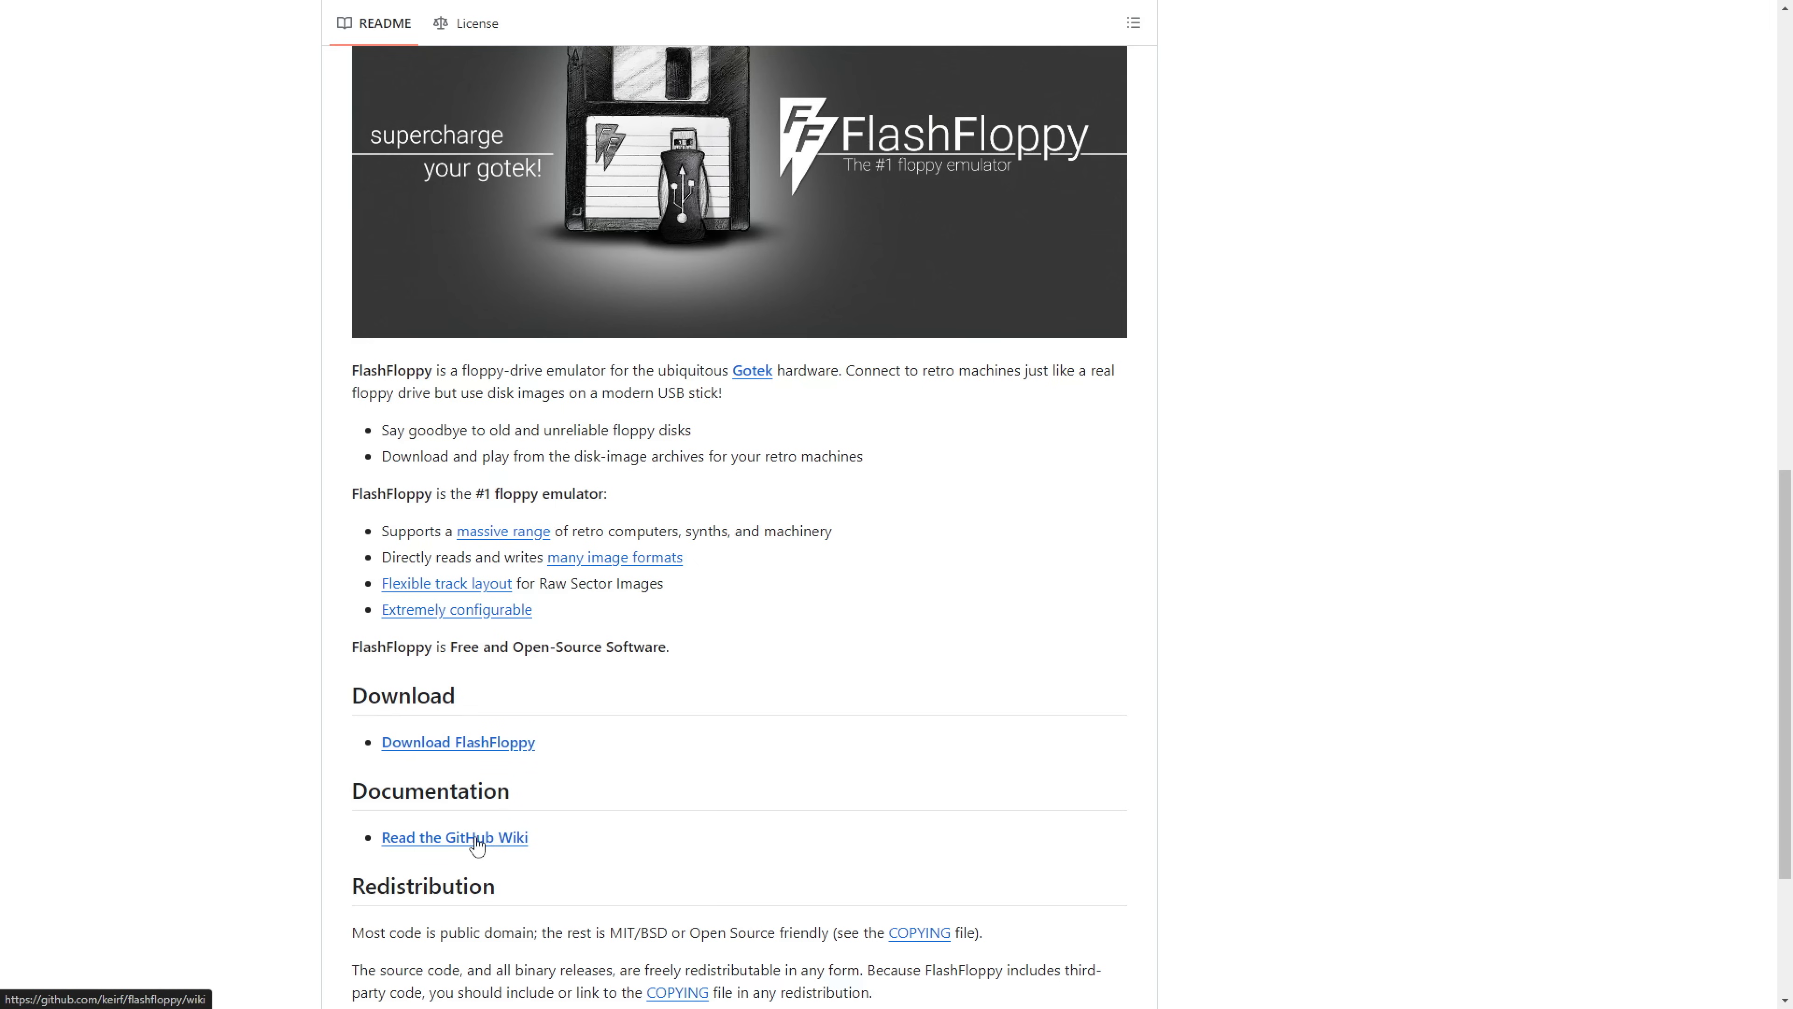
- Show the FlashFloppy wiki Home page with its index of wiki pages
{"action": "left_click", "coordinate": [454, 836]}
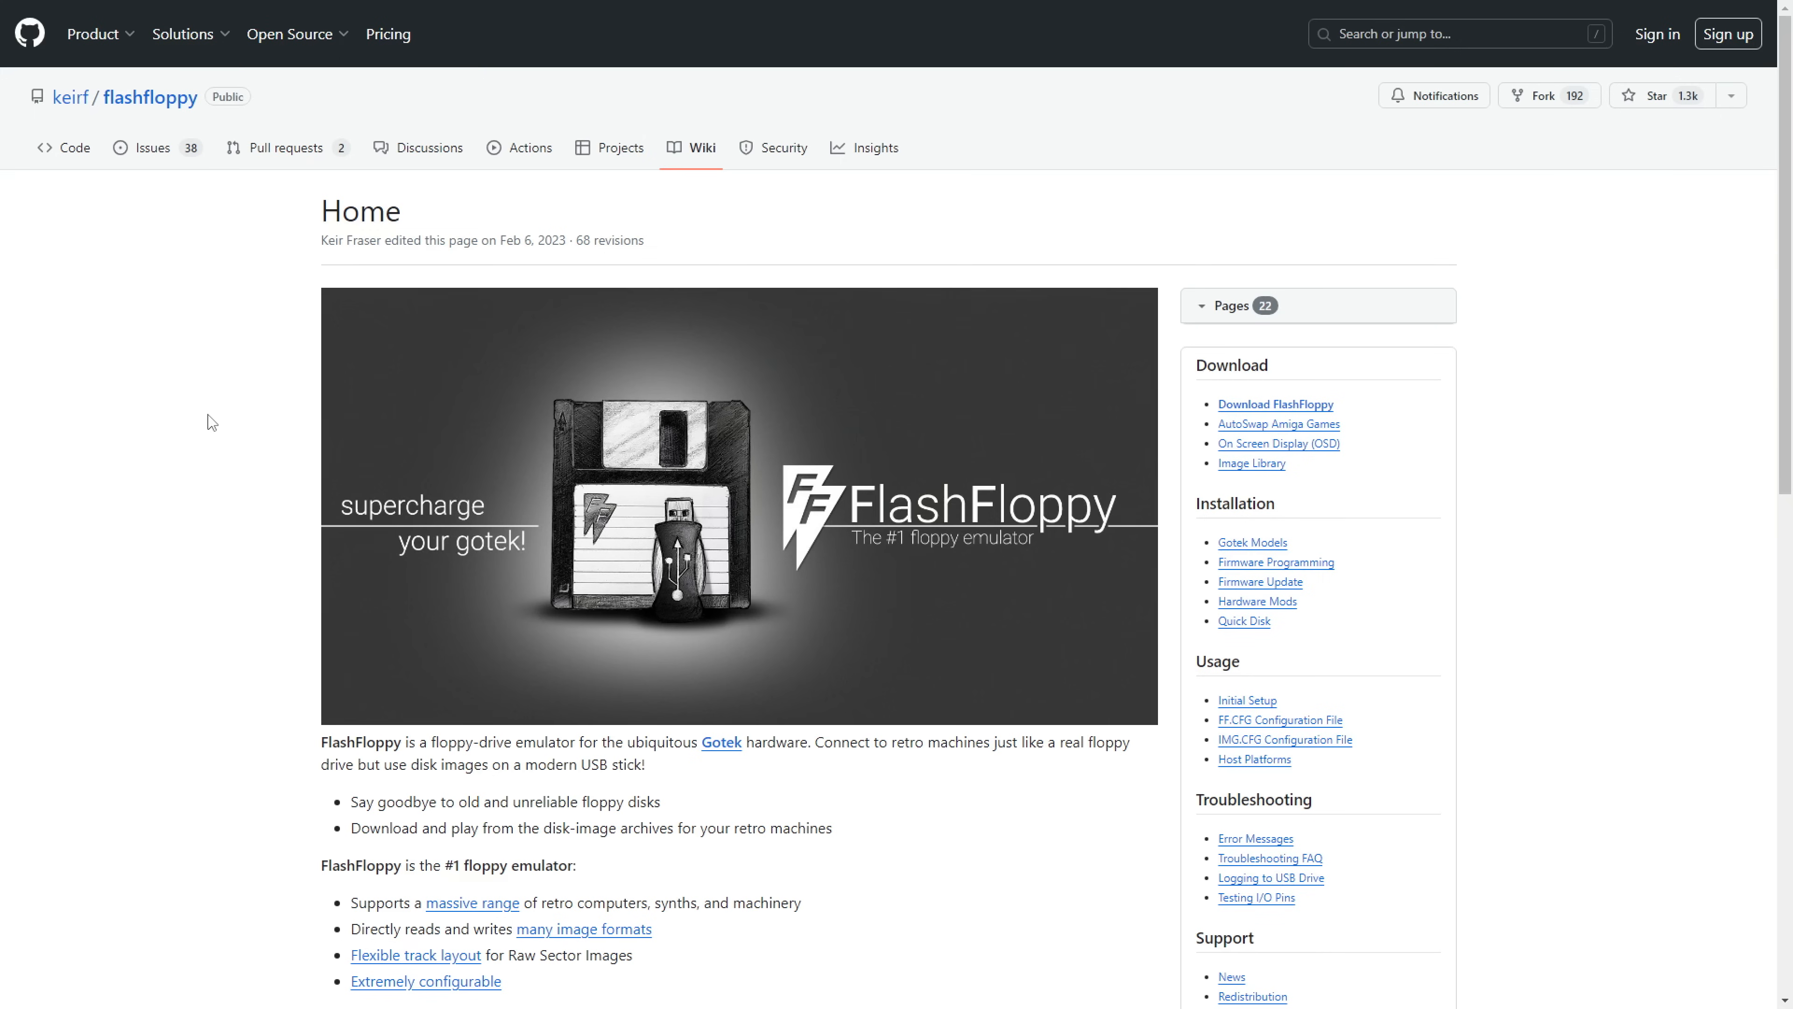
{"action": "scroll", "scroll_direction": "down", "scroll_amount": 3}
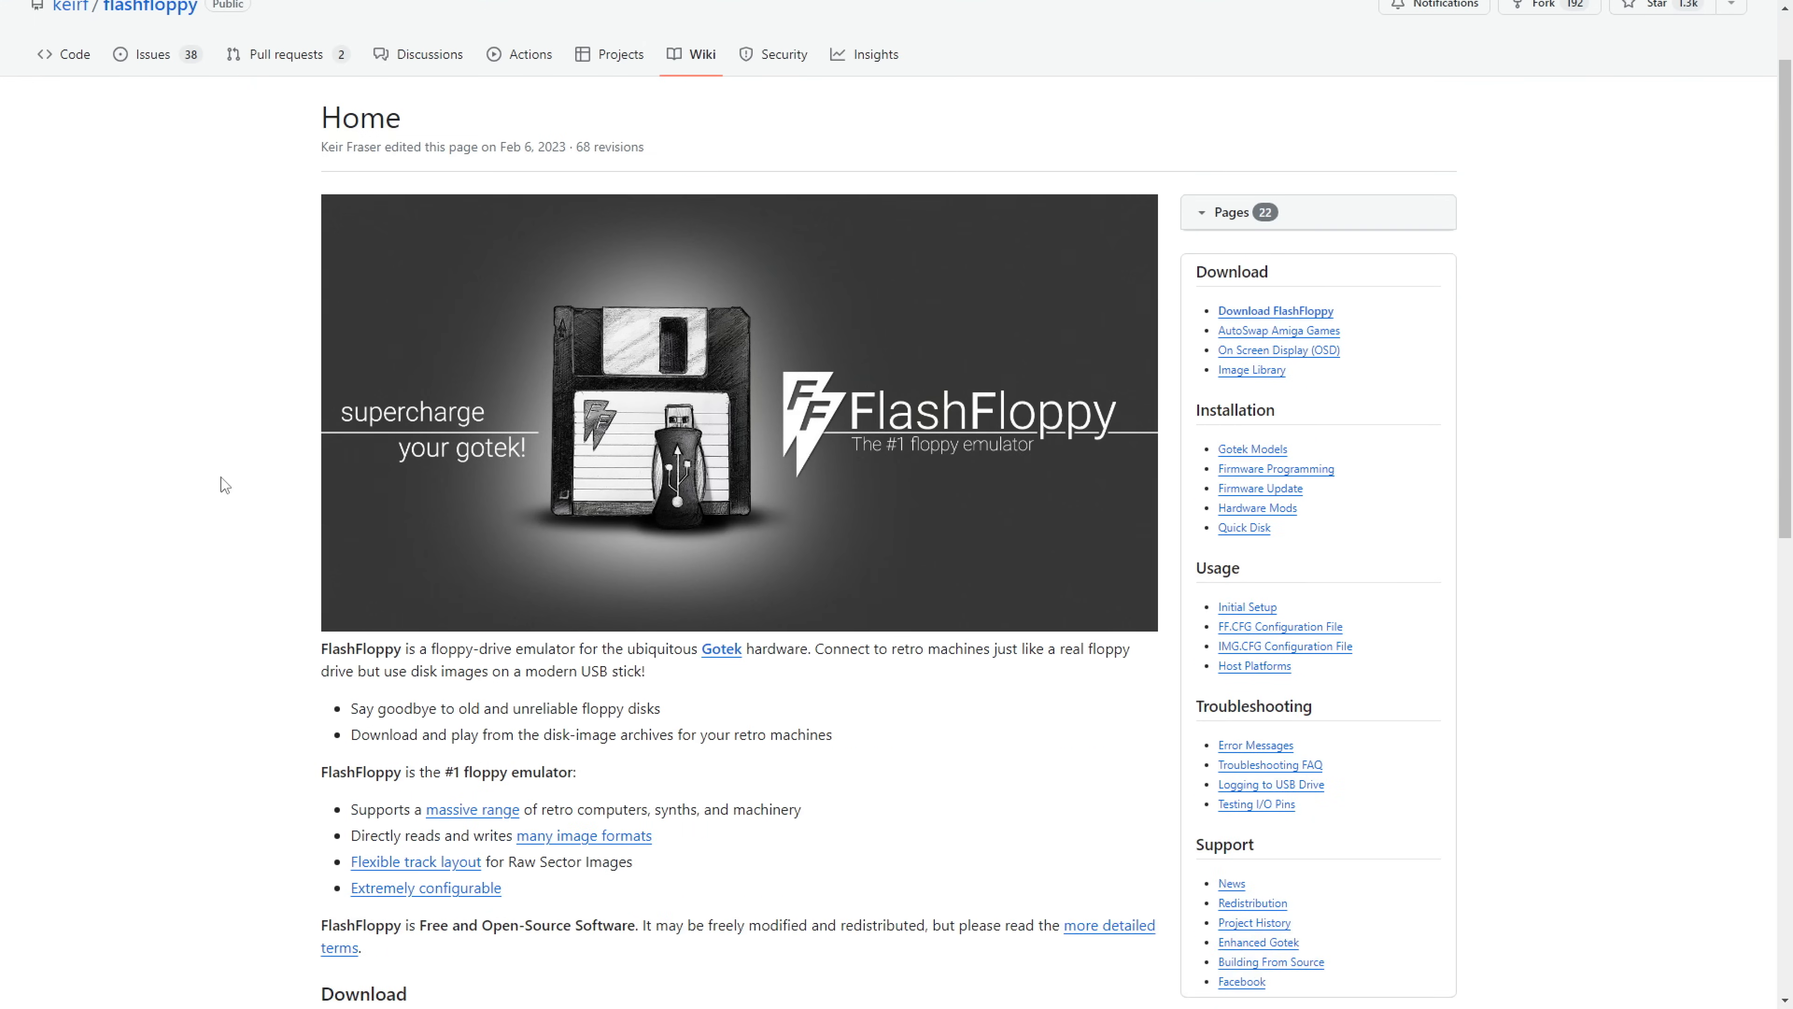
{"action": "mouse_move", "coordinate": [218, 469]}
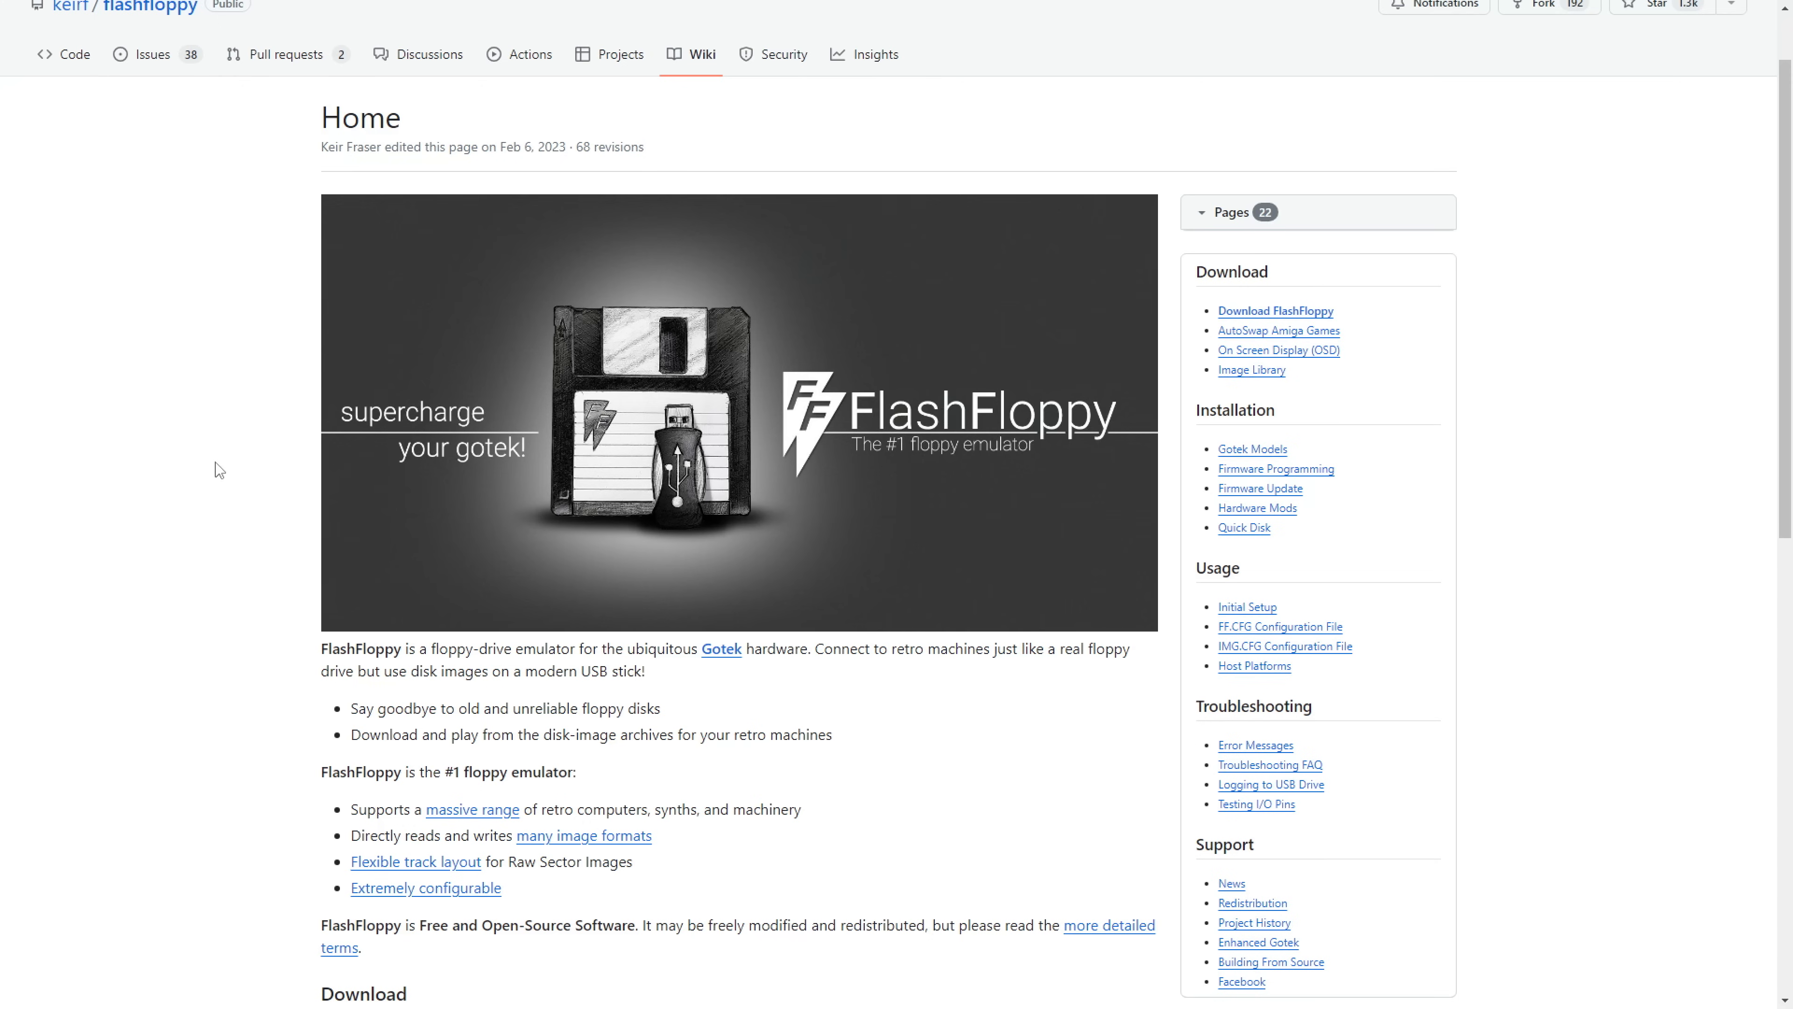
{"action": "mouse_move", "coordinate": [1385, 190]}
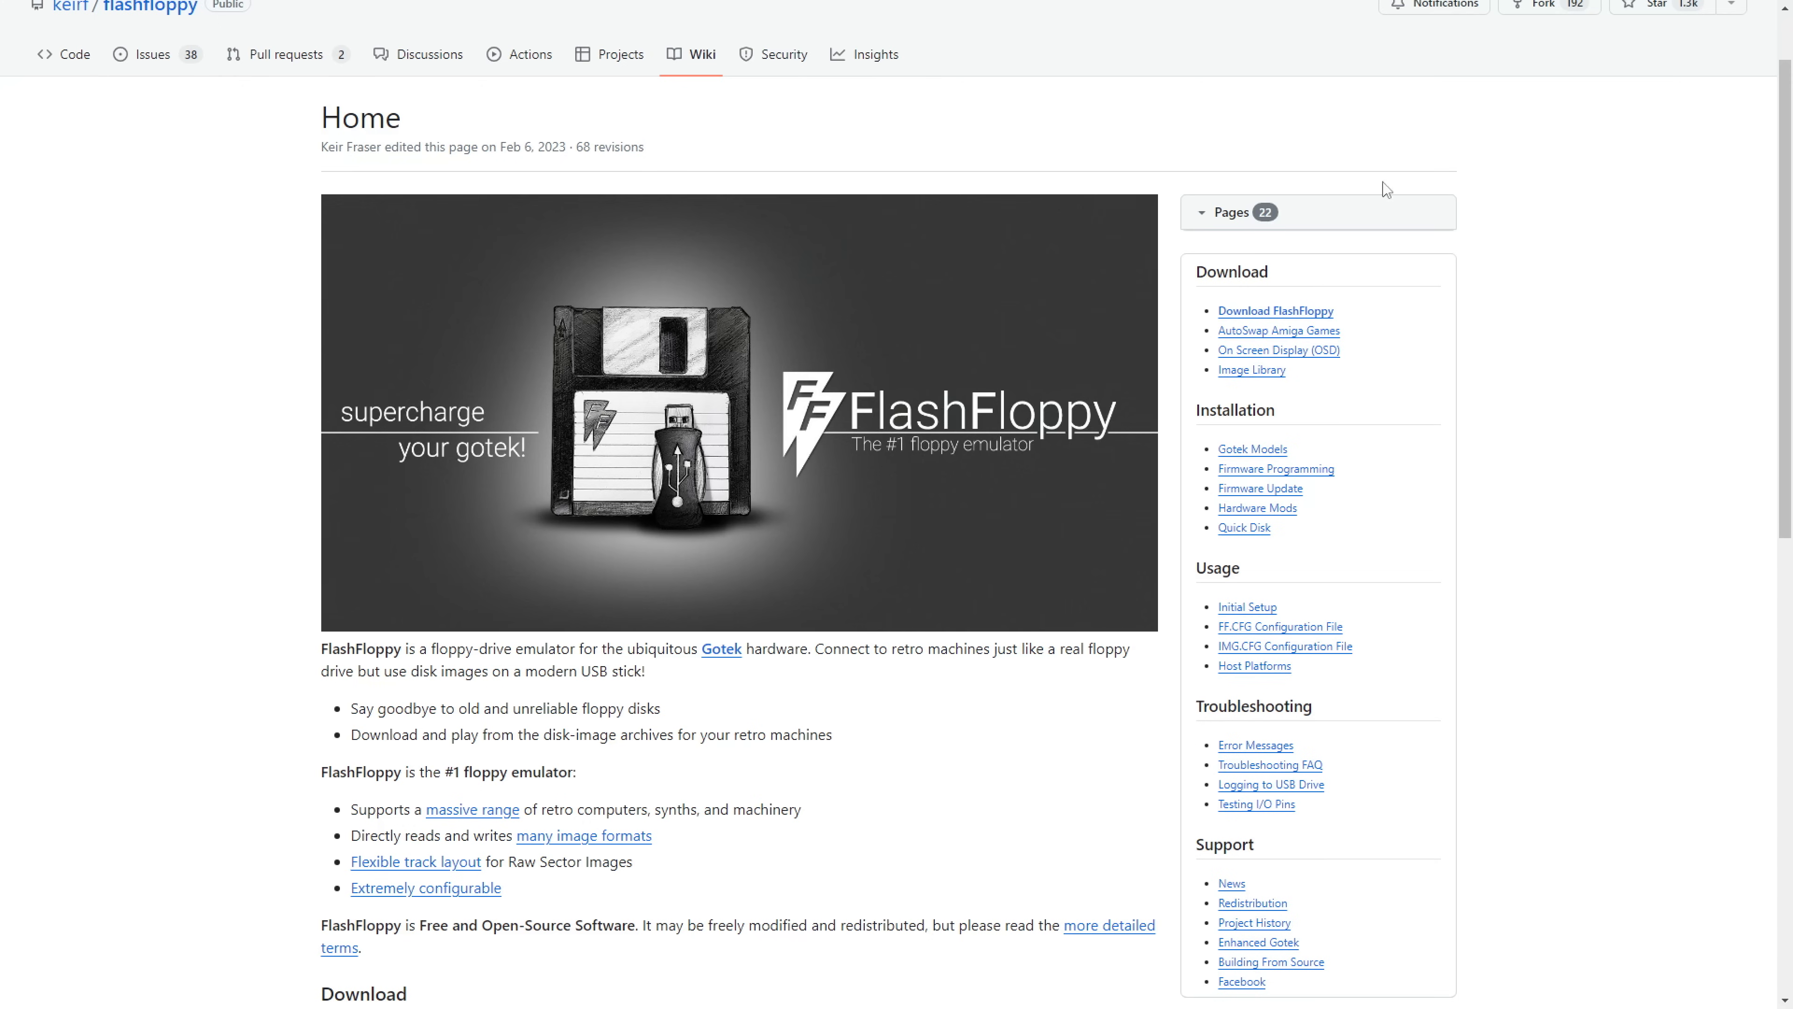
{"action": "mouse_move", "coordinate": [1487, 361]}
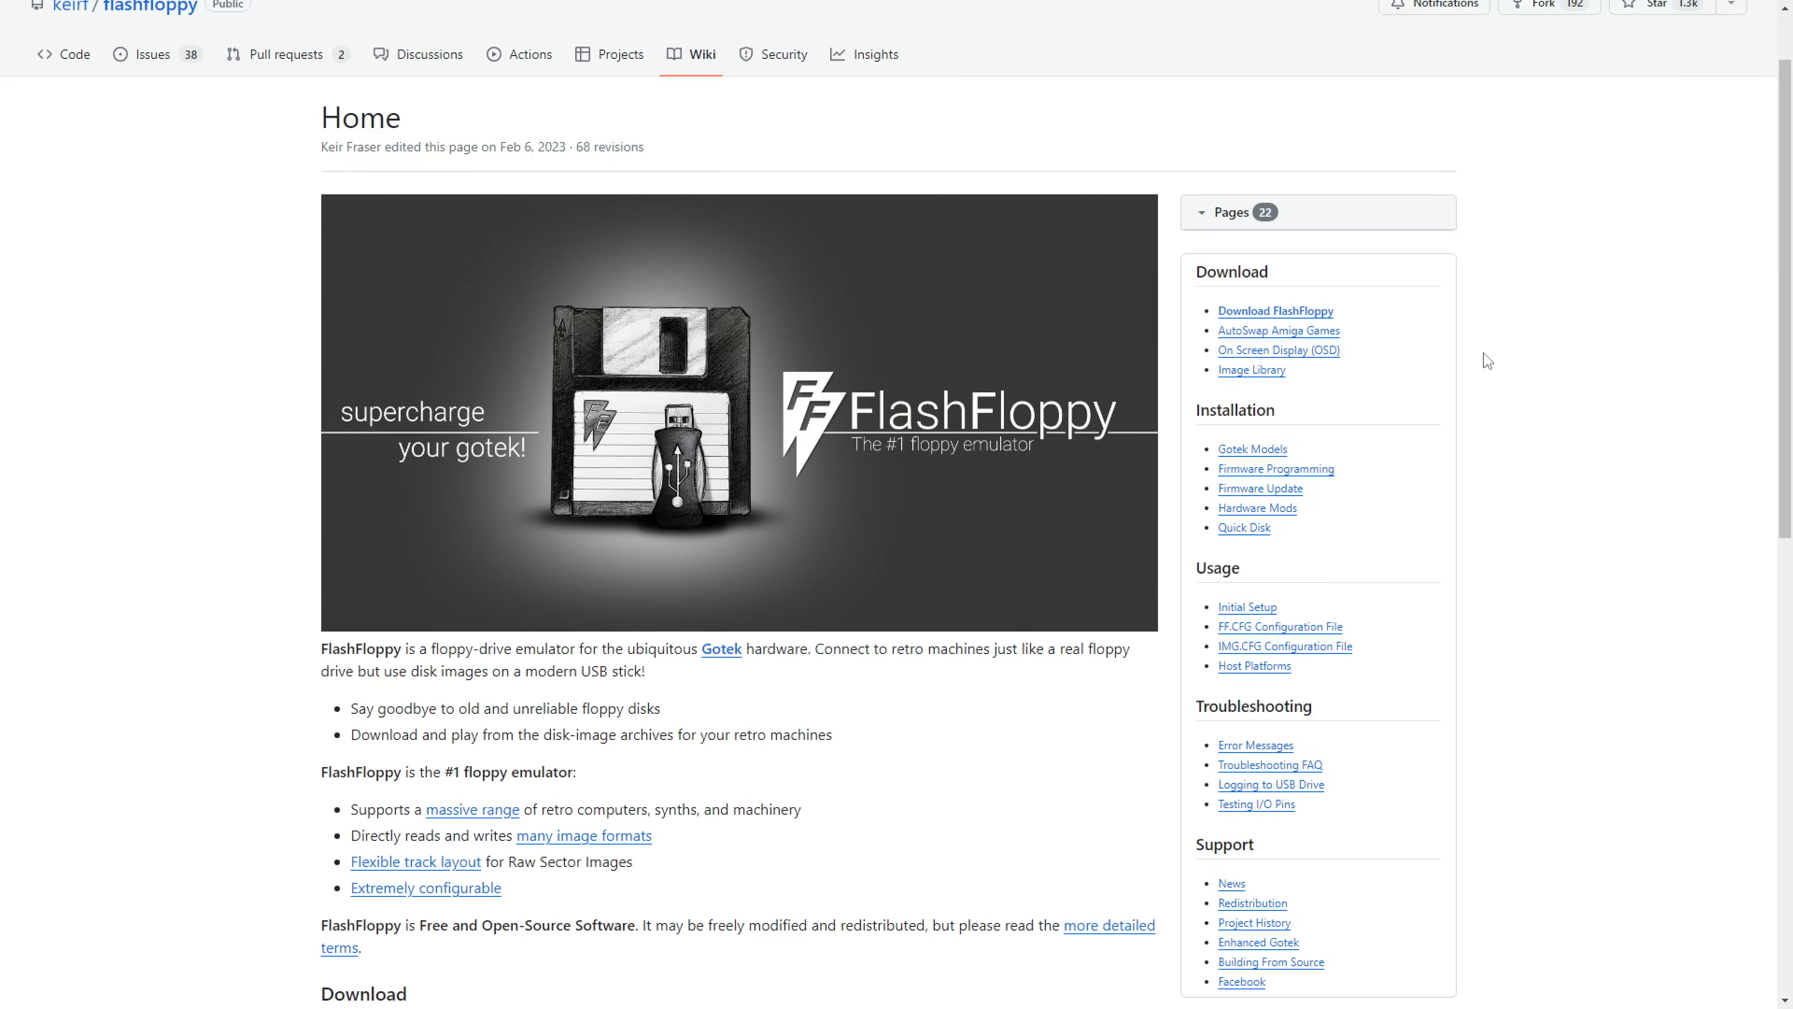
{"action": "mouse_move", "coordinate": [1354, 427]}
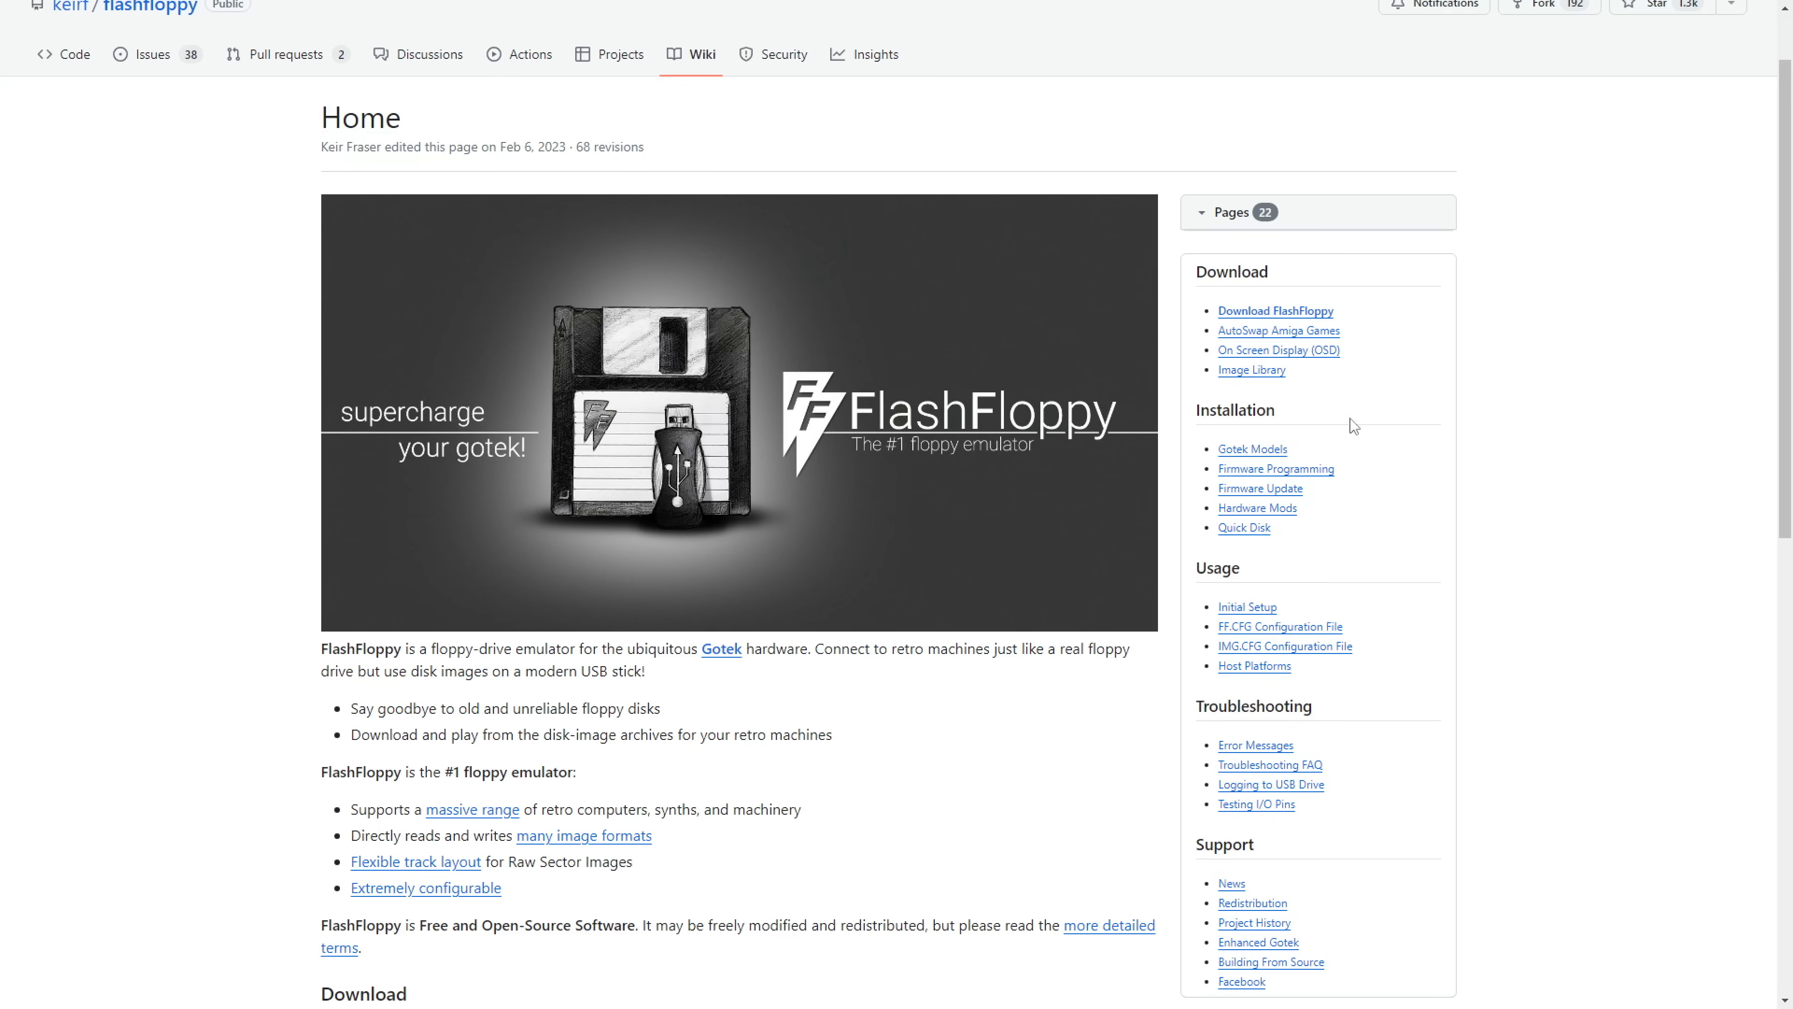
{"action": "mouse_move", "coordinate": [1252, 449]}
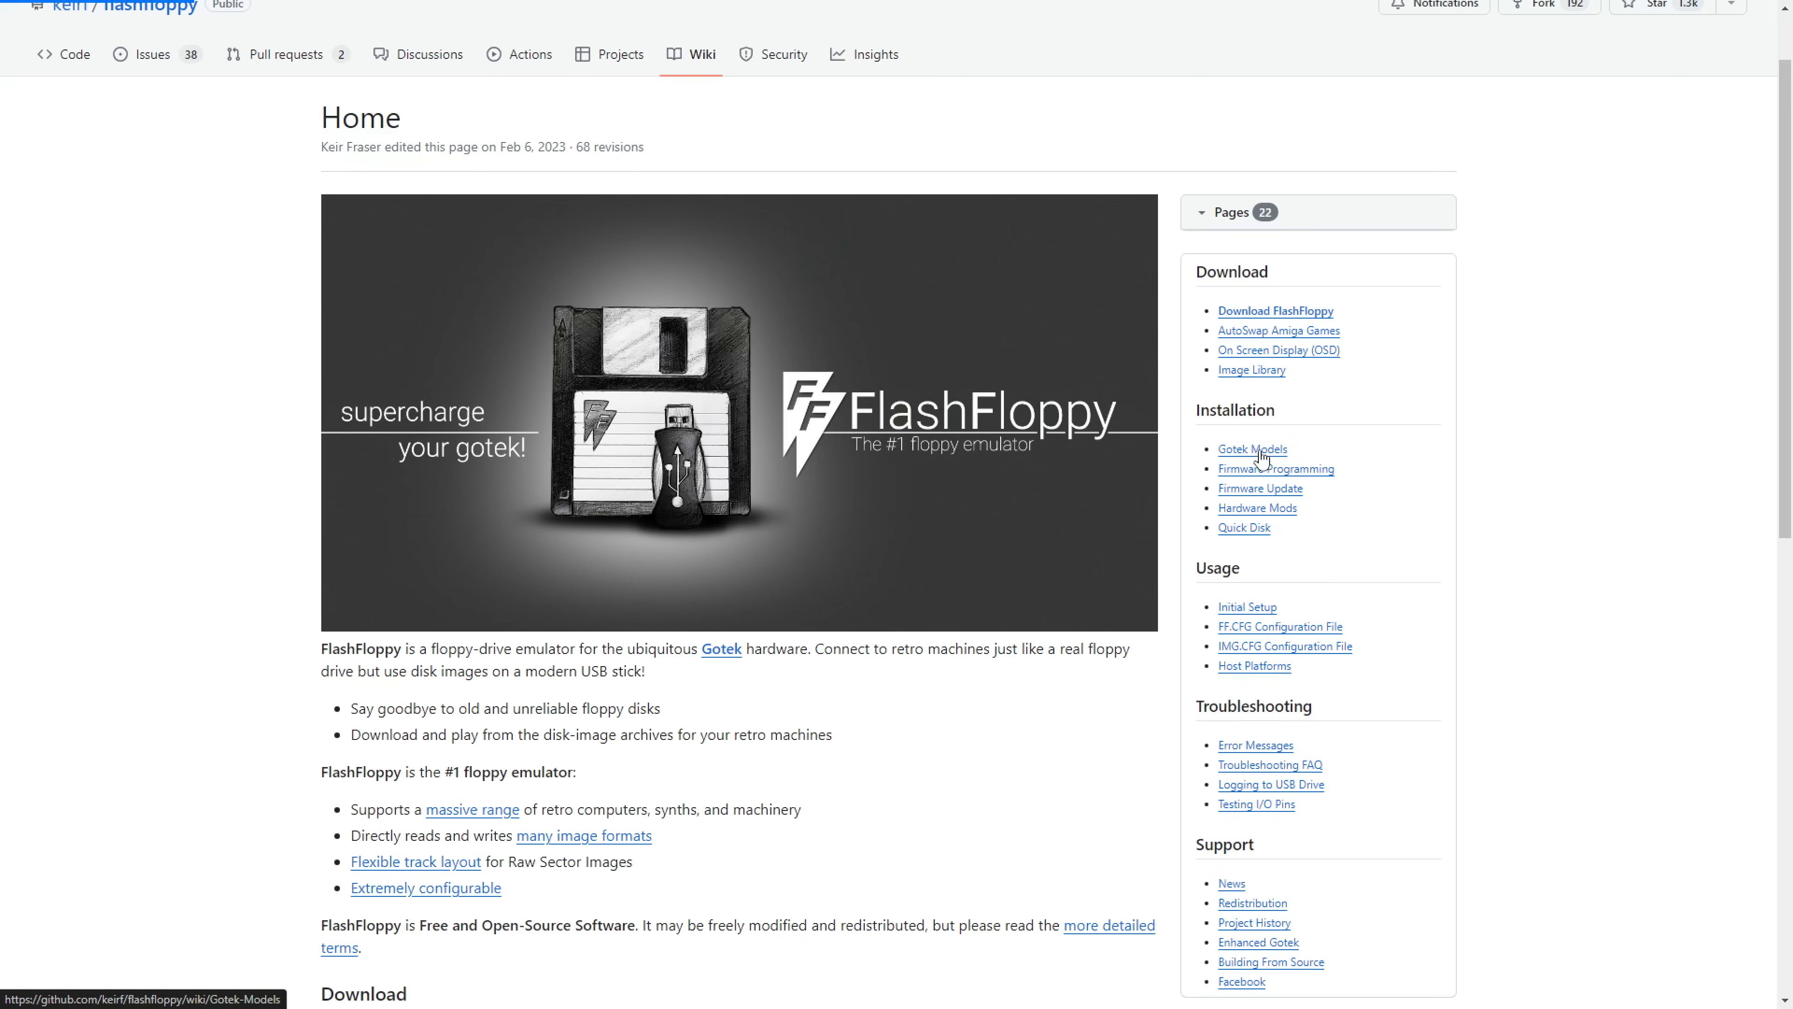
- Read the Gotek Models page down to Microcontroller Options and highlight 'Artery AT32F435'
{"action": "left_click", "coordinate": [1252, 448]}
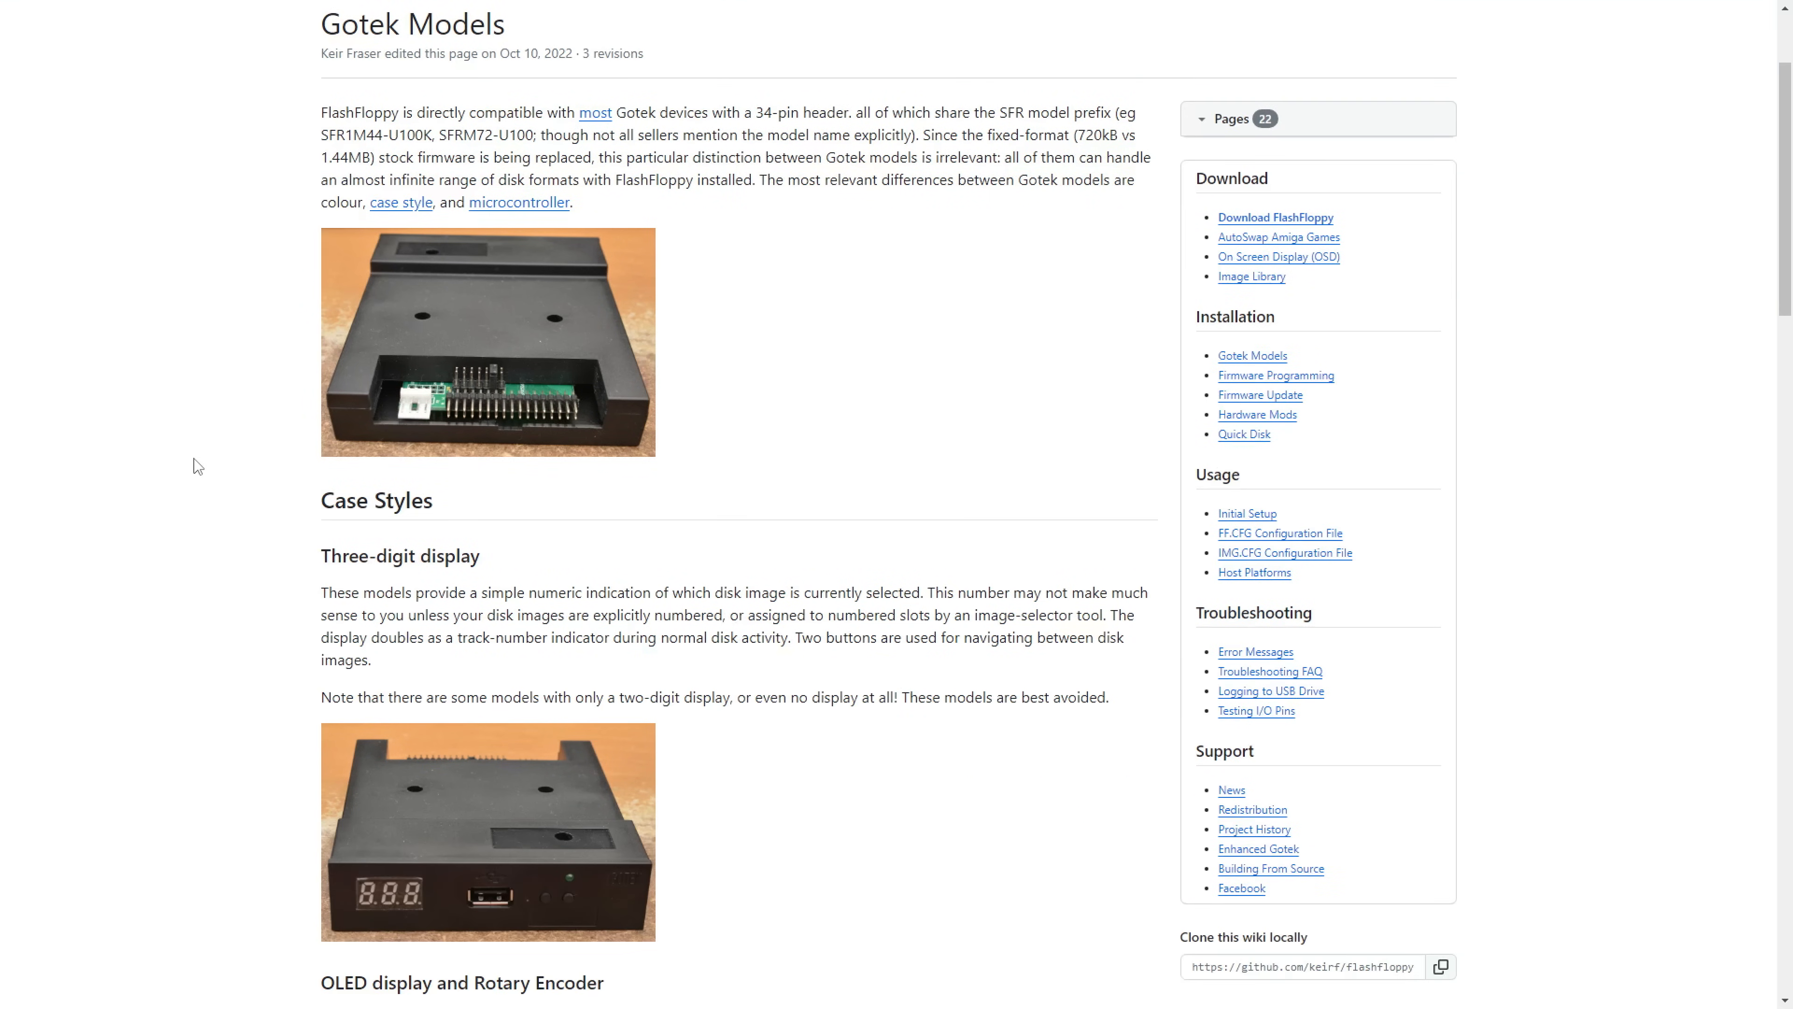
{"action": "scroll", "scroll_direction": "down", "scroll_amount": 3}
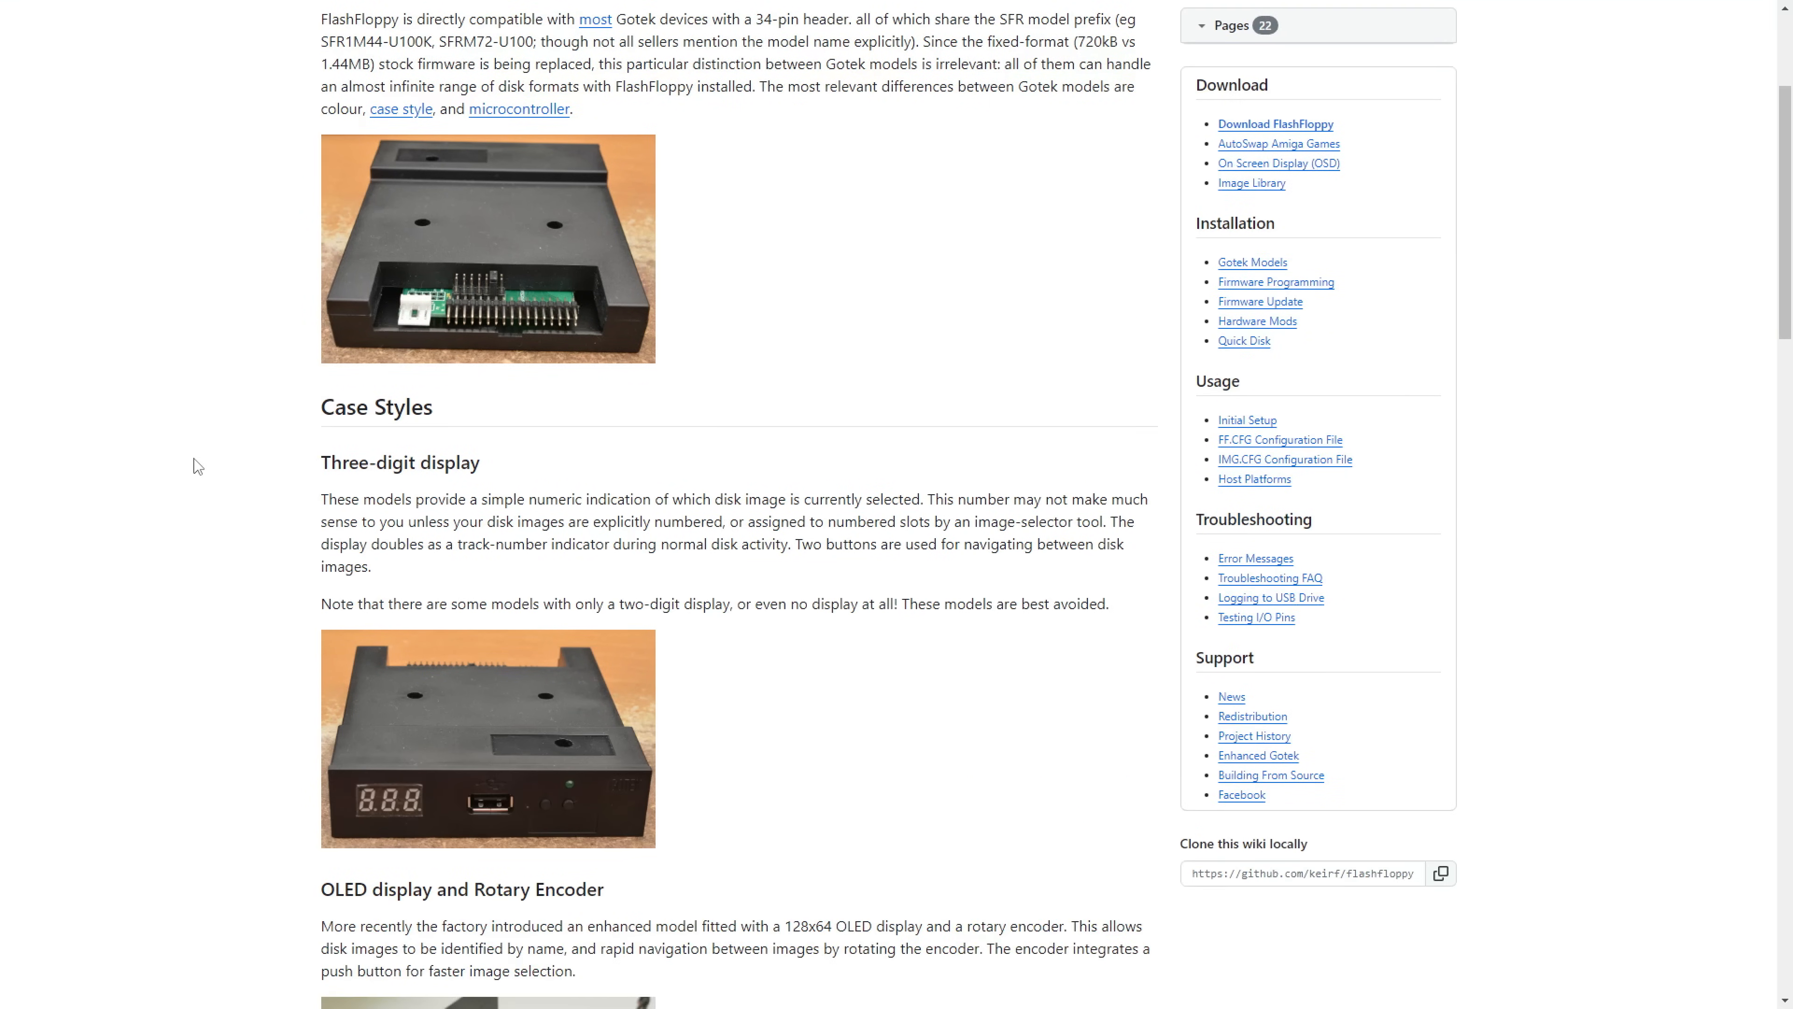
{"action": "scroll", "scroll_direction": "down", "scroll_amount": 3}
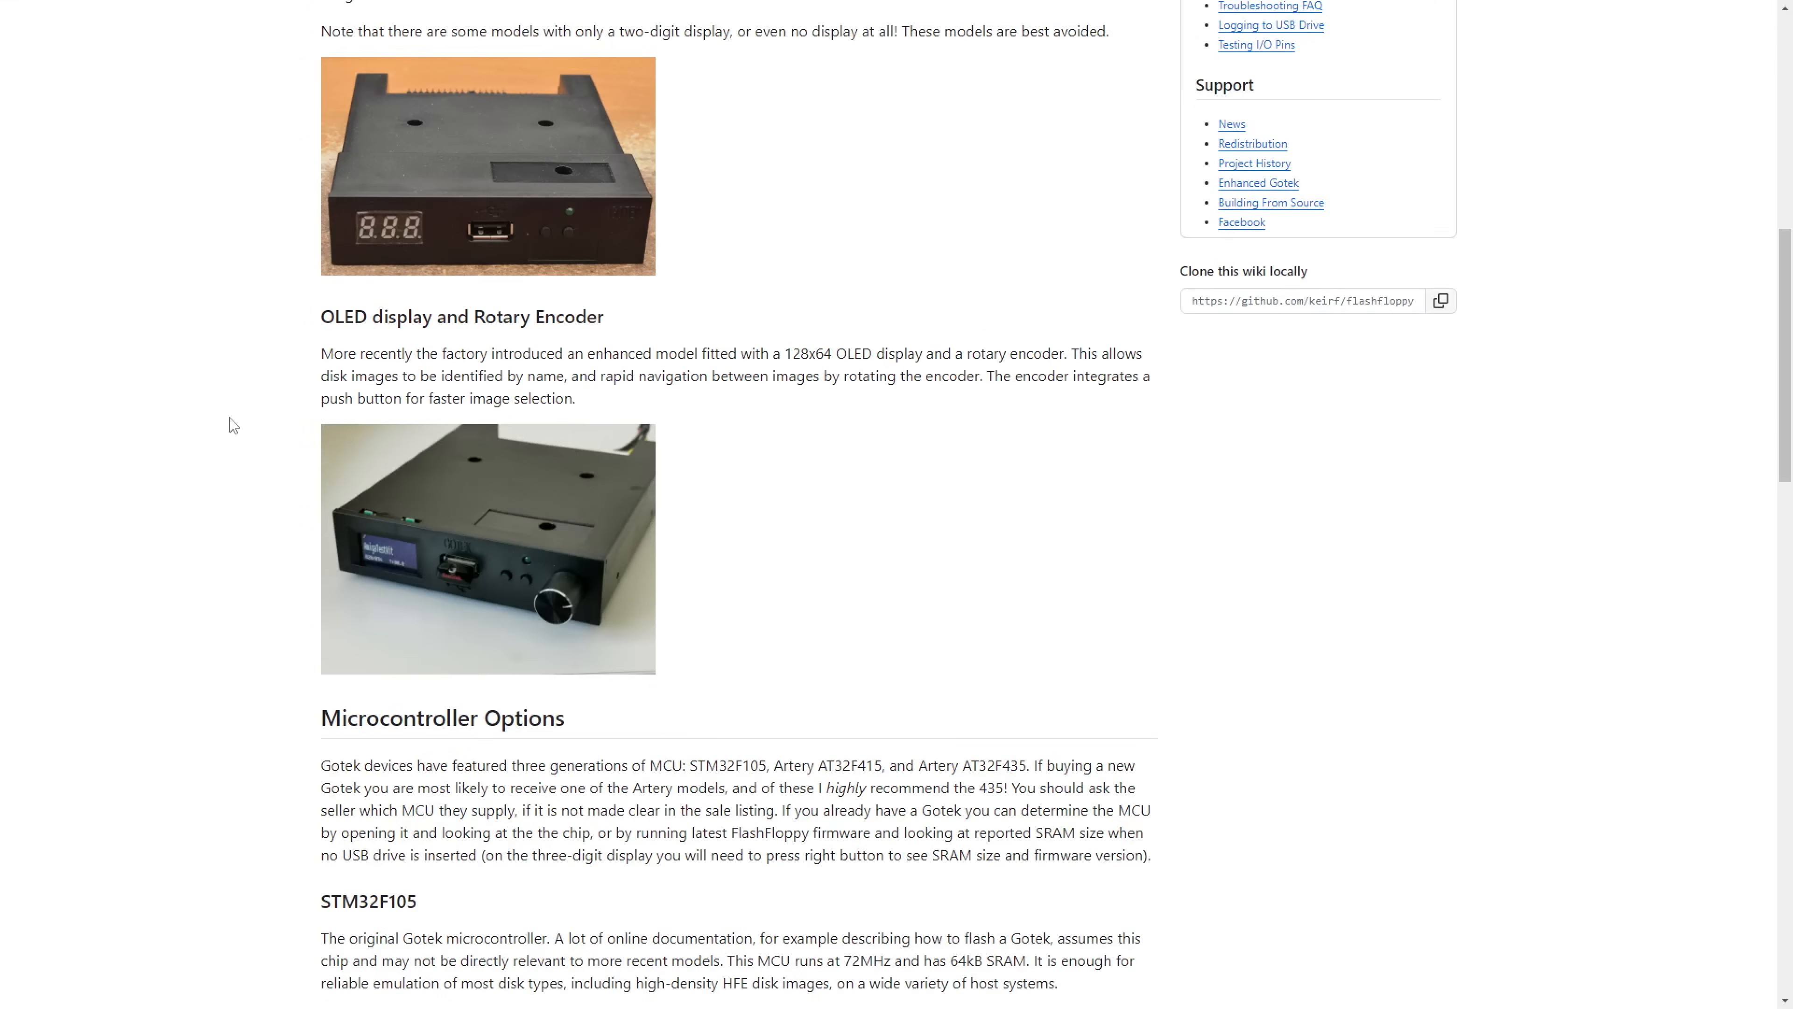
{"action": "scroll", "scroll_direction": "down", "scroll_amount": 3}
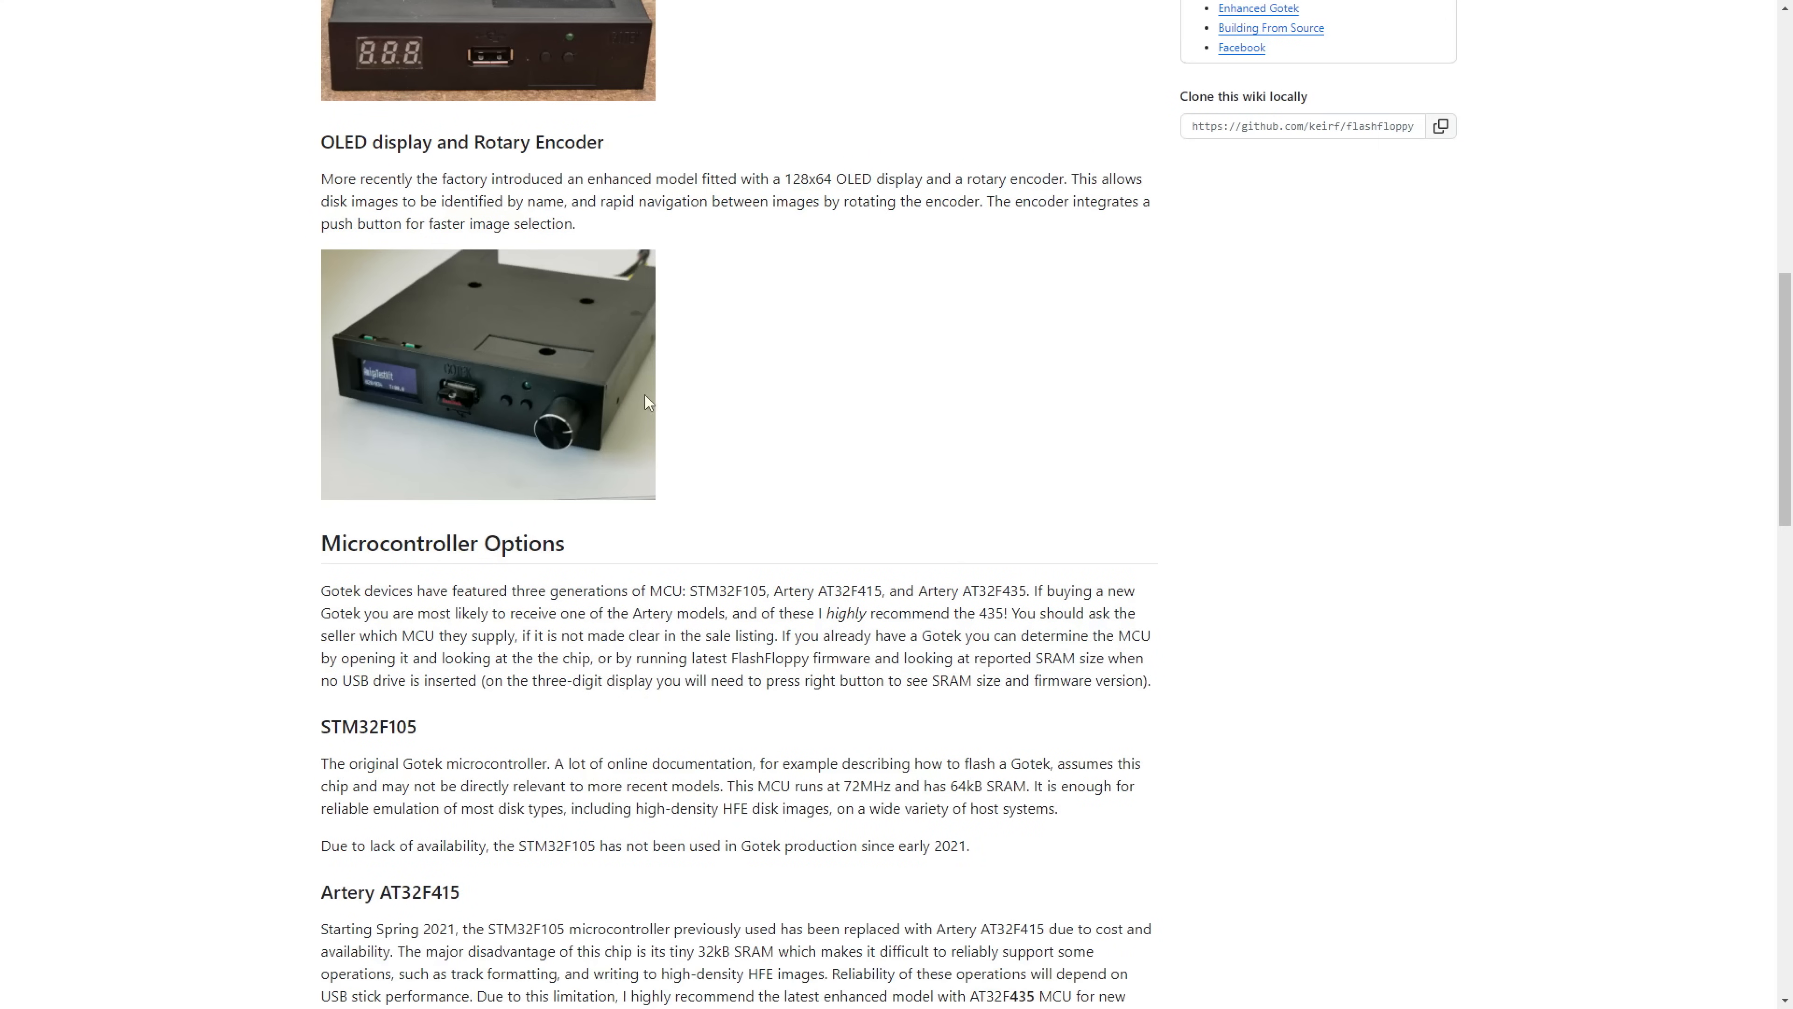
{"action": "mouse_move", "coordinate": [400, 397]}
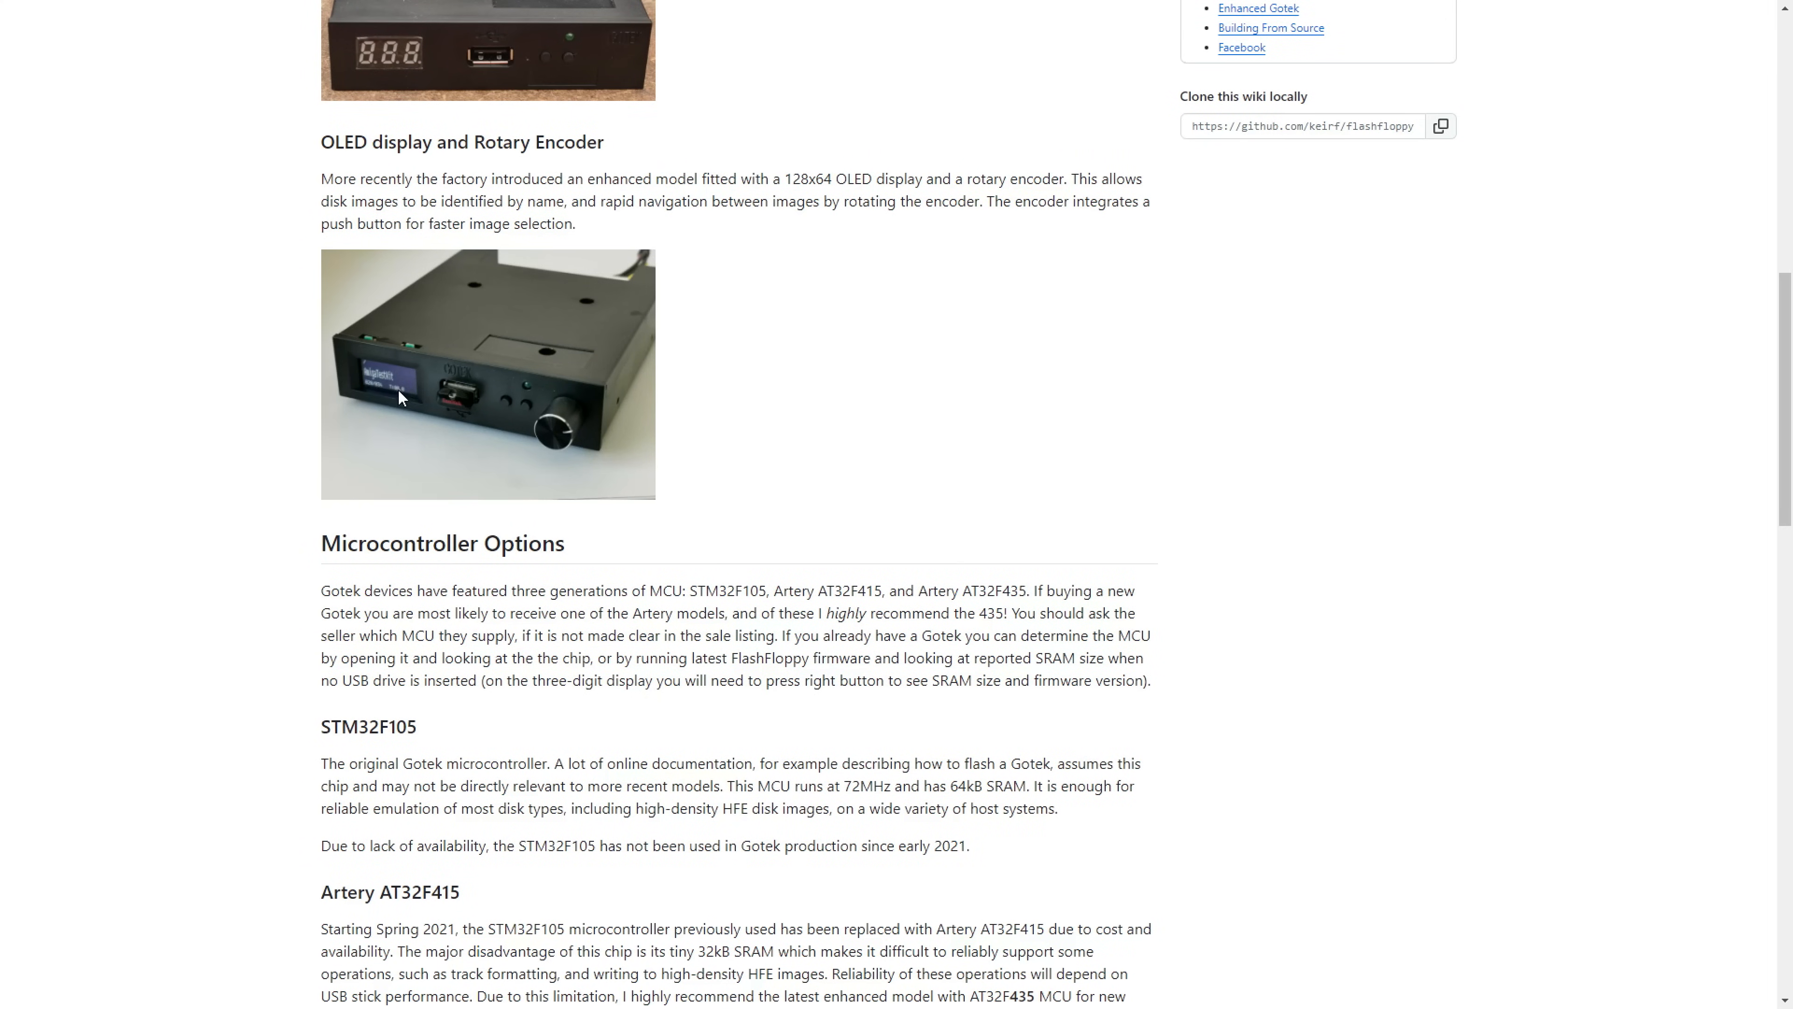
{"action": "mouse_move", "coordinate": [565, 434]}
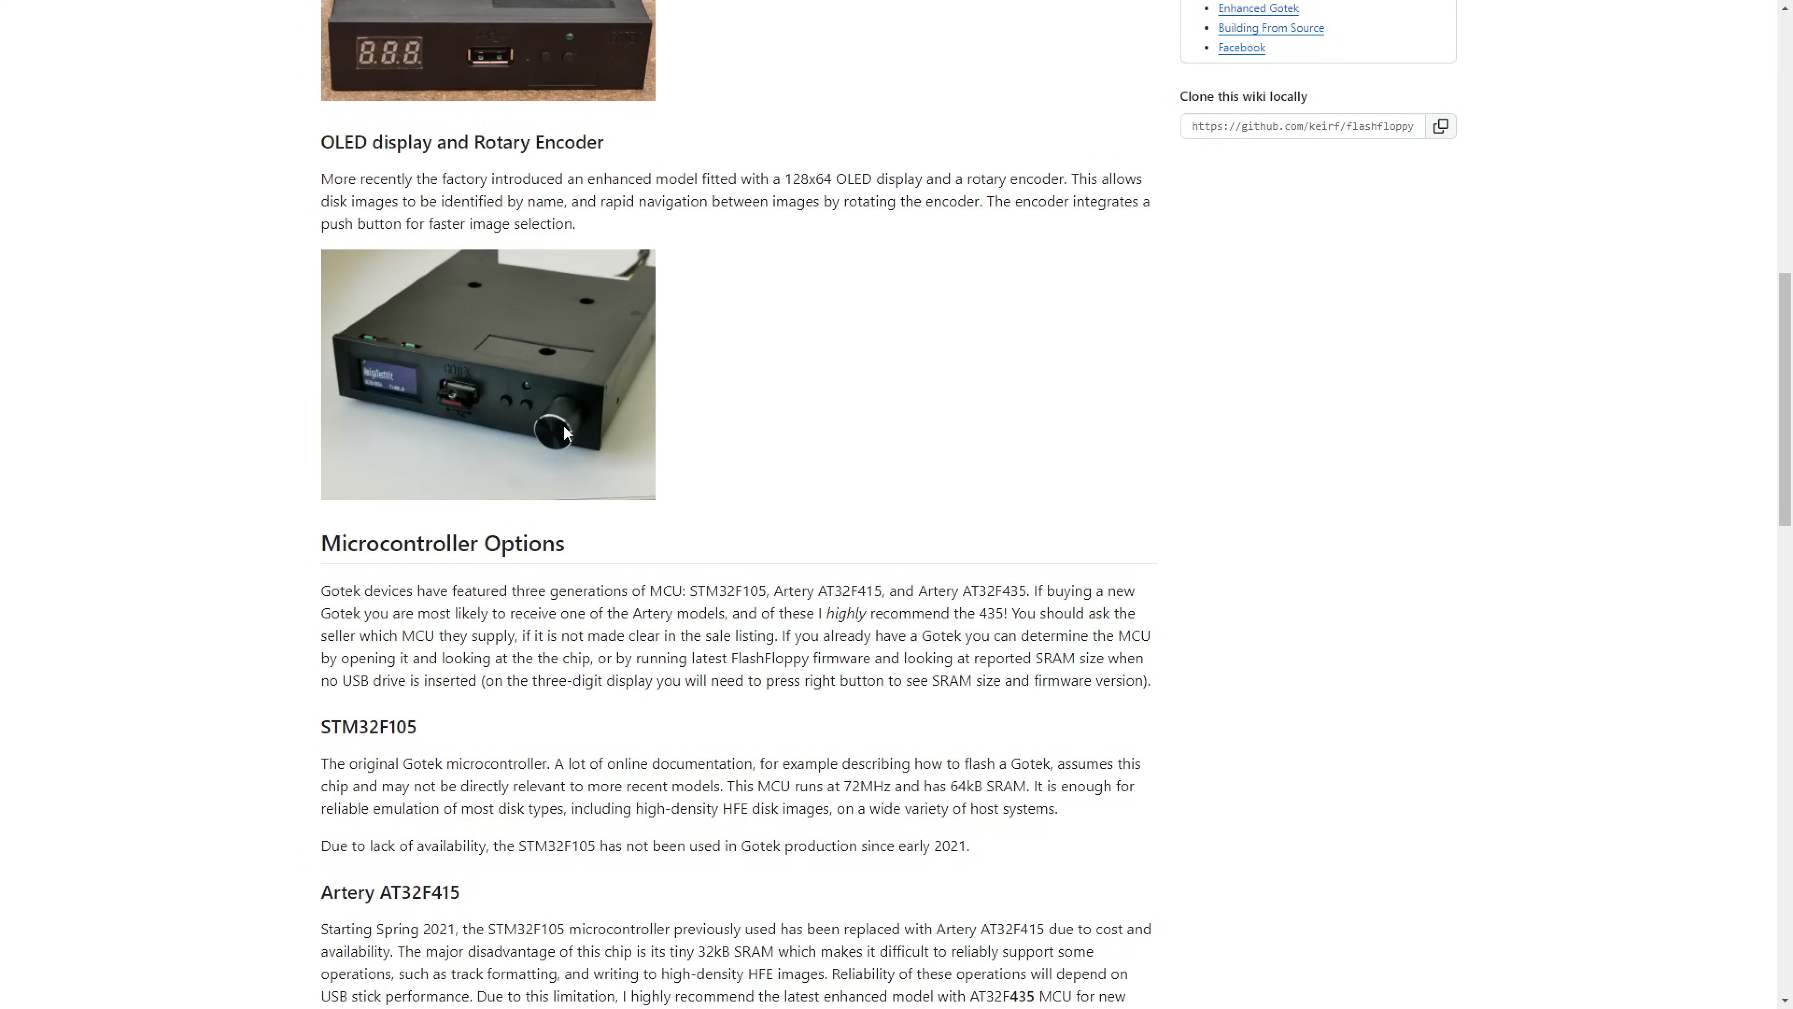
{"action": "mouse_move", "coordinate": [530, 570]}
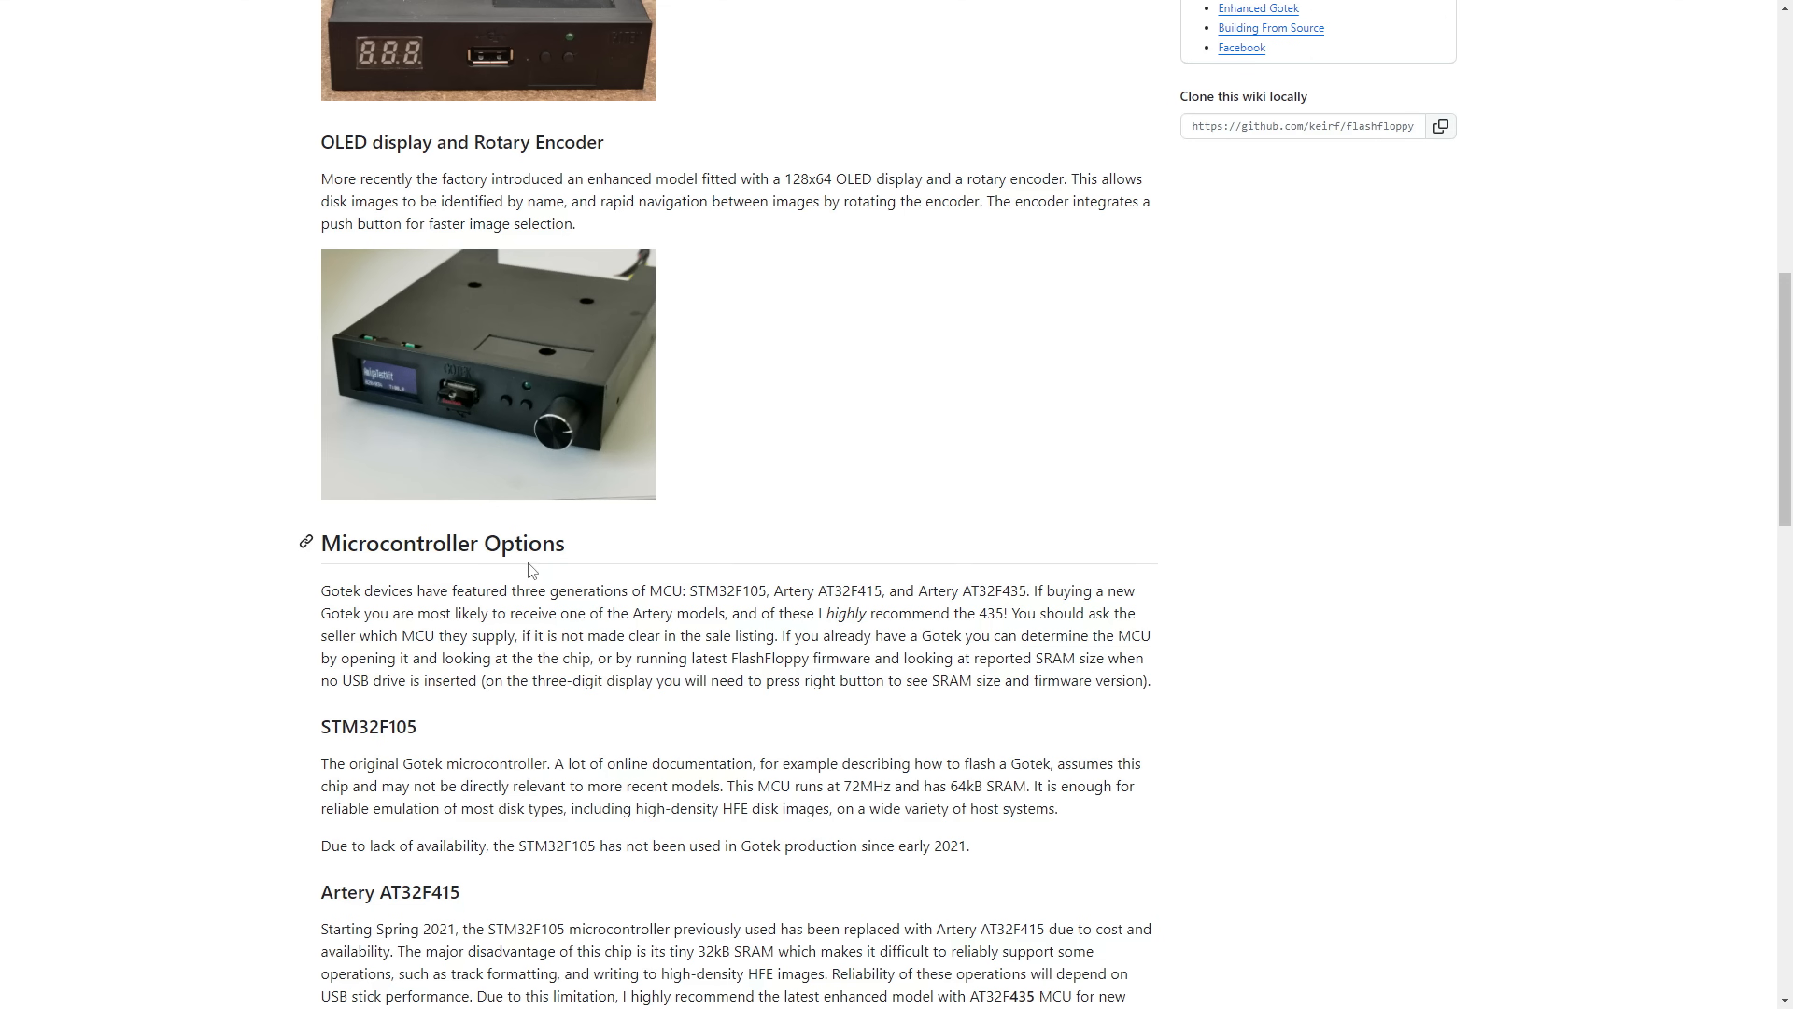
{"action": "mouse_move", "coordinate": [924, 595]}
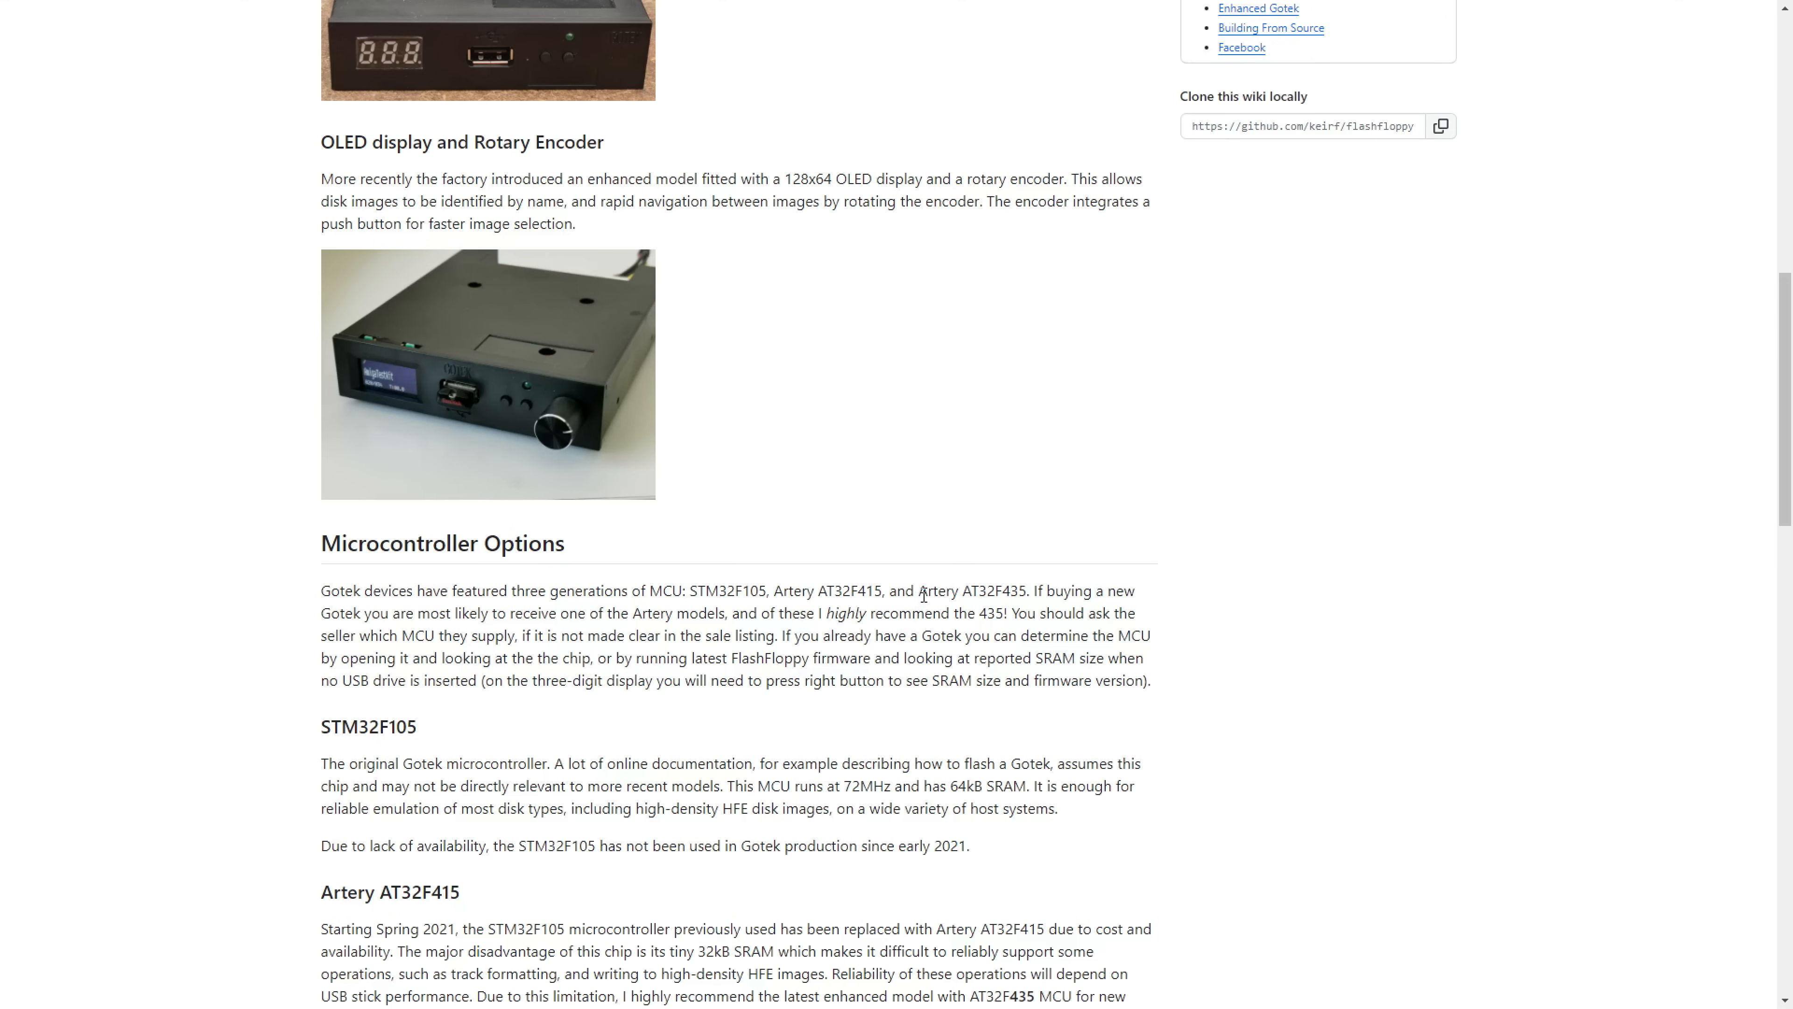
{"action": "double_click", "coordinate": [971, 590]}
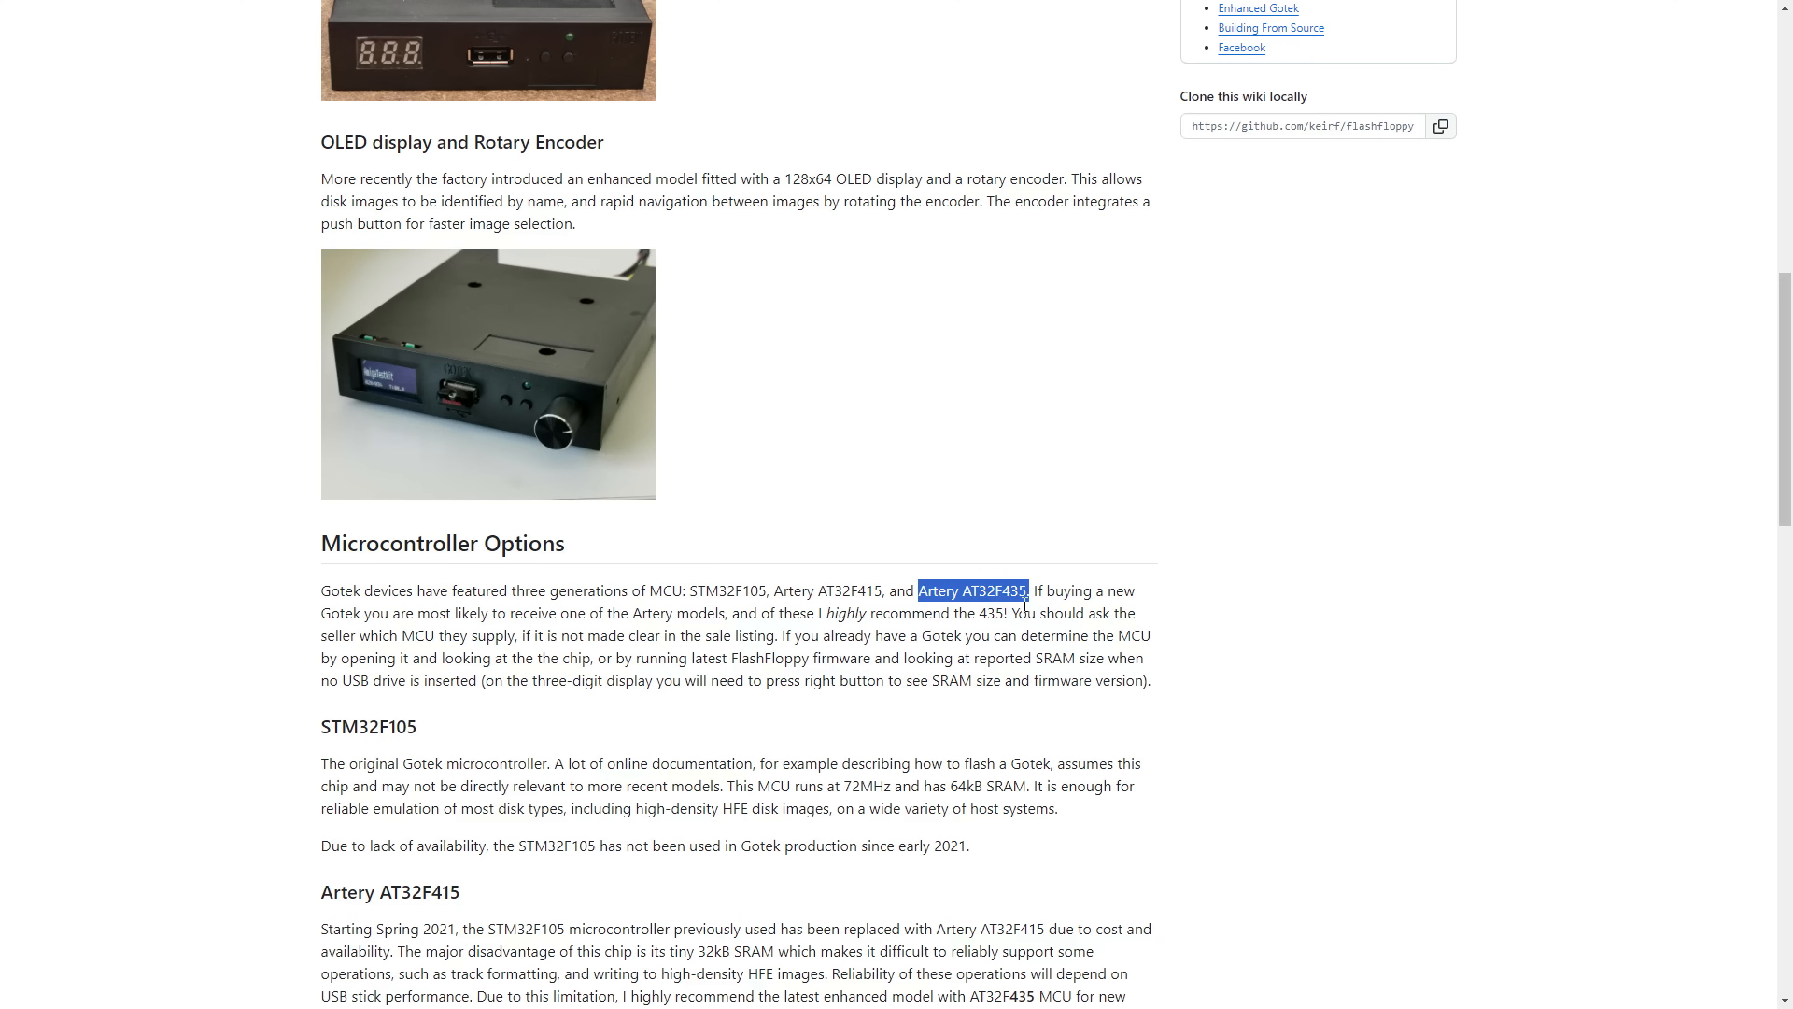
{"action": "mouse_move", "coordinate": [896, 657]}
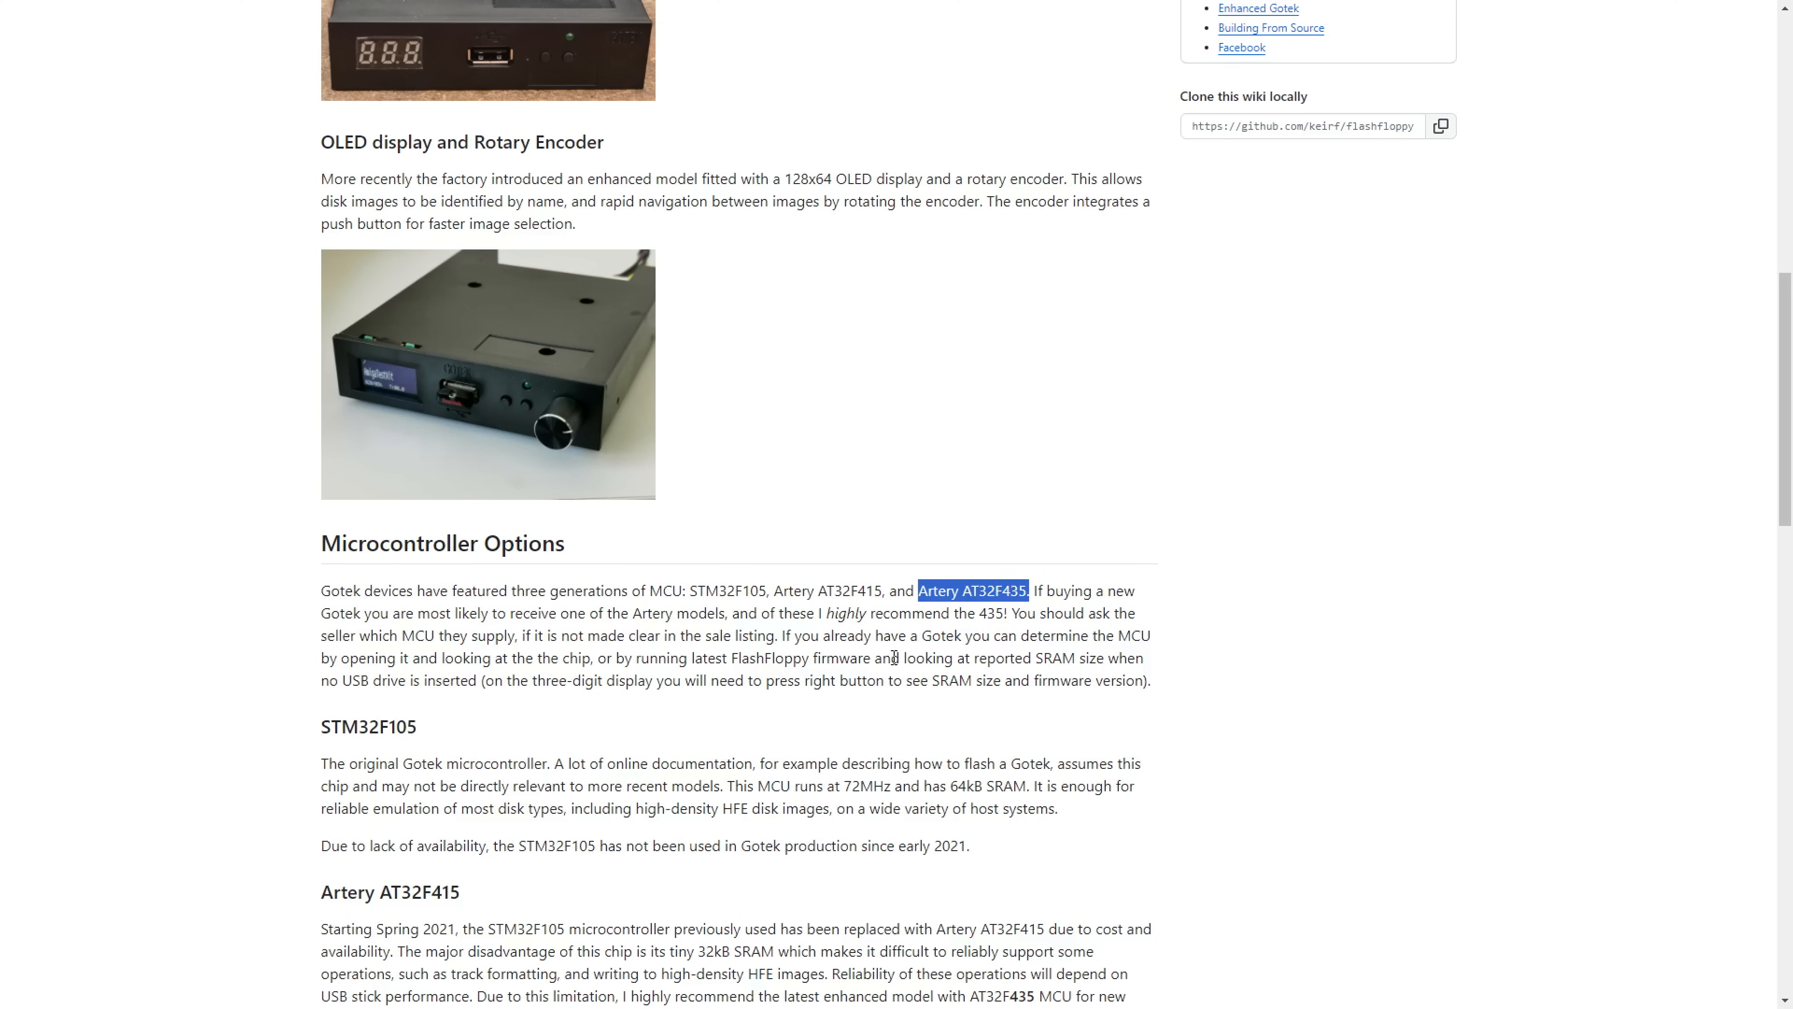
{"action": "mouse_move", "coordinate": [788, 618]}
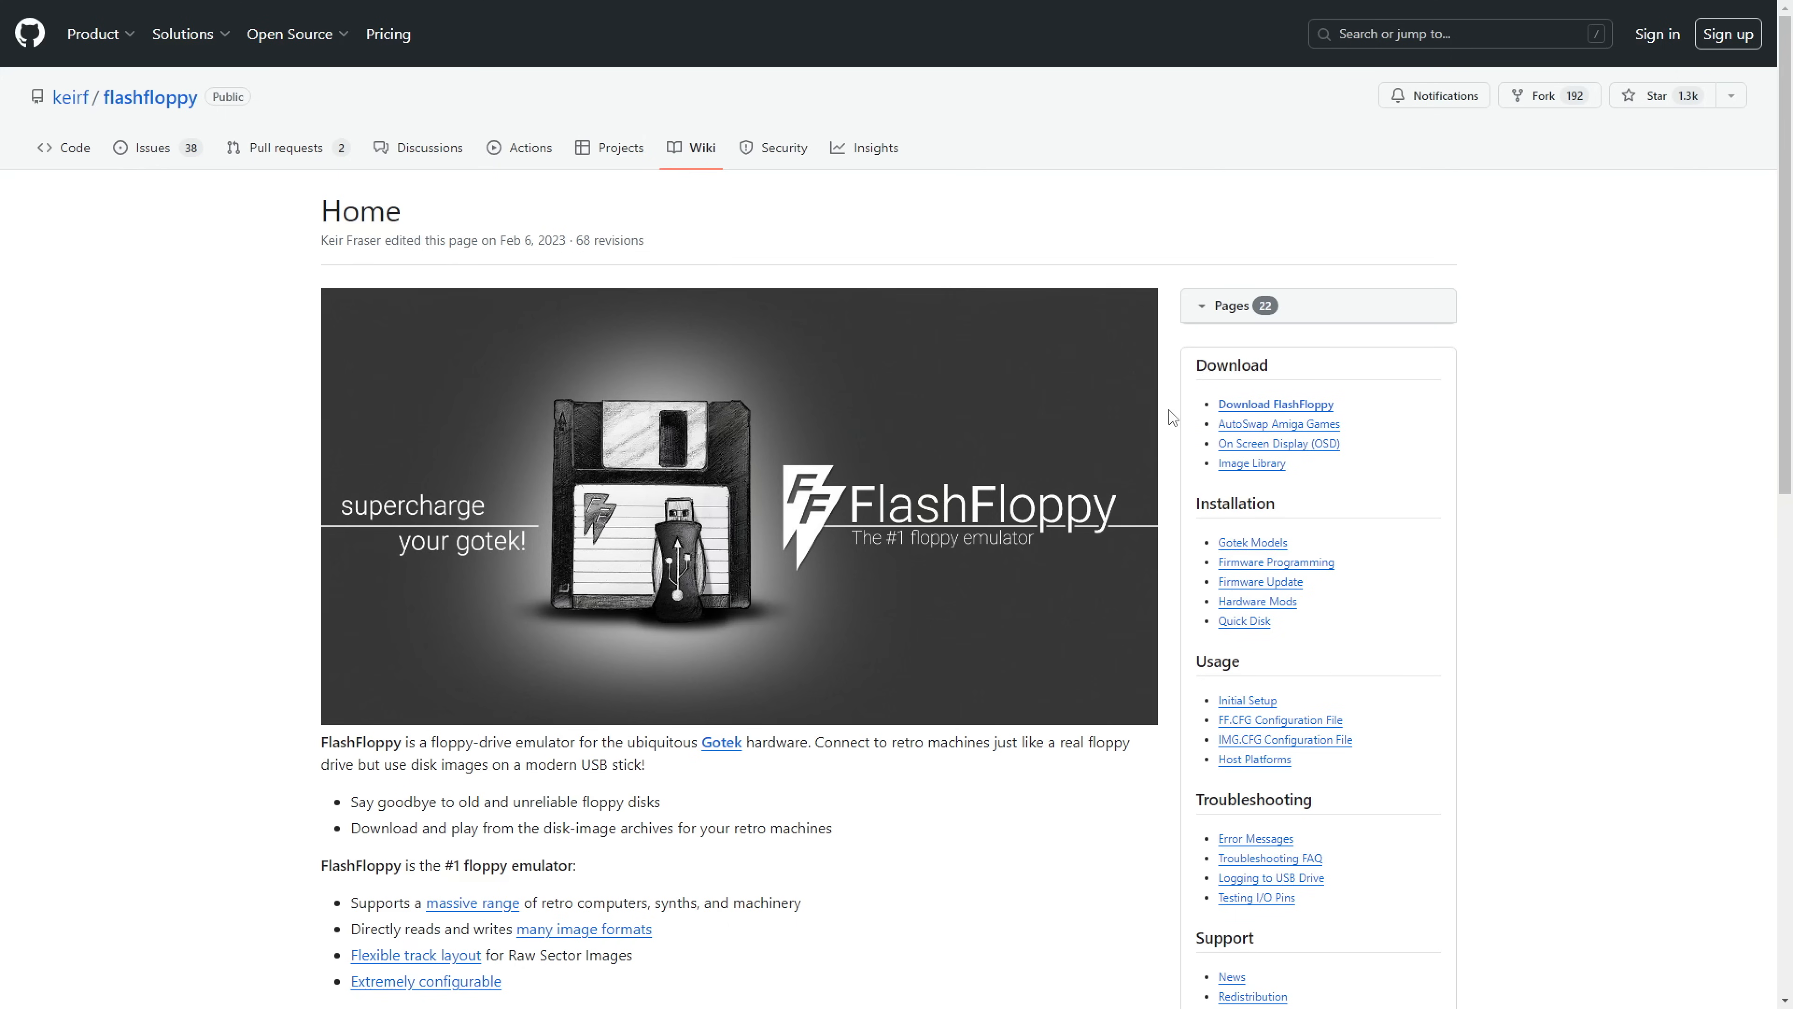
{"action": "mouse_move", "coordinate": [934, 544]}
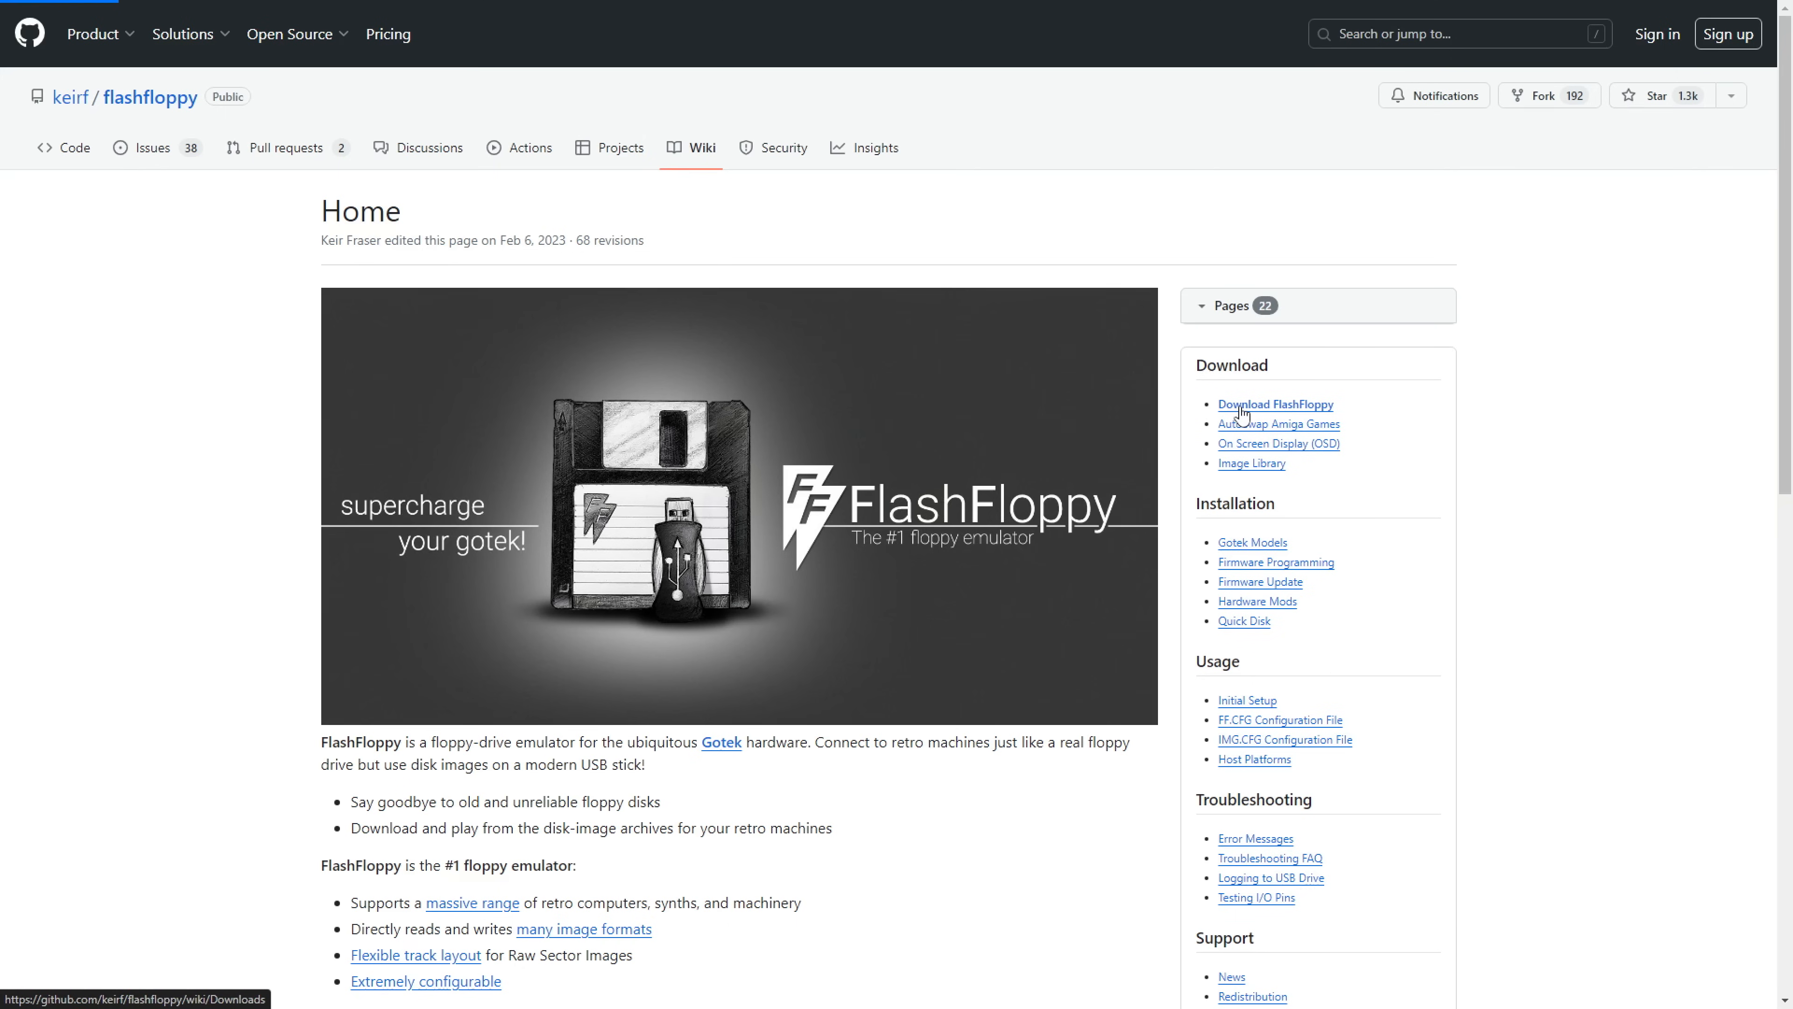
- Show the Download FlashFloppy wiki page listing the 3.42 and 4.7a releases
{"action": "left_click", "coordinate": [1275, 403]}
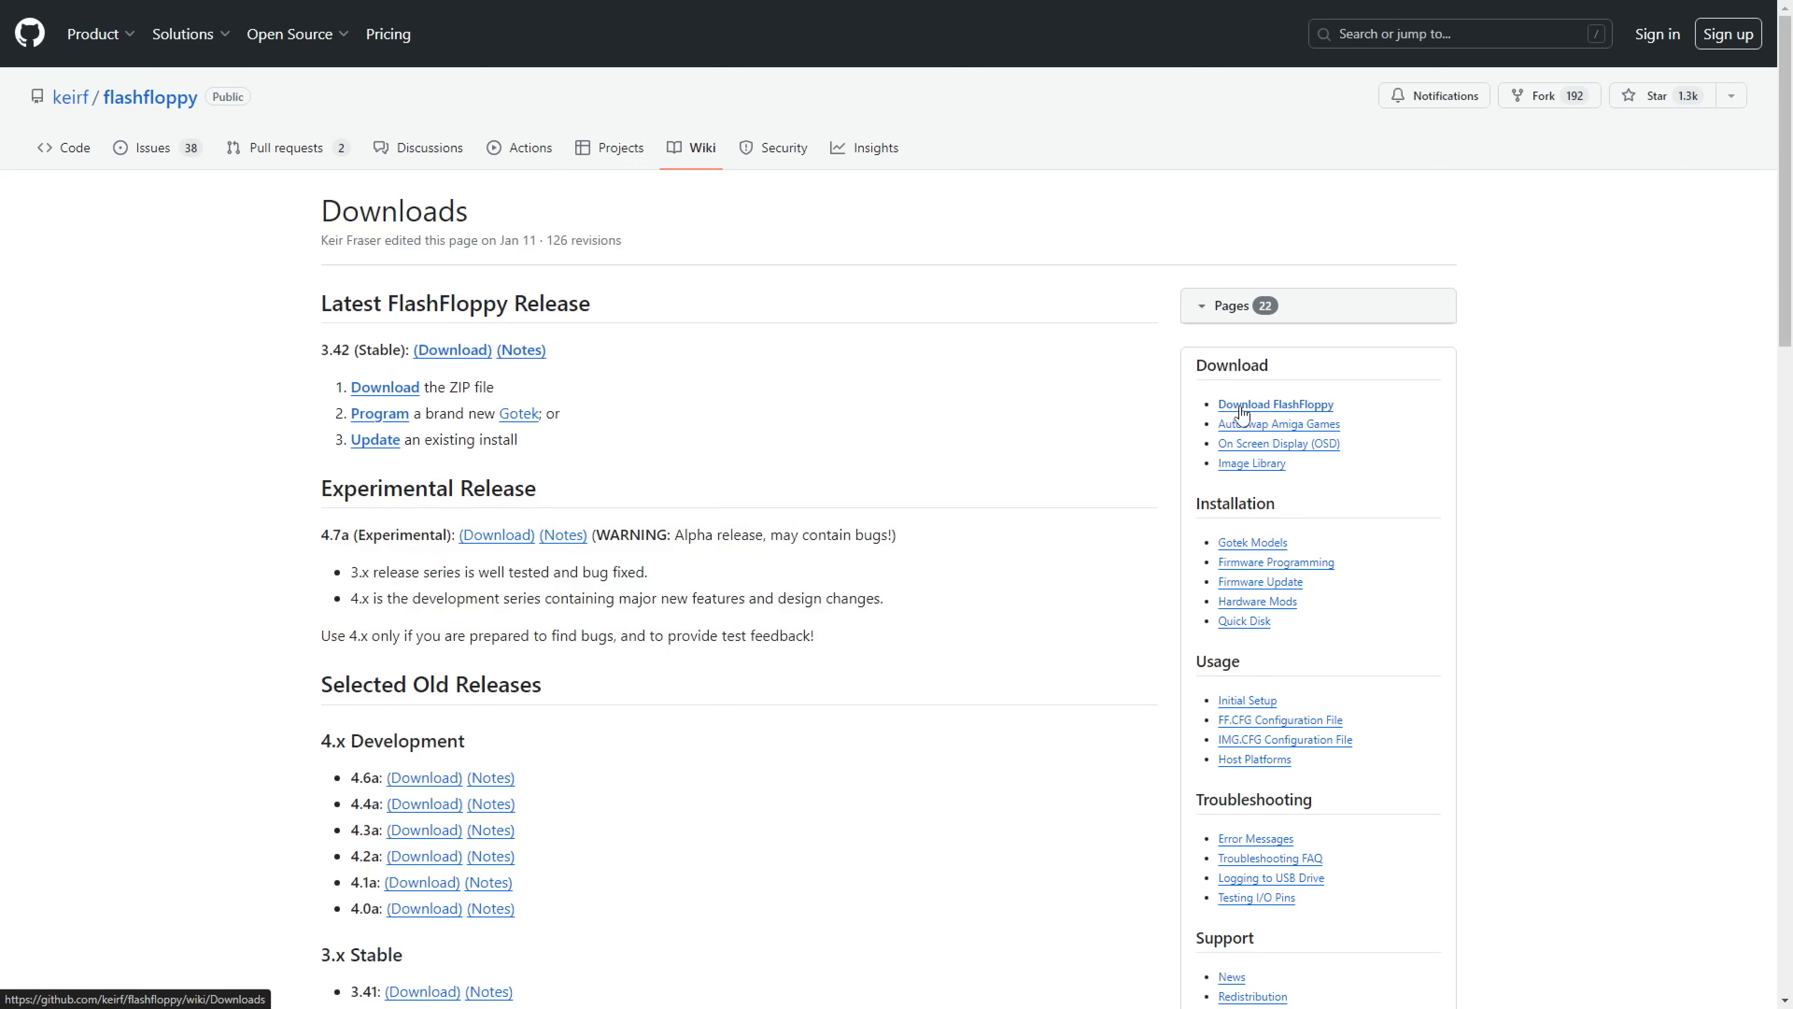
{"action": "mouse_move", "coordinate": [303, 660]}
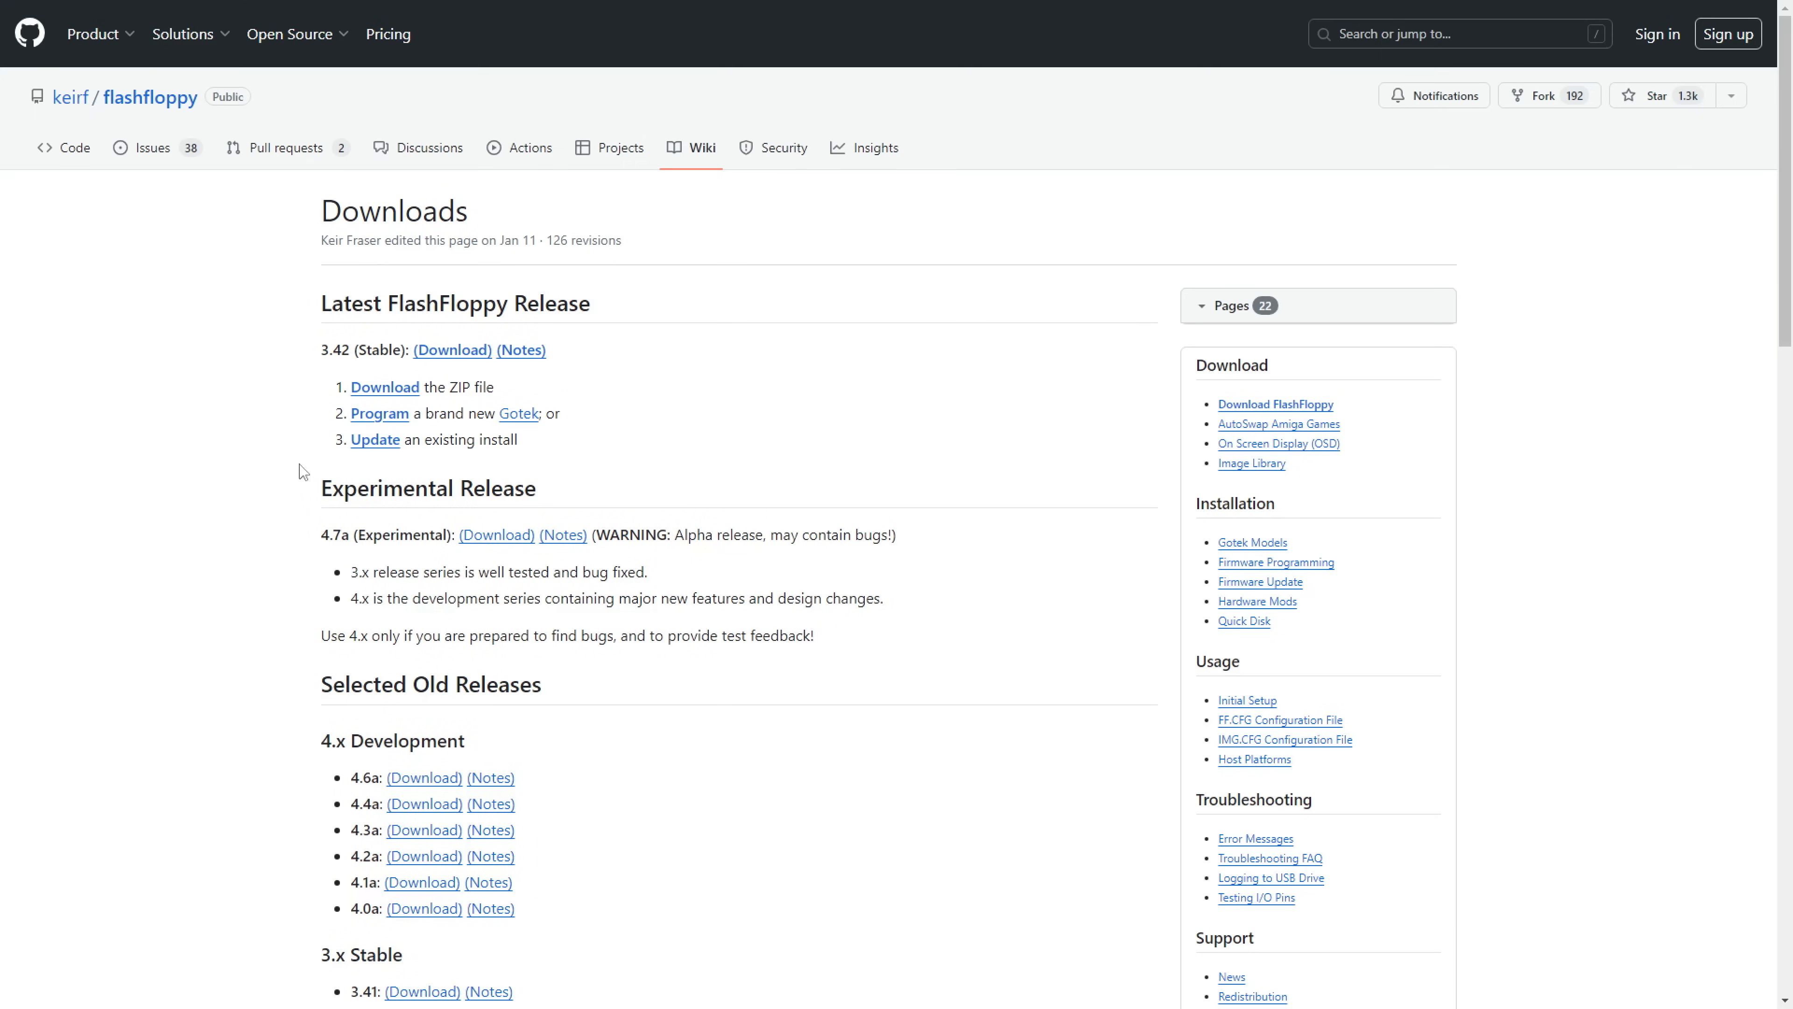
{"action": "mouse_move", "coordinate": [376, 439]}
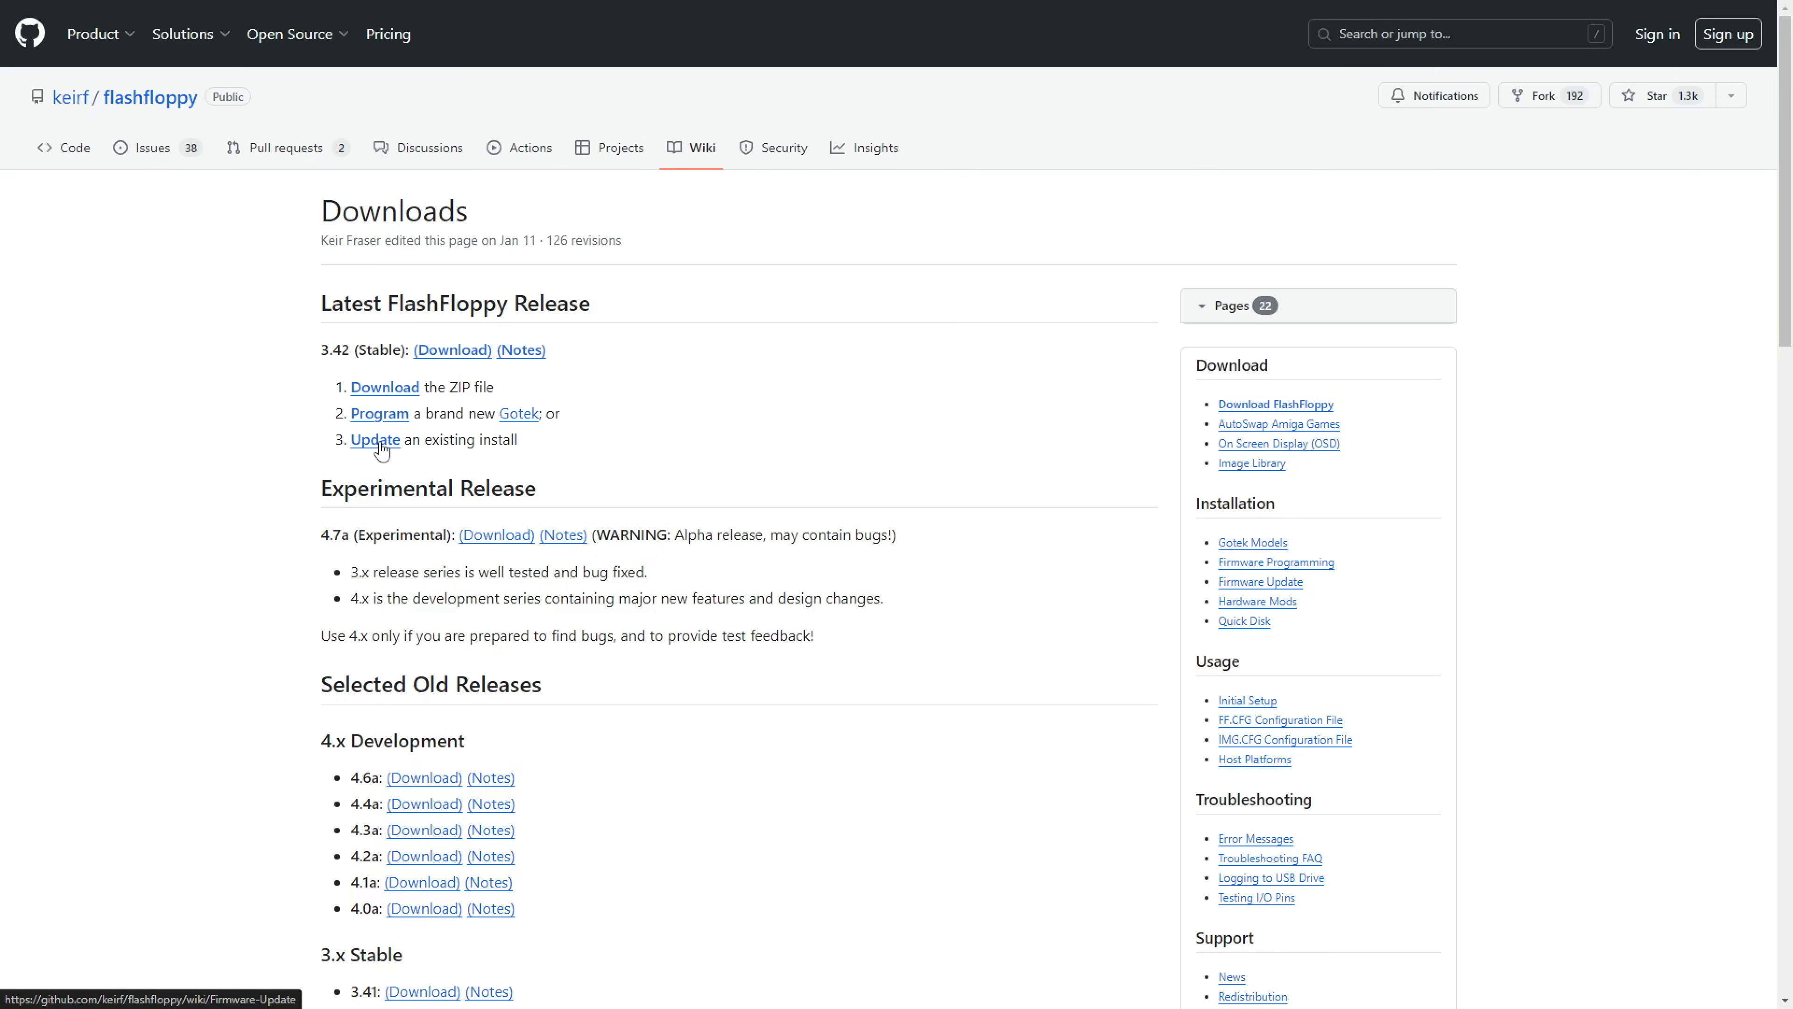
{"action": "mouse_move", "coordinate": [375, 447]}
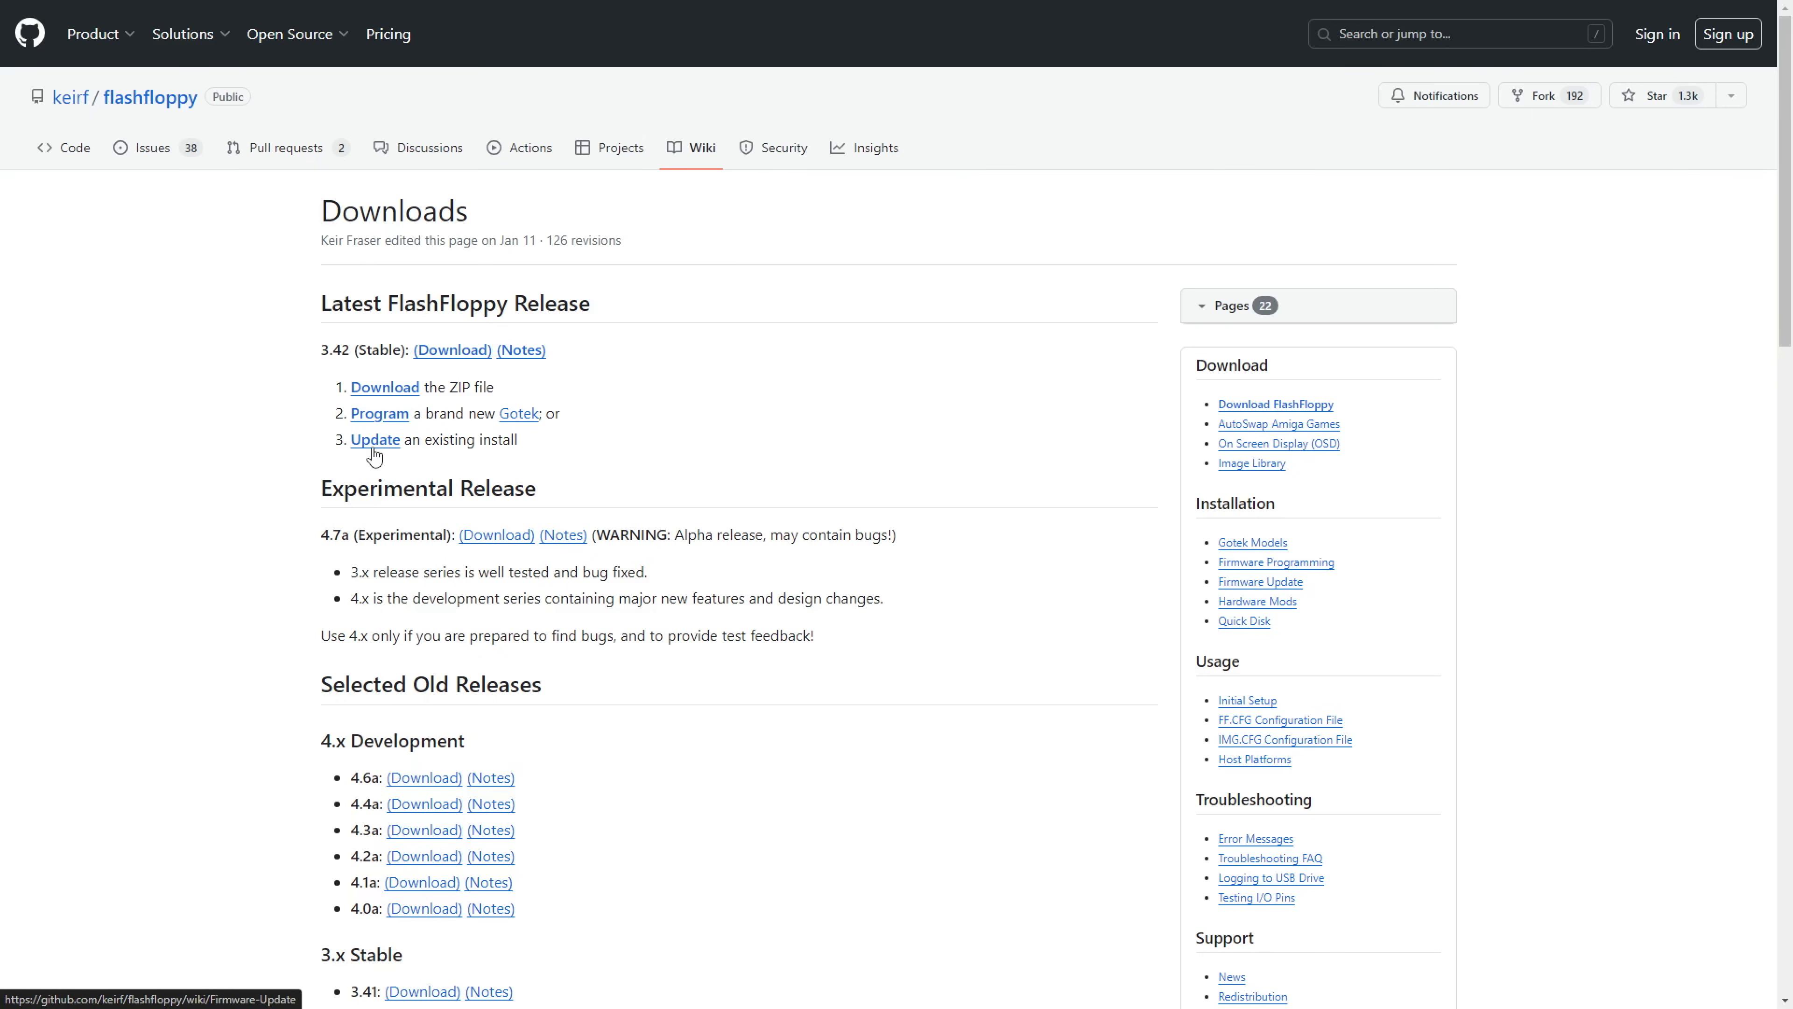
- Read through the Firmware Update wiki page and return to its top
{"action": "left_click", "coordinate": [374, 439]}
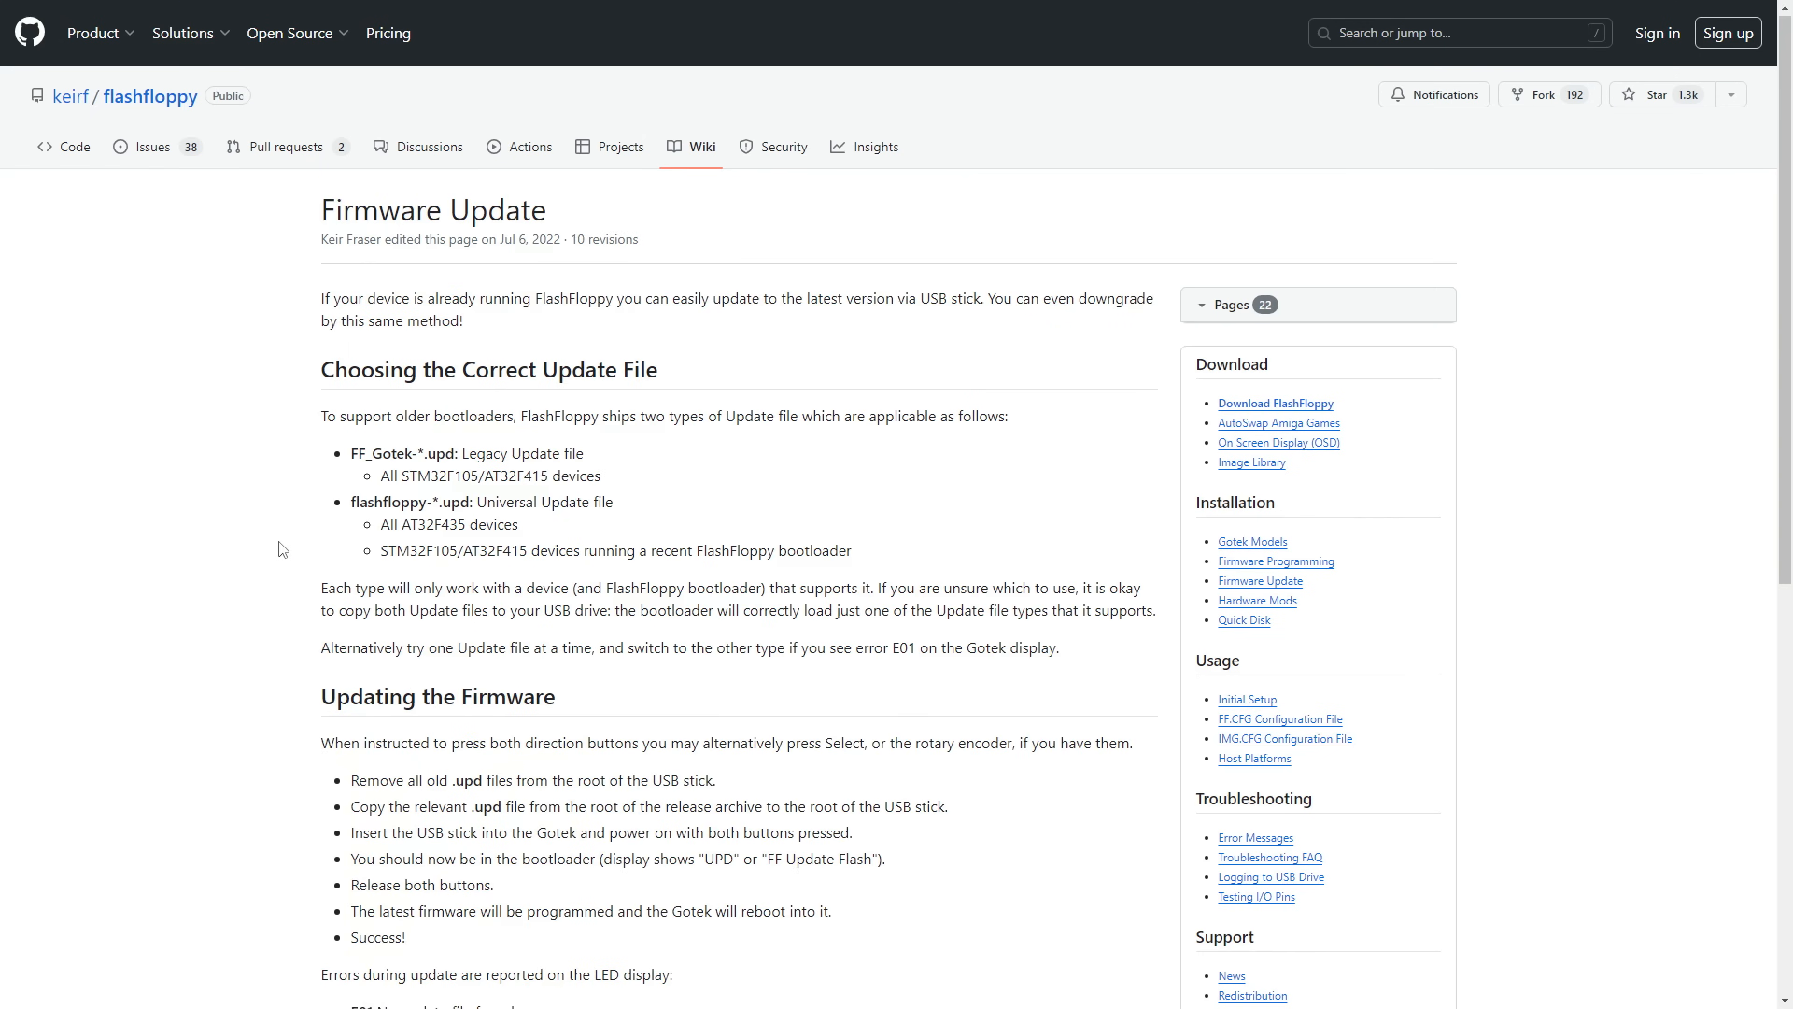
{"action": "scroll", "scroll_direction": "down", "scroll_amount": 3}
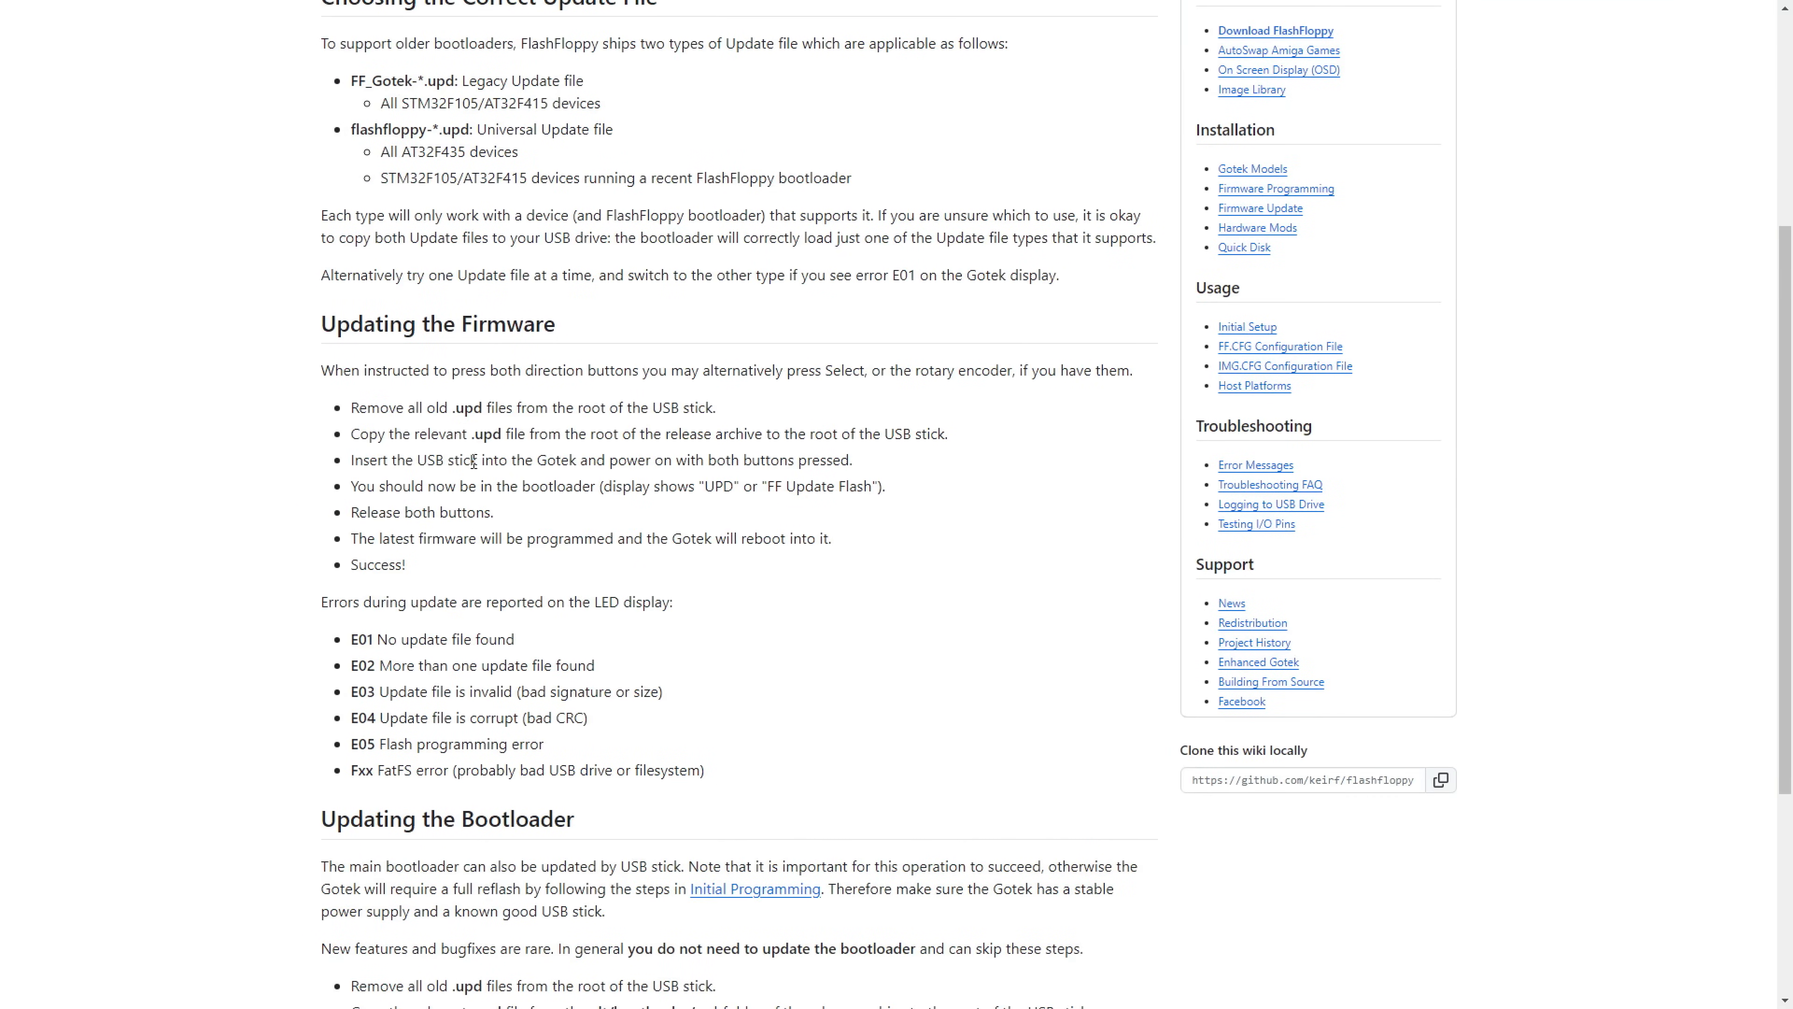
{"action": "mouse_move", "coordinate": [422, 493]}
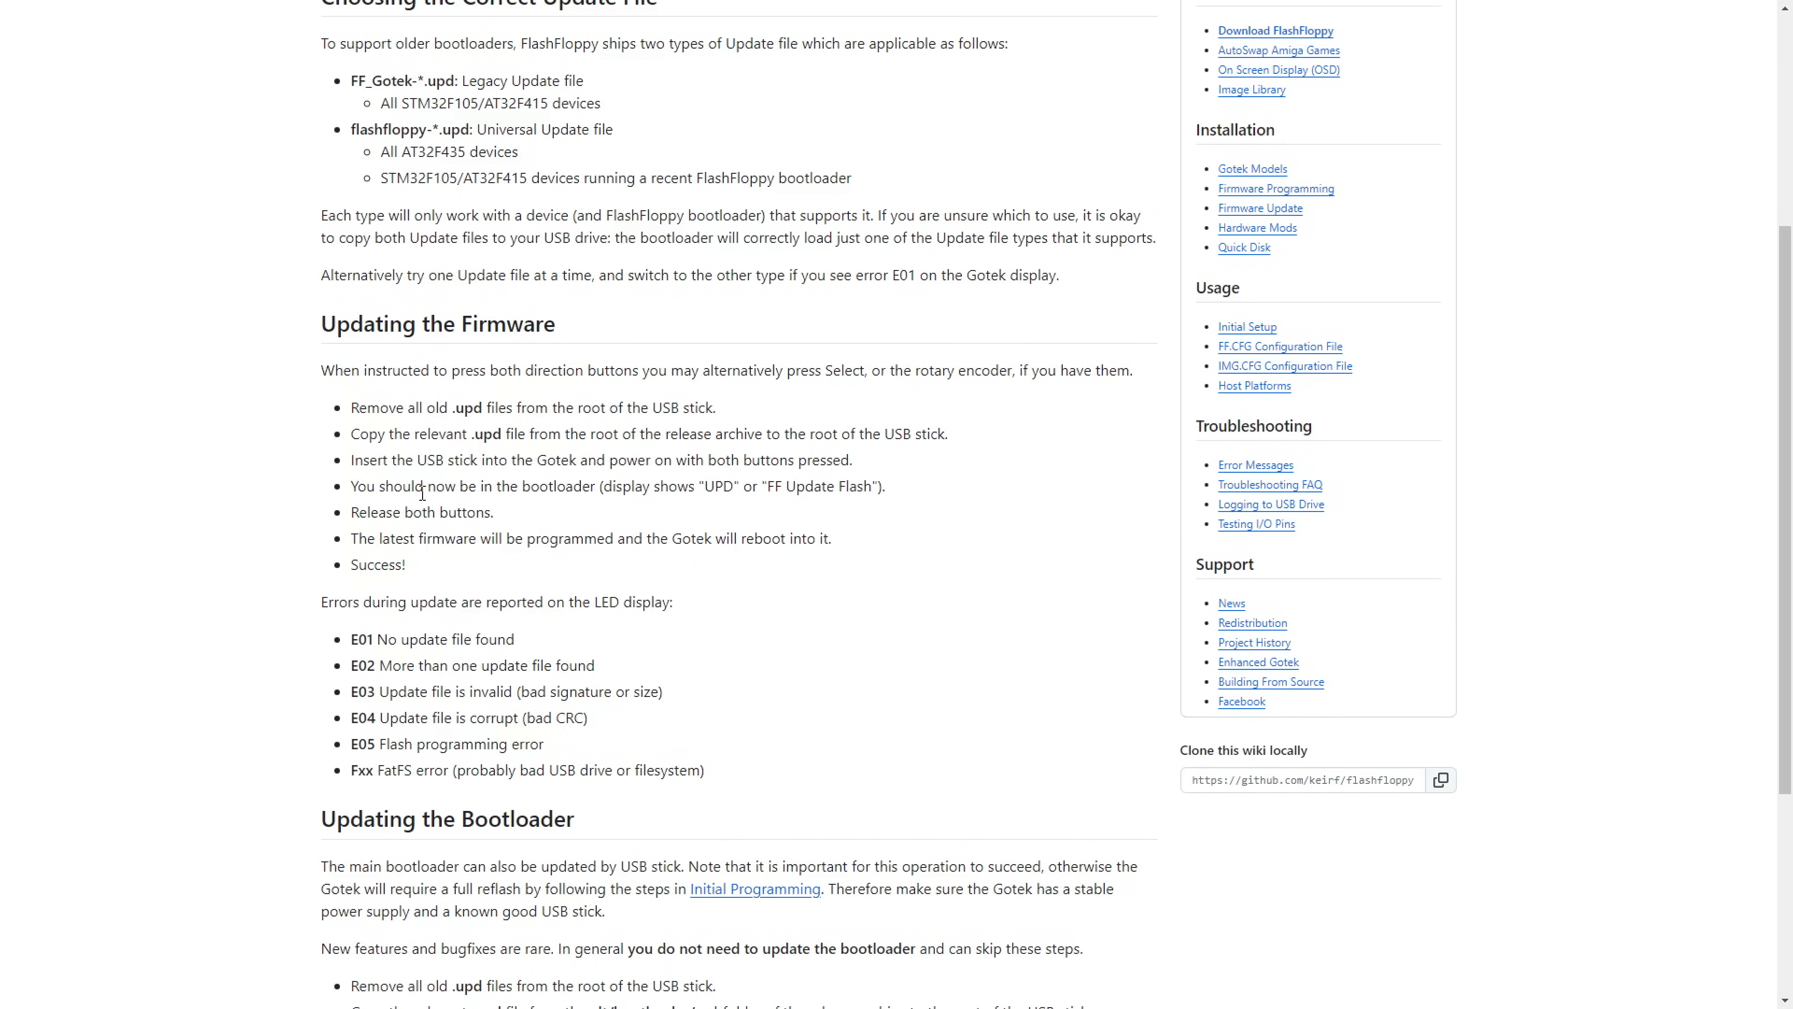
{"action": "scroll", "scroll_direction": "up", "scroll_amount": 3}
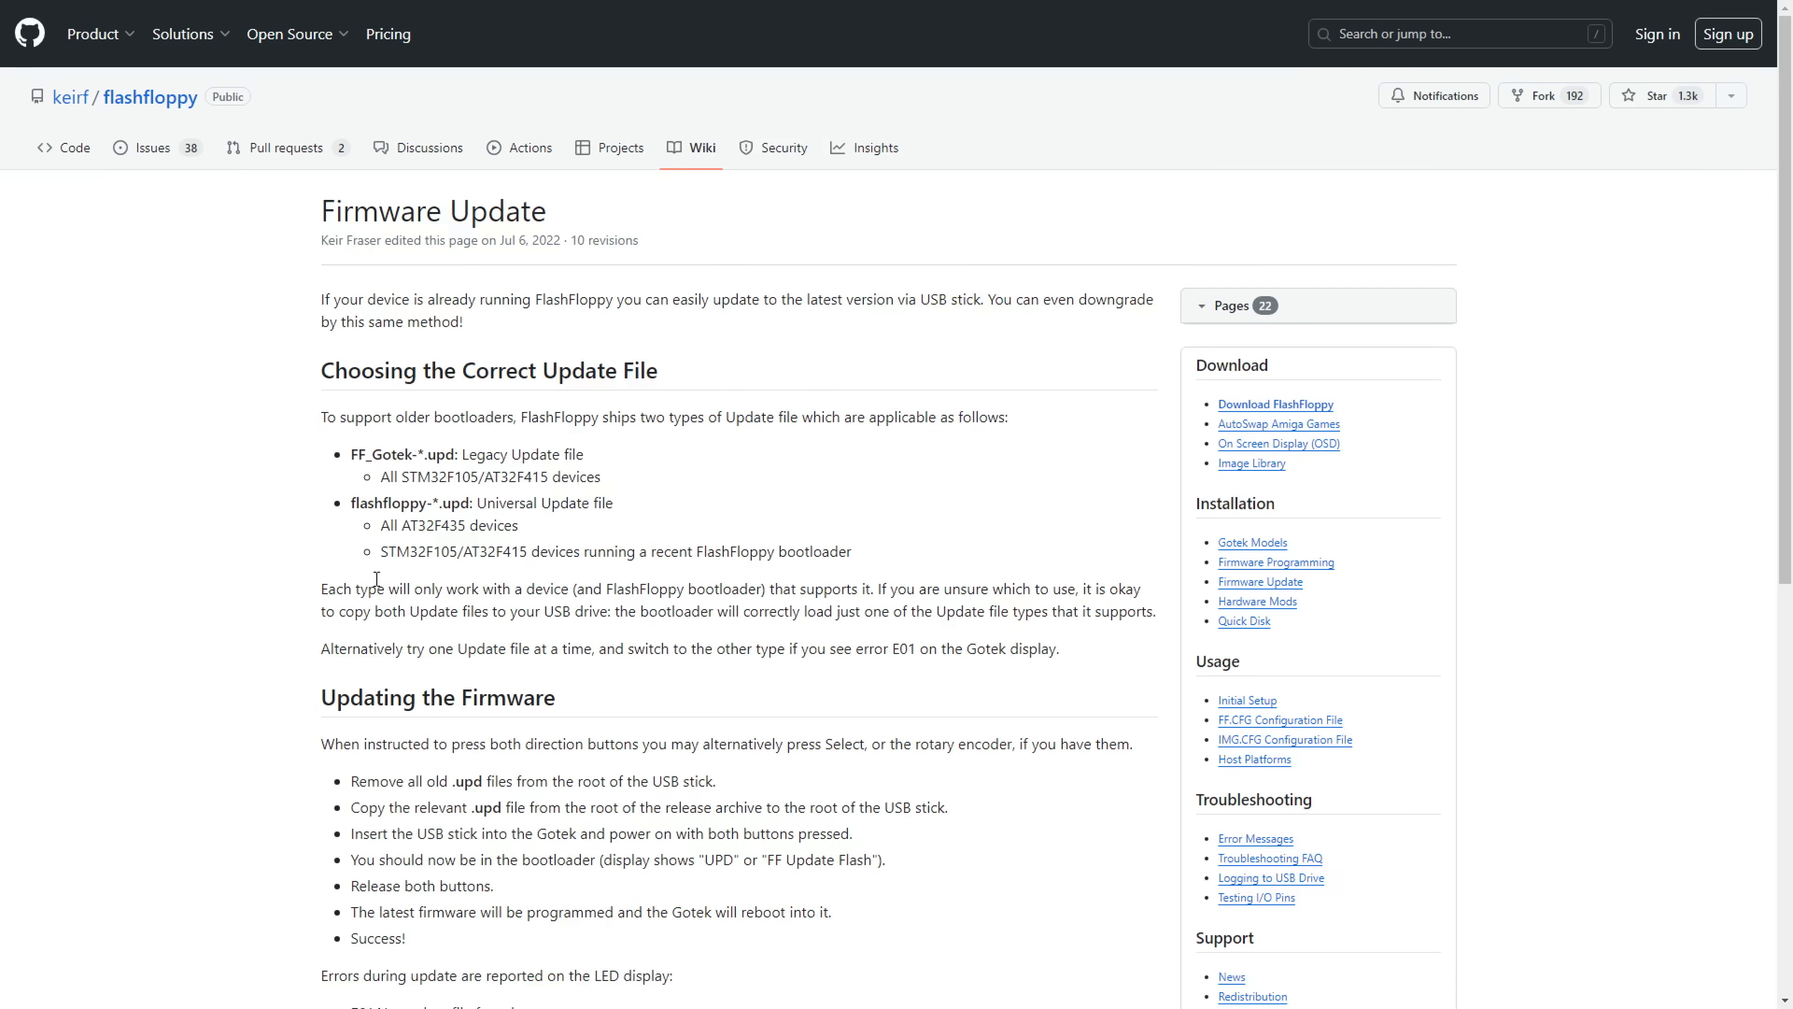
{"action": "mouse_move", "coordinate": [1240, 569]}
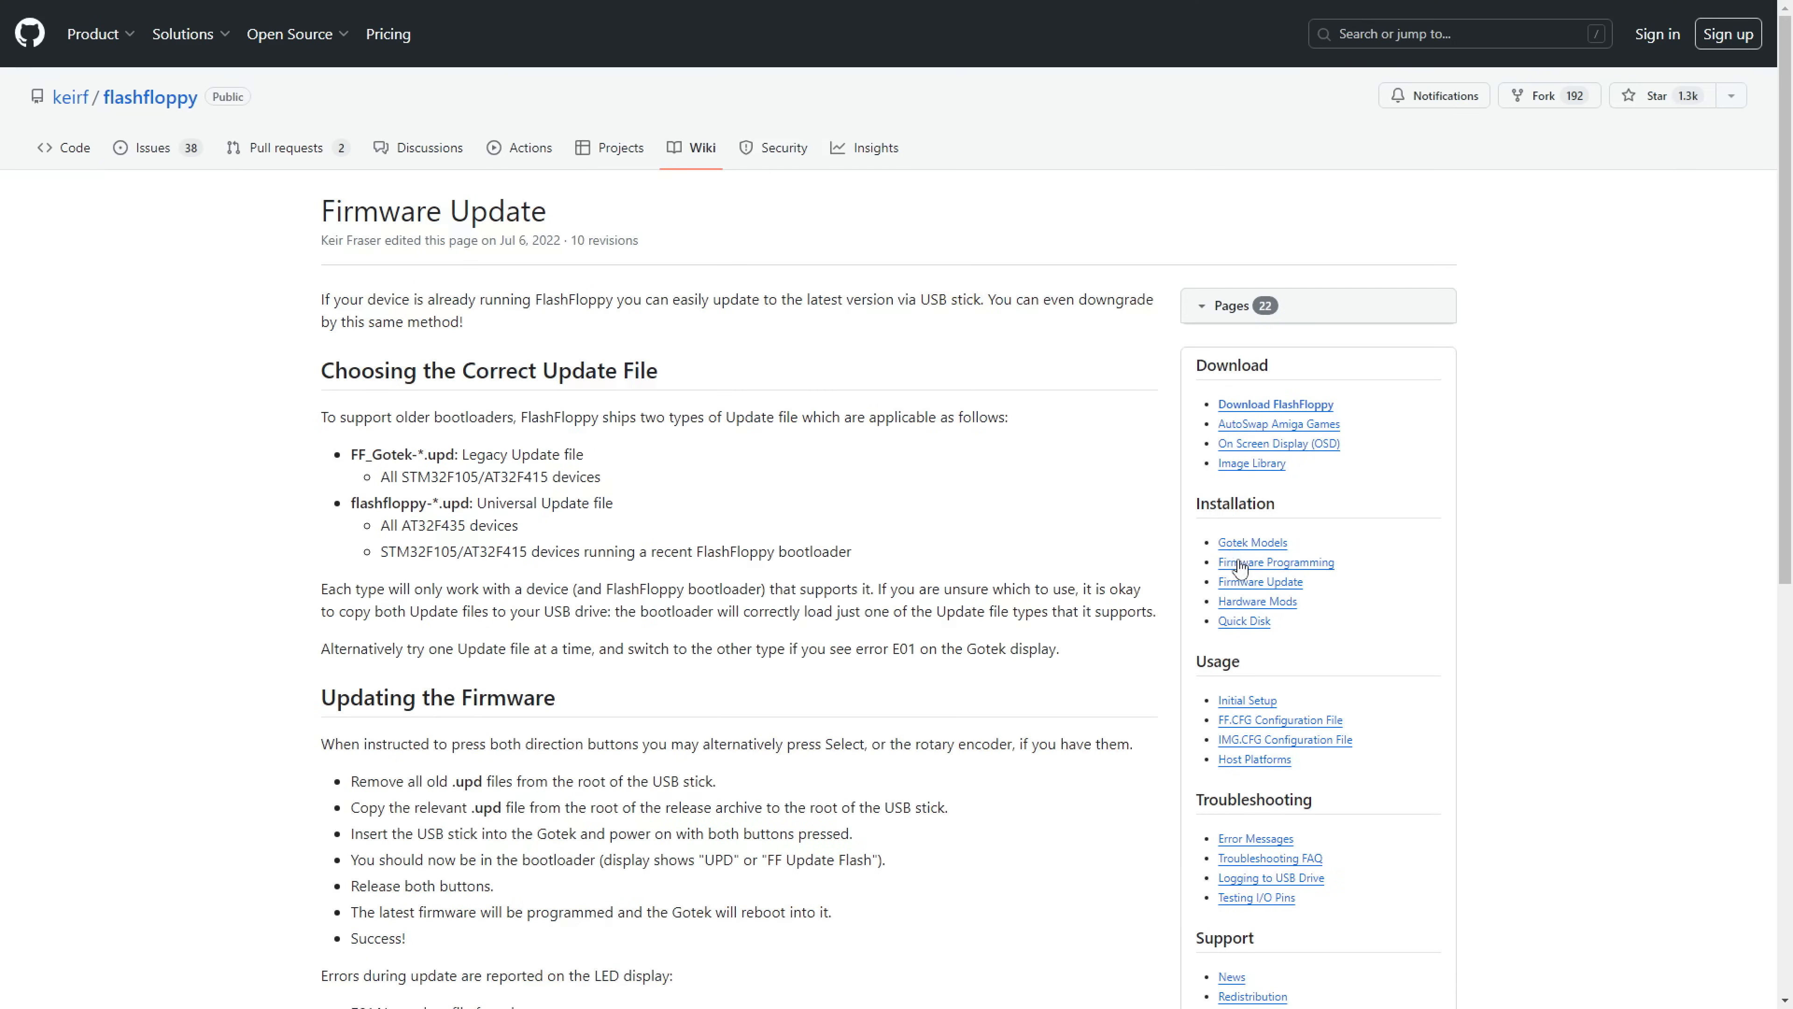
- Skim the Firmware Programming wiki page, then show the GOTEK drive's FF folder in File Explorer
{"action": "left_click", "coordinate": [1275, 562]}
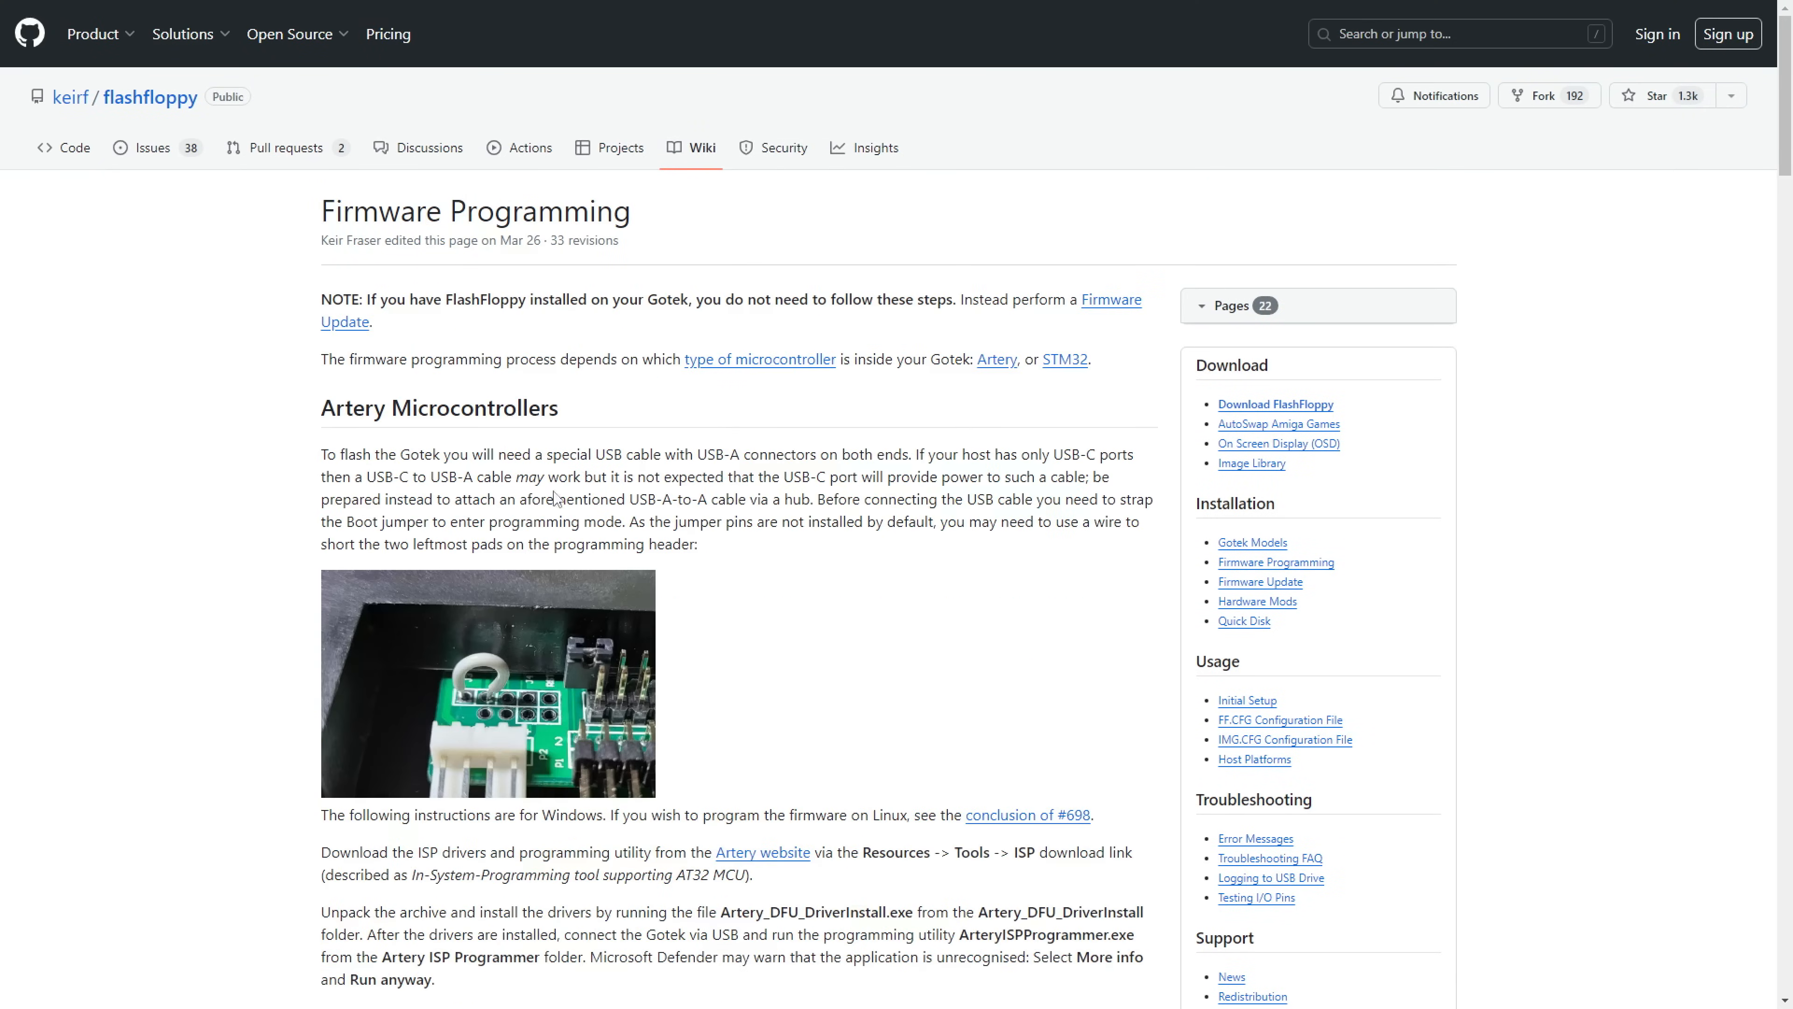
{"action": "mouse_move", "coordinate": [240, 516]}
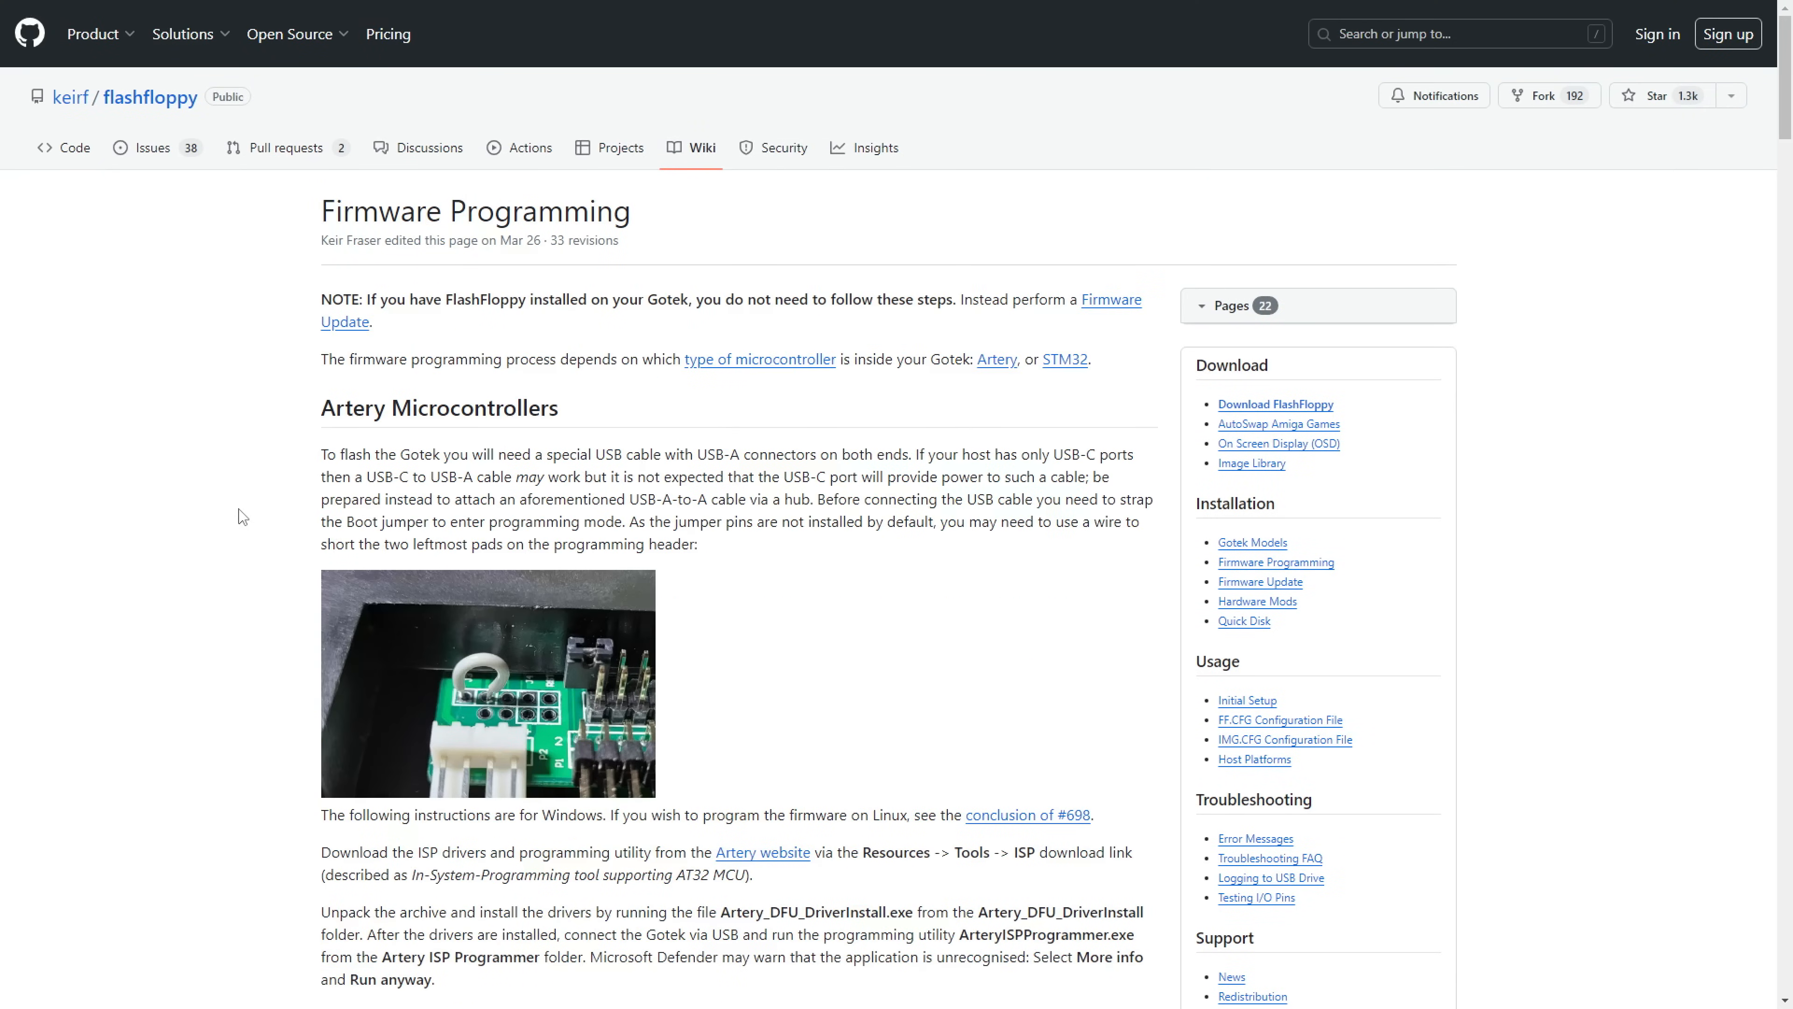
{"action": "mouse_move", "coordinate": [610, 449]}
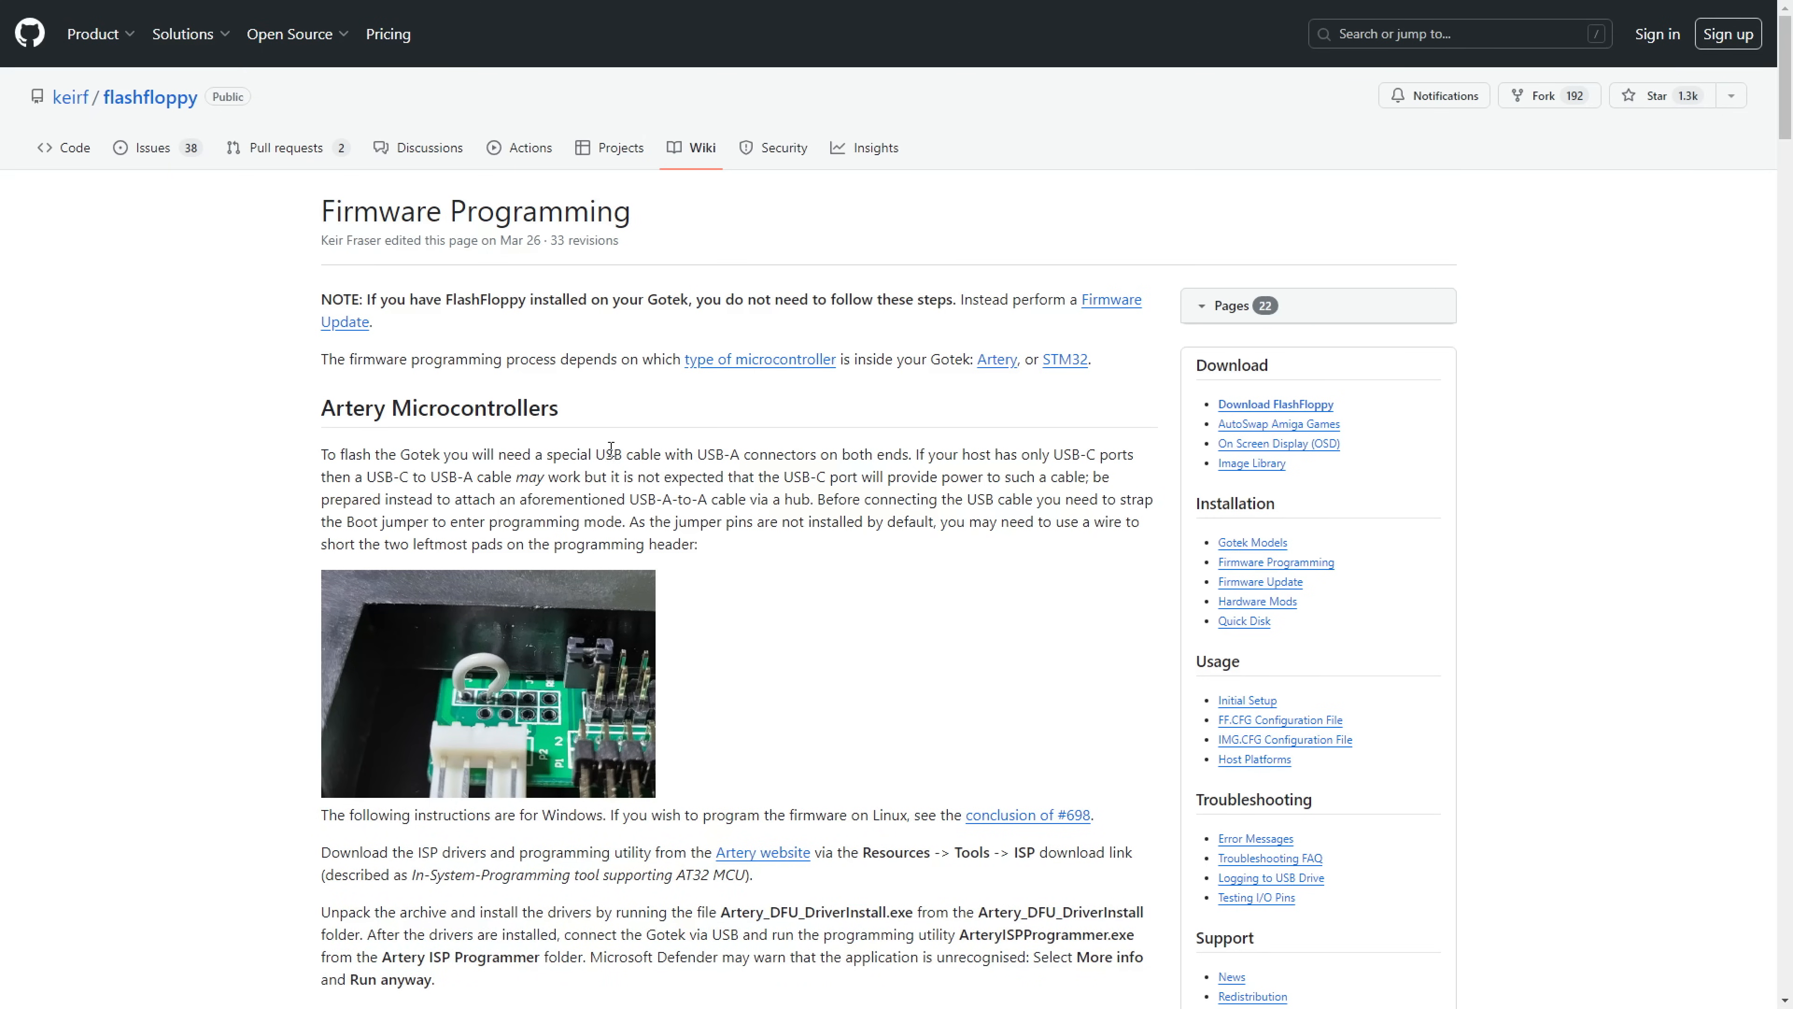
{"action": "mouse_move", "coordinate": [245, 549]}
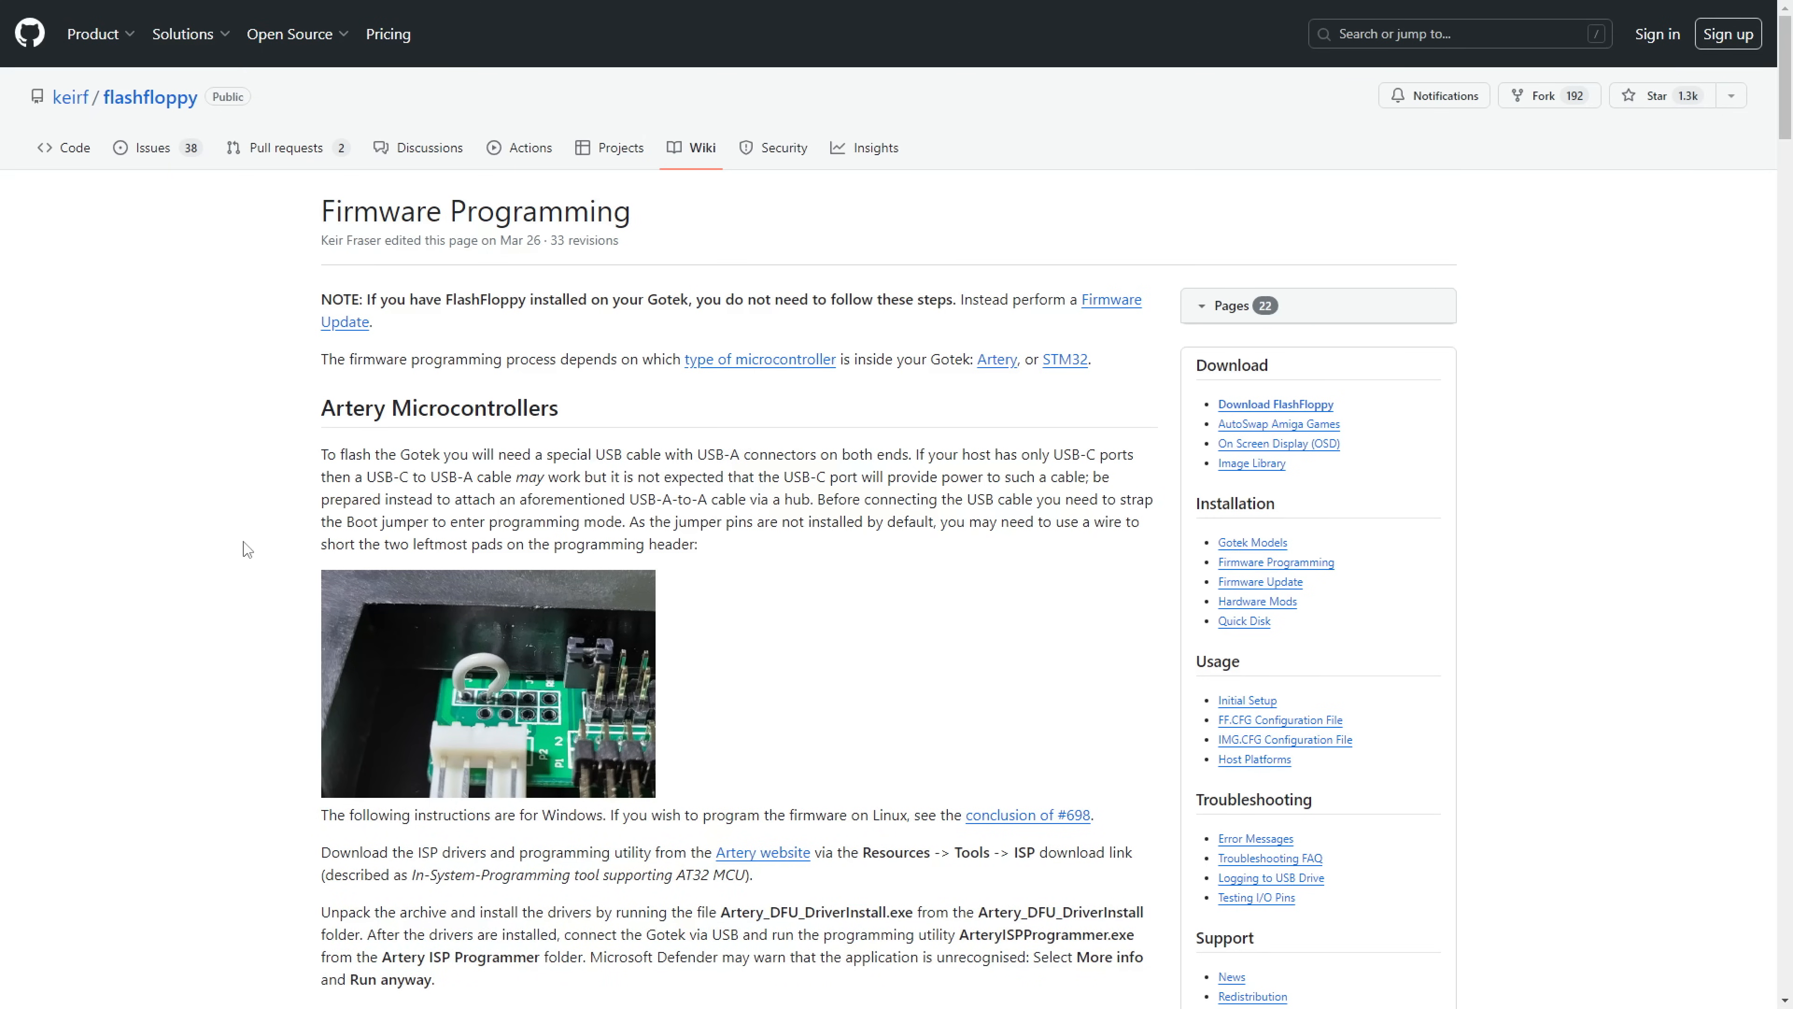
{"action": "scroll", "scroll_direction": "down", "scroll_amount": 3}
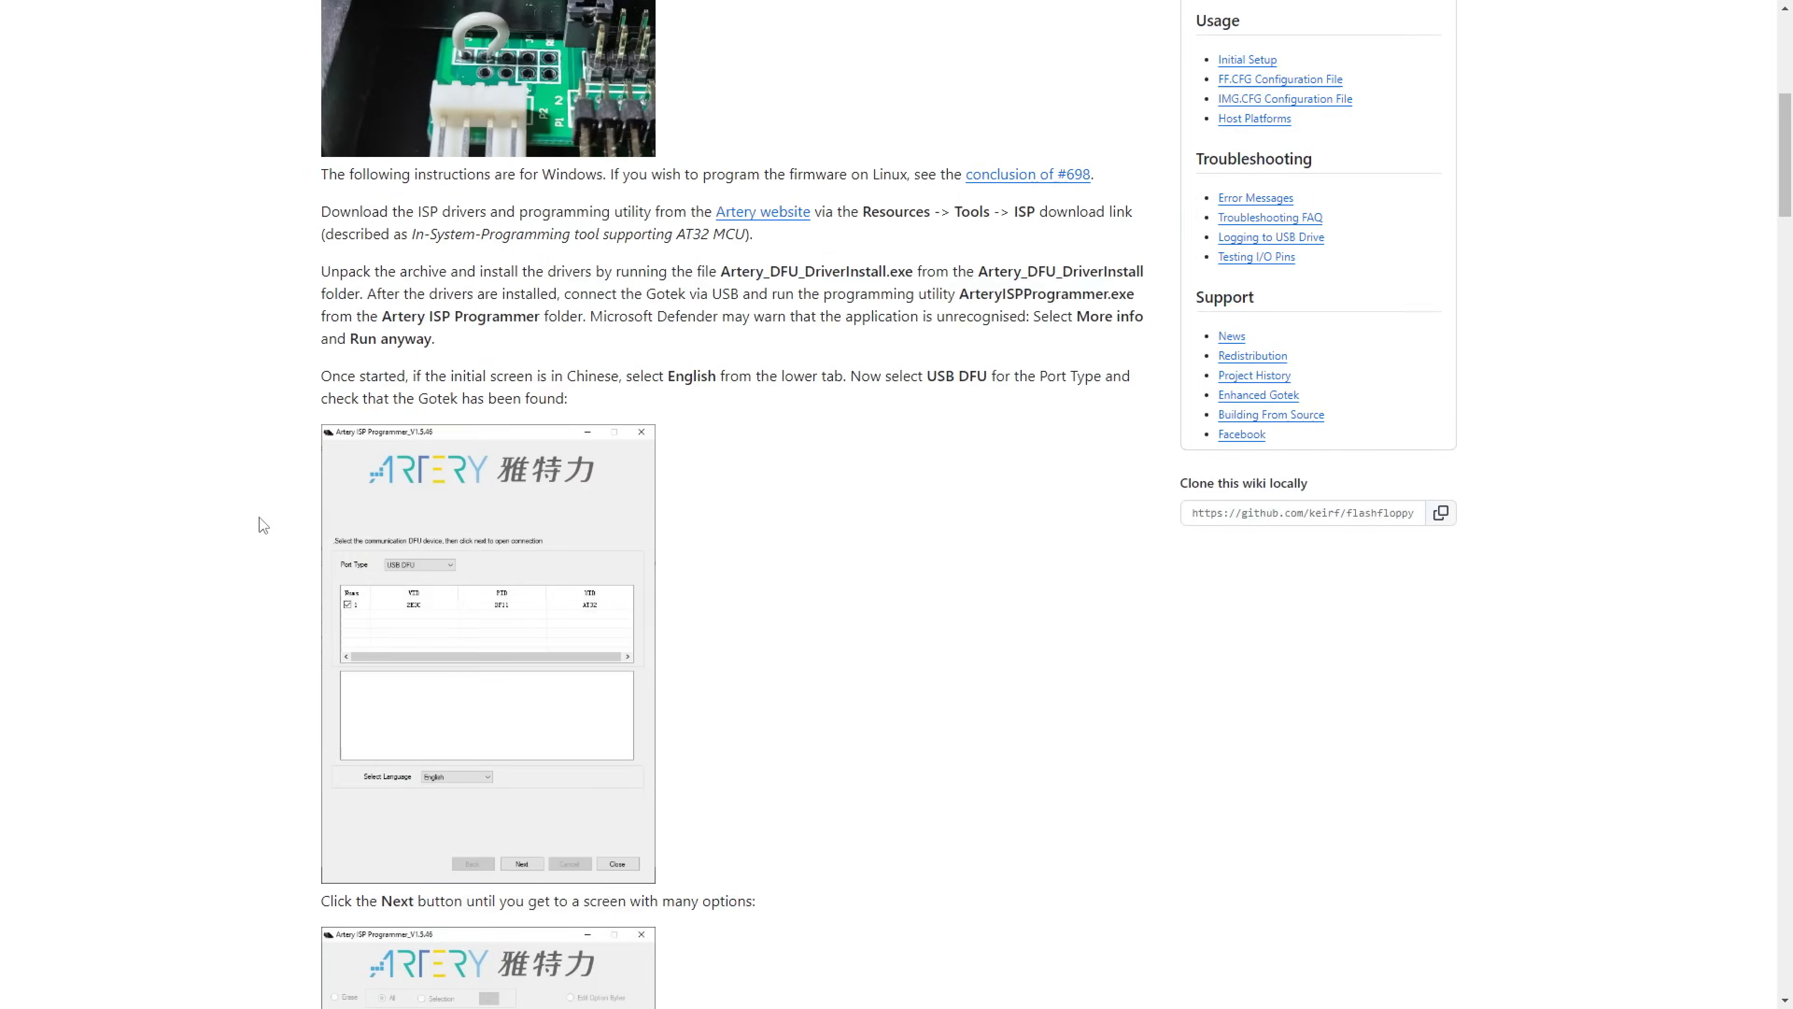
{"action": "scroll", "scroll_direction": "down", "scroll_amount": 3}
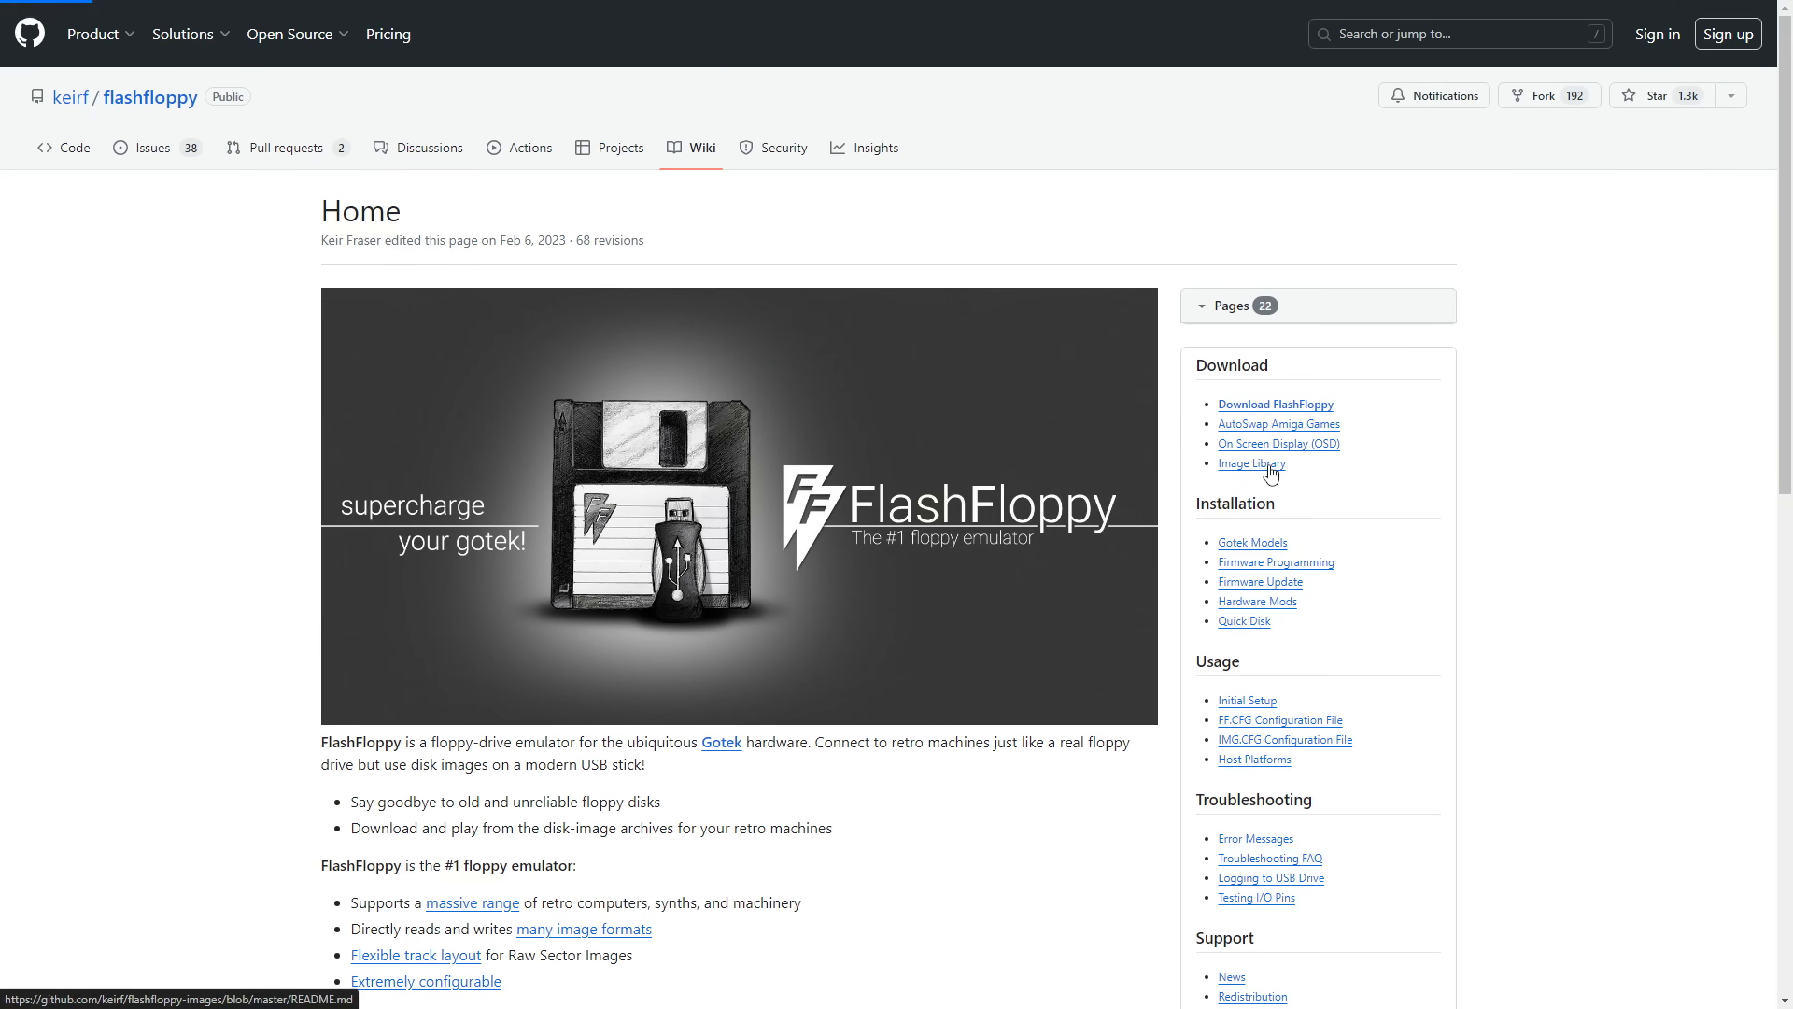
{"action": "left_click", "coordinate": [1249, 463]}
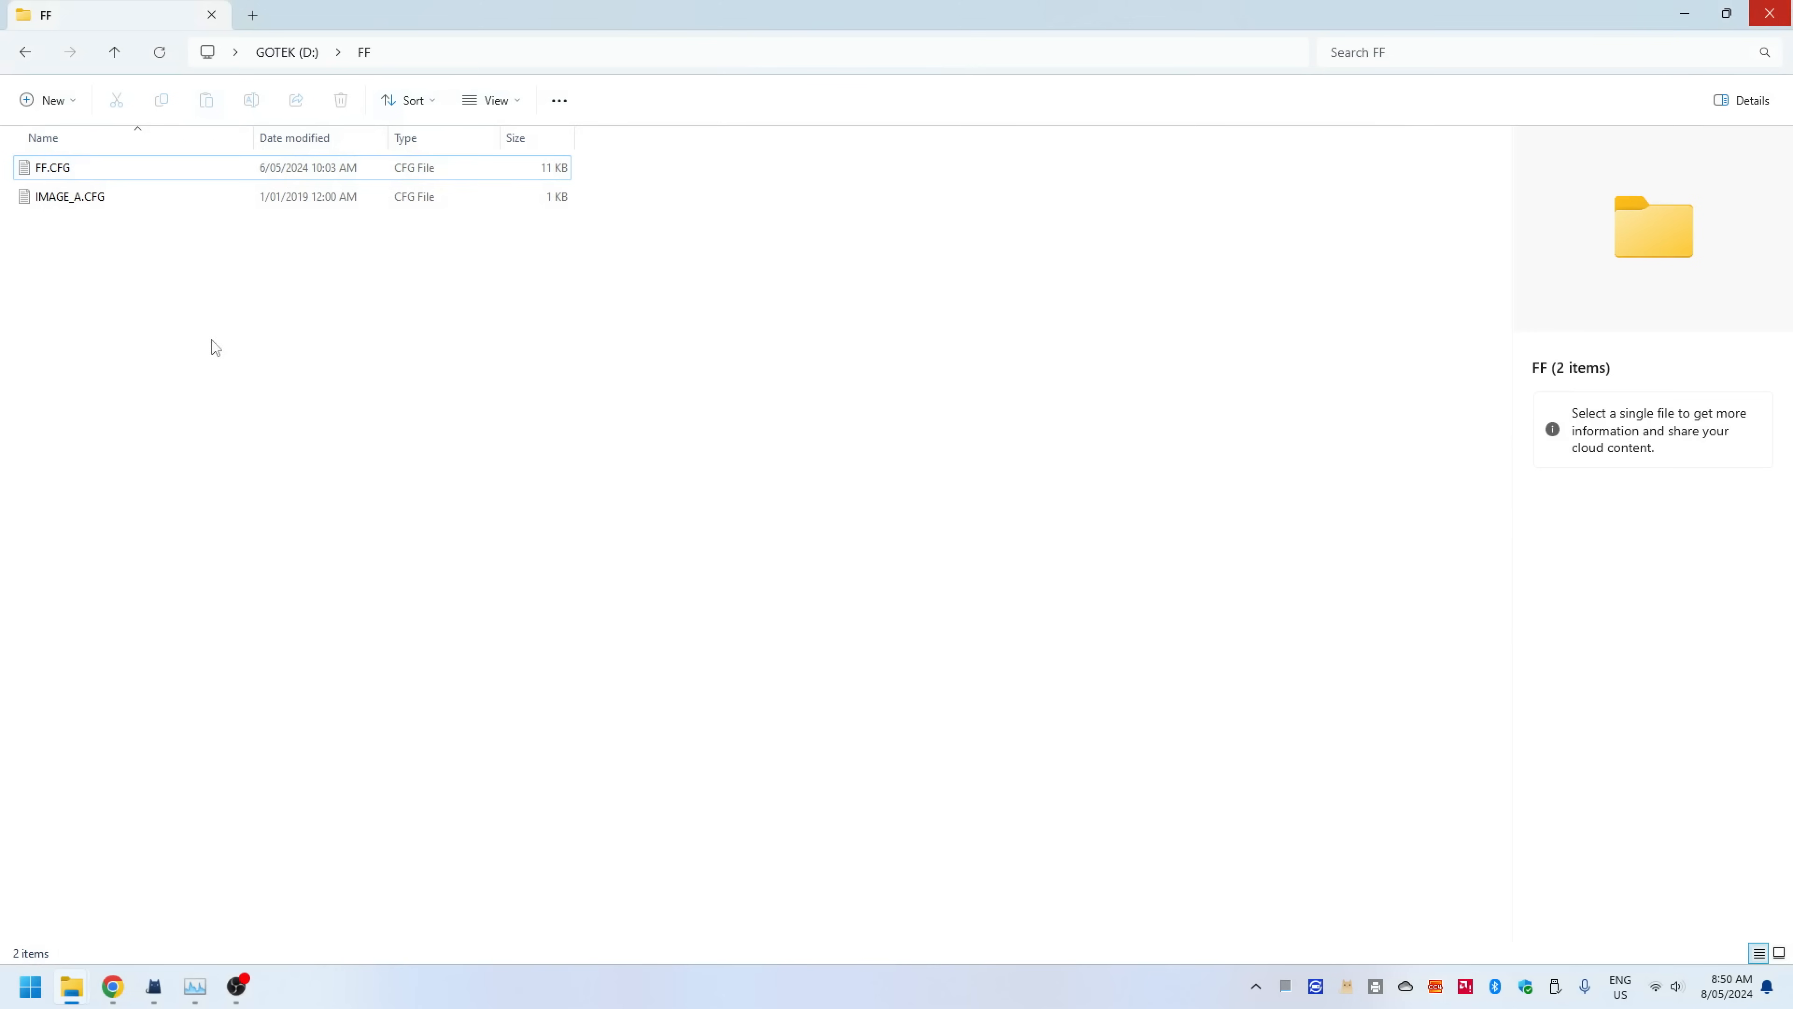
- Open FF.CFG full-screen in Notepad and read its drive emulation settings
{"action": "double_click", "coordinate": [51, 168]}
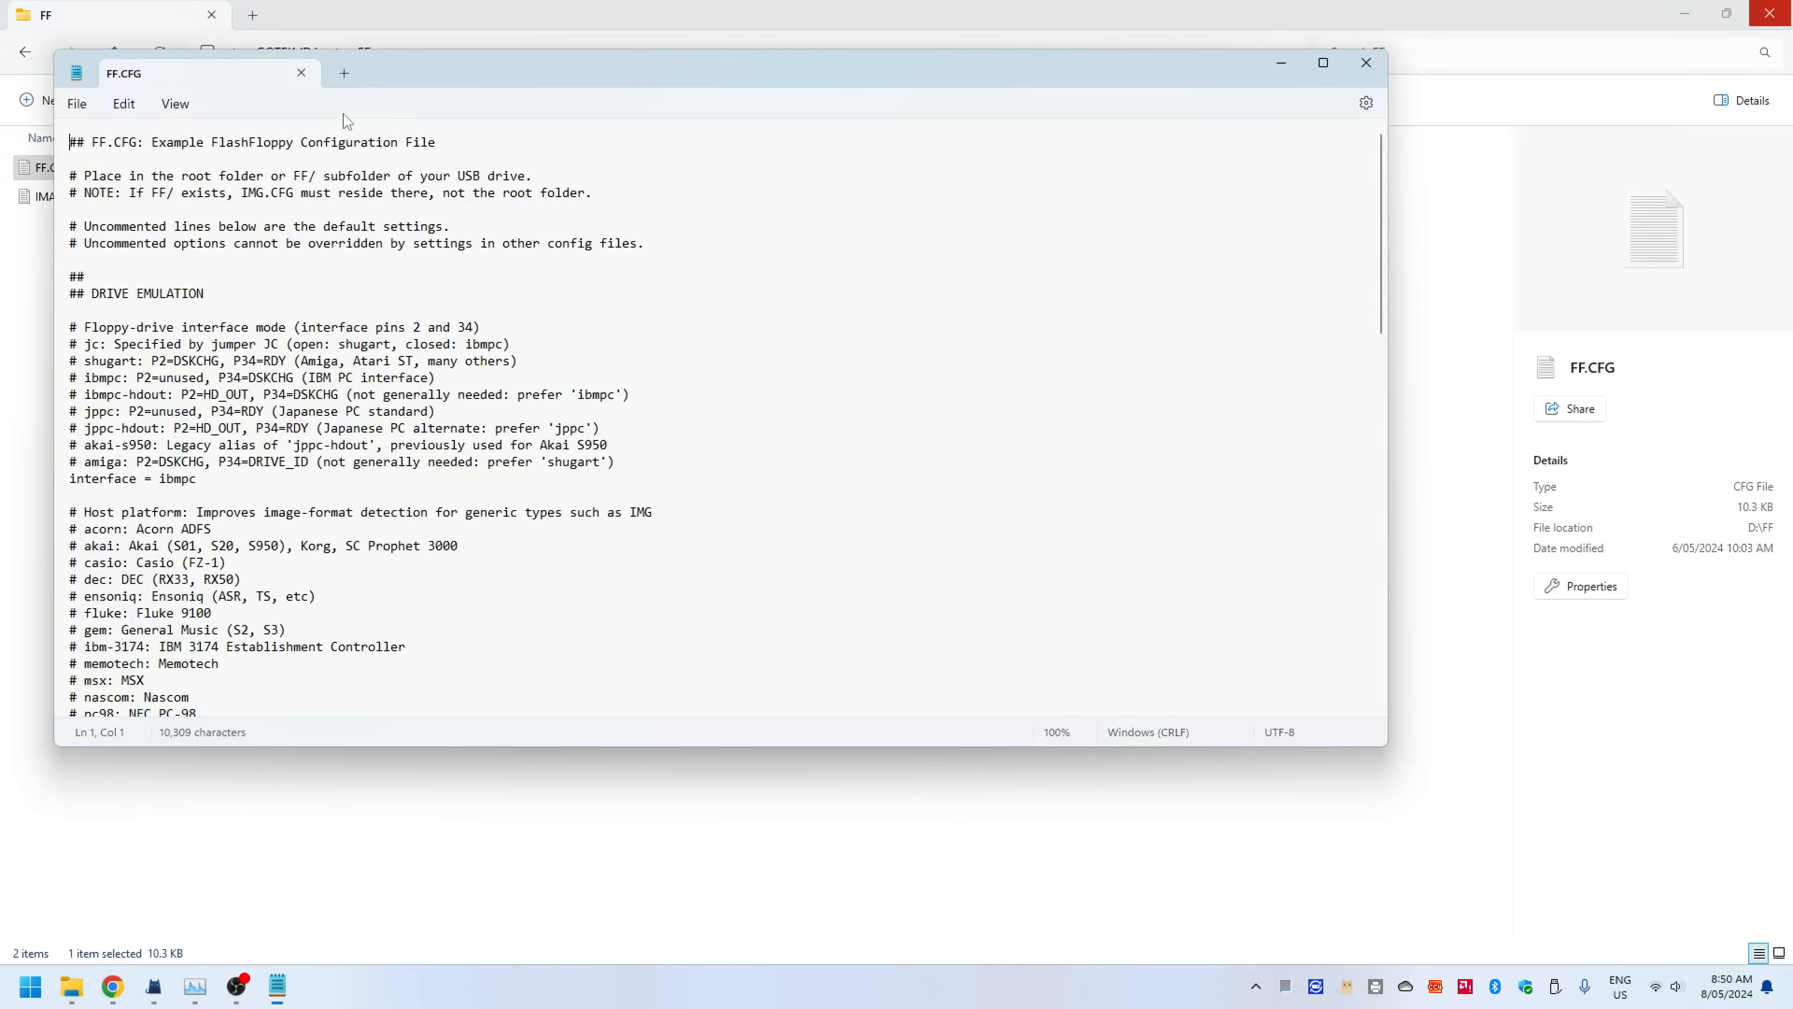
{"action": "left_click", "coordinate": [1324, 62]}
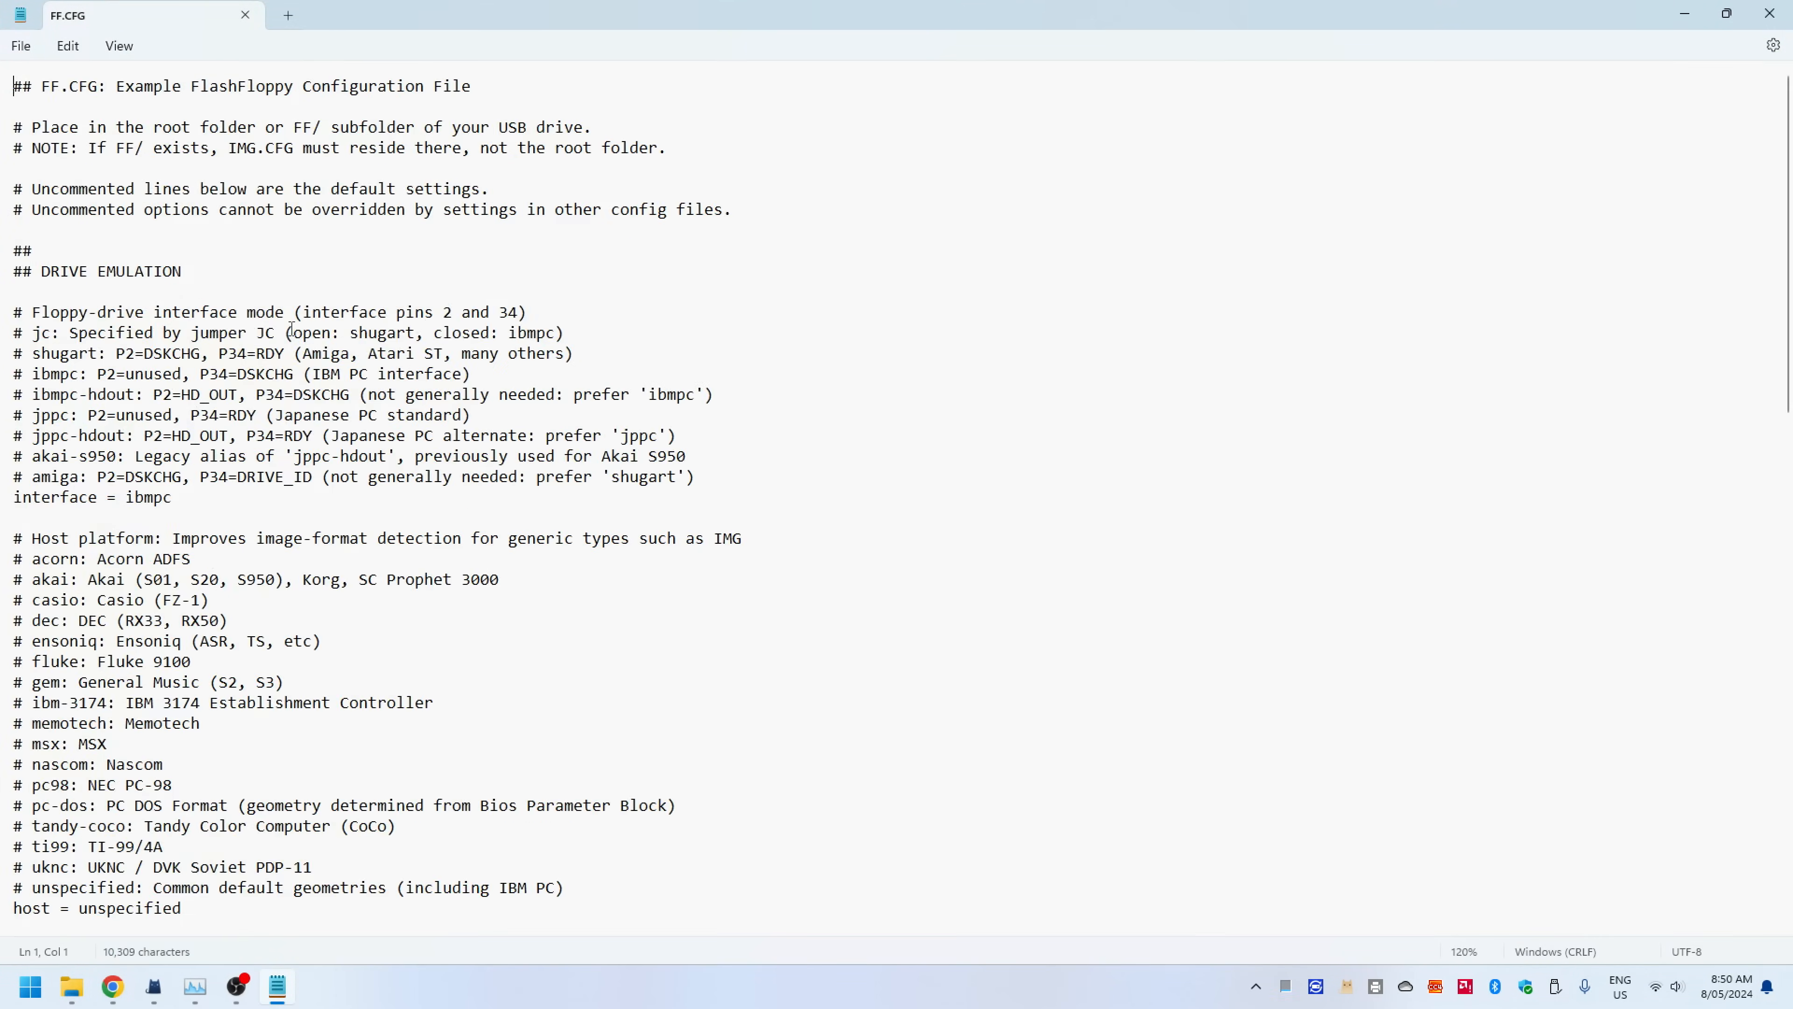
{"action": "scroll", "scroll_direction": "up", "scroll_amount": 3}
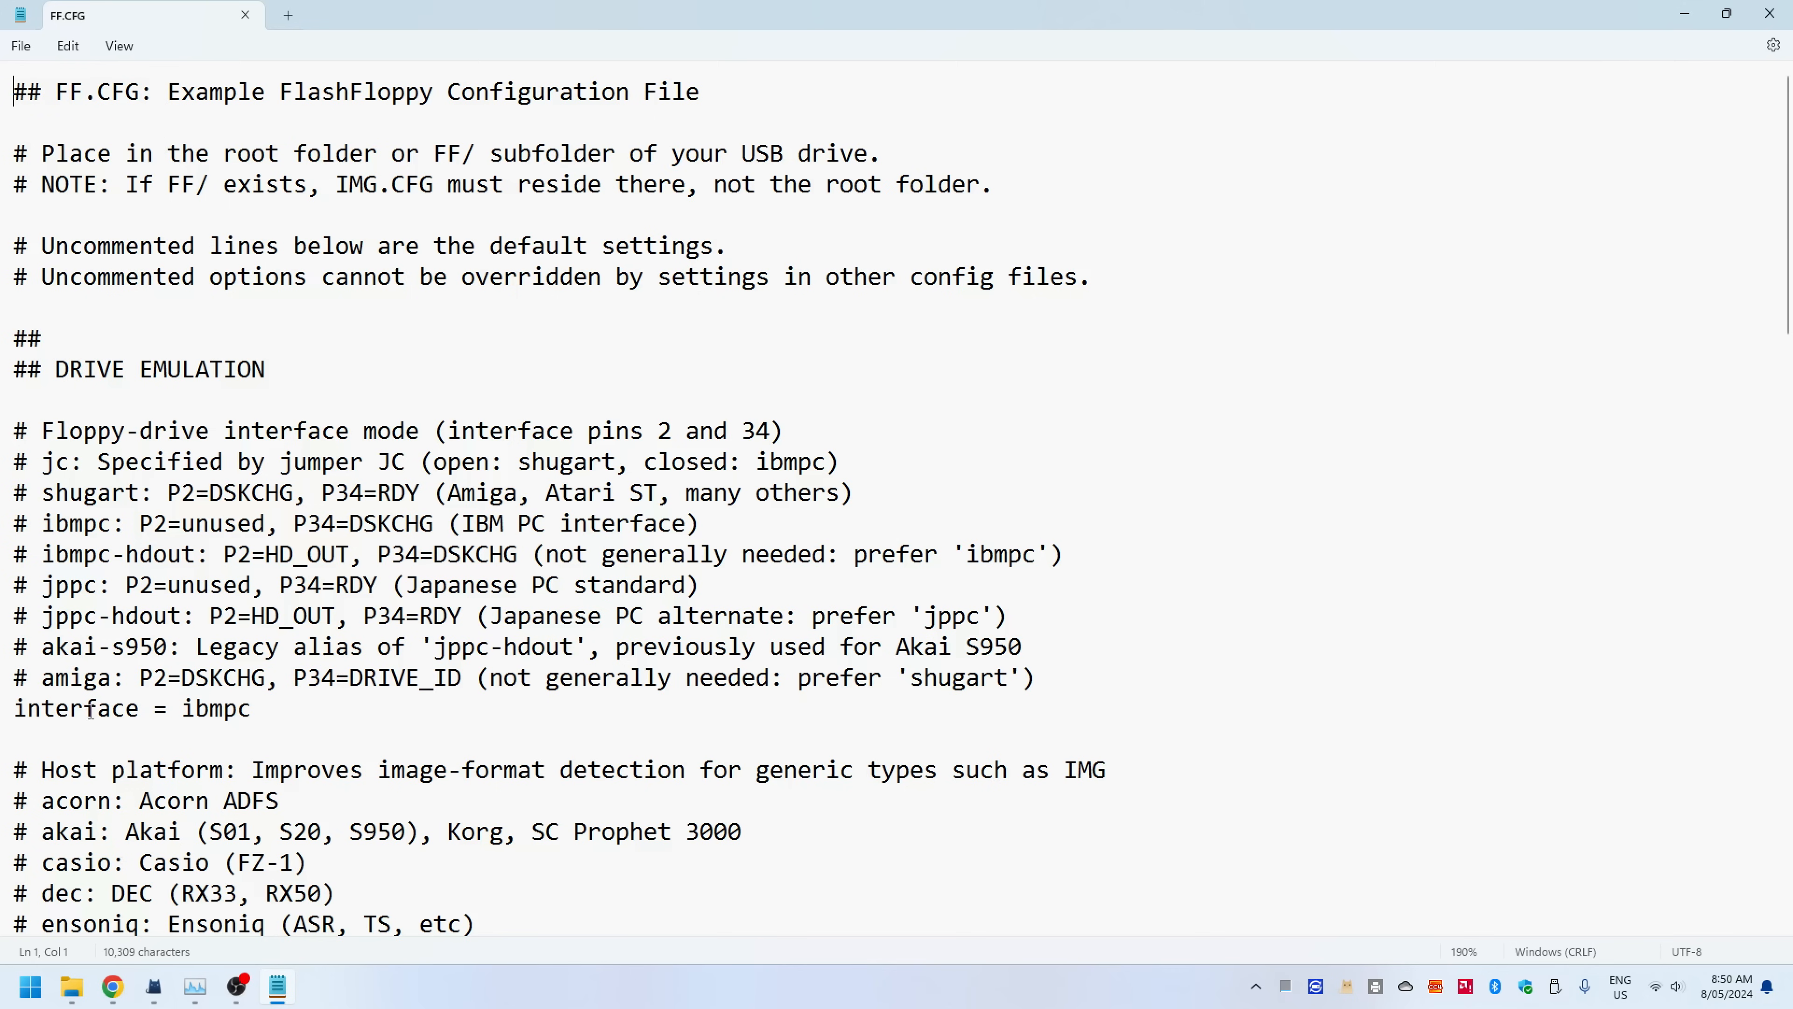
{"action": "double_click", "coordinate": [215, 708]}
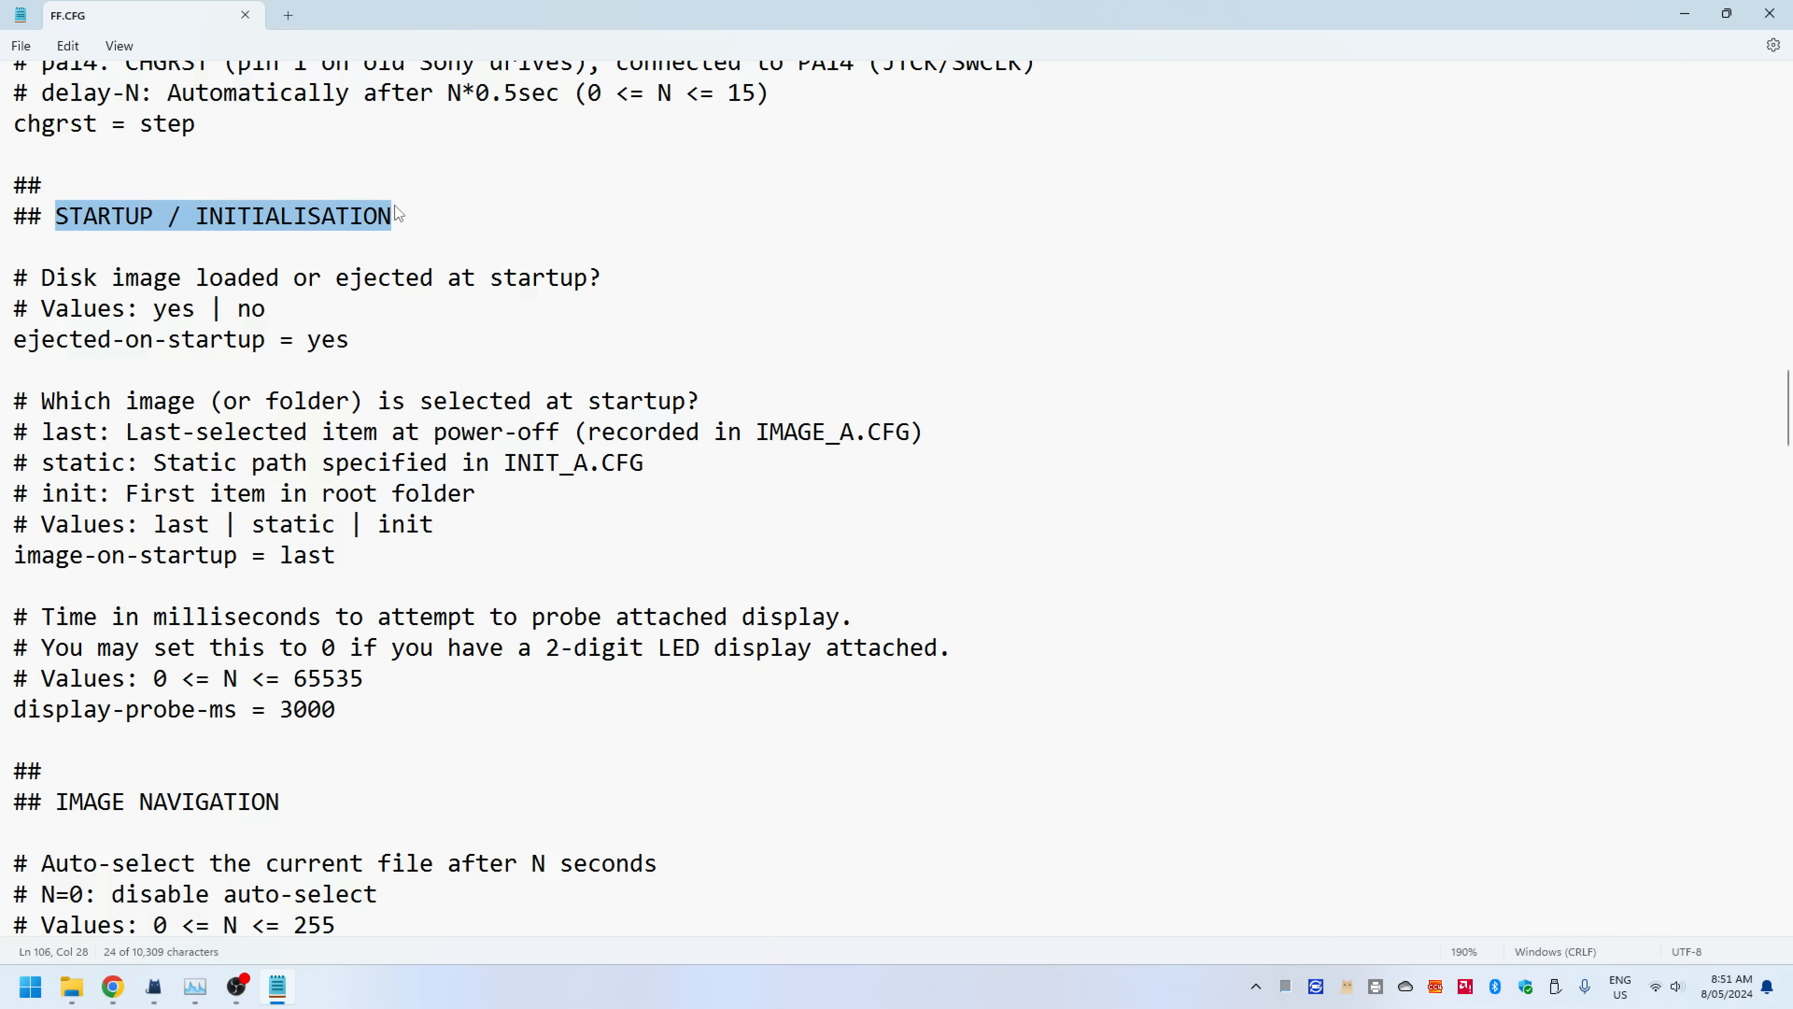
{"action": "mouse_move", "coordinate": [327, 363]}
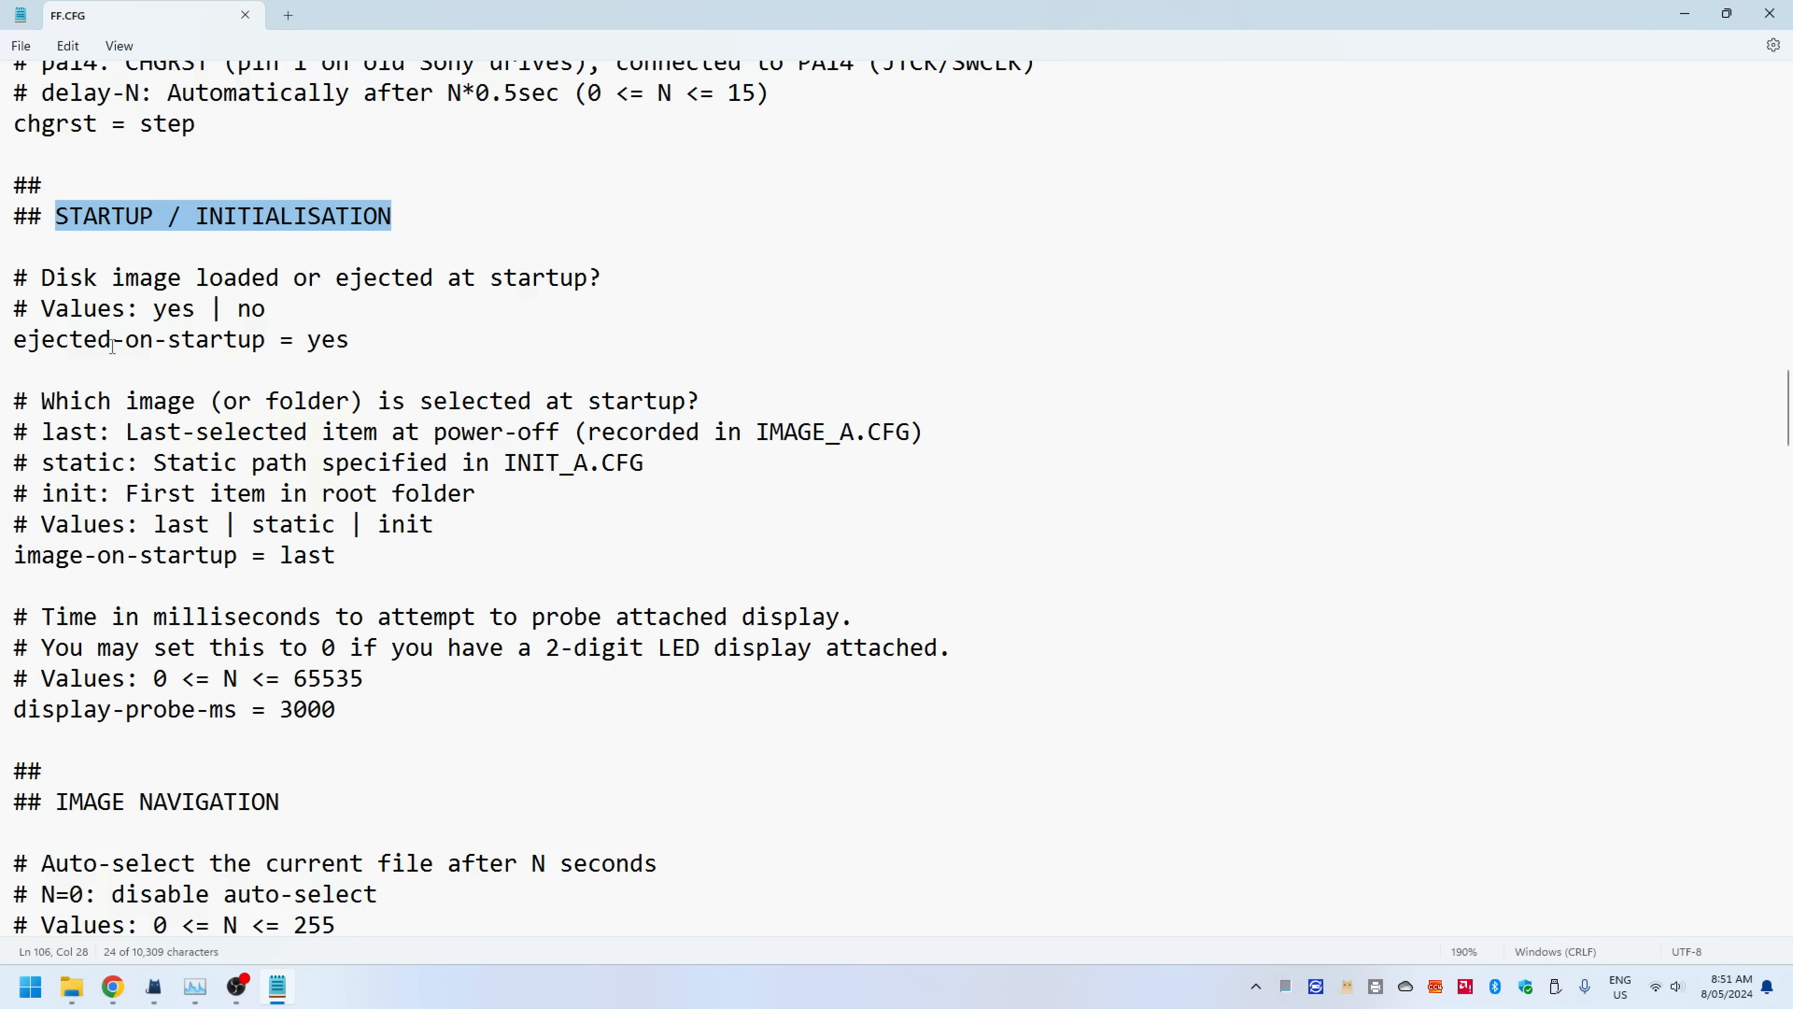
{"action": "double_click", "coordinate": [327, 340]}
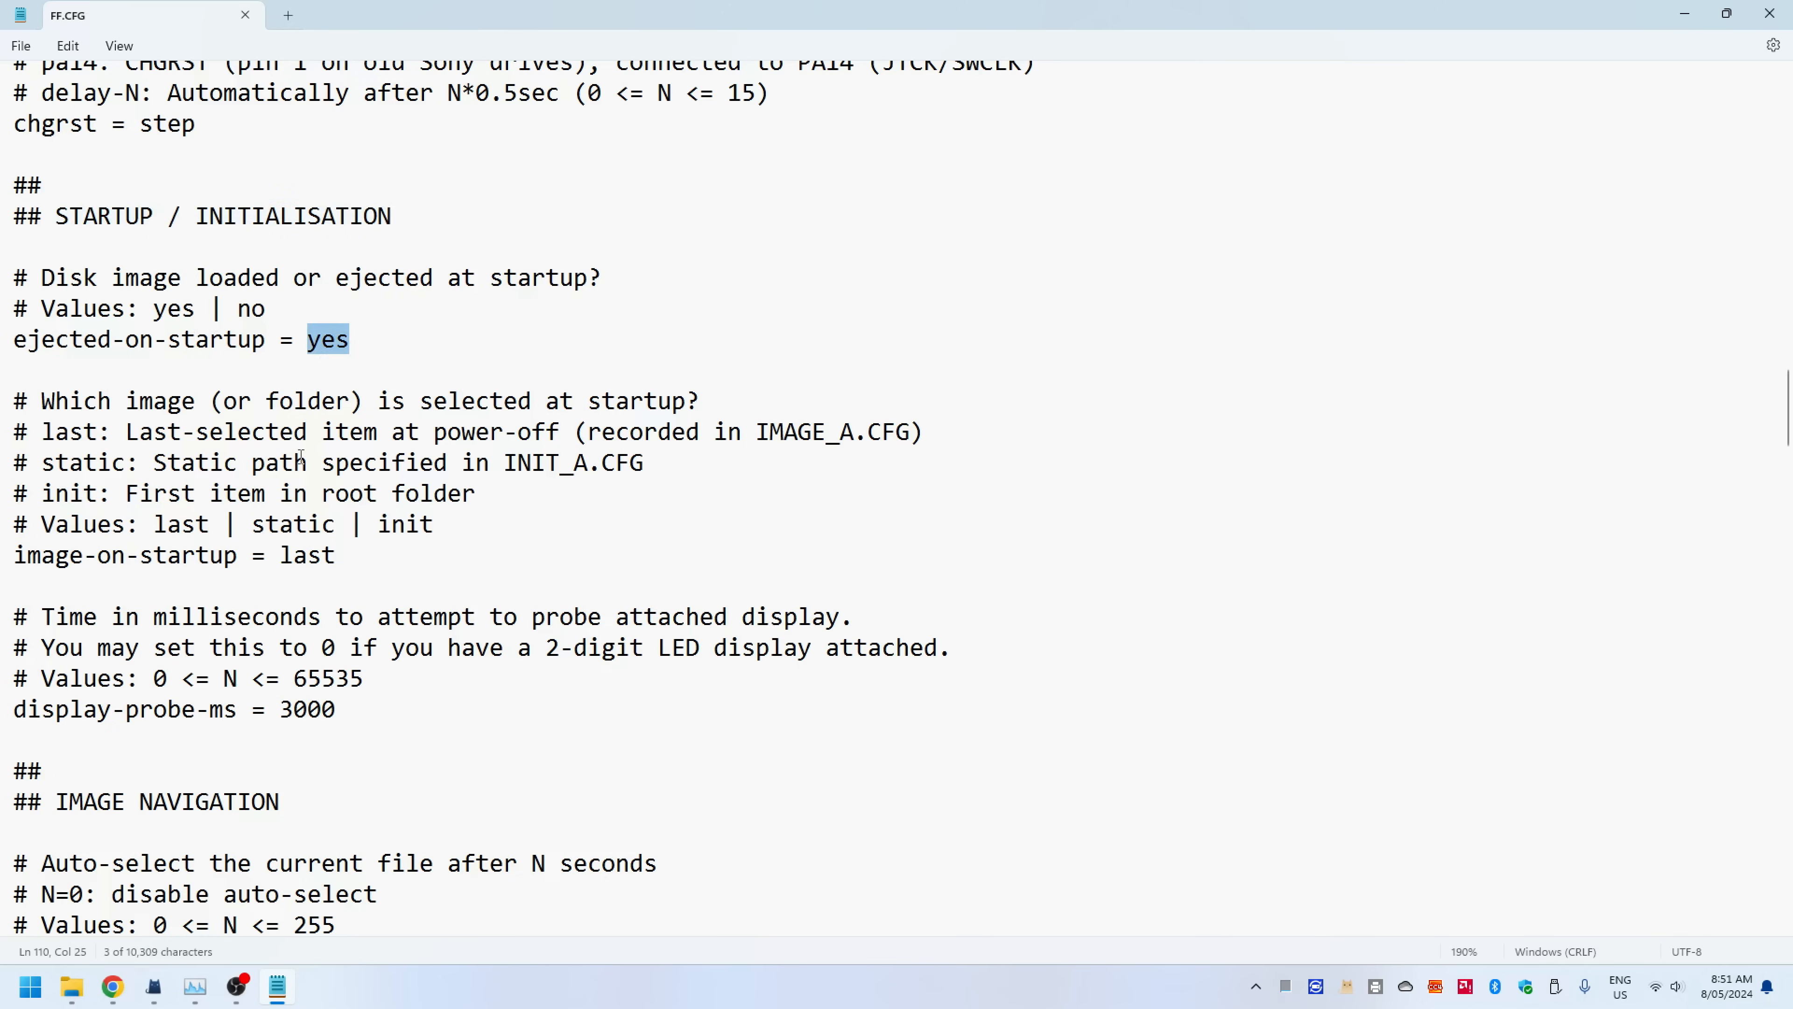
{"action": "scroll", "scroll_direction": "down", "scroll_amount": 3}
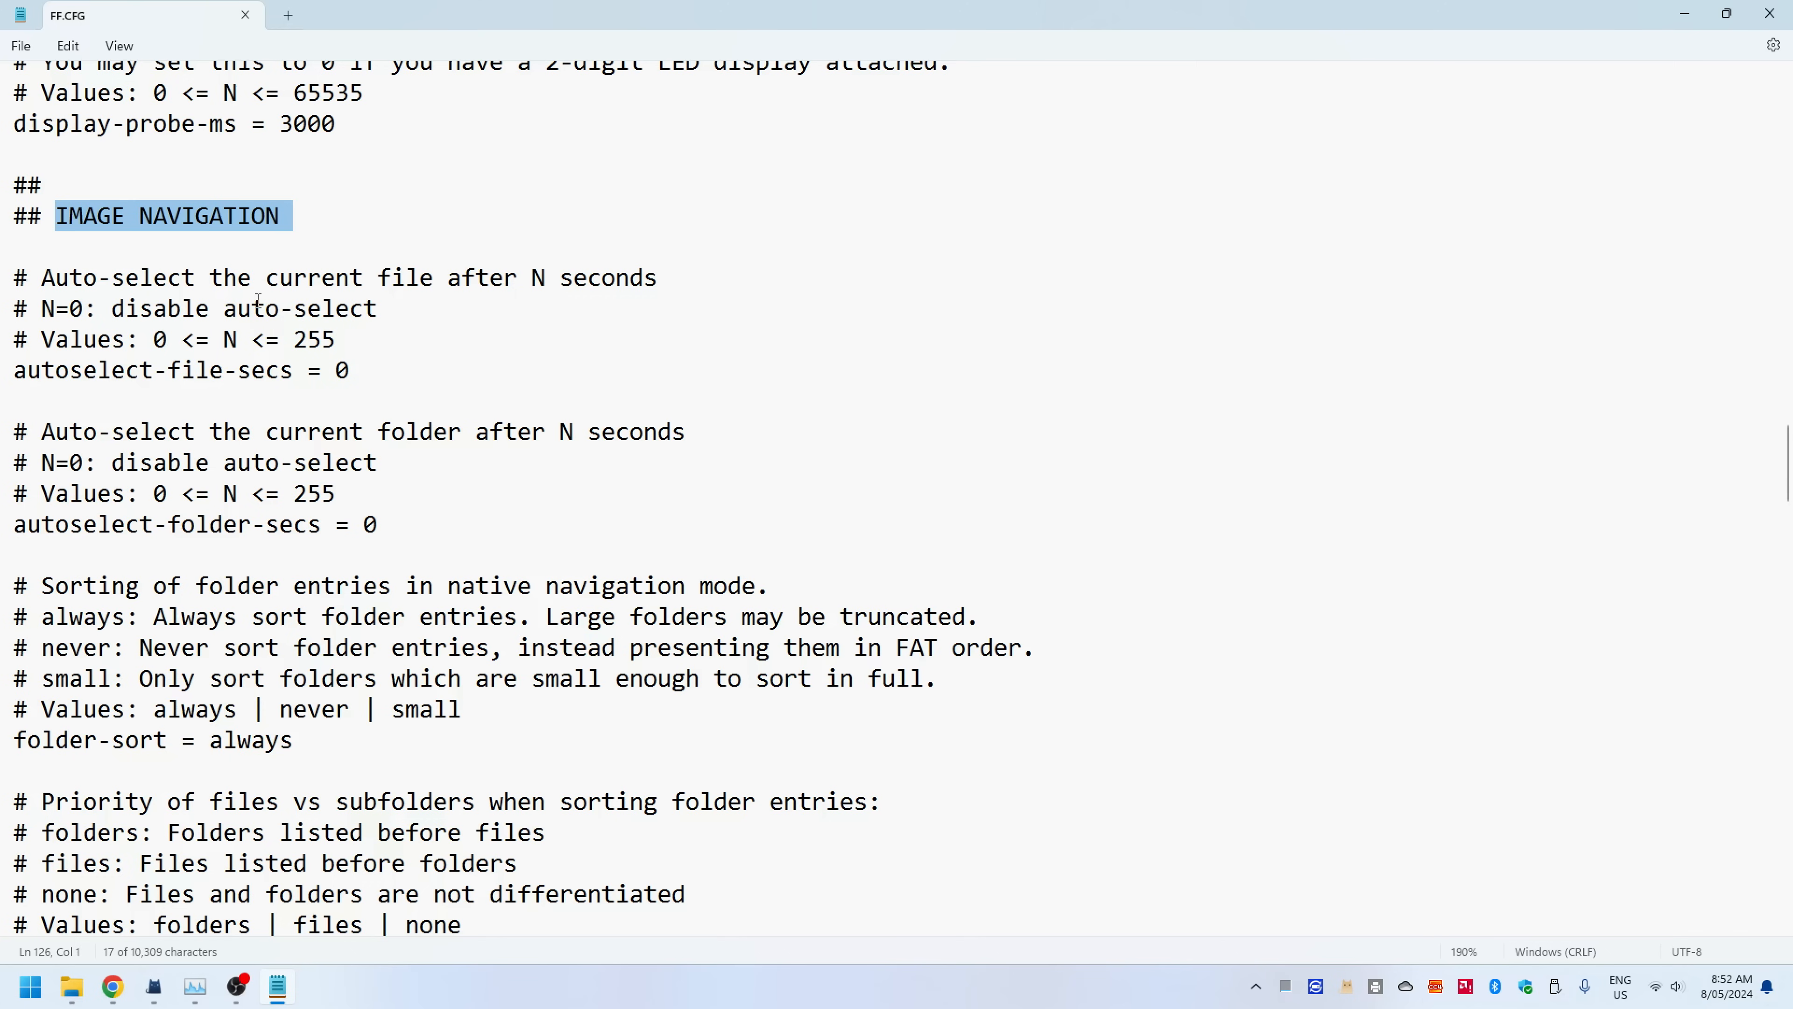
{"action": "mouse_move", "coordinate": [492, 419]}
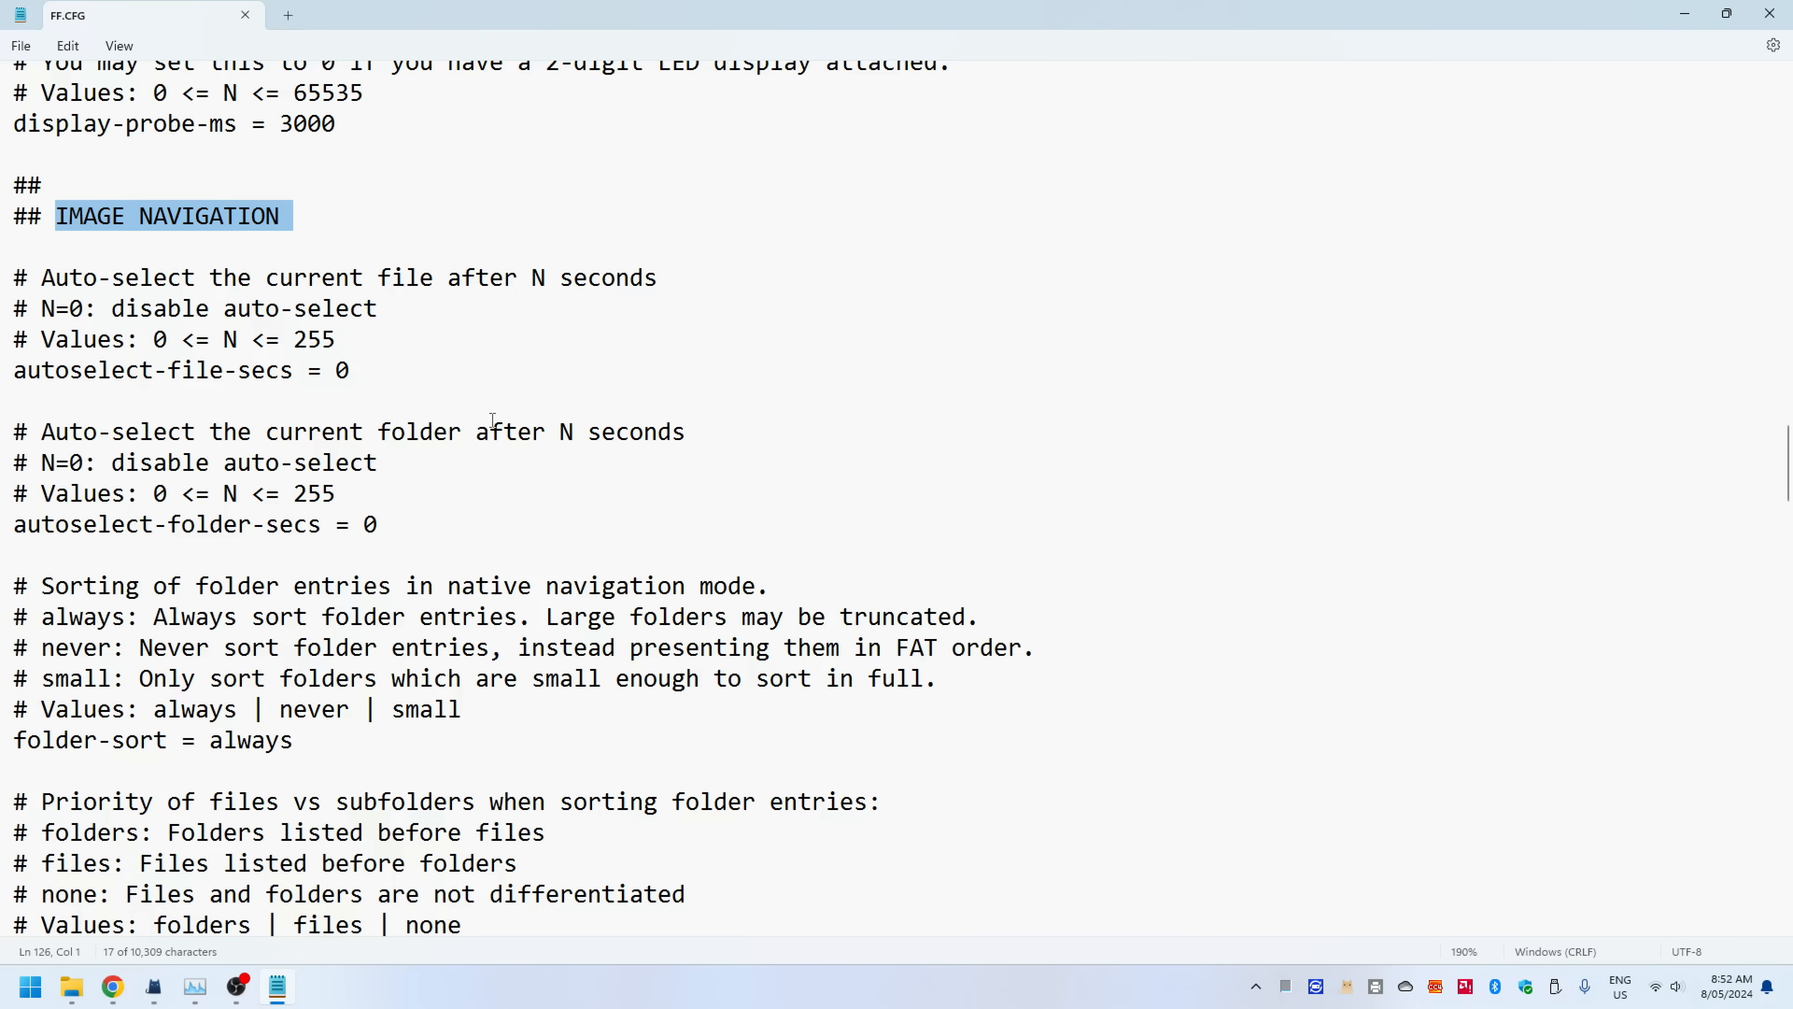
{"action": "double_click", "coordinate": [368, 524]}
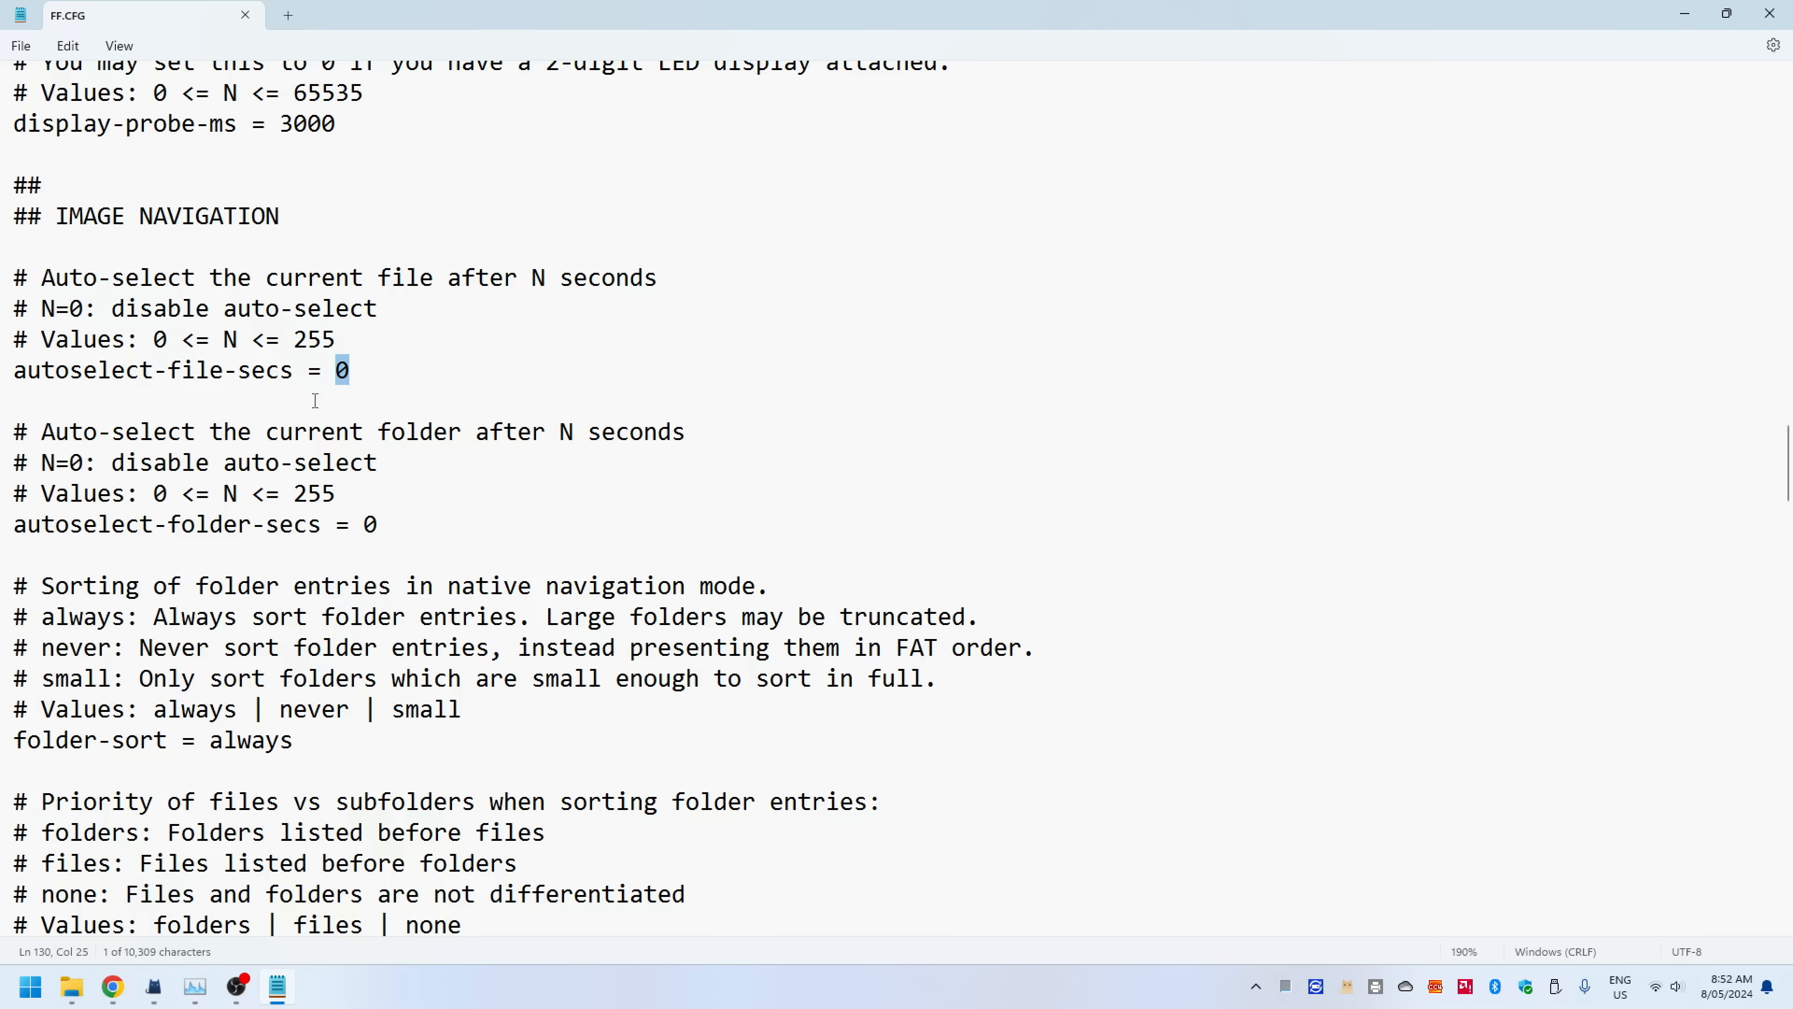
{"action": "mouse_move", "coordinate": [183, 398]}
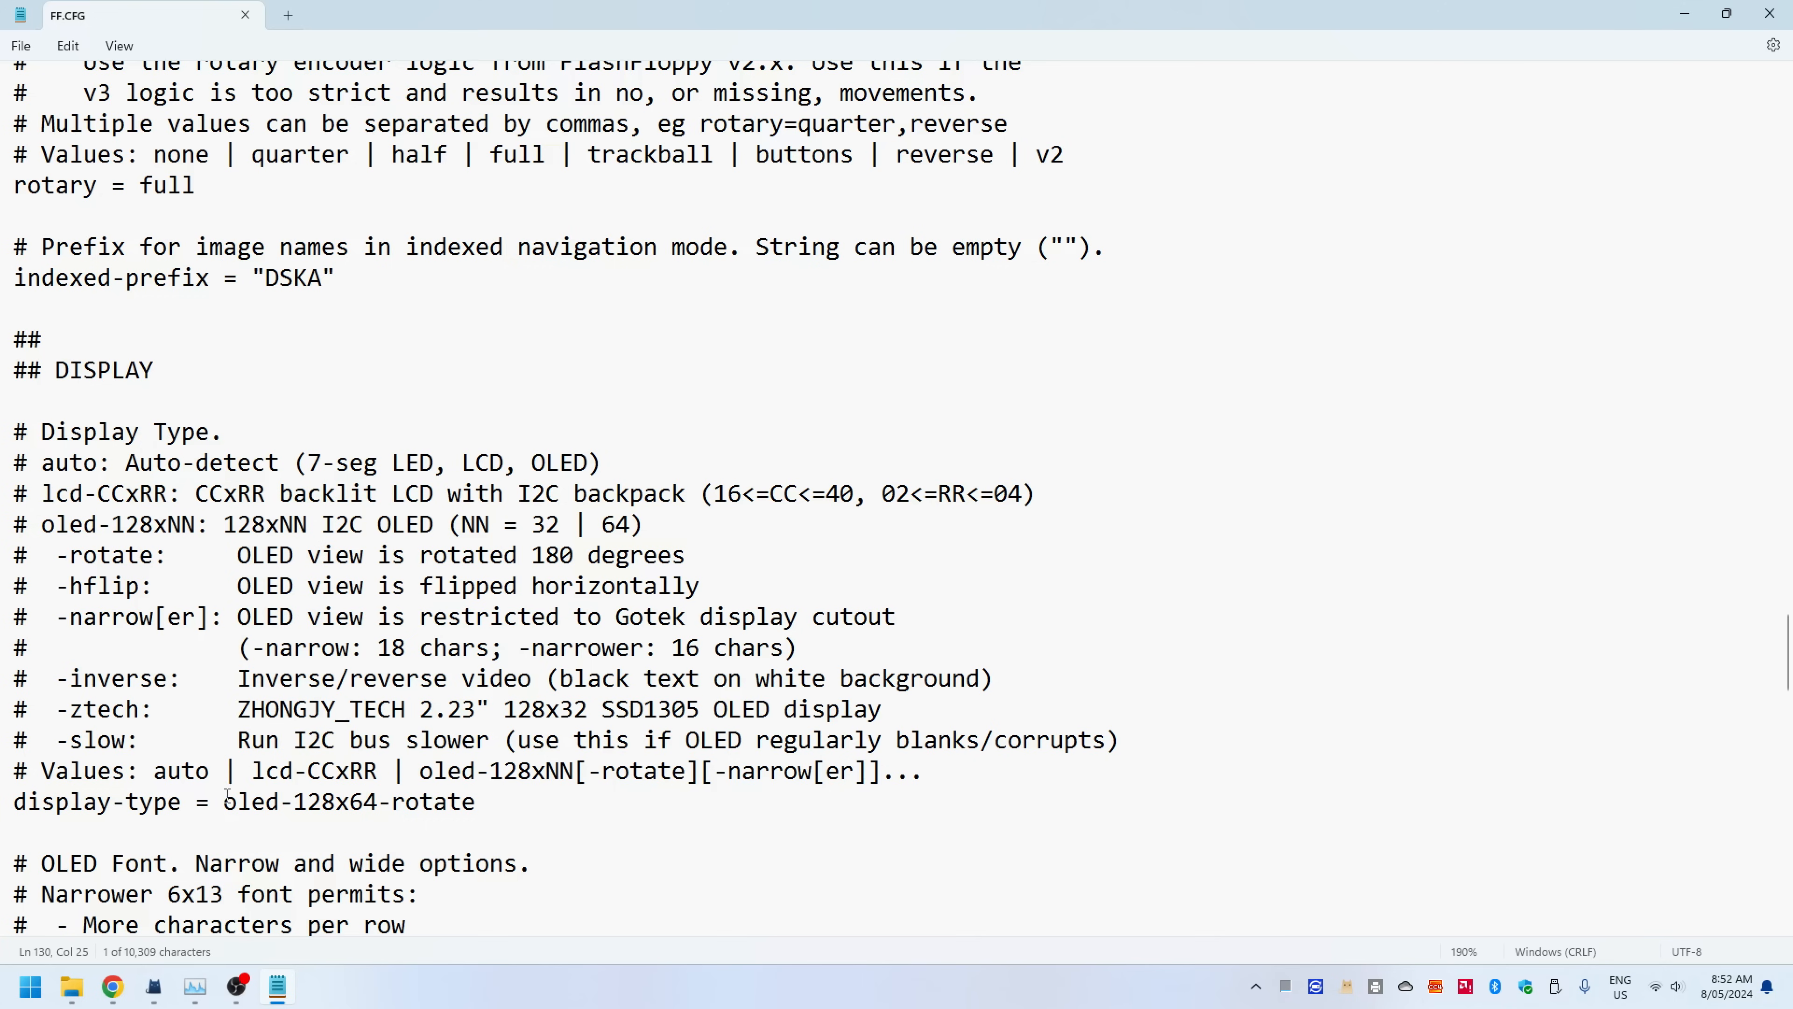
{"action": "double_click", "coordinate": [348, 801]}
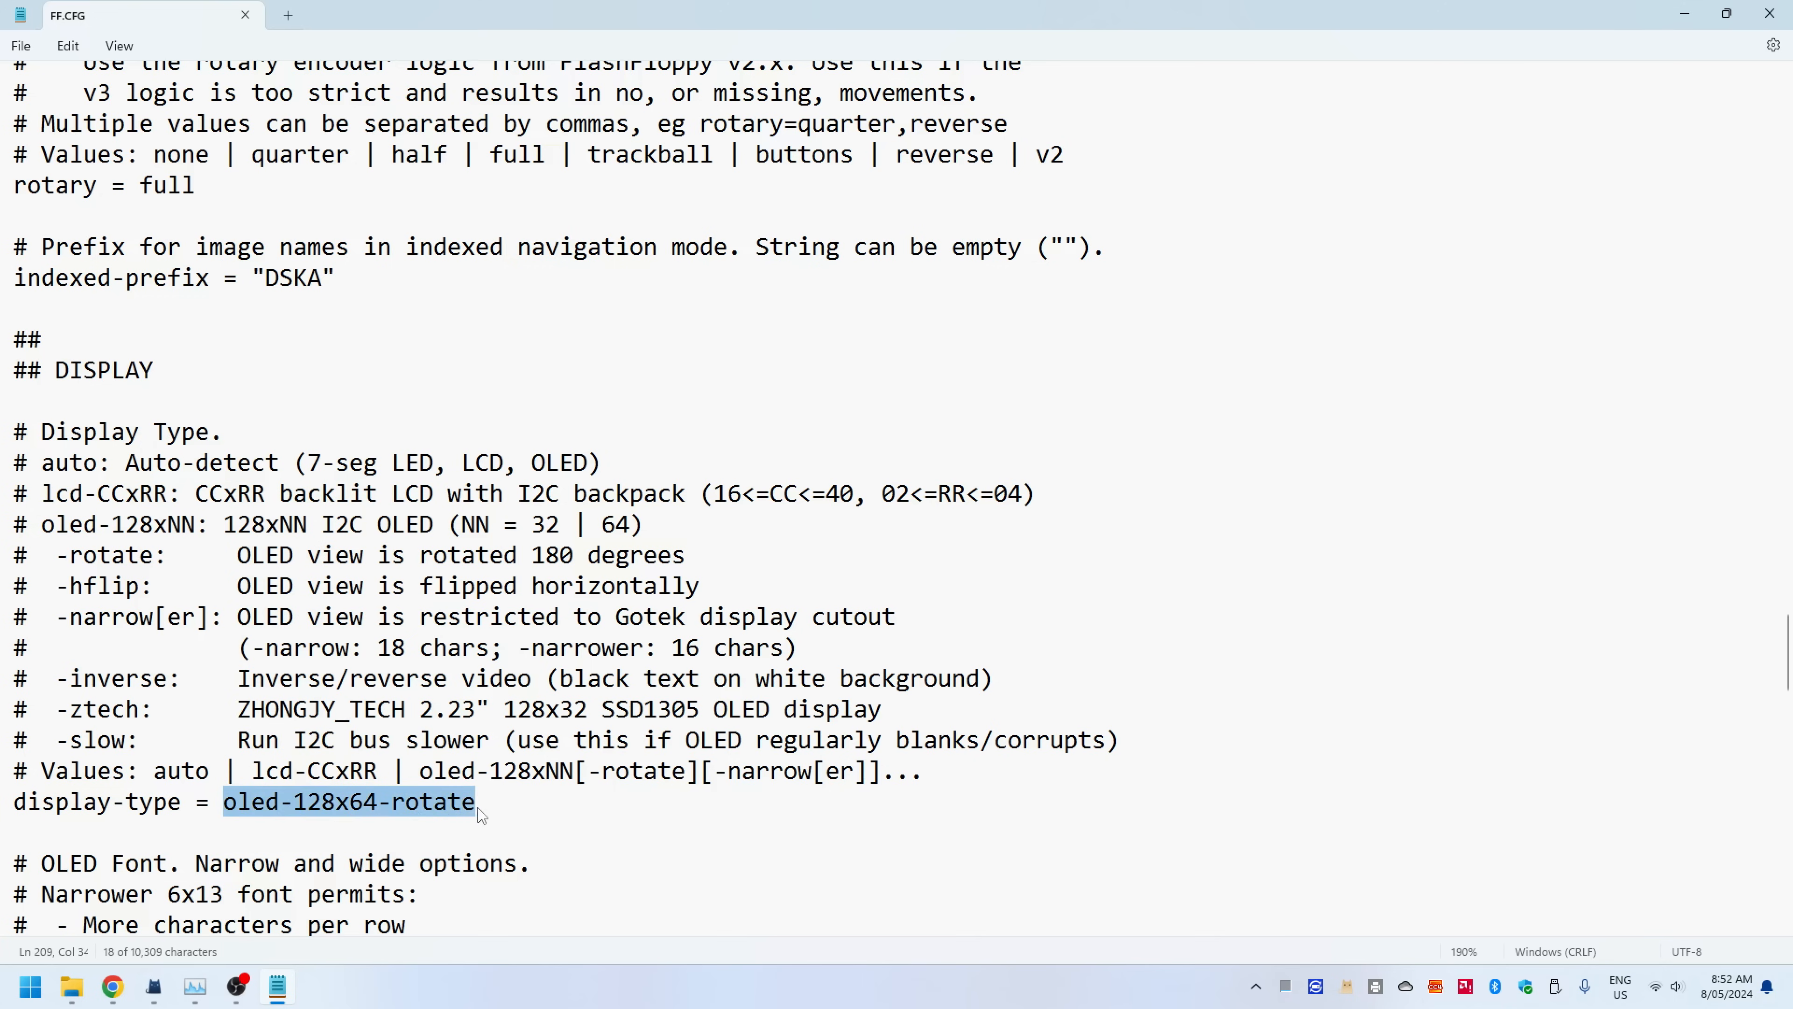
{"action": "mouse_move", "coordinate": [324, 820]}
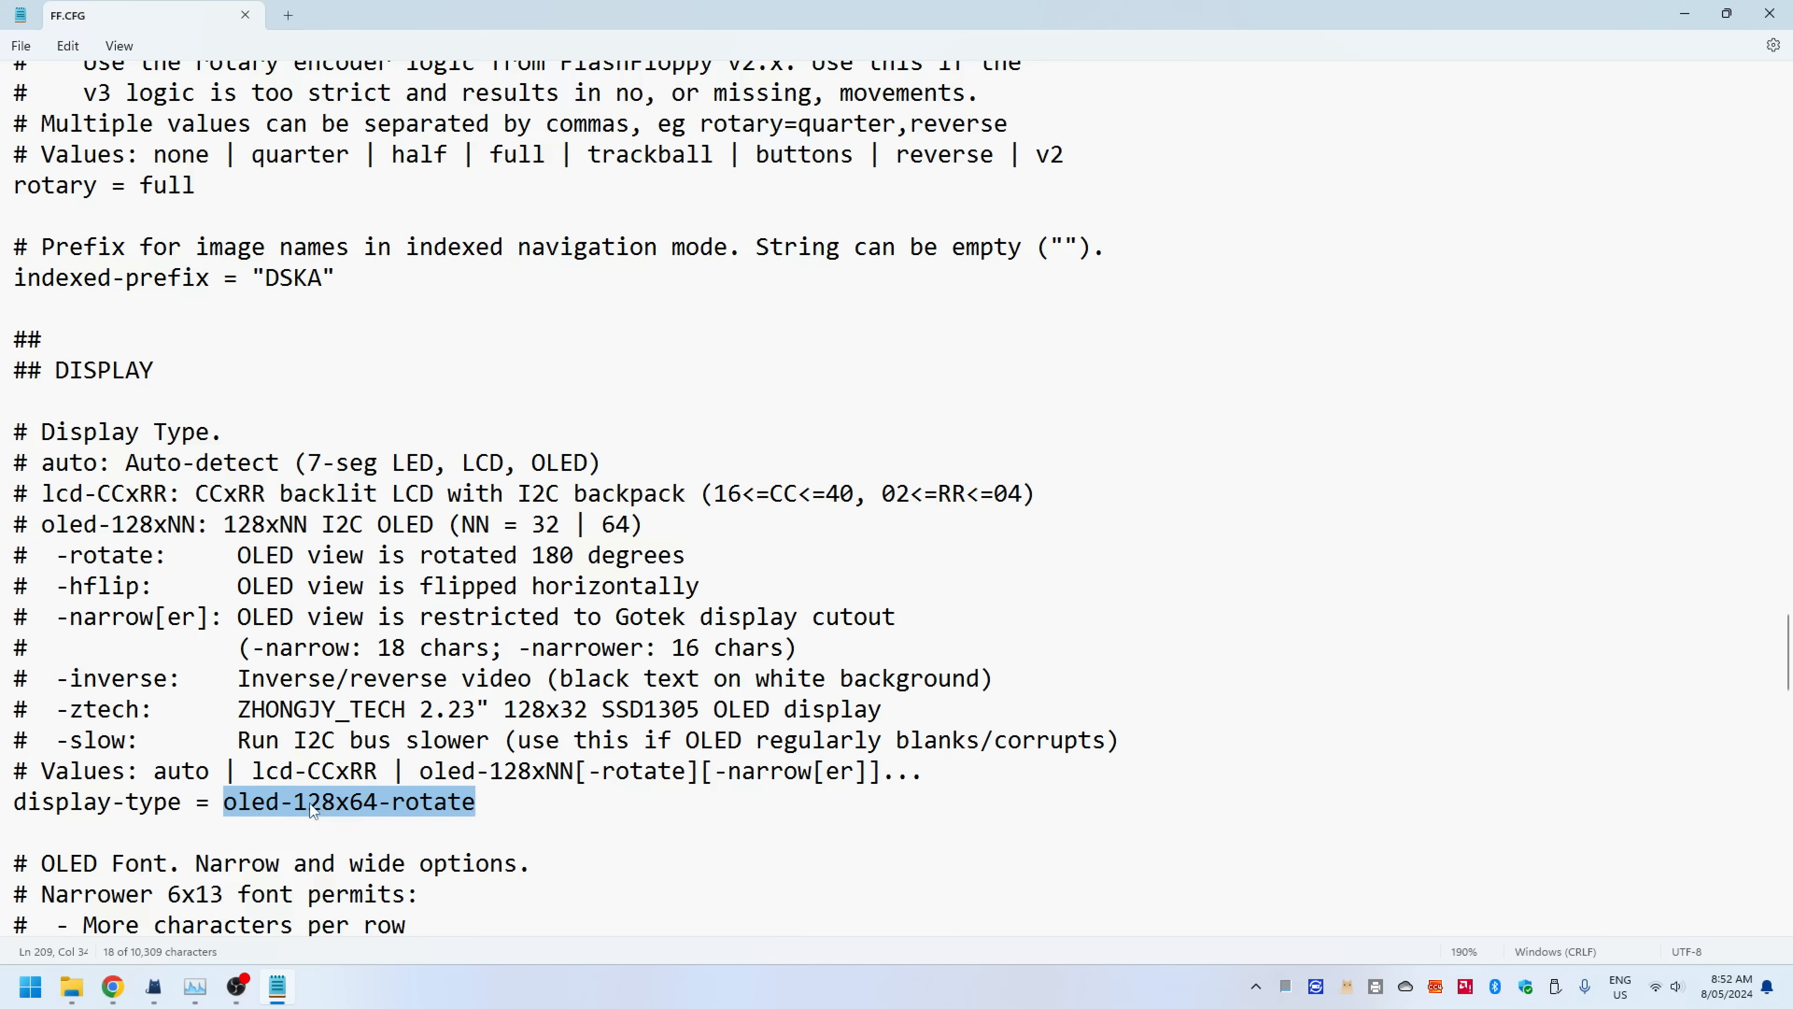
{"action": "mouse_move", "coordinate": [392, 813]}
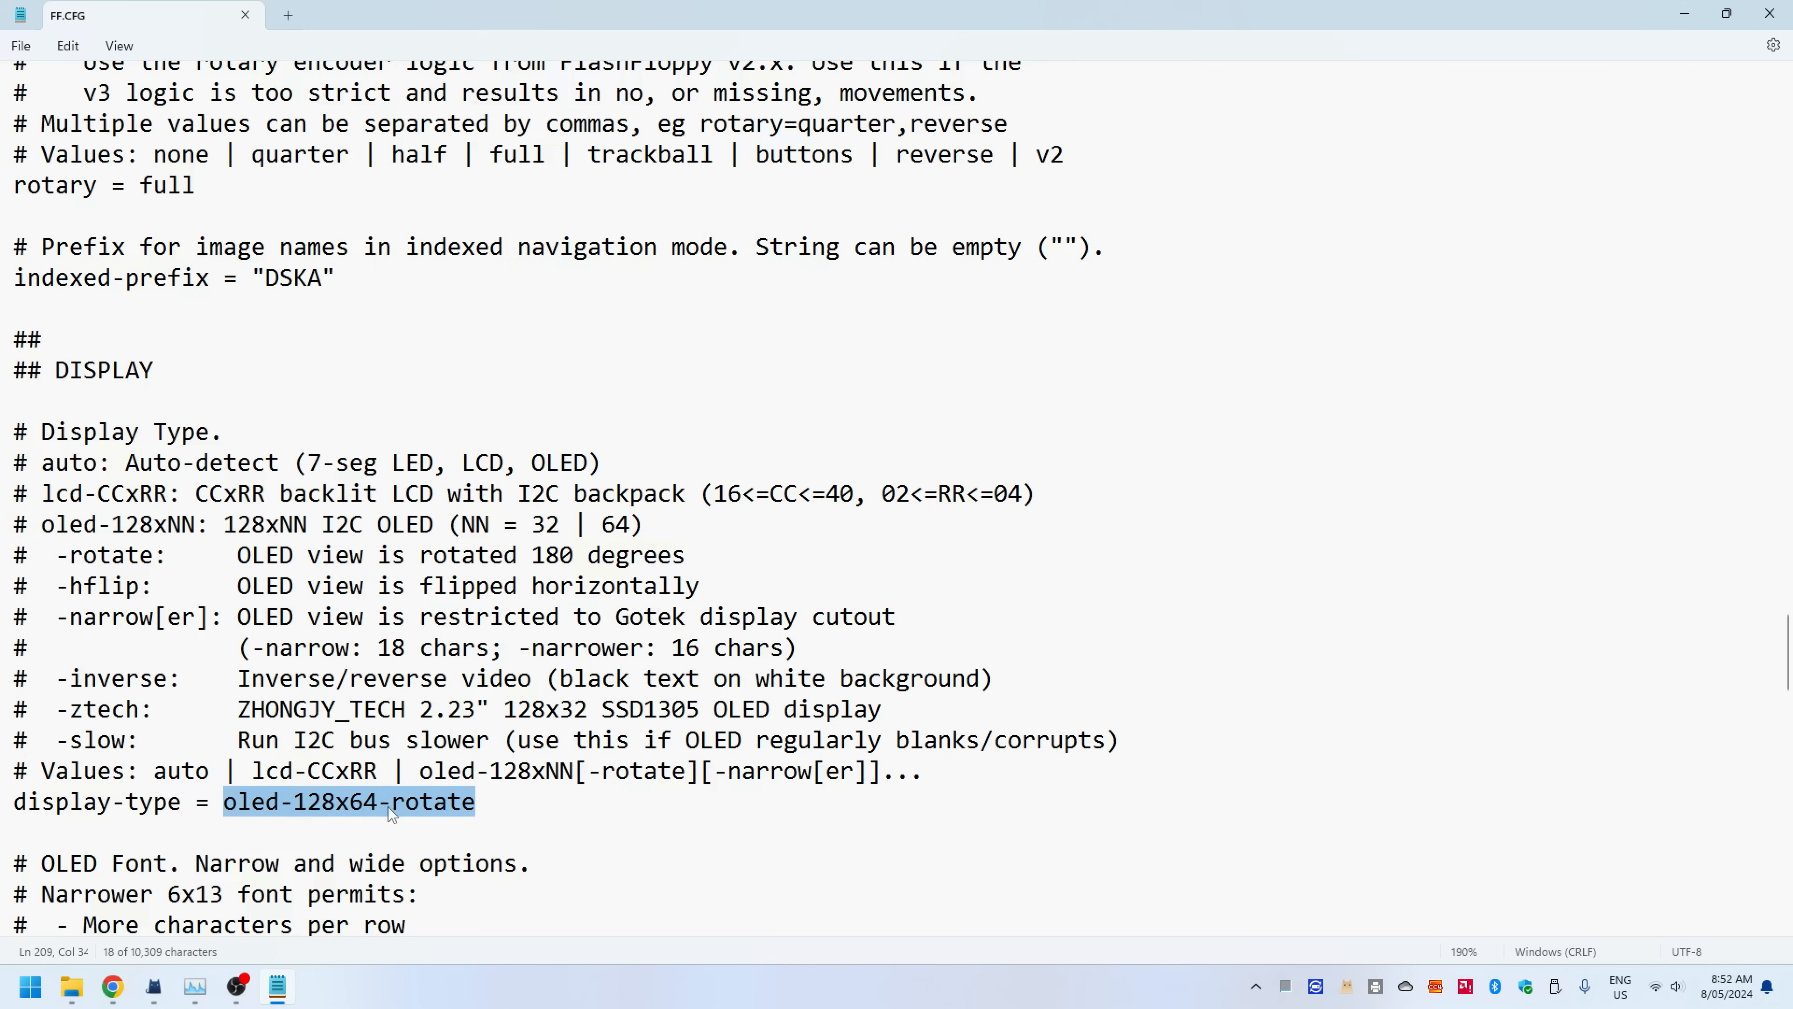
{"action": "left_click", "coordinate": [477, 801]}
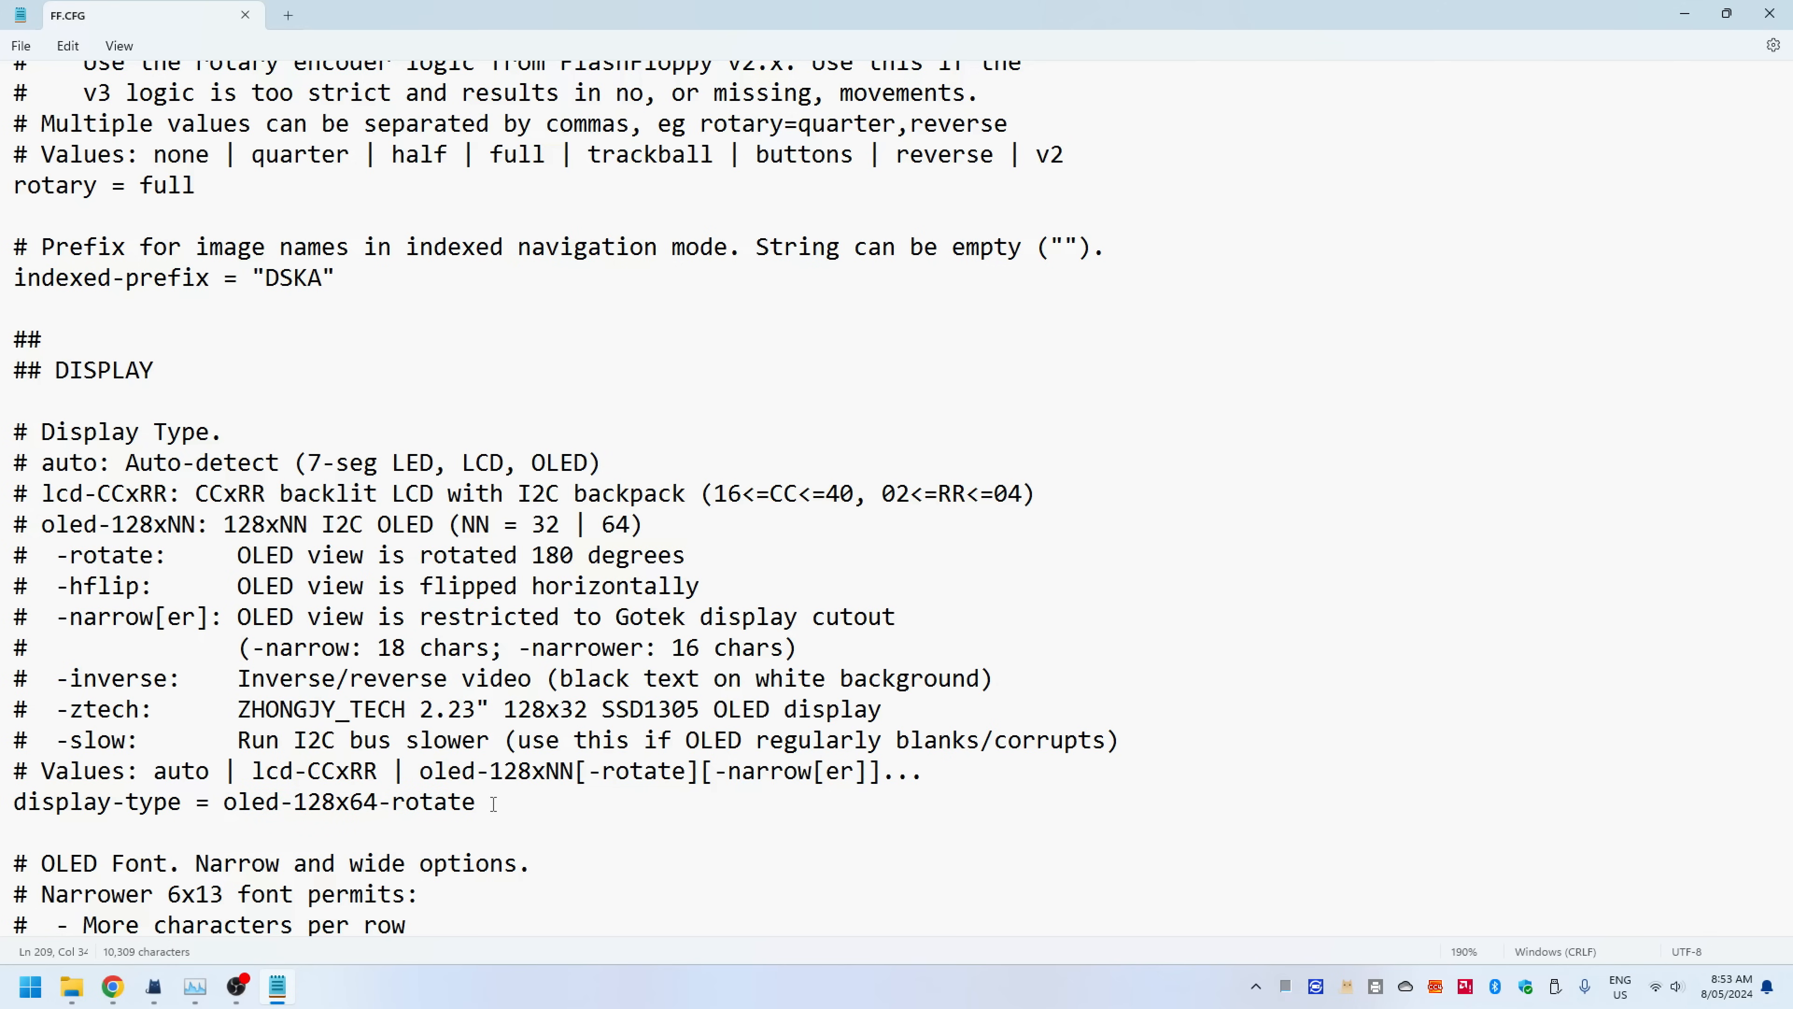
{"action": "scroll", "scroll_direction": "down", "scroll_amount": 3}
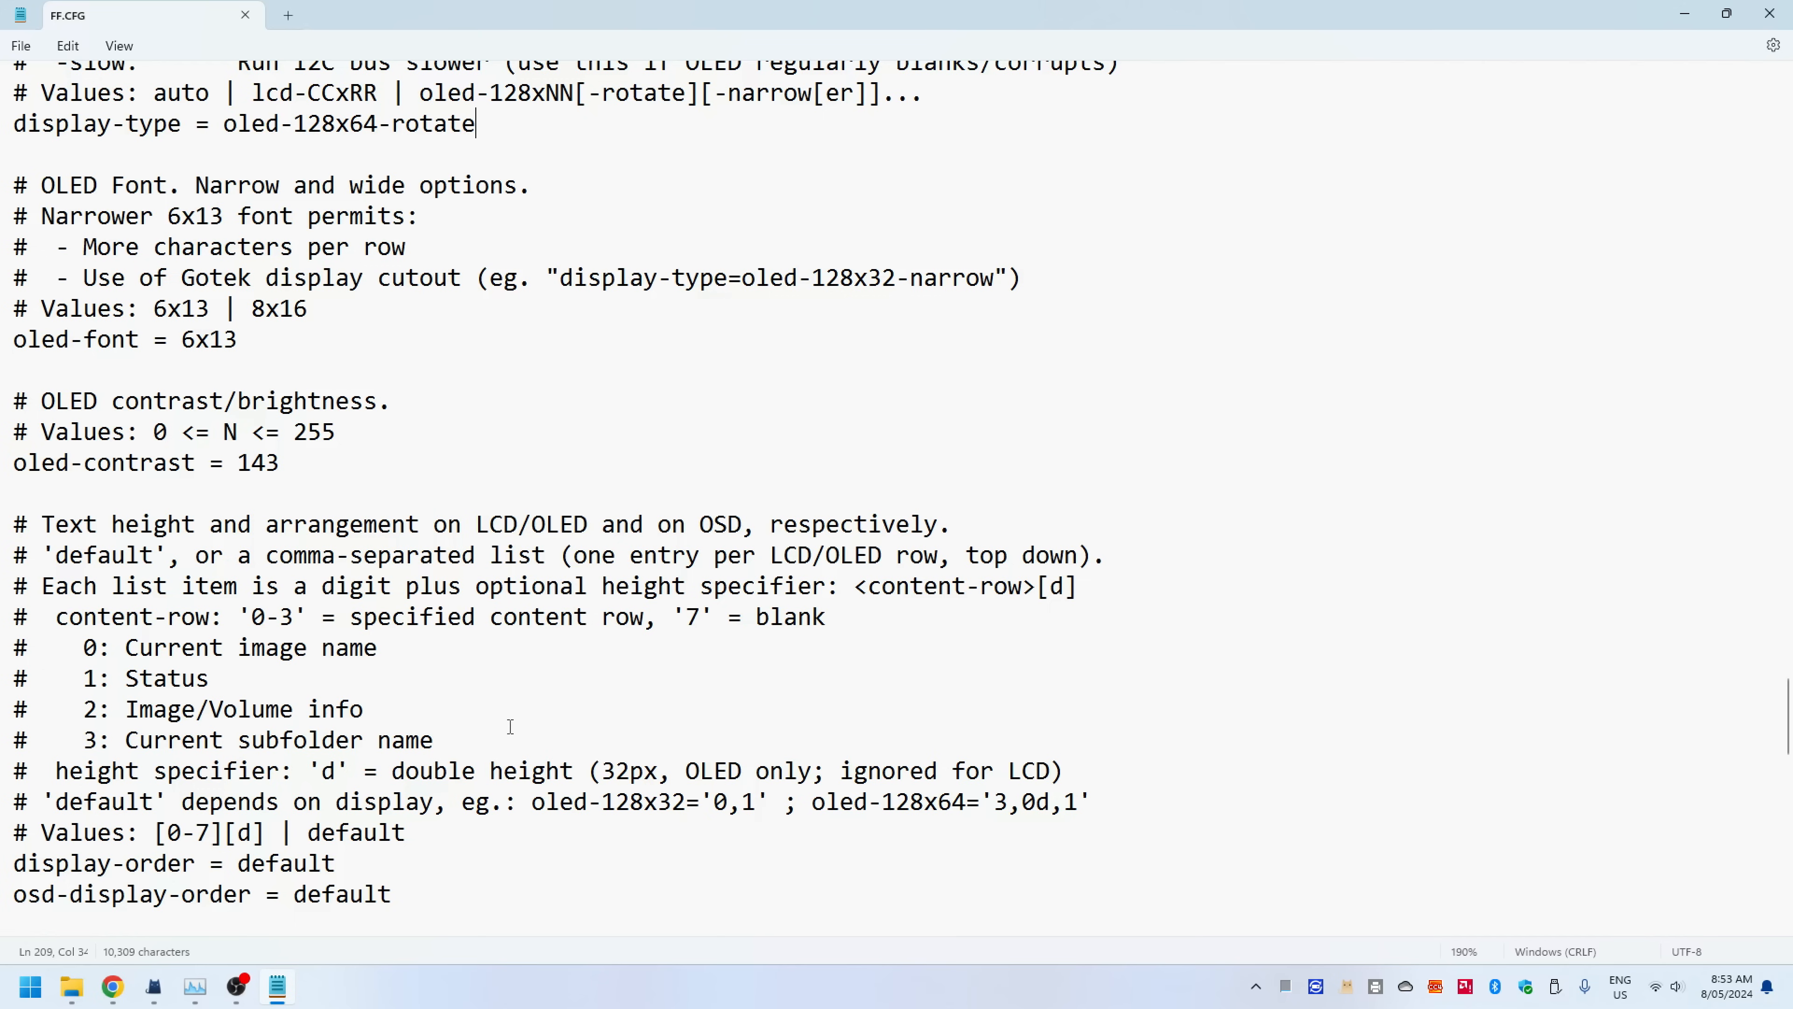
{"action": "mouse_move", "coordinate": [499, 706]}
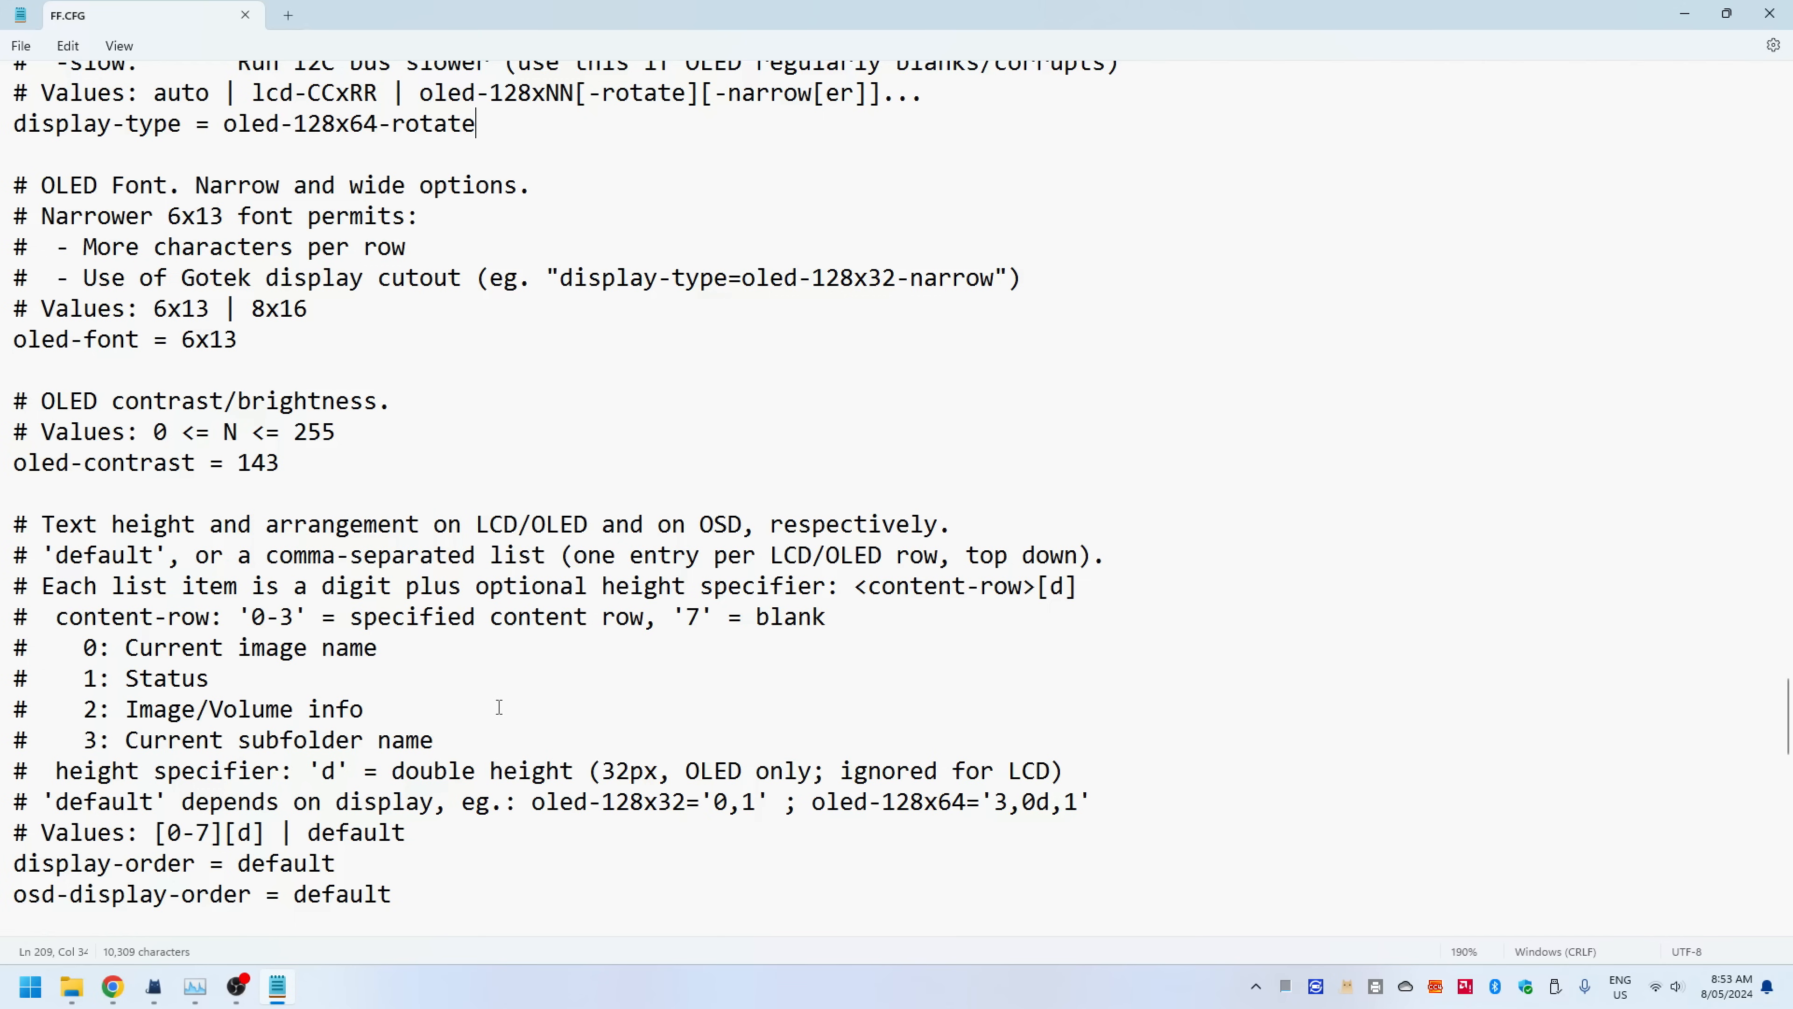
{"action": "scroll", "scroll_direction": "down", "scroll_amount": 3}
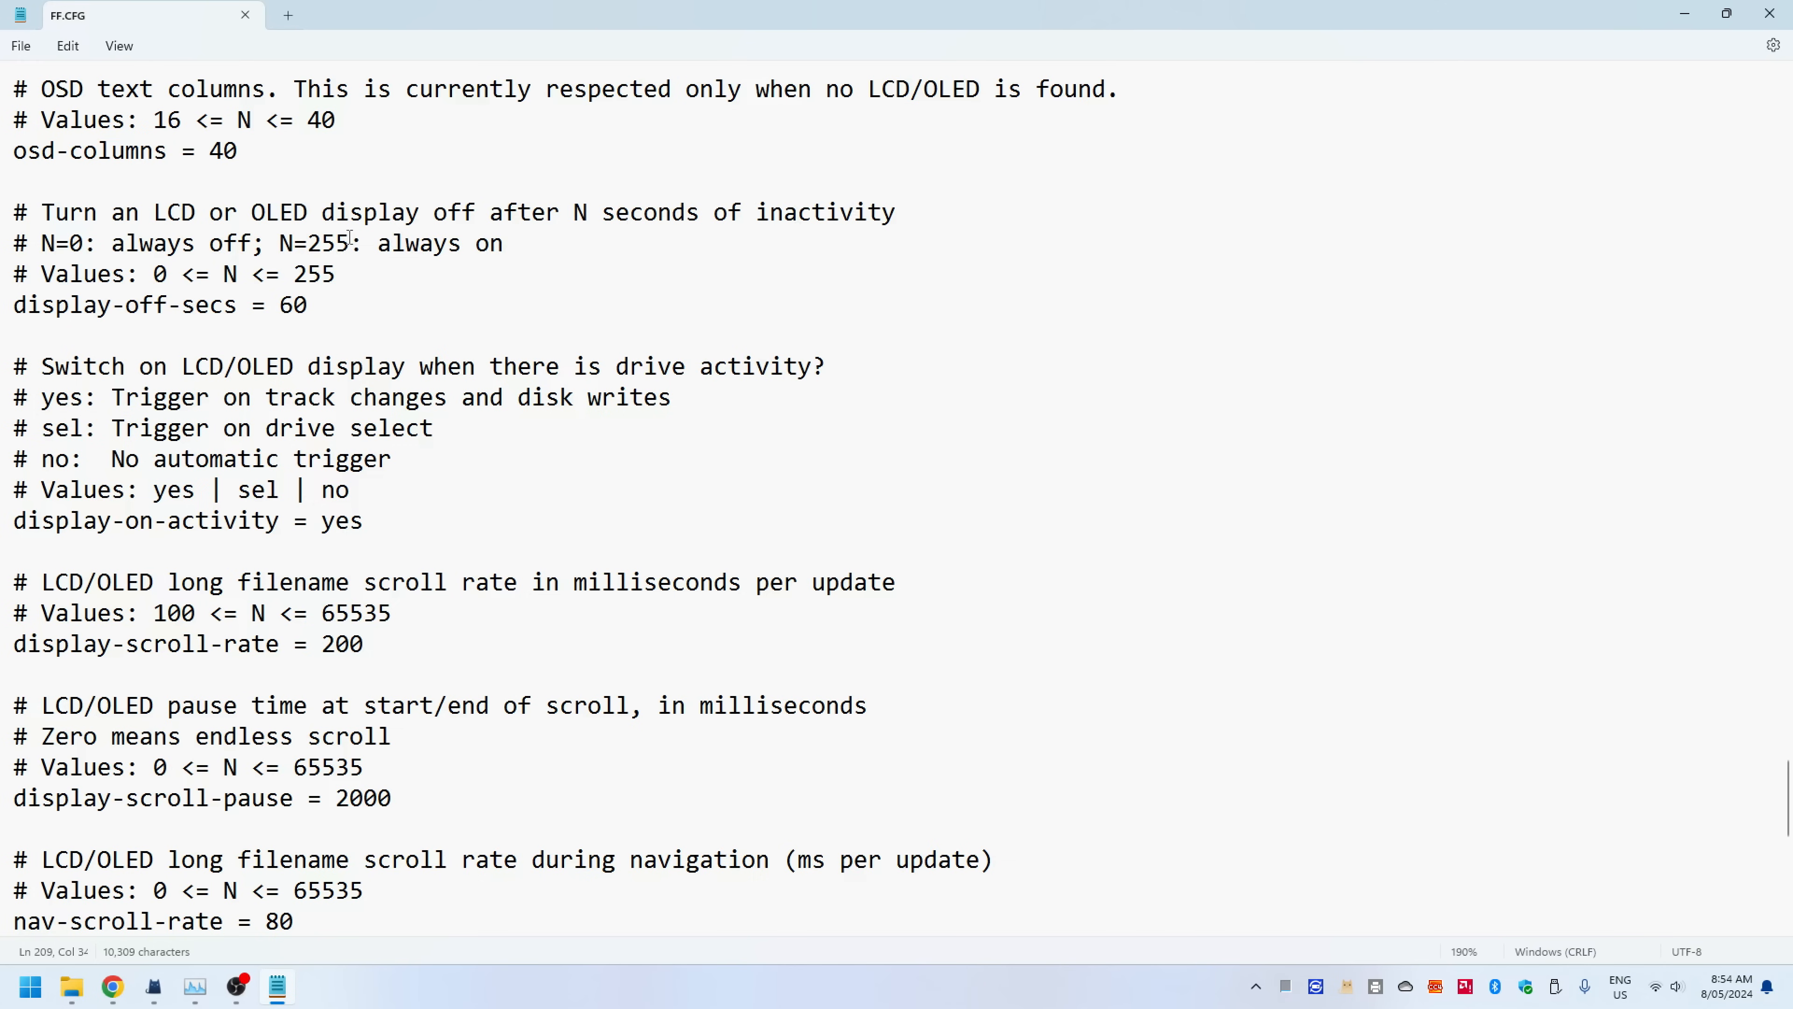
{"action": "scroll", "scroll_direction": "down", "scroll_amount": 3}
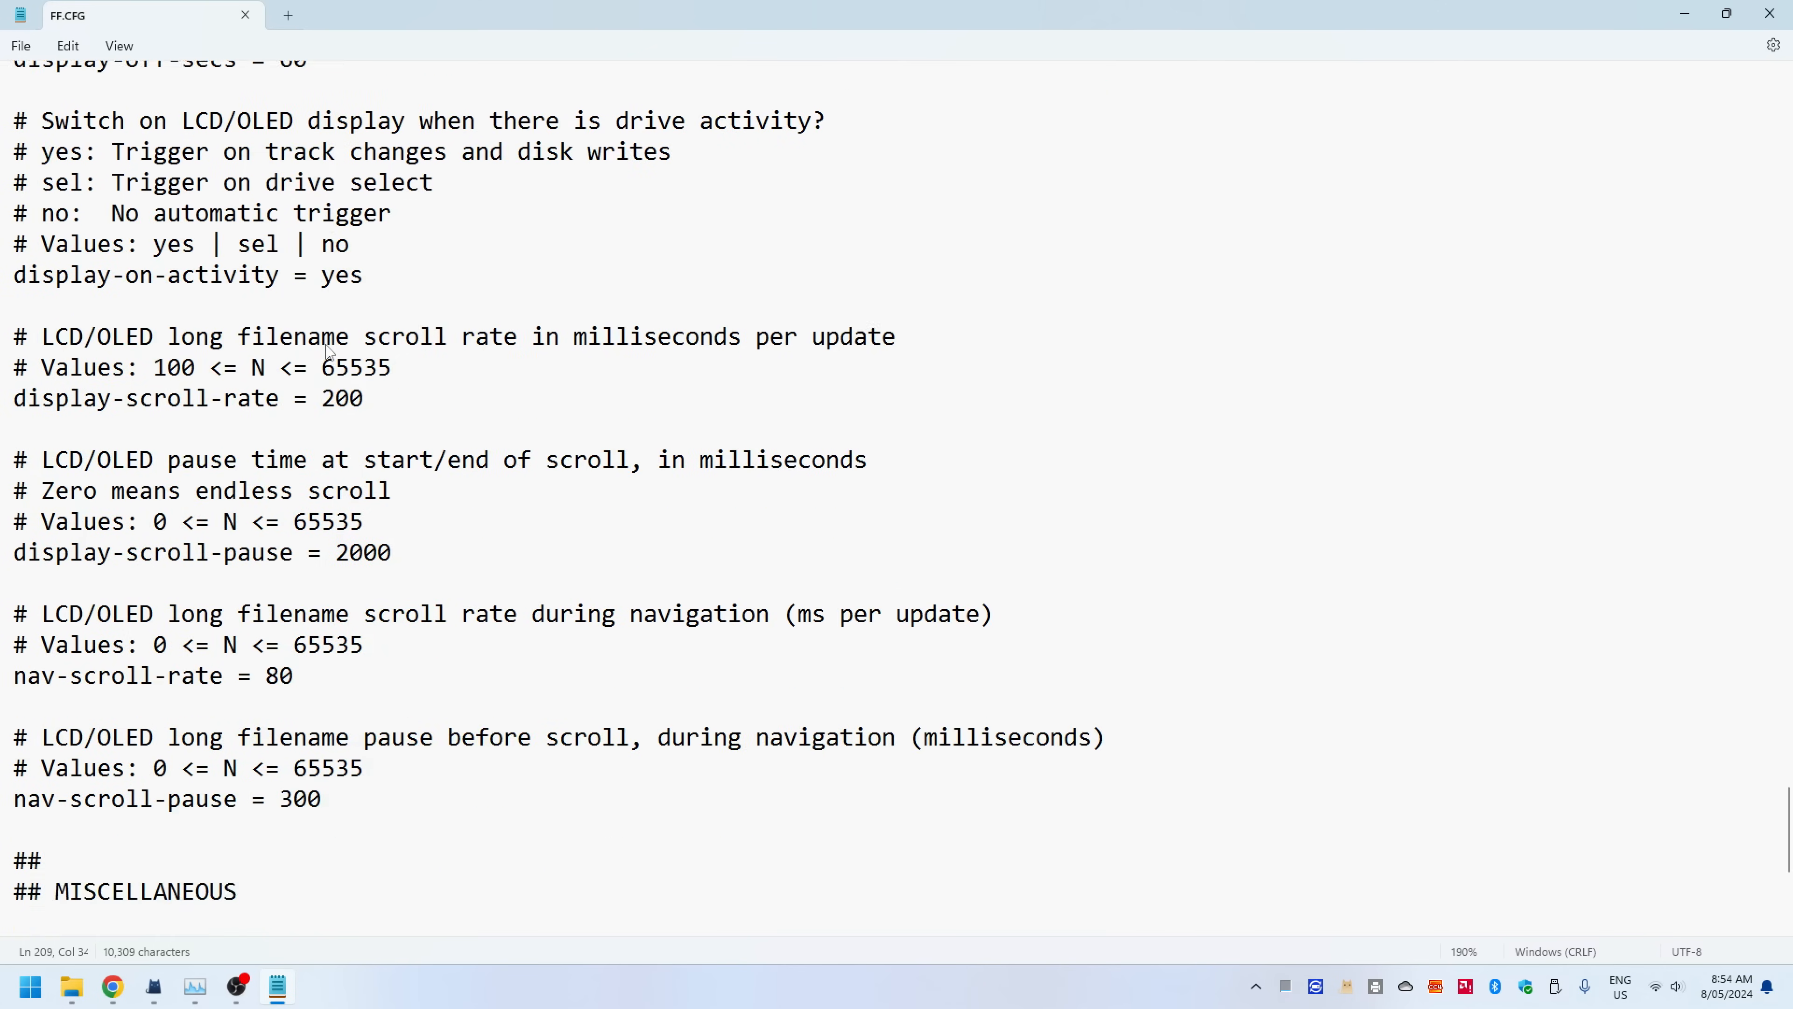
{"action": "scroll", "scroll_direction": "down", "scroll_amount": 3}
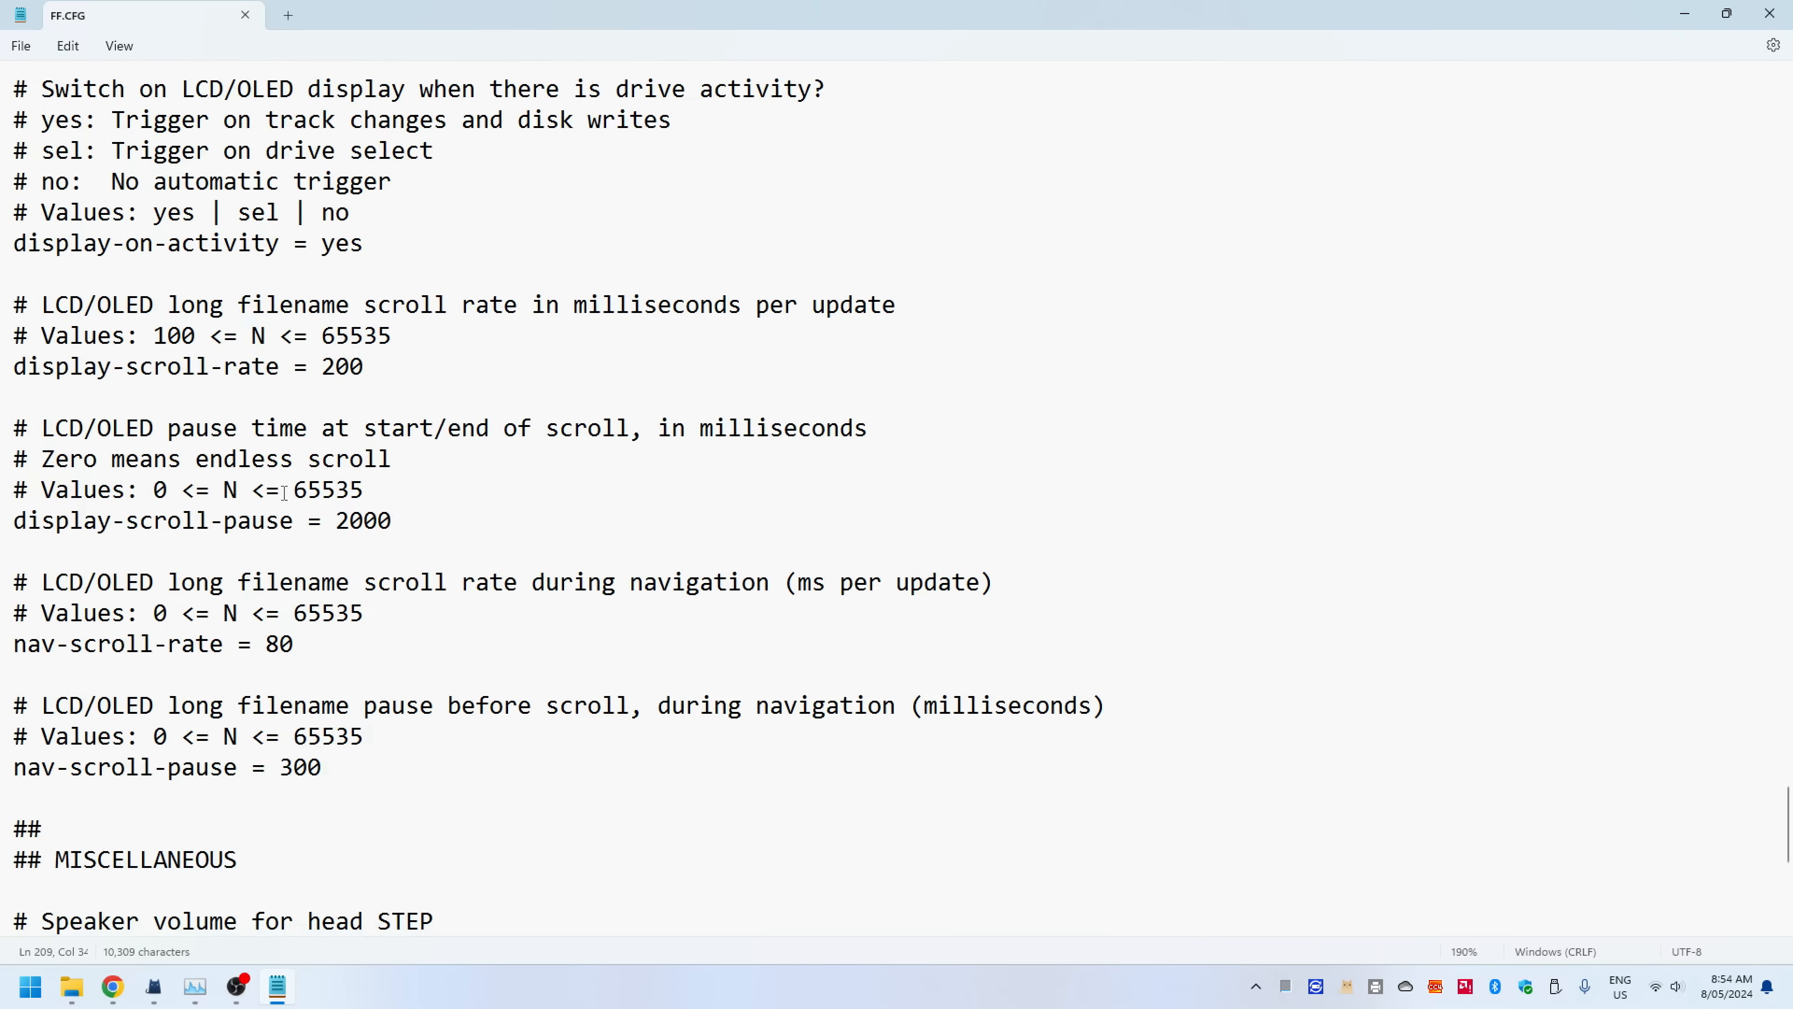
{"action": "scroll", "scroll_direction": "down", "scroll_amount": 3}
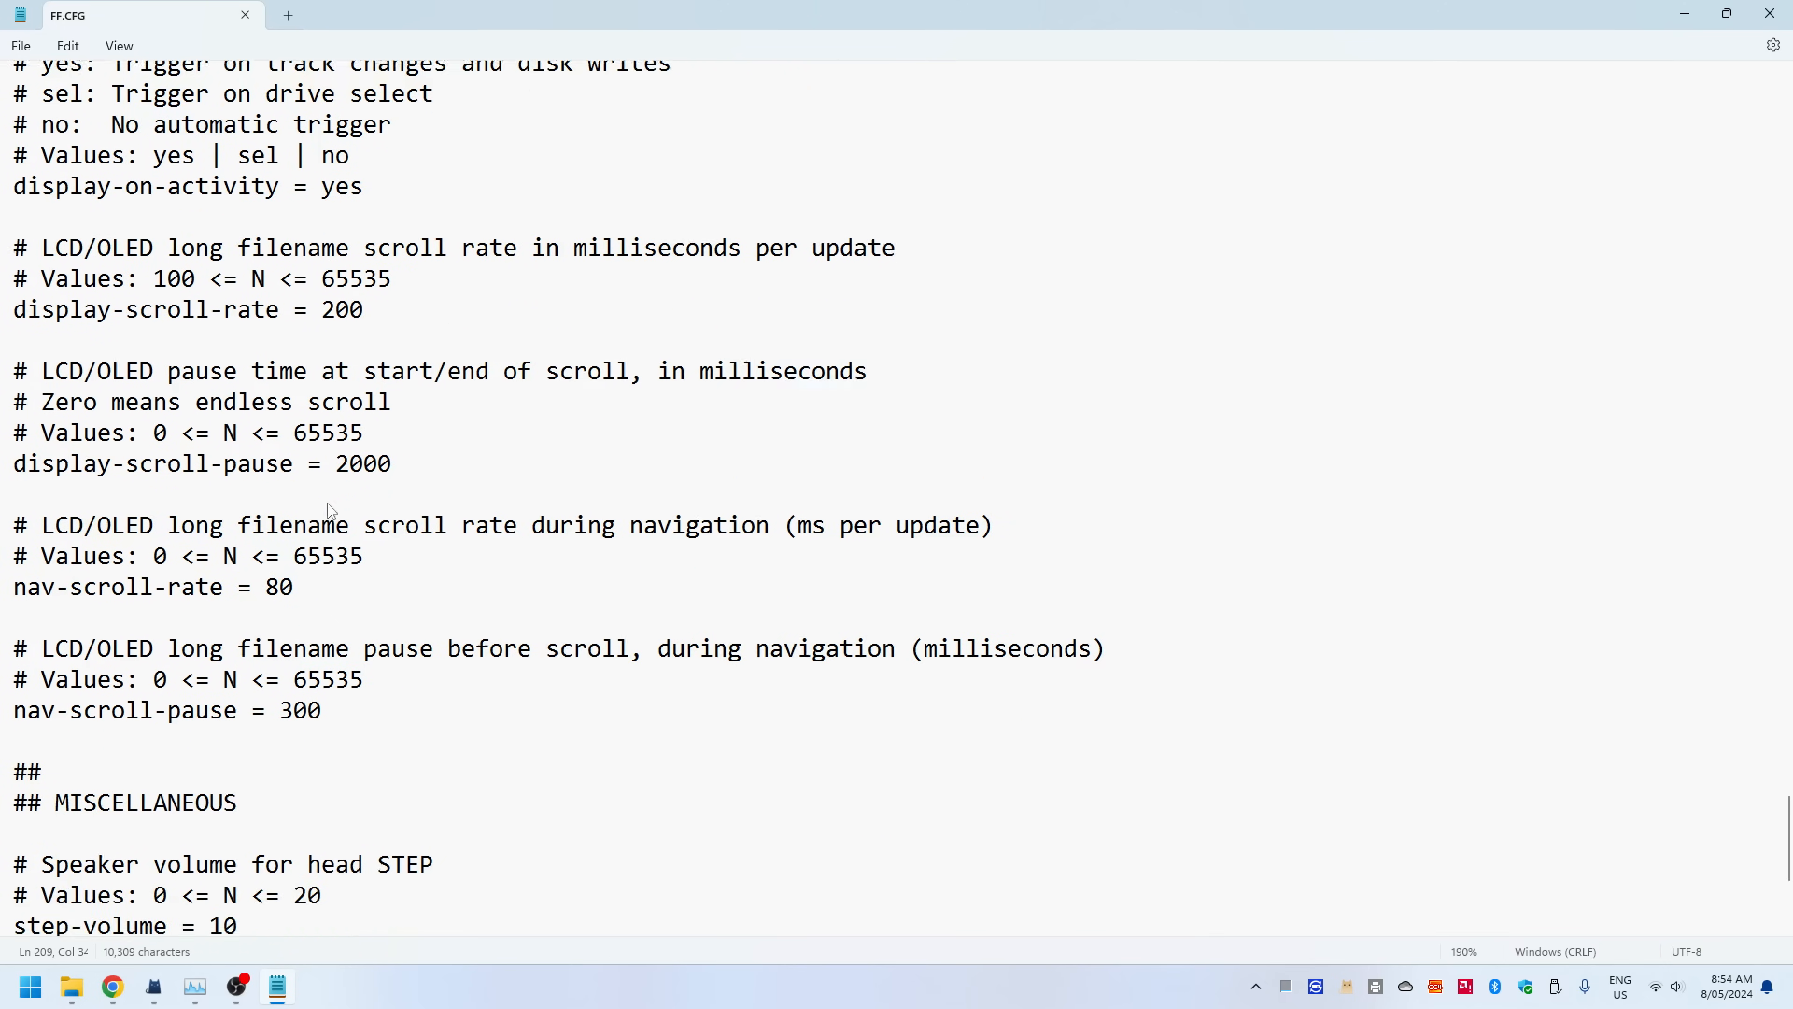
{"action": "scroll", "scroll_direction": "down", "scroll_amount": 3}
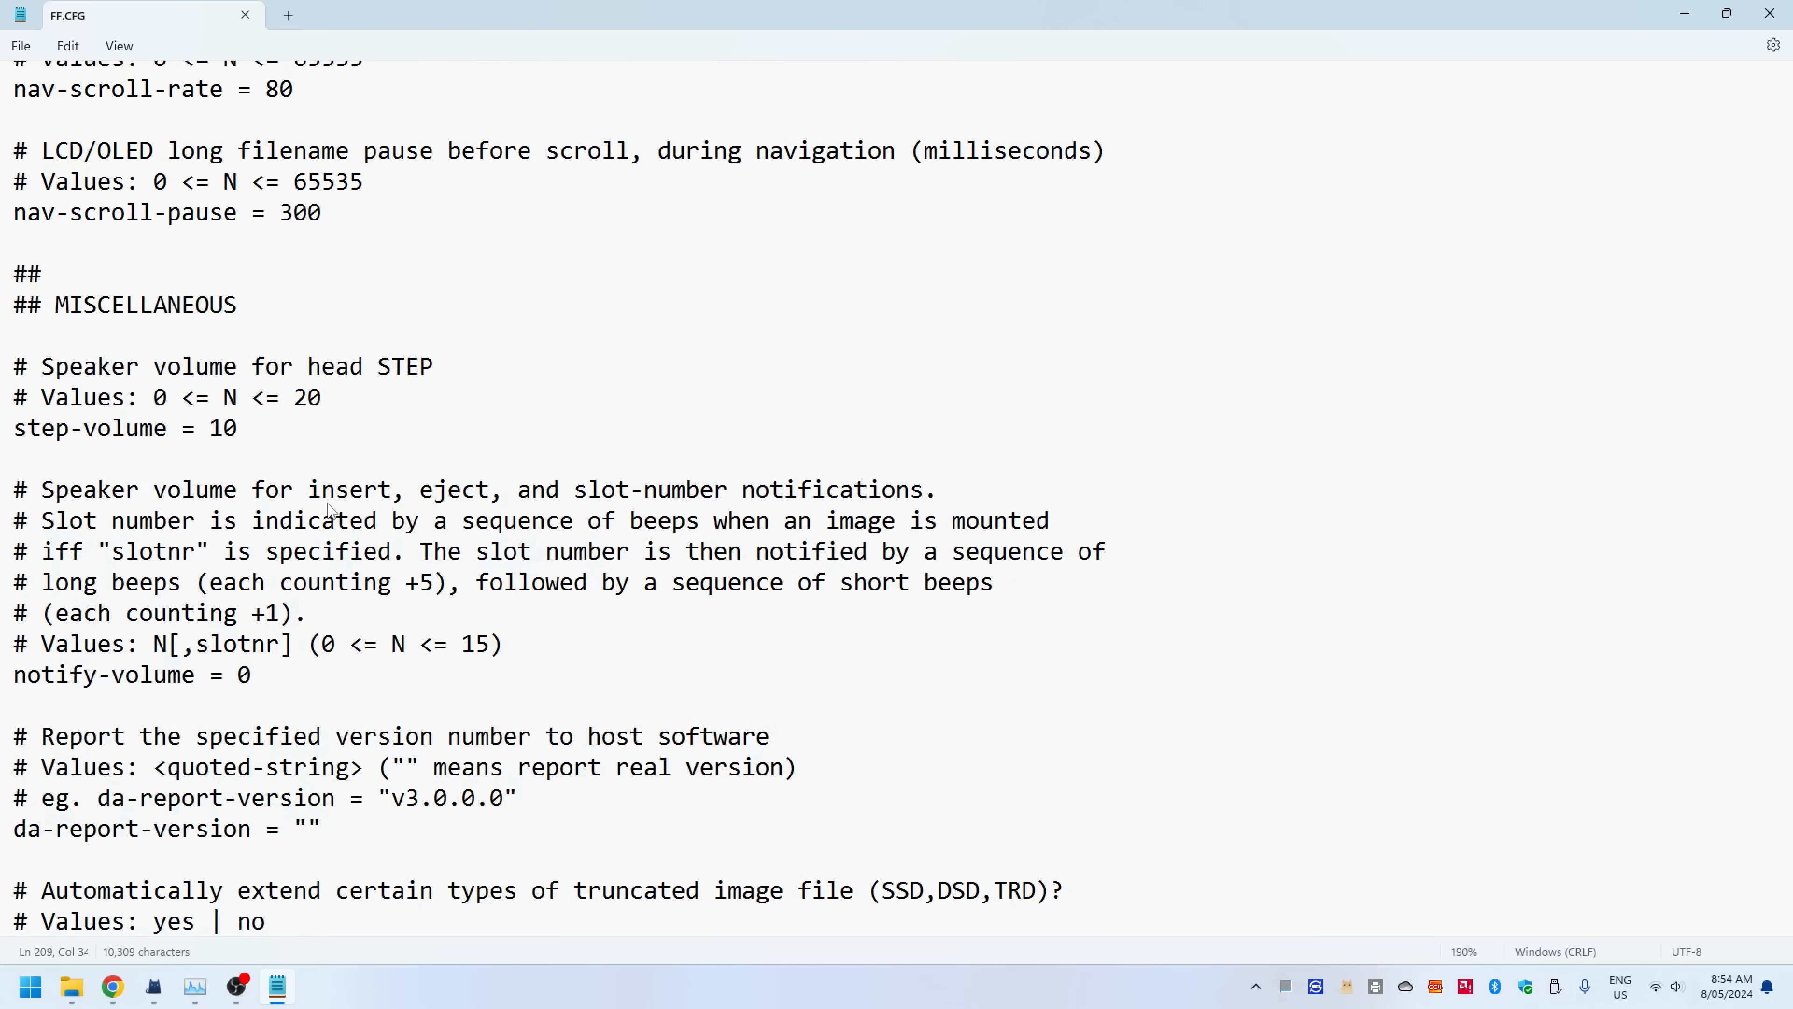
{"action": "scroll", "scroll_direction": "down", "scroll_amount": 3}
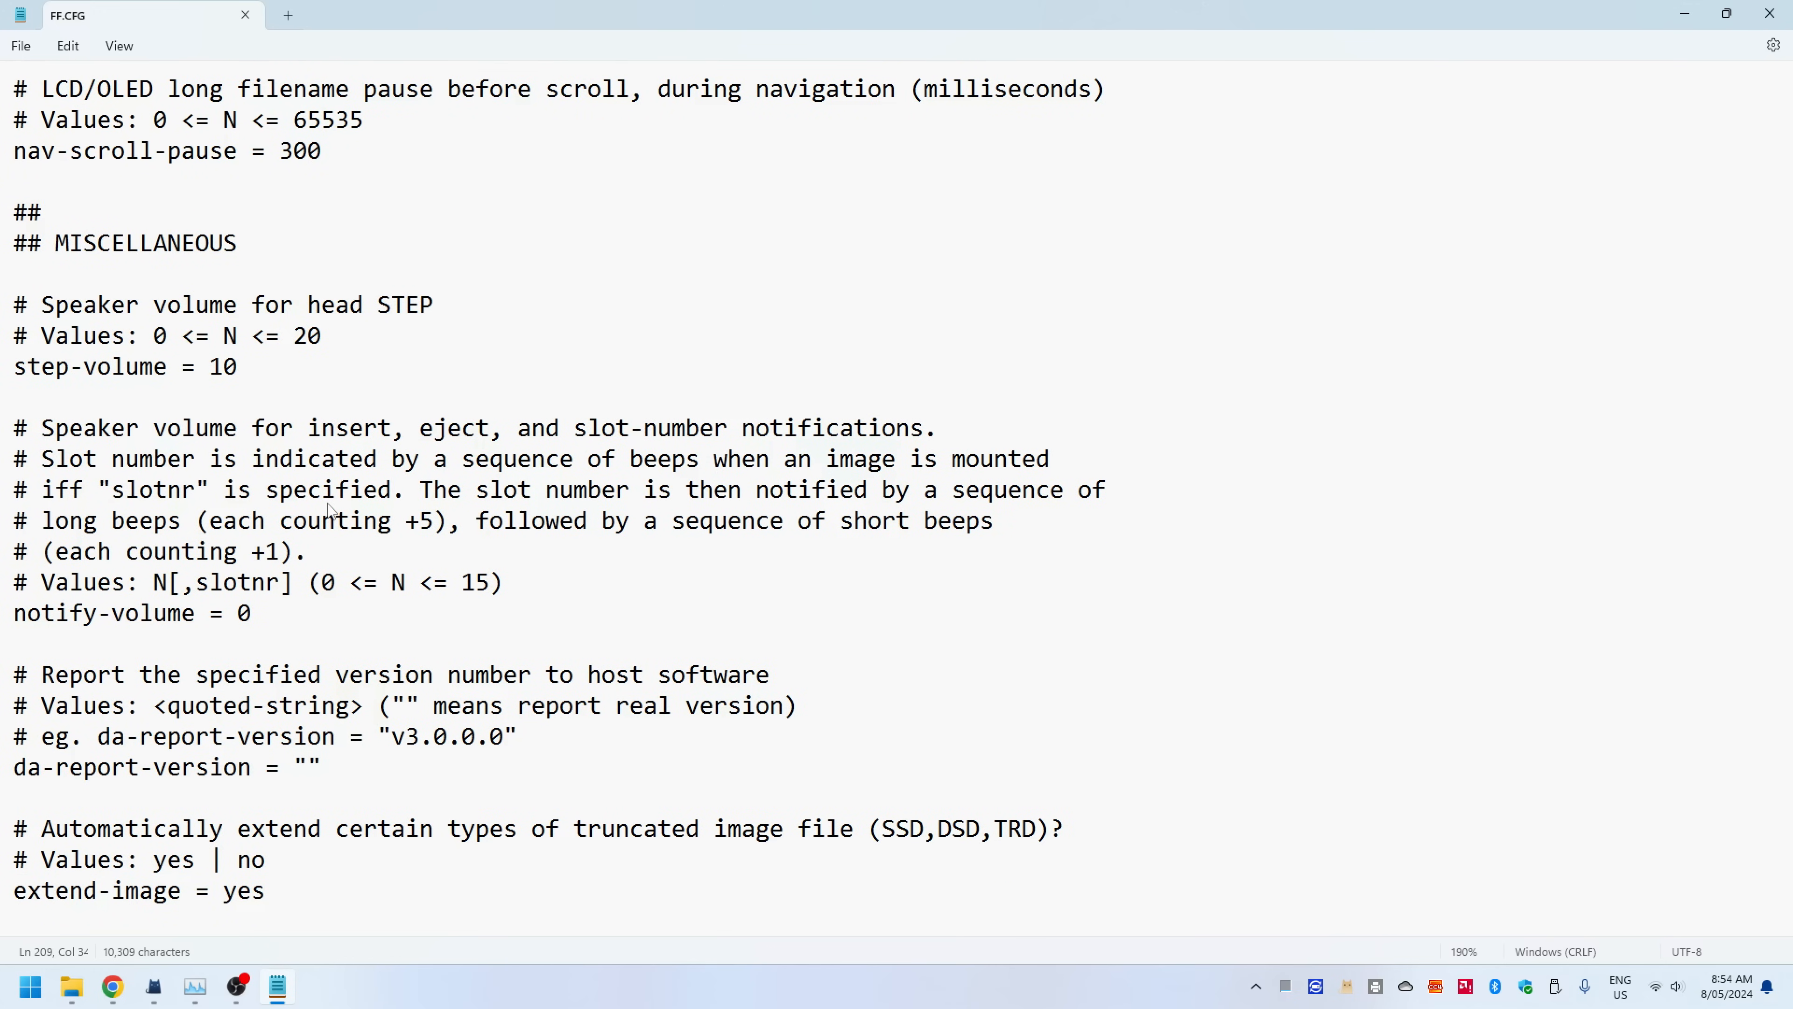
{"action": "mouse_move", "coordinate": [339, 549]}
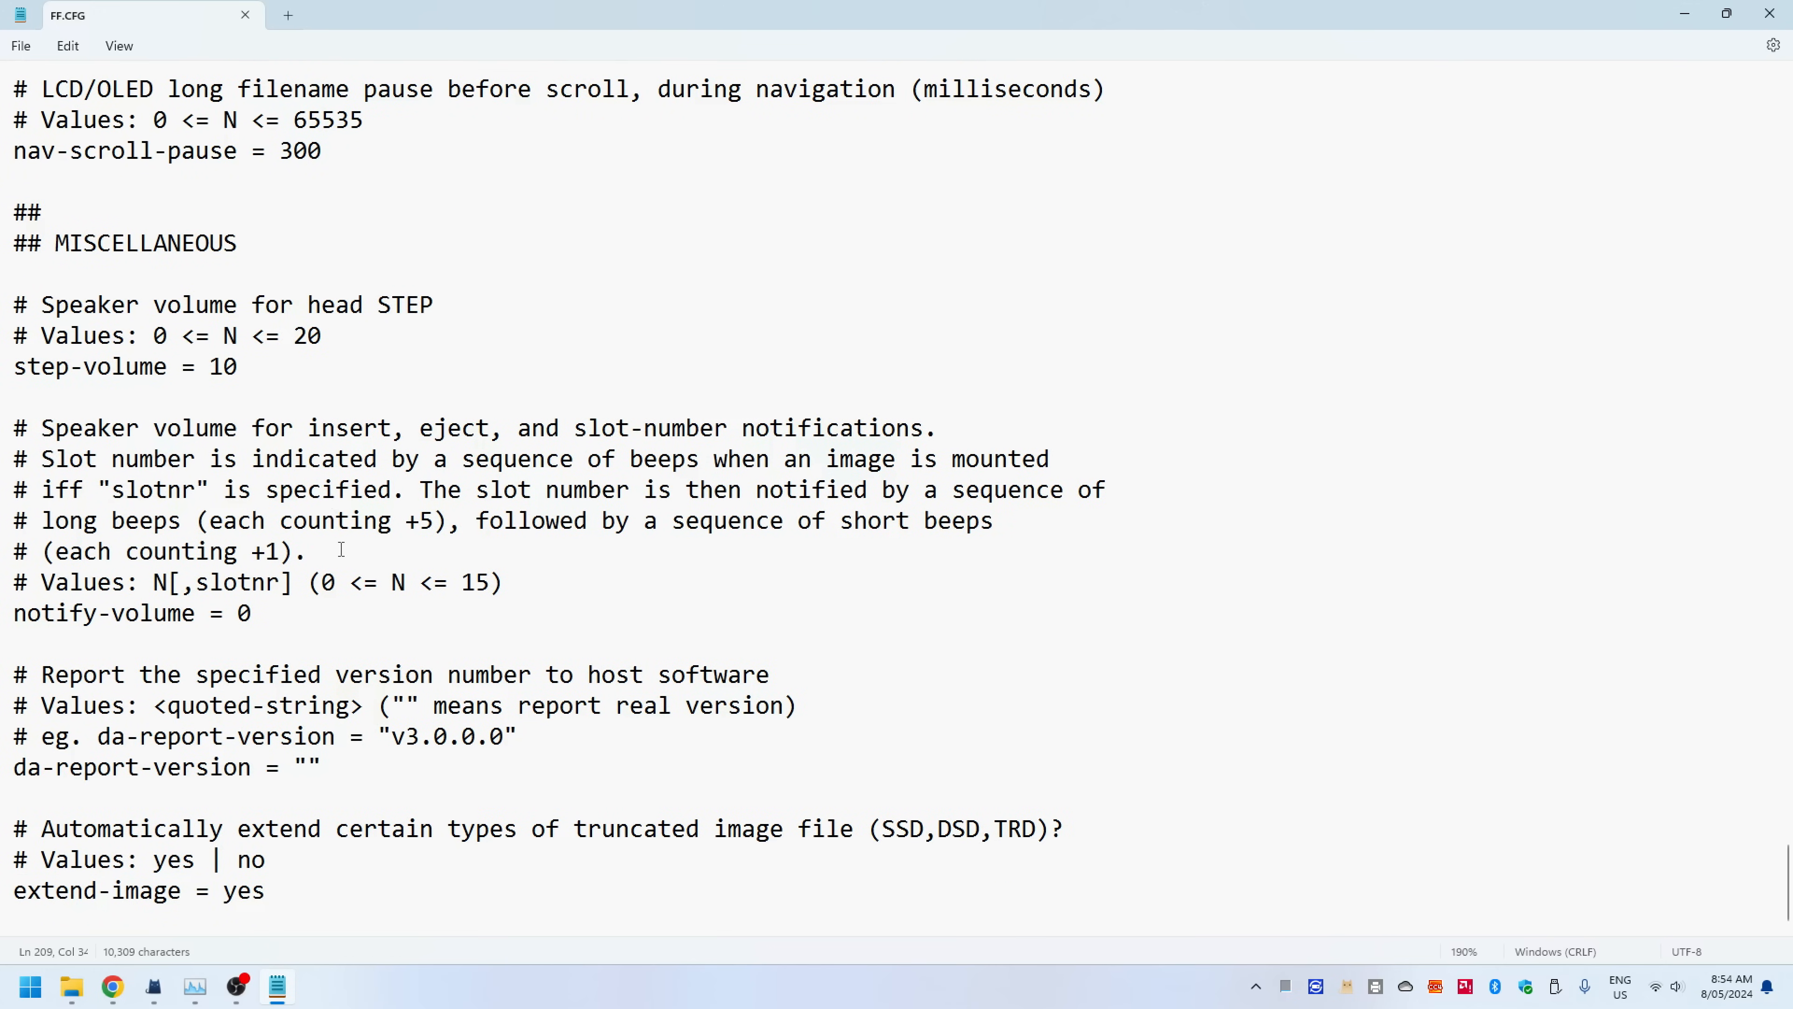